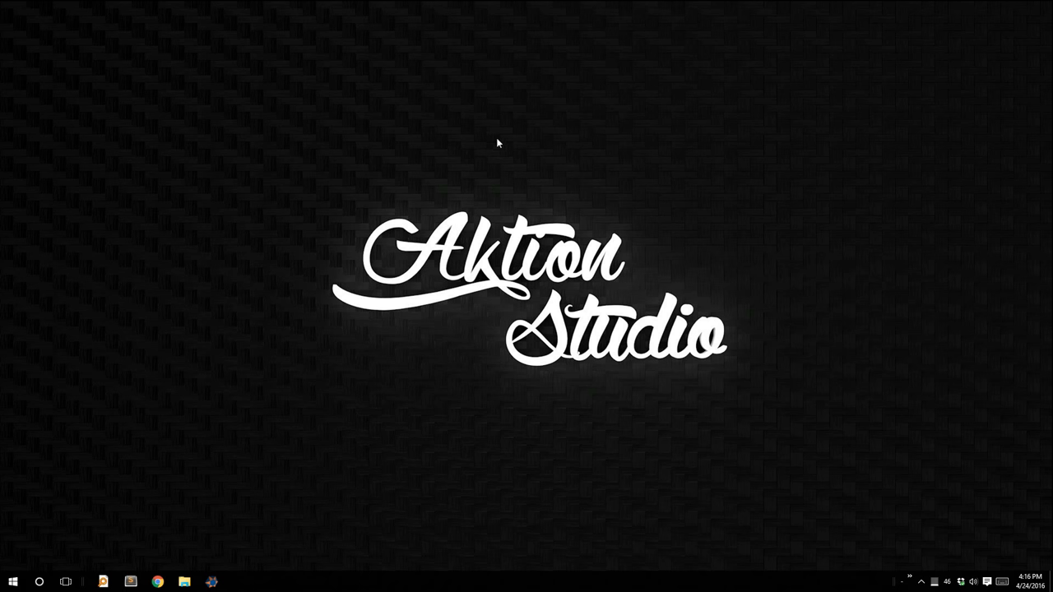
{"action": "mouse_move", "coordinate": [560, 222]}
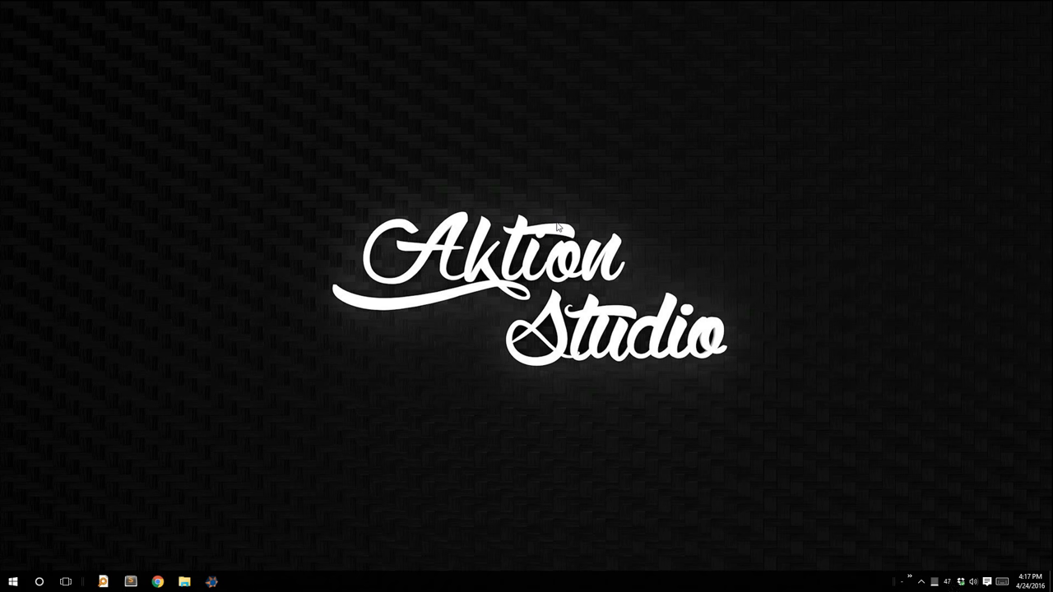
{"action": "mouse_move", "coordinate": [632, 204]}
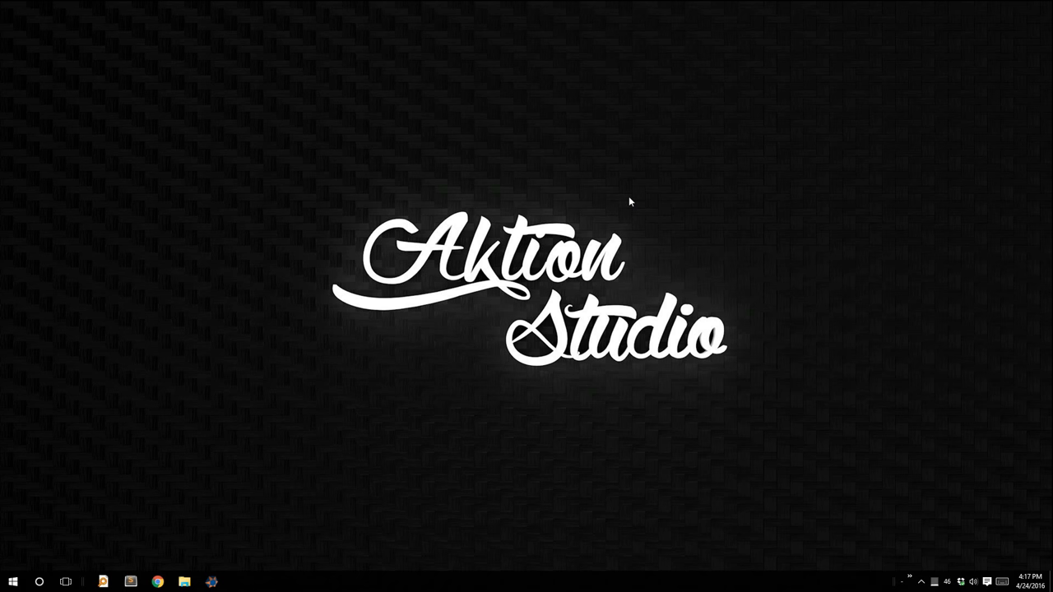
{"action": "mouse_move", "coordinate": [331, 336]}
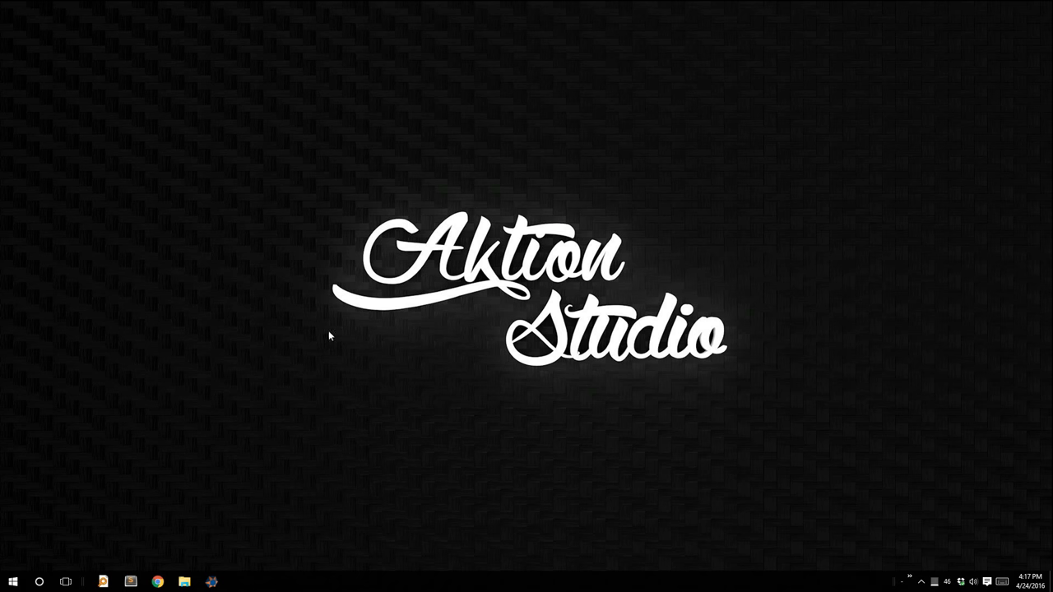
{"action": "mouse_move", "coordinate": [212, 584]}
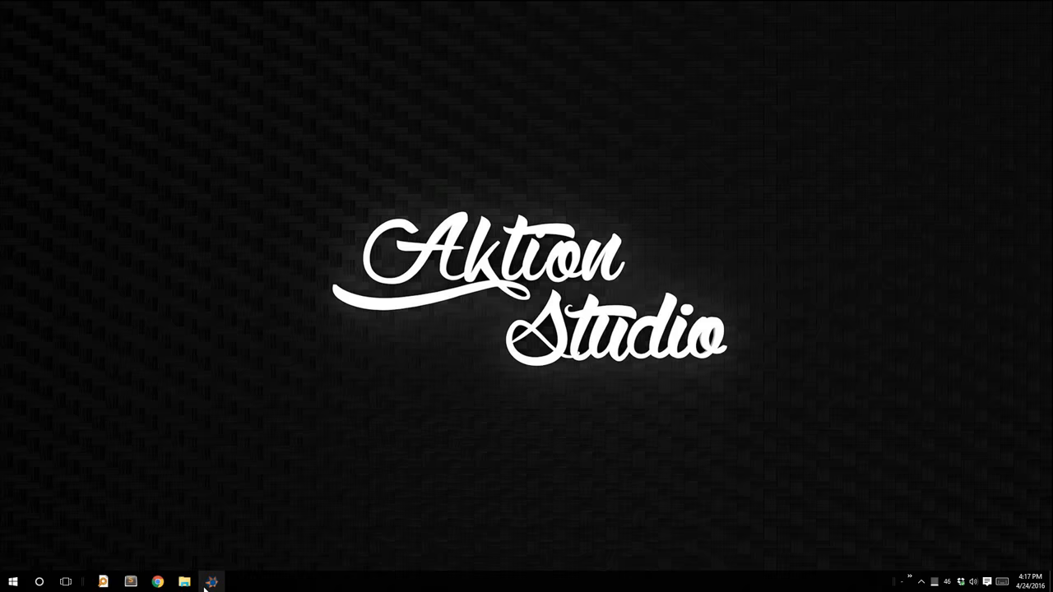
Launch MAPIO 2 Pro and set the interface colour scheme to Dark via Settings.
{"action": "left_click", "coordinate": [211, 579]}
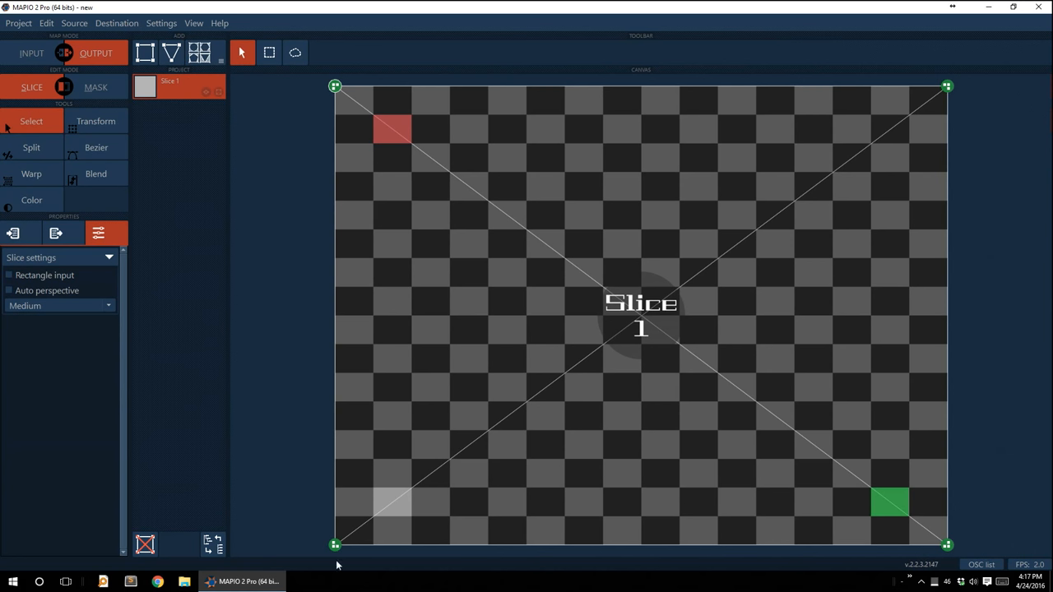
{"action": "mouse_move", "coordinate": [162, 39]}
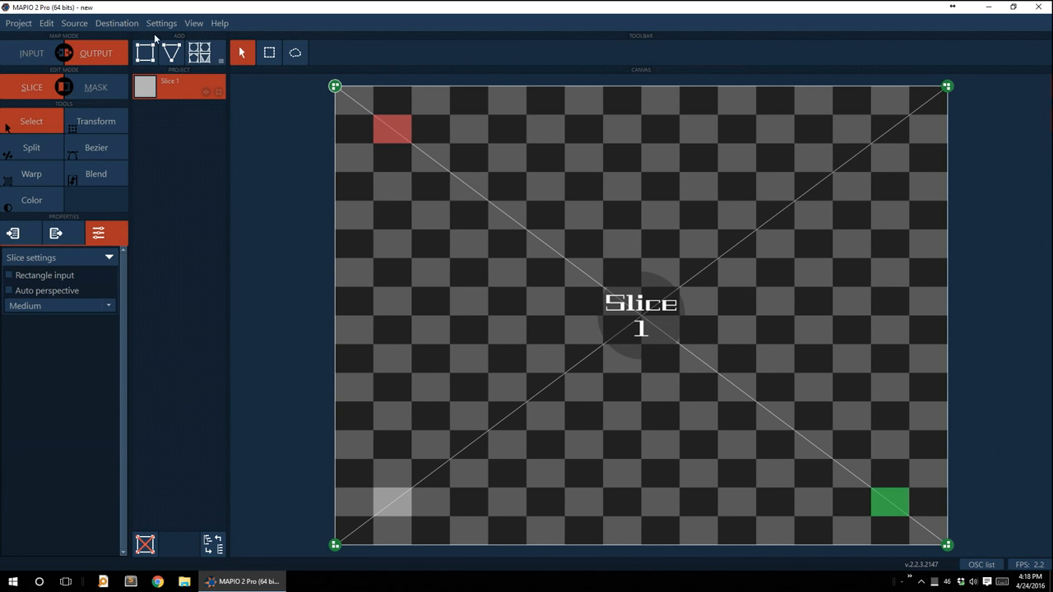
{"action": "left_click", "coordinate": [174, 23]}
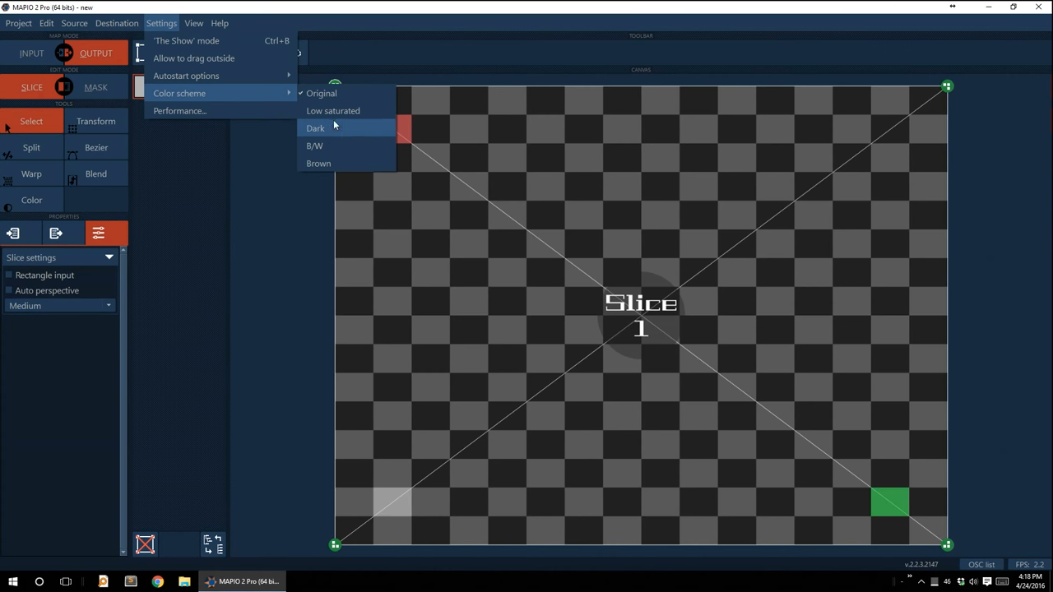
{"action": "left_click", "coordinate": [314, 129]}
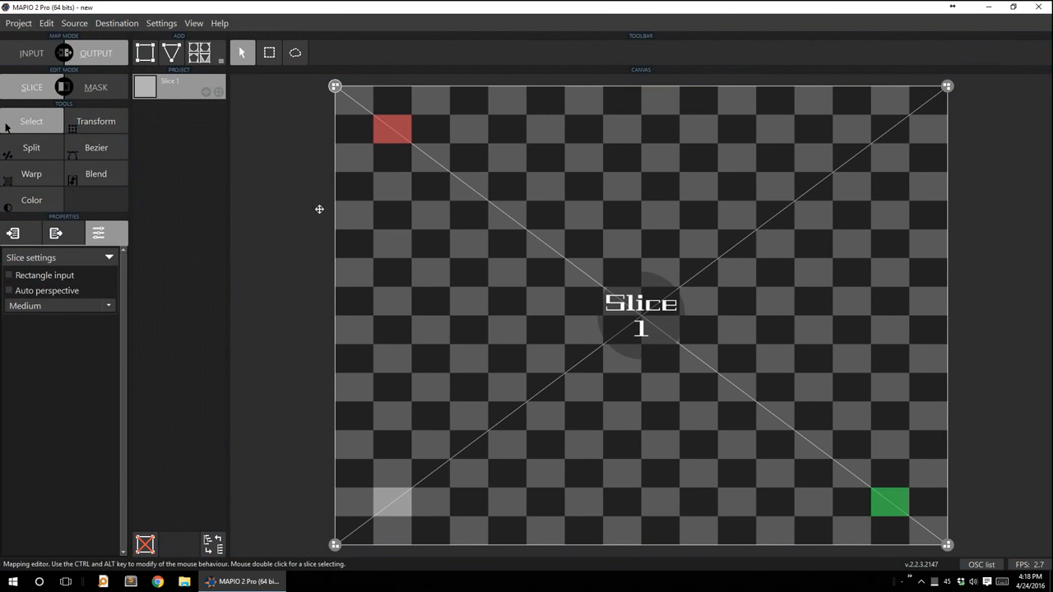
{"action": "mouse_move", "coordinate": [250, 255]}
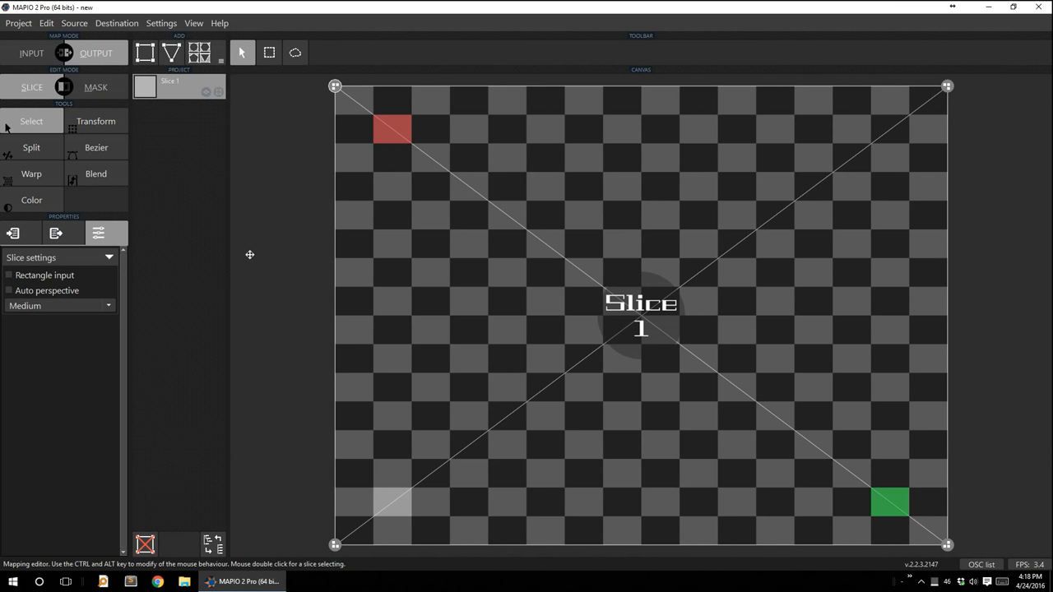
{"action": "mouse_move", "coordinate": [274, 13]}
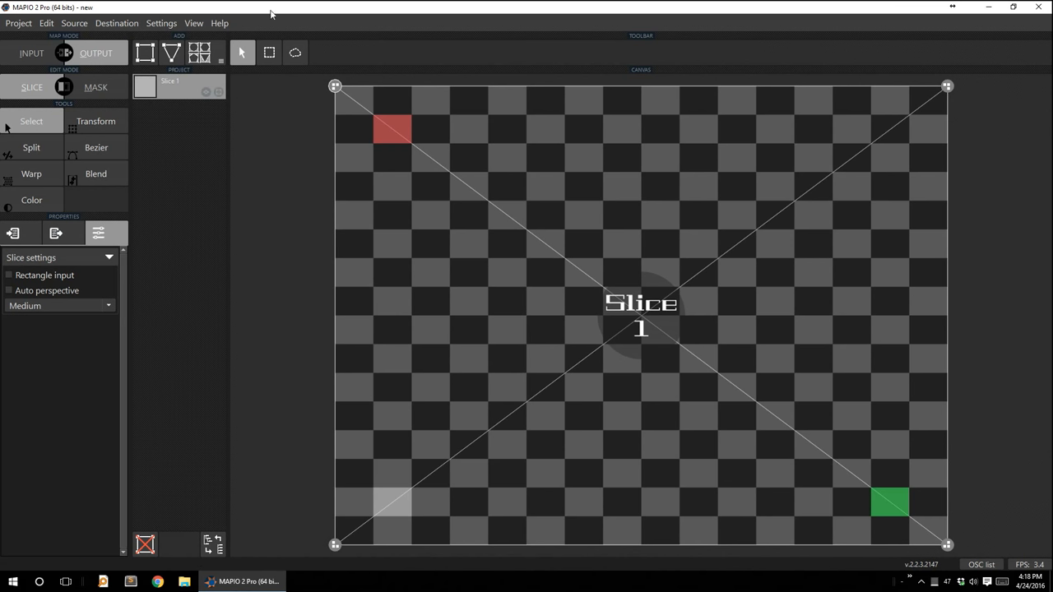
{"action": "mouse_move", "coordinate": [260, 200]}
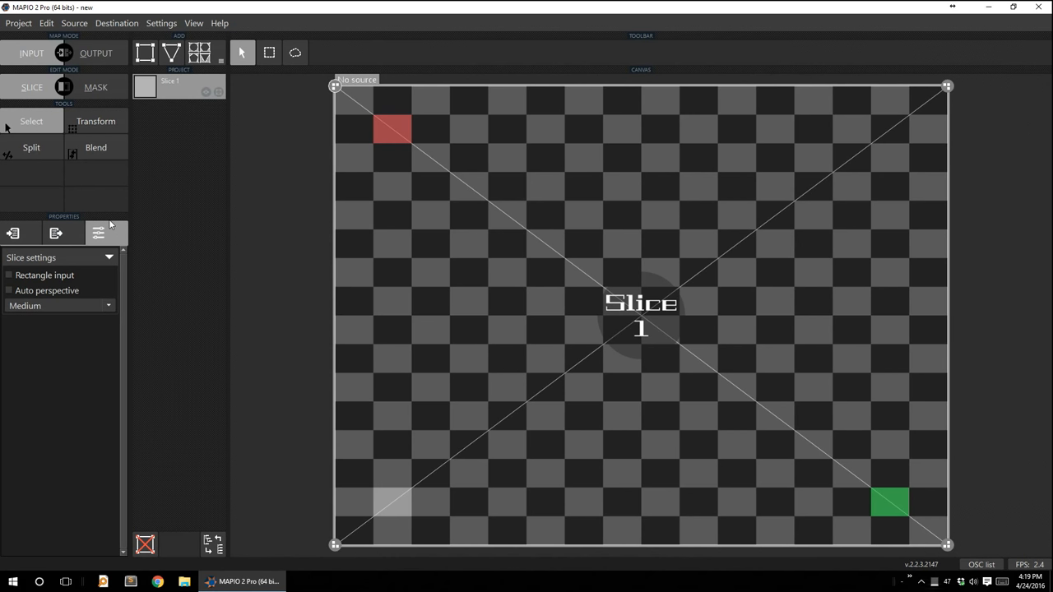
{"action": "mouse_move", "coordinate": [99, 234]}
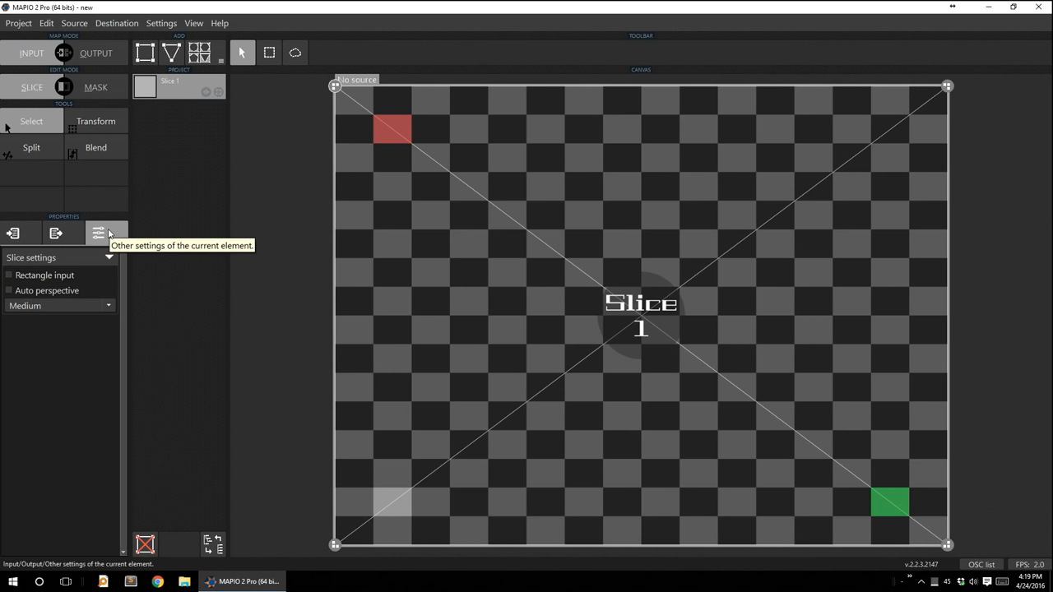
{"action": "mouse_move", "coordinate": [280, 128]}
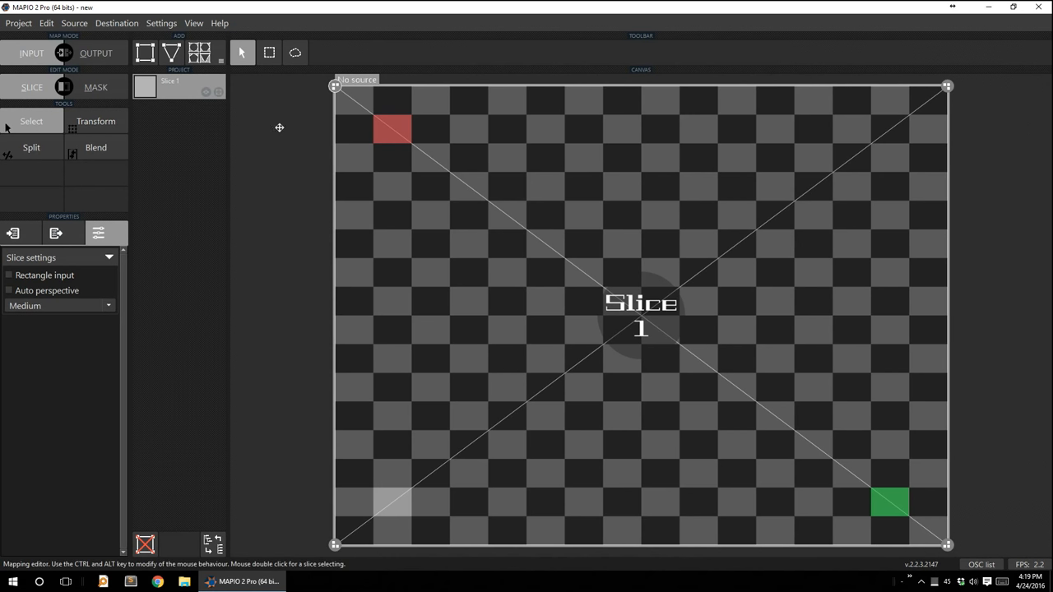
{"action": "mouse_move", "coordinate": [293, 160]}
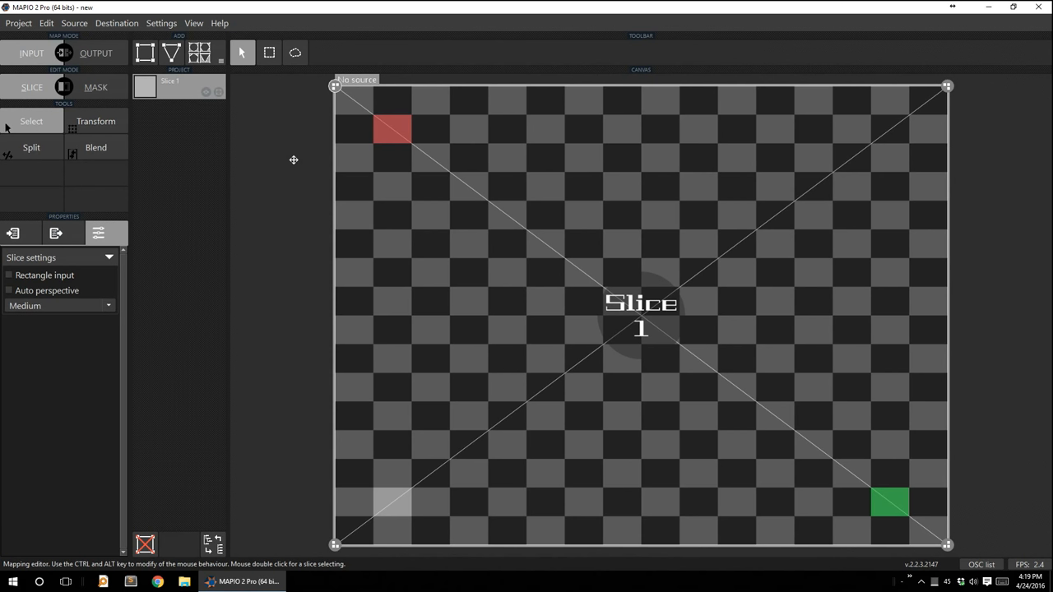
Bring up the Source menu listing media types such as Video to add.
{"action": "left_click", "coordinate": [73, 25]}
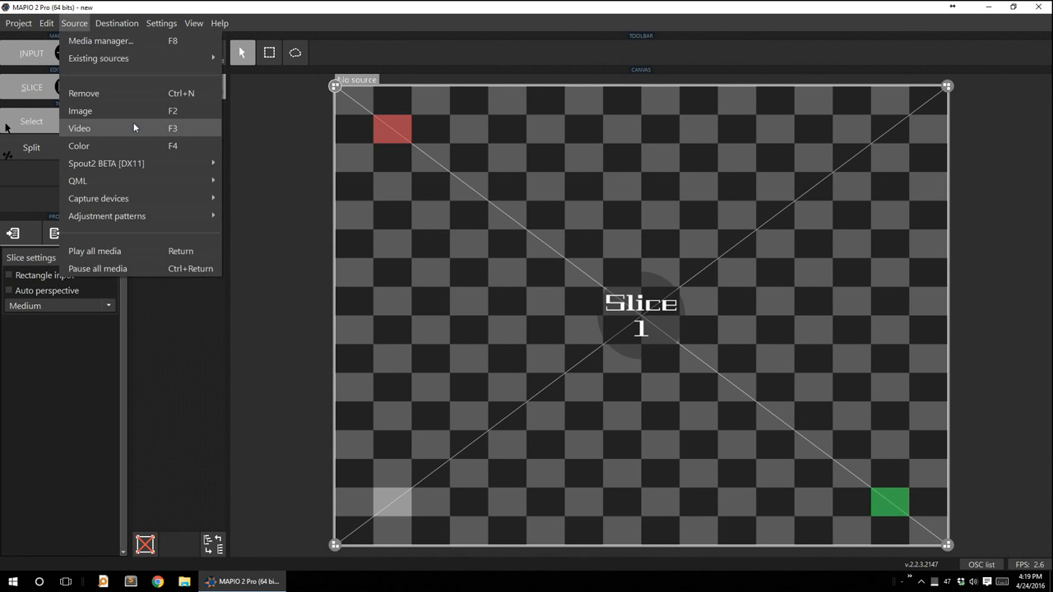
Load 11.mp4 as Slice 1's Video (FFmpeg) source and start it playing in the input view.
{"action": "left_click", "coordinate": [79, 128]}
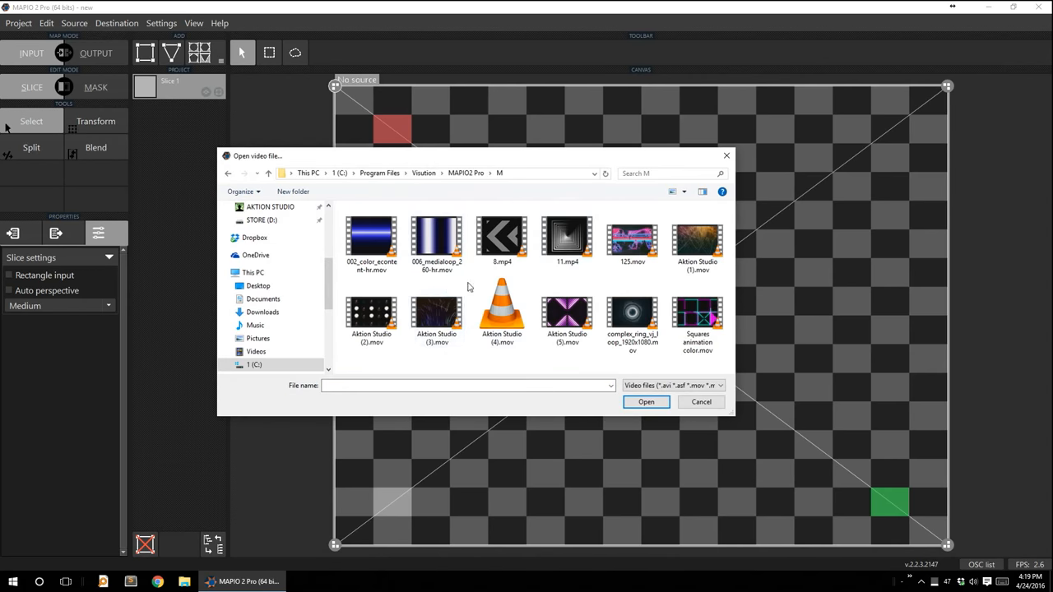
{"action": "double_click", "coordinate": [566, 239]}
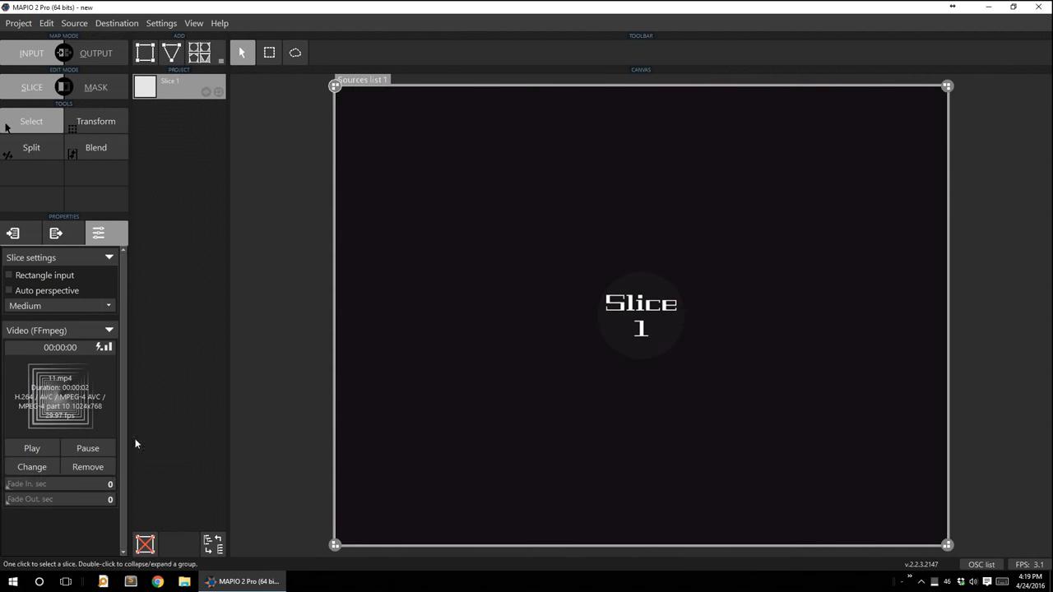
{"action": "left_click", "coordinate": [31, 447]}
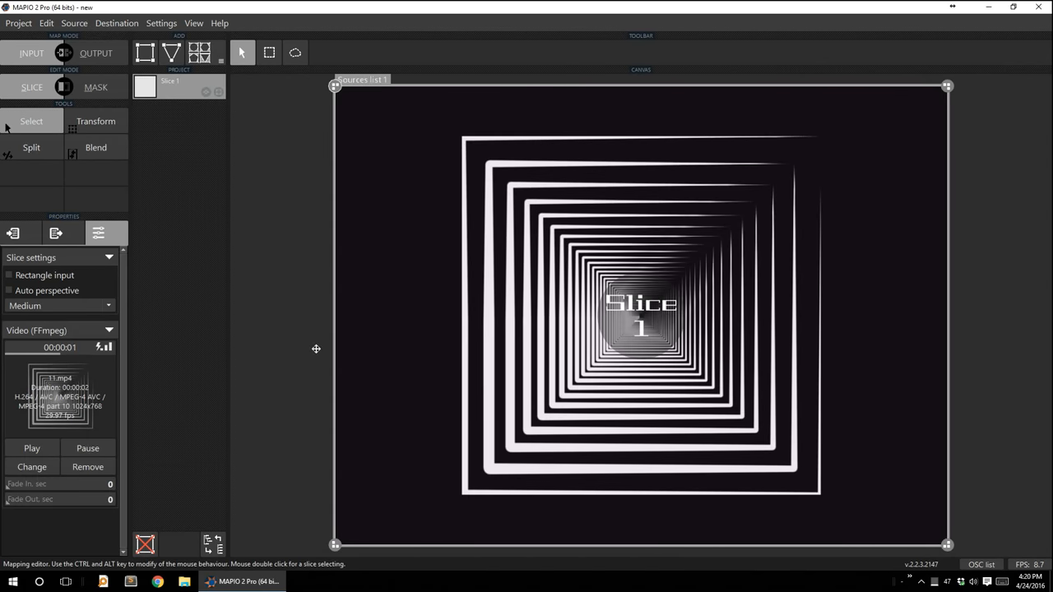
{"action": "mouse_move", "coordinate": [469, 185]}
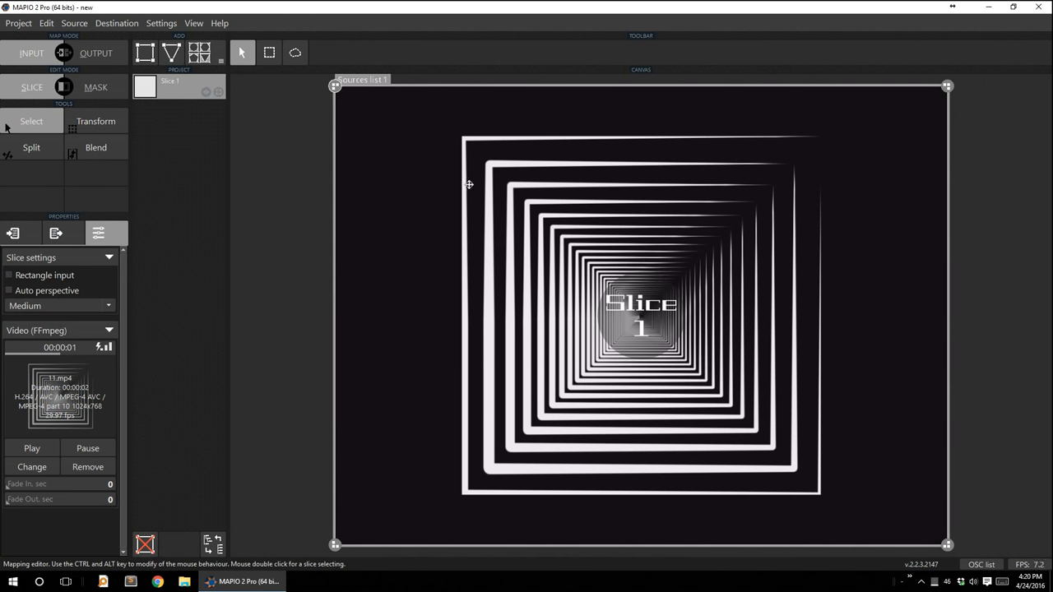
{"action": "mouse_move", "coordinate": [477, 158]}
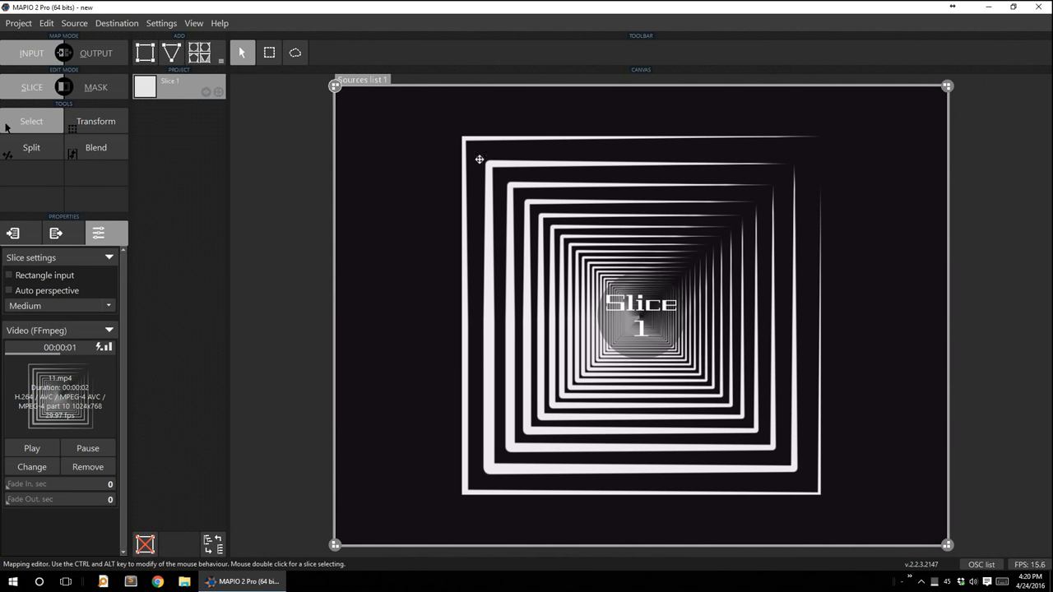
{"action": "mouse_move", "coordinate": [607, 242]}
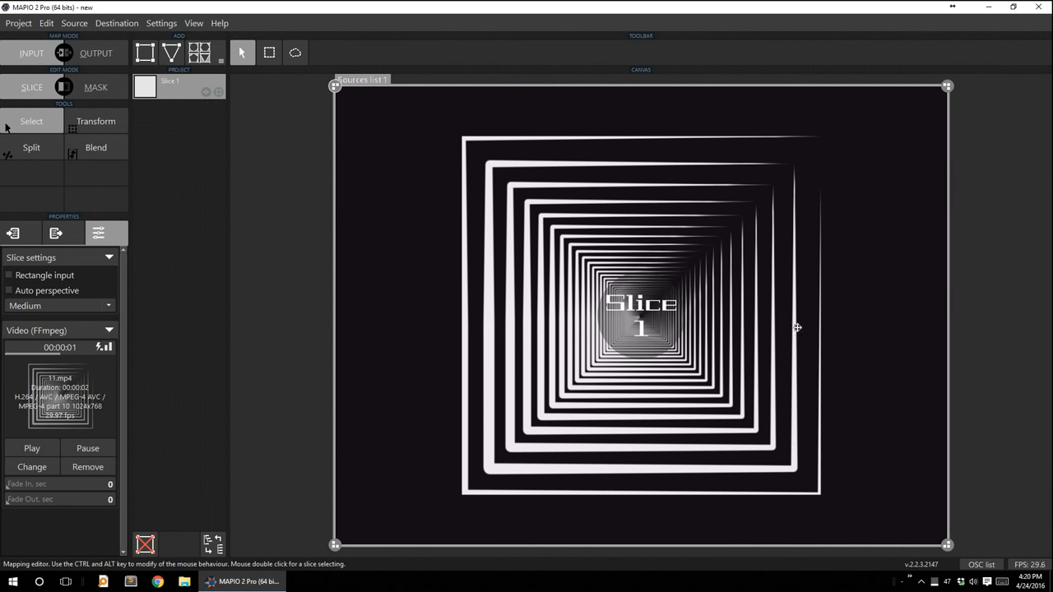
{"action": "mouse_move", "coordinate": [806, 103]}
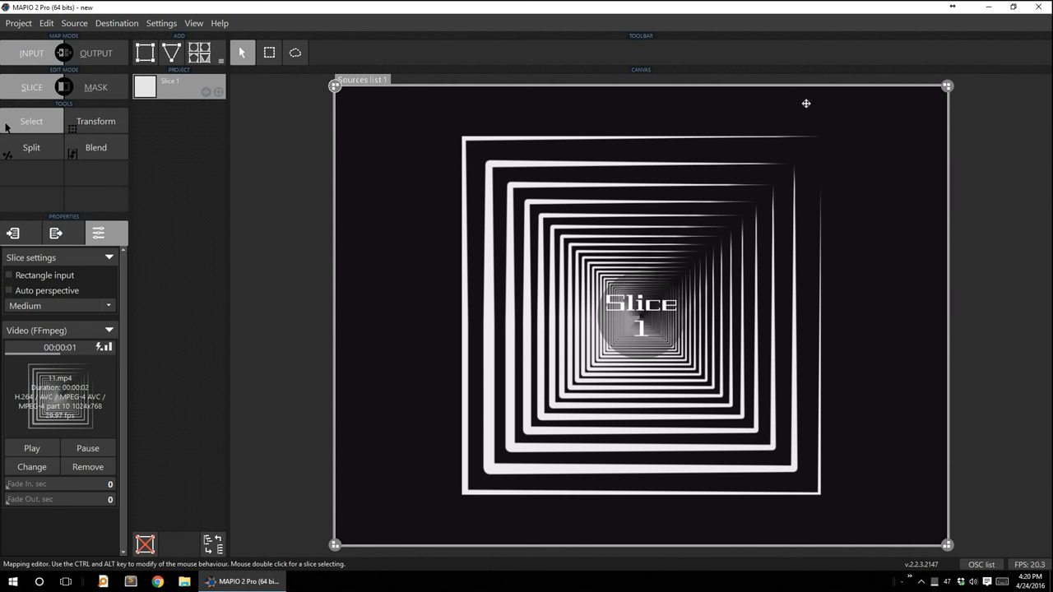
{"action": "mouse_move", "coordinate": [609, 118]}
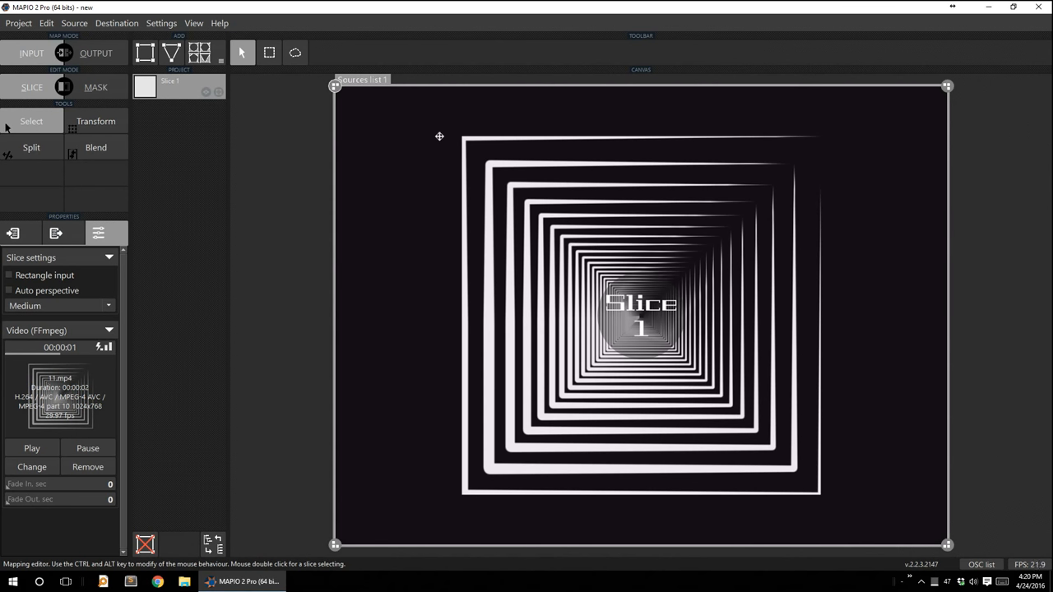
{"action": "mouse_move", "coordinate": [902, 191]}
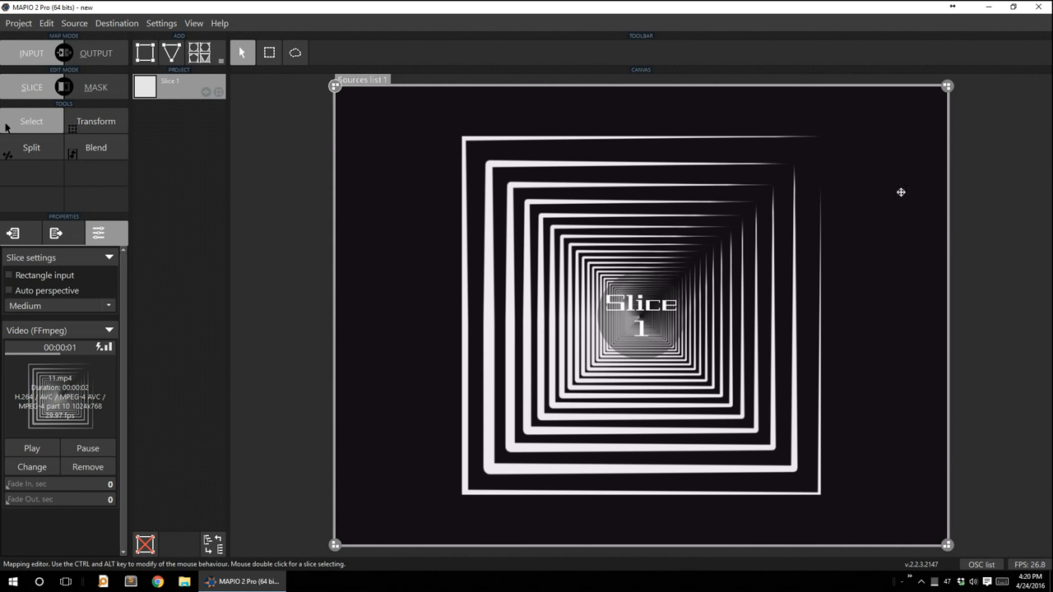
{"action": "mouse_move", "coordinate": [472, 125]}
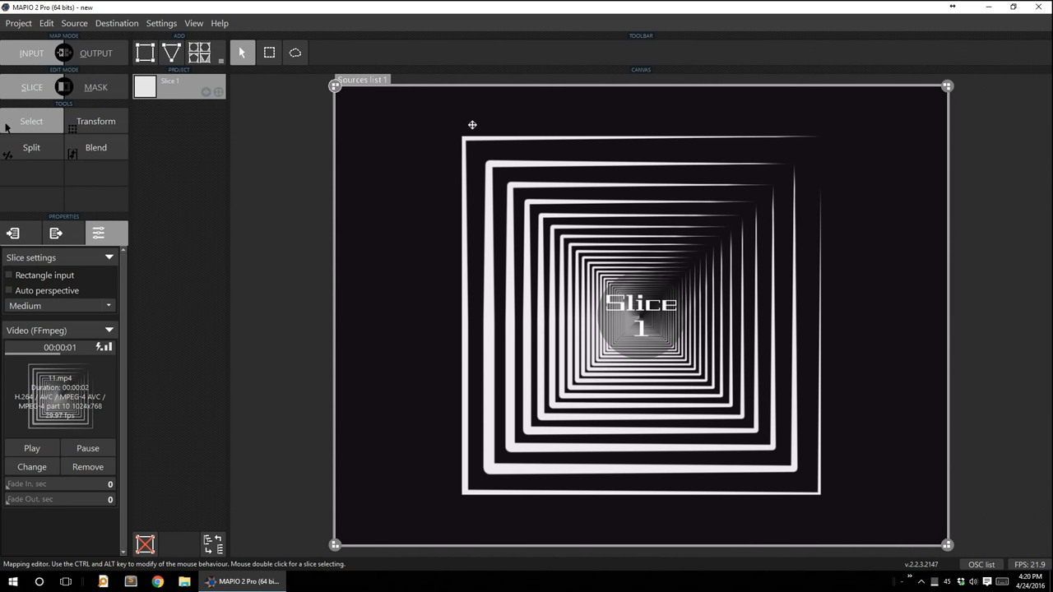
{"action": "mouse_move", "coordinate": [454, 187]}
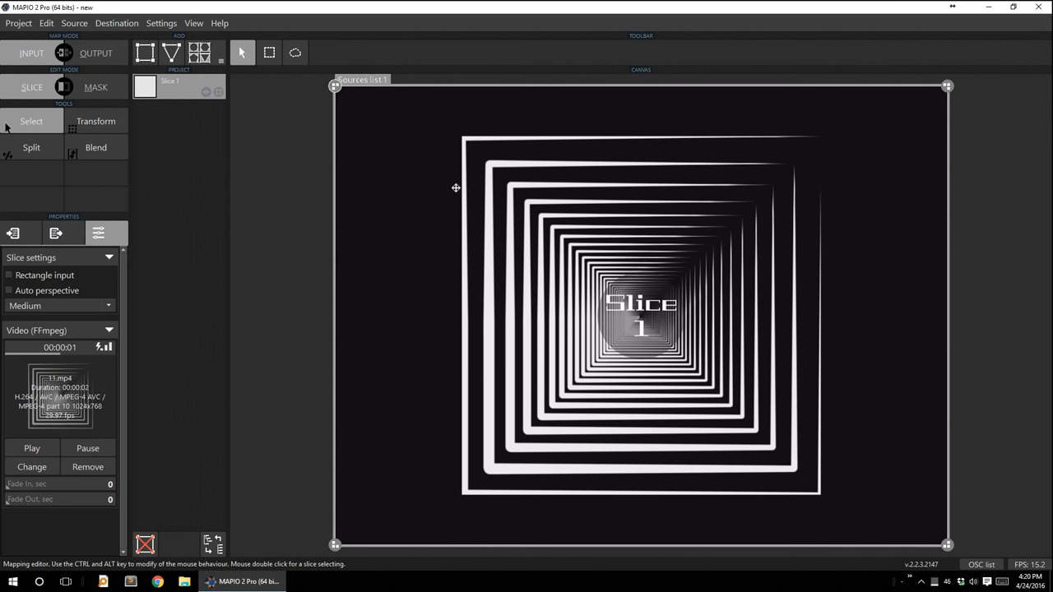
{"action": "mouse_move", "coordinate": [431, 133]}
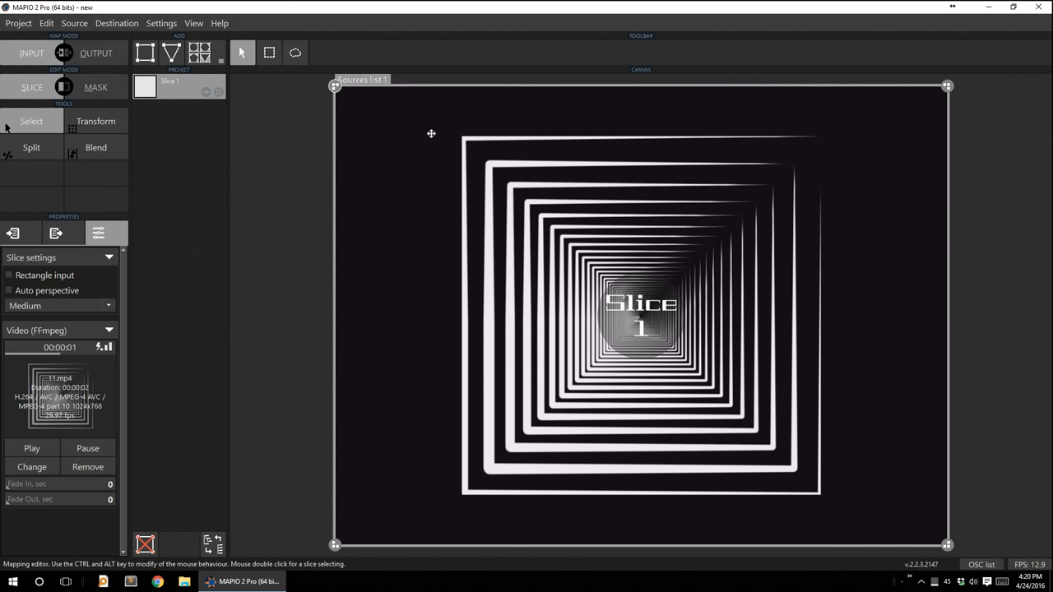
{"action": "mouse_move", "coordinate": [822, 503]}
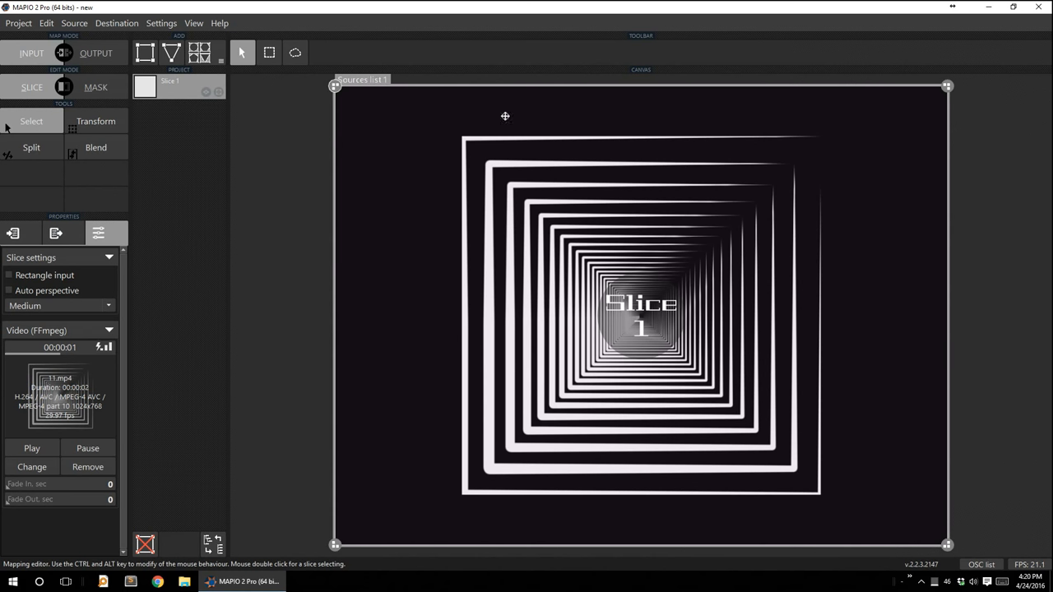
{"action": "left_click", "coordinate": [97, 56]}
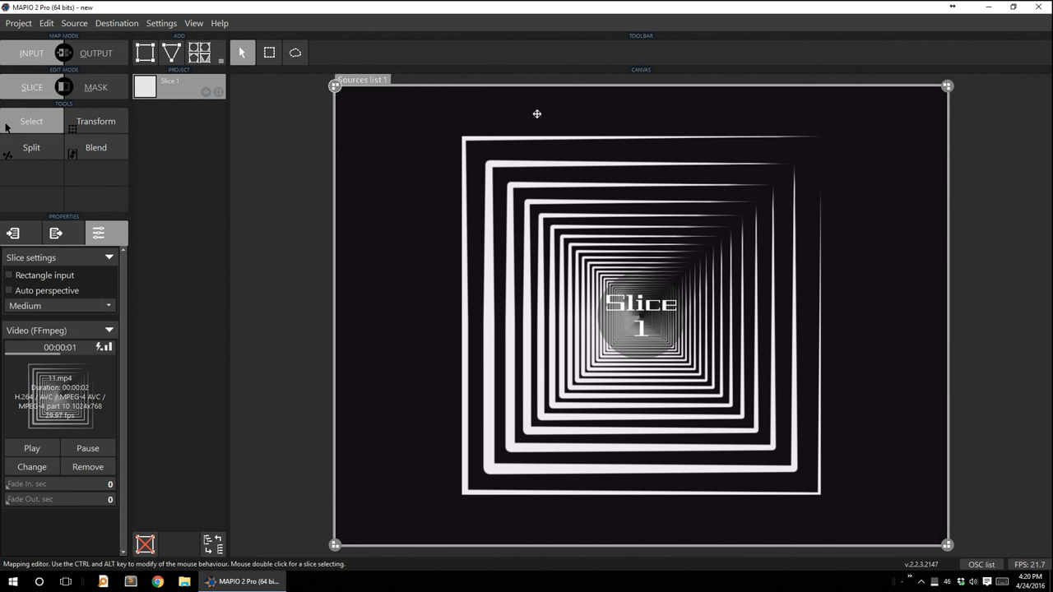
{"action": "mouse_move", "coordinate": [558, 181]}
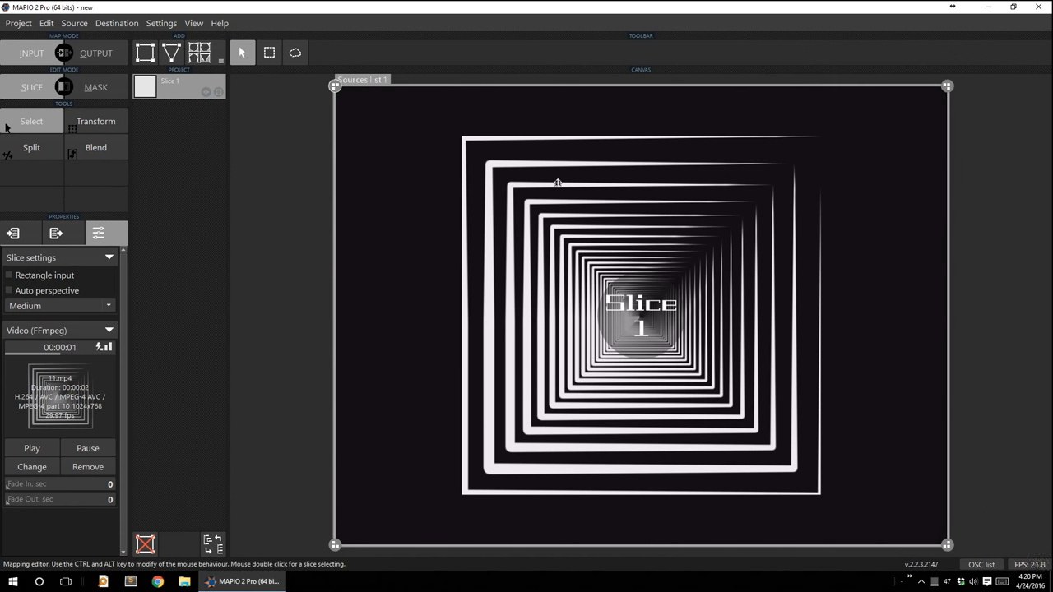
{"action": "mouse_move", "coordinate": [506, 243]}
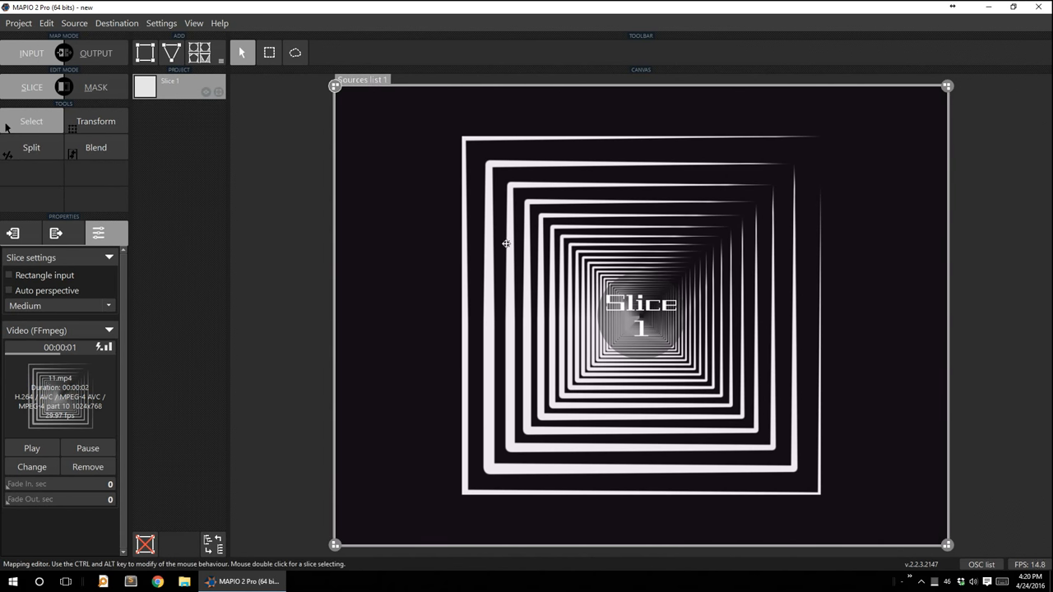
{"action": "mouse_move", "coordinate": [504, 248]}
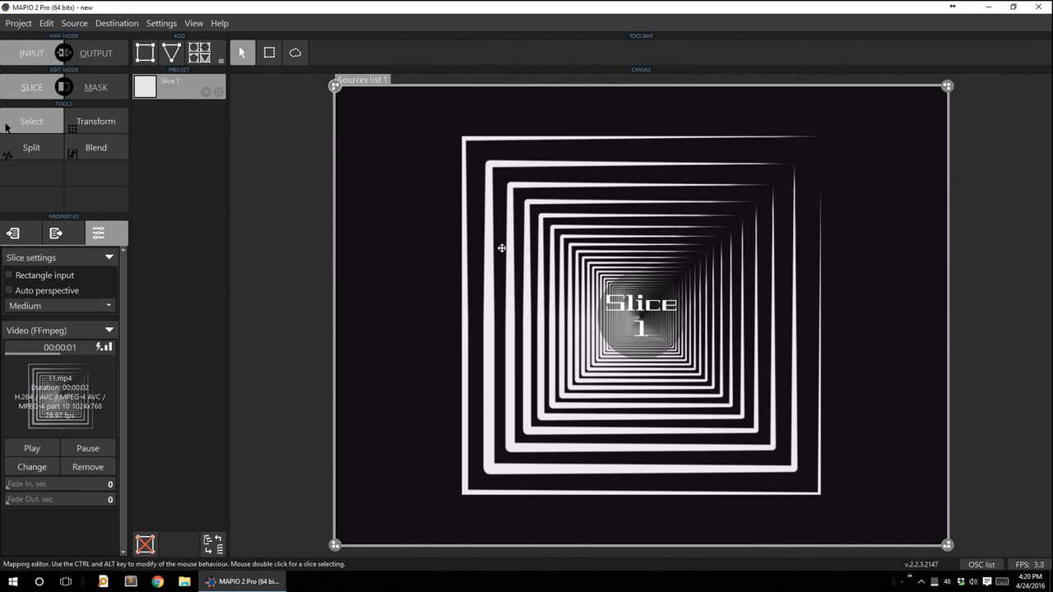
{"action": "mouse_move", "coordinate": [394, 109]}
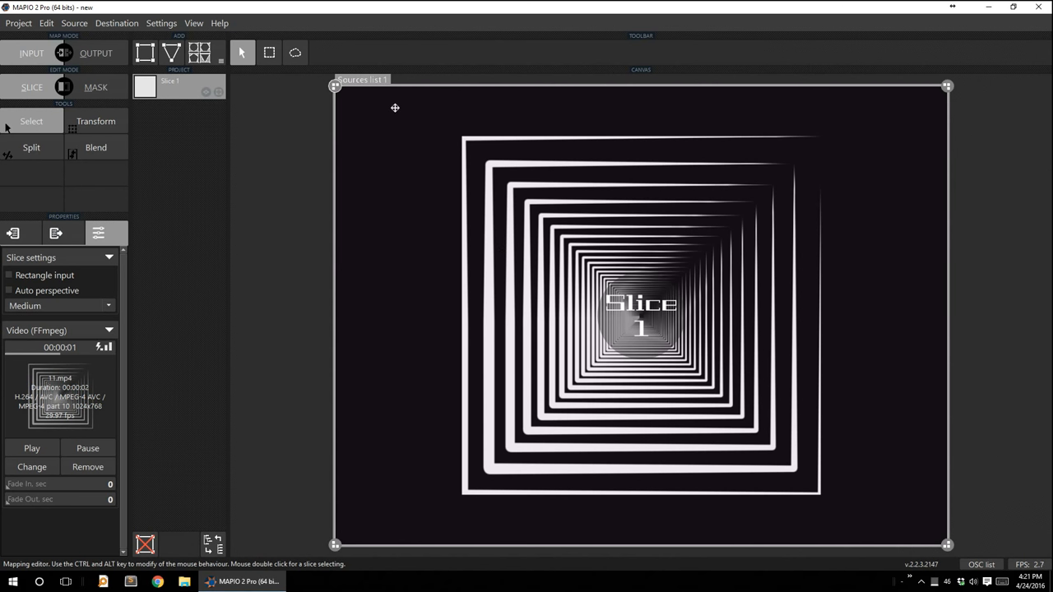
{"action": "mouse_move", "coordinate": [335, 102]}
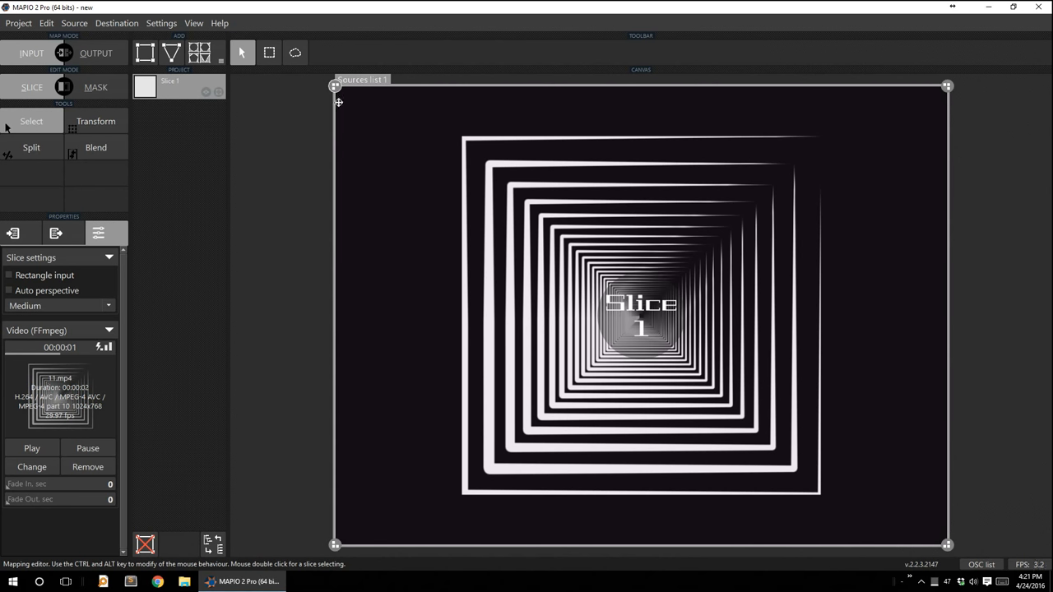
{"action": "mouse_move", "coordinate": [253, 75]}
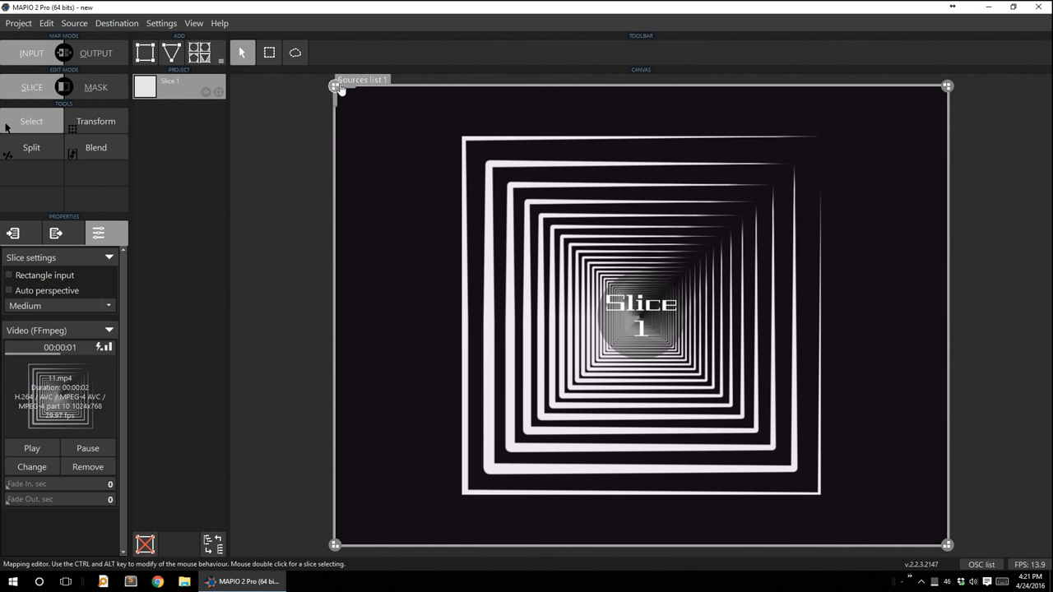
Drag Slice 1's four input corners onto the outer white square of the nested-squares video.
{"action": "left_click_drag", "start_coordinate": [336, 85], "coordinate": [424, 128]}
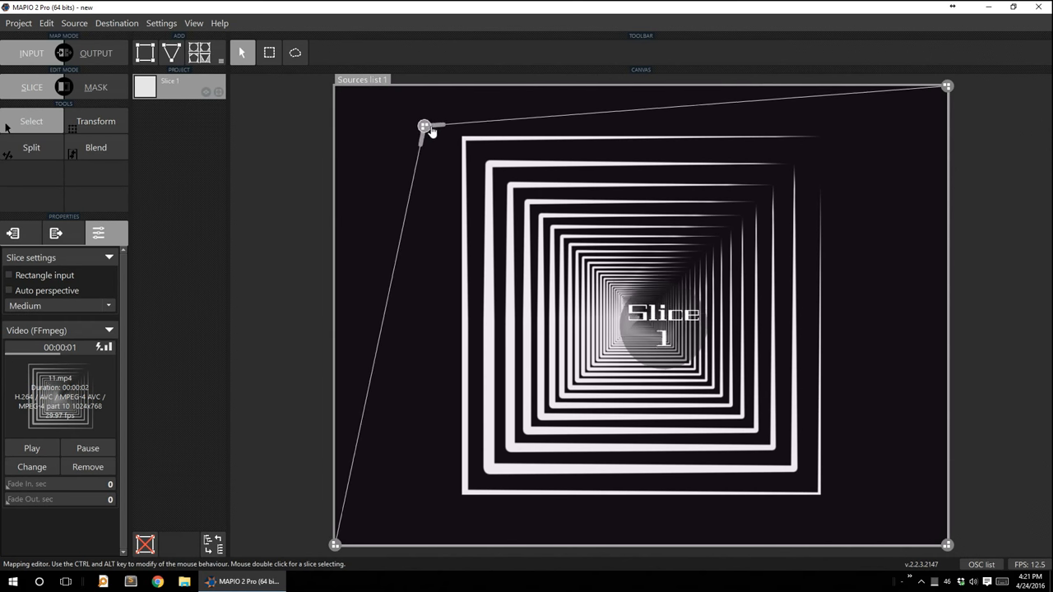
{"action": "left_click_drag", "start_coordinate": [424, 128], "coordinate": [460, 135]}
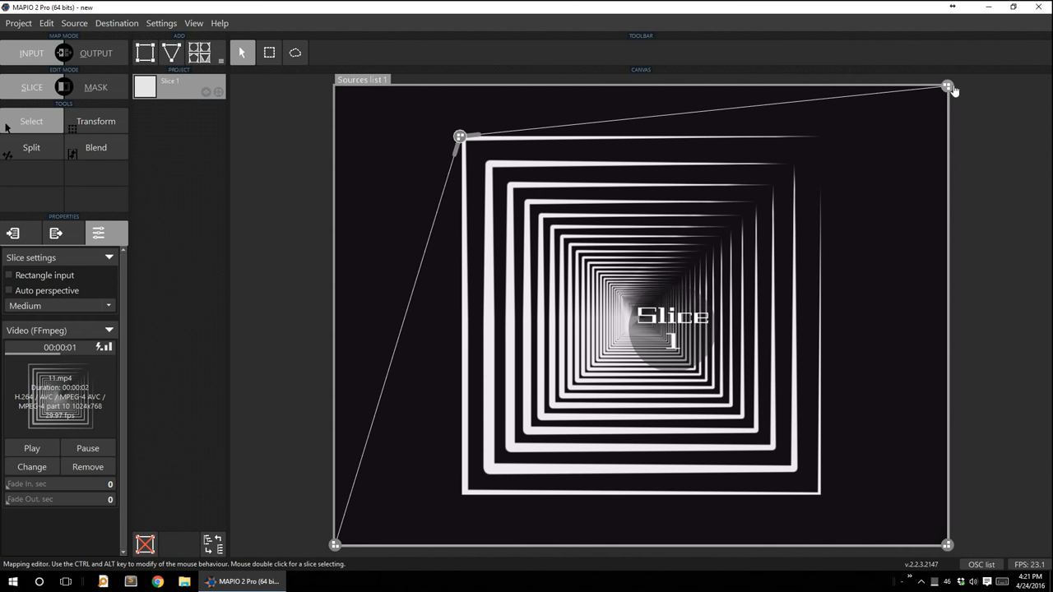
{"action": "left_click_drag", "start_coordinate": [946, 86], "coordinate": [826, 137]}
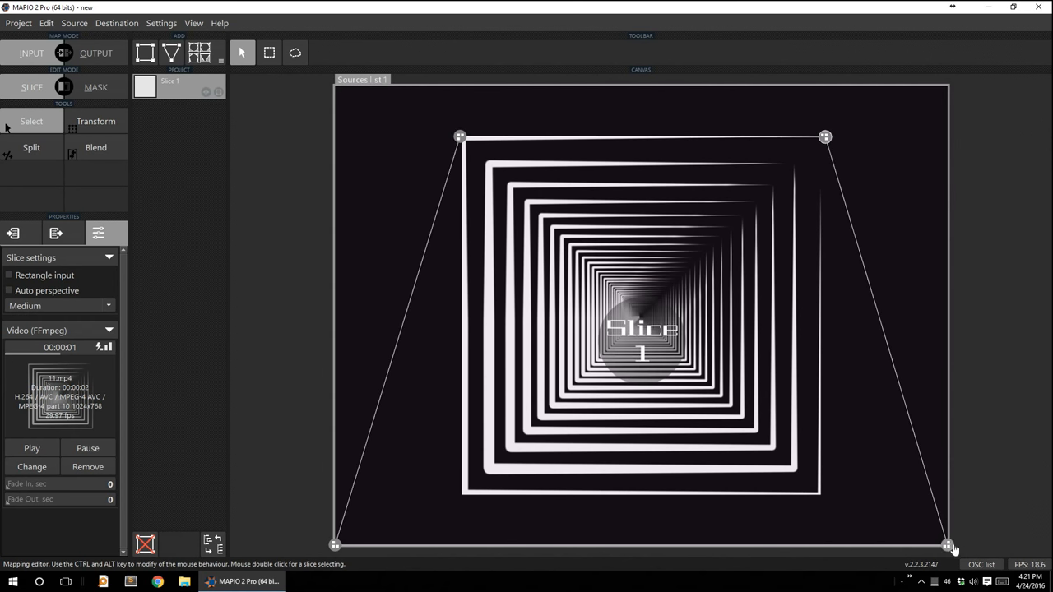
{"action": "left_click_drag", "start_coordinate": [946, 546], "coordinate": [819, 494]}
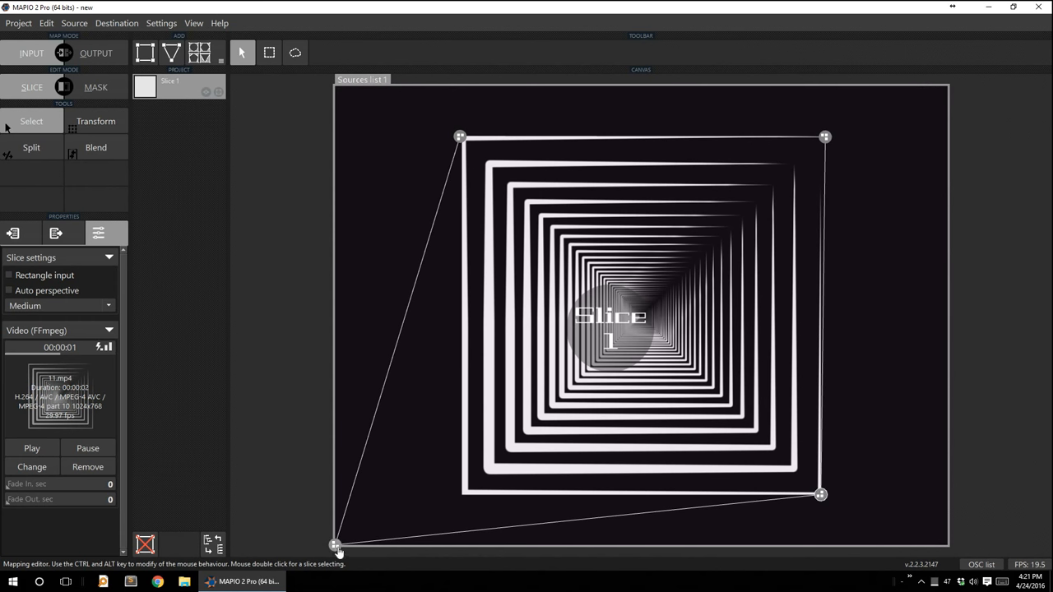
{"action": "left_click_drag", "start_coordinate": [336, 545], "coordinate": [464, 495]}
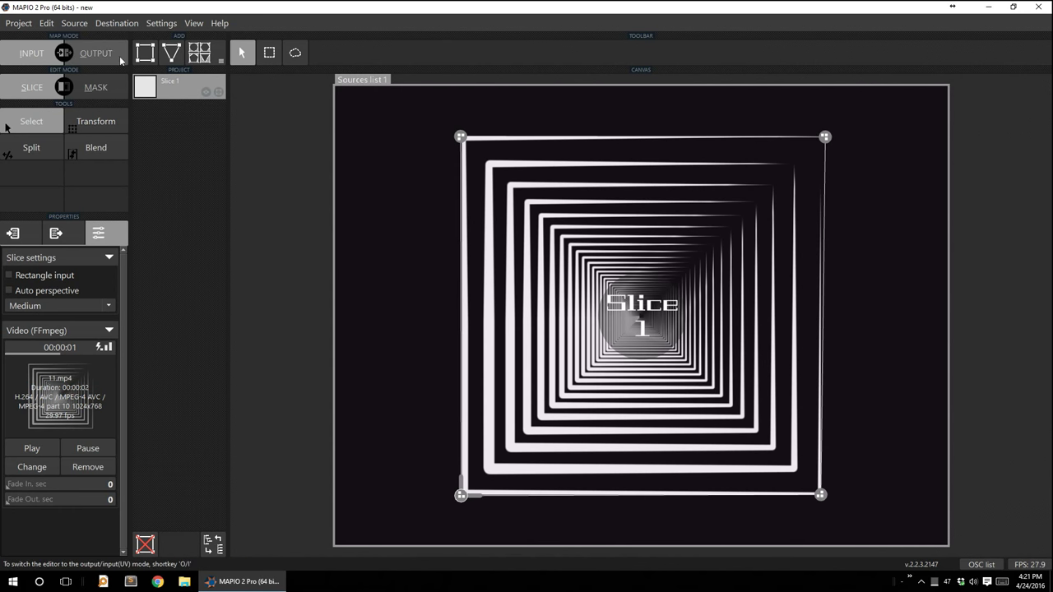
Switch the editor to Output mode so the cropped squares pattern fills Slice 1.
{"action": "left_click", "coordinate": [95, 53]}
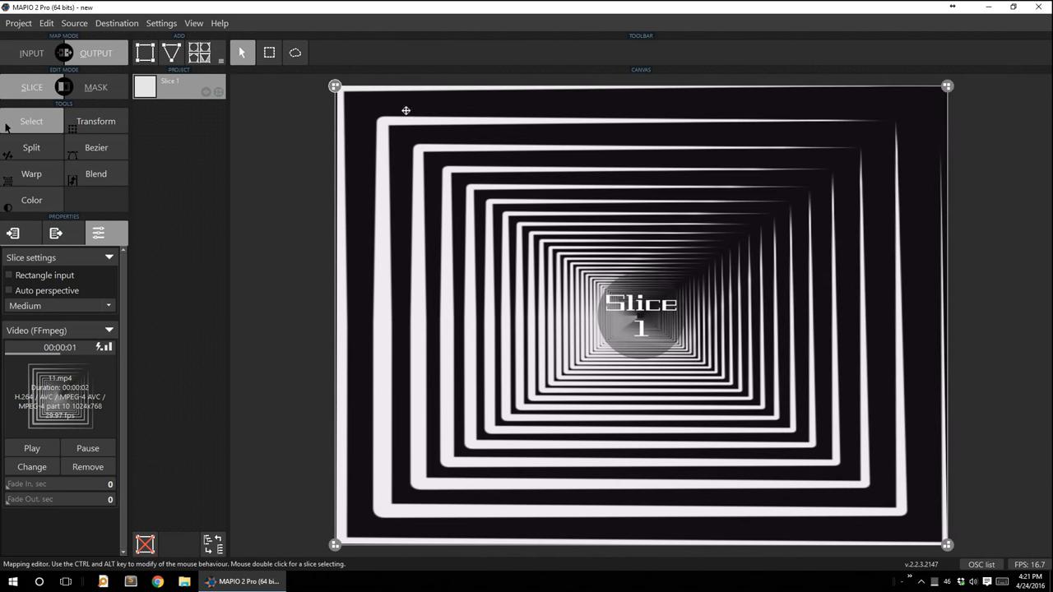
{"action": "mouse_move", "coordinate": [400, 180]}
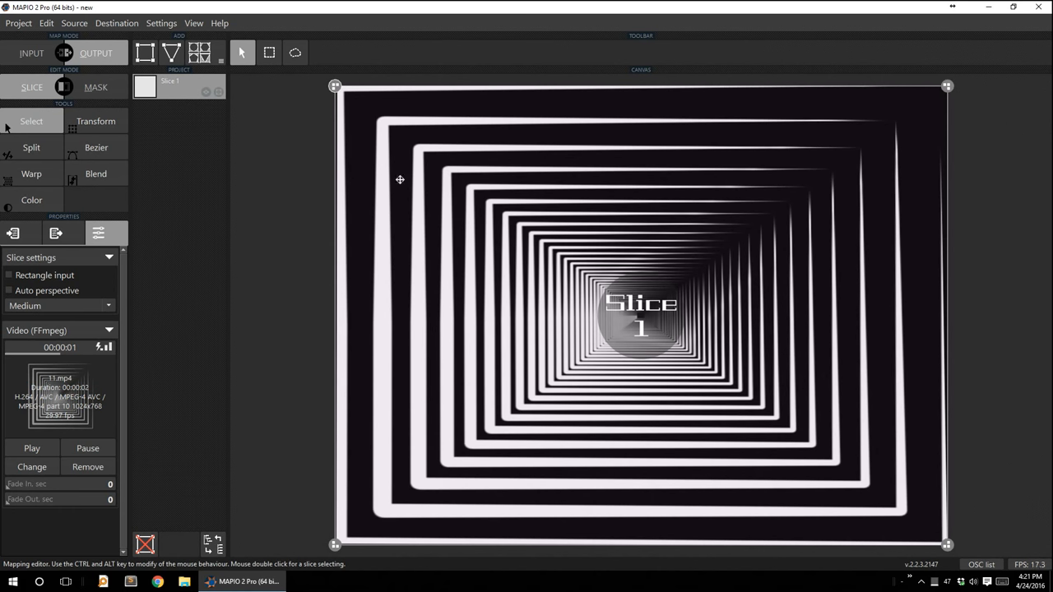
{"action": "mouse_move", "coordinate": [892, 442]}
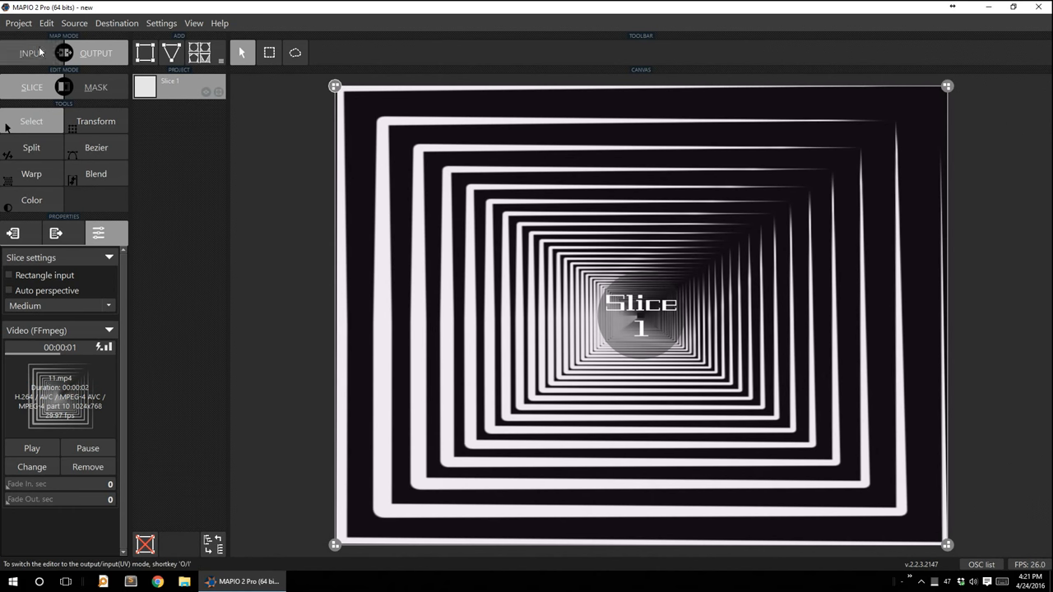
{"action": "left_click", "coordinate": [96, 52]}
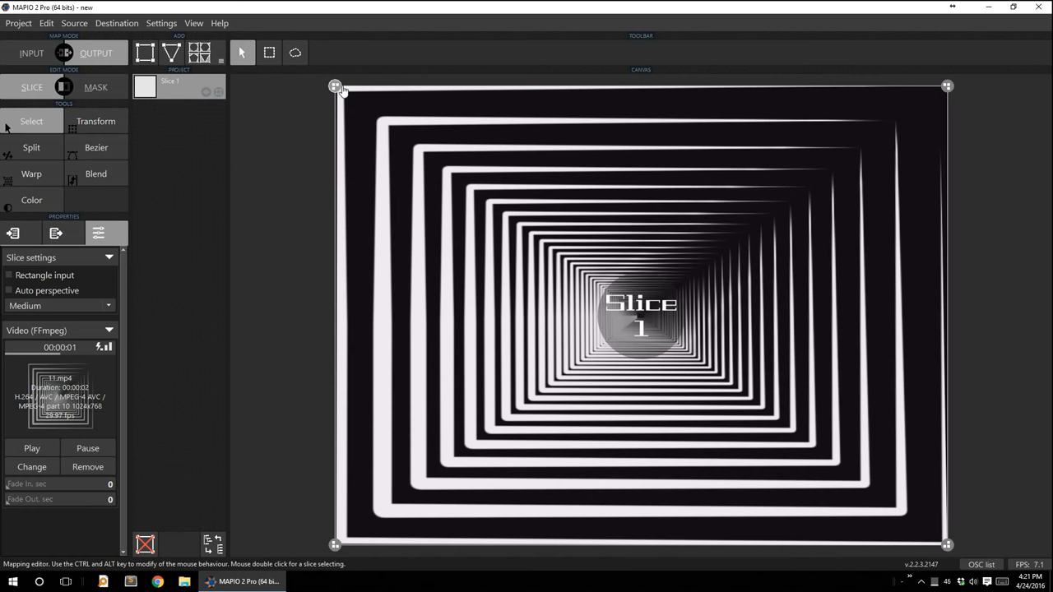
Pull Slice 1's output corners inward into a small even square near the canvas centre.
{"action": "left_click_drag", "start_coordinate": [335, 85], "coordinate": [579, 204]}
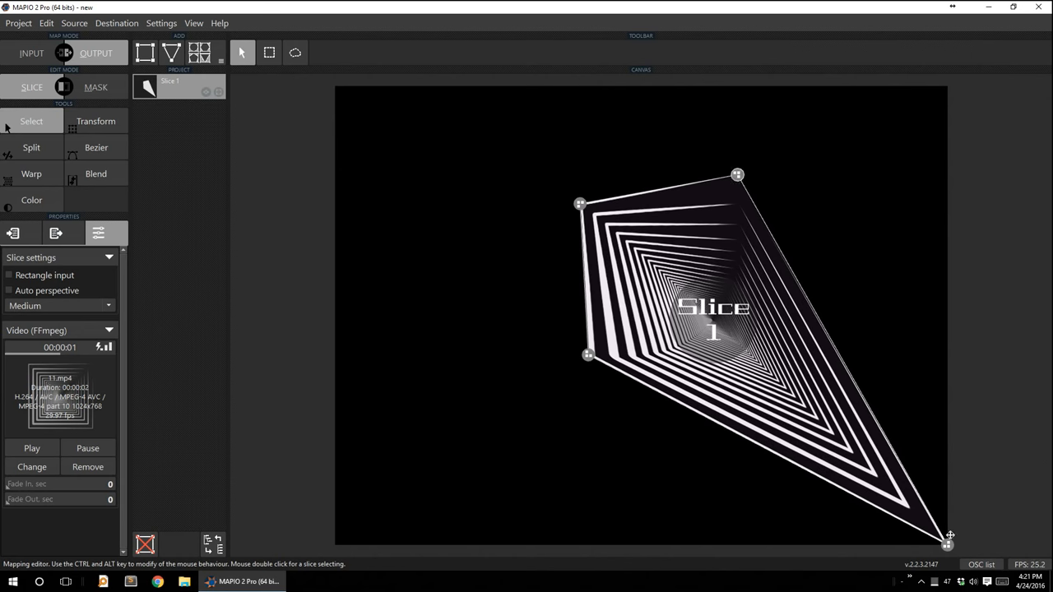
{"action": "left_click_drag", "start_coordinate": [947, 540], "coordinate": [714, 321]}
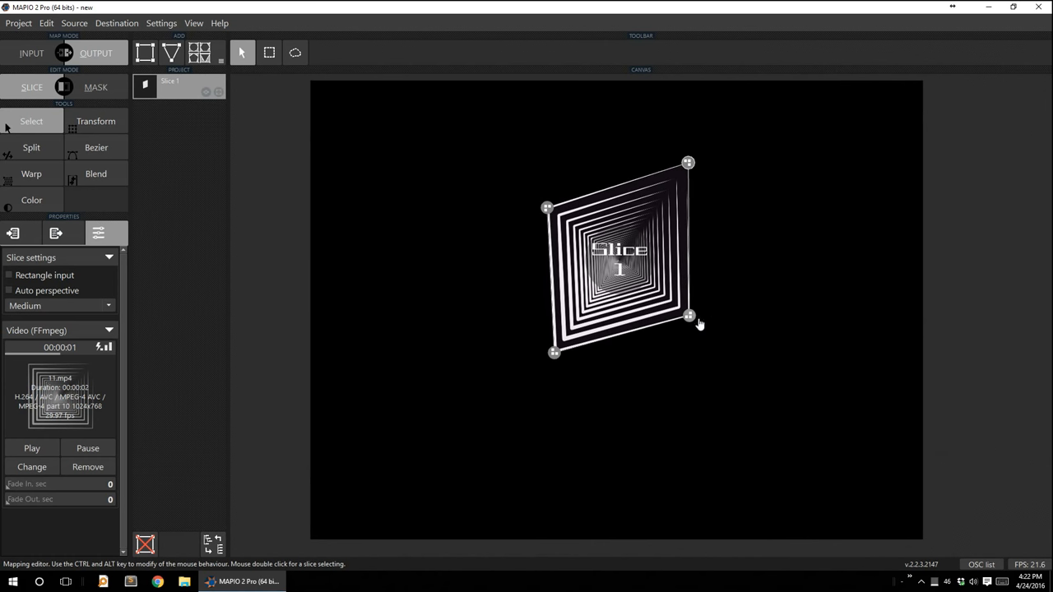
{"action": "left_click_drag", "start_coordinate": [690, 316], "coordinate": [707, 365]}
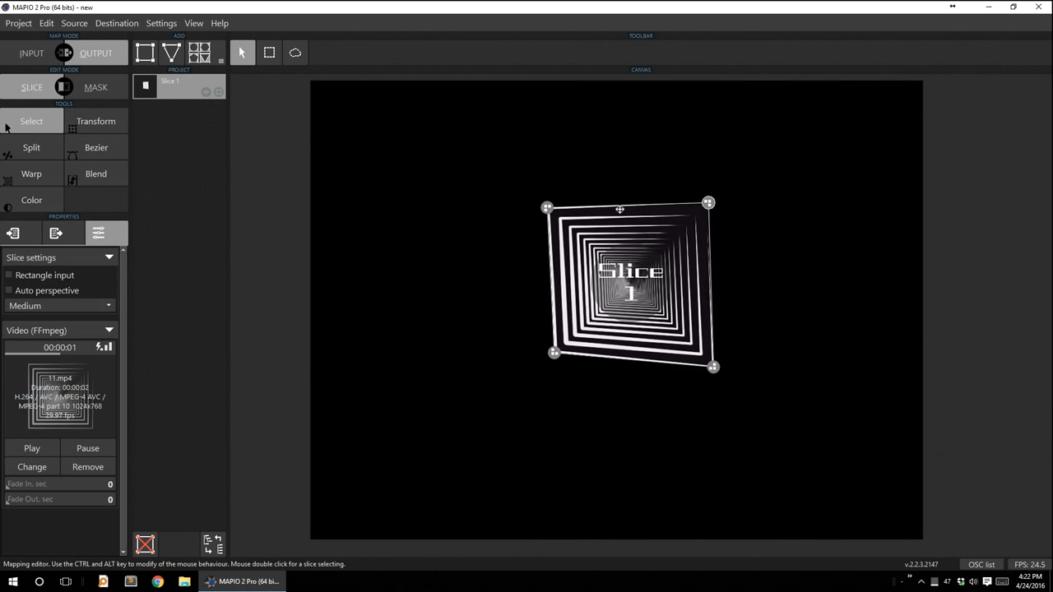
{"action": "left_click_drag", "start_coordinate": [546, 207], "coordinate": [553, 201]}
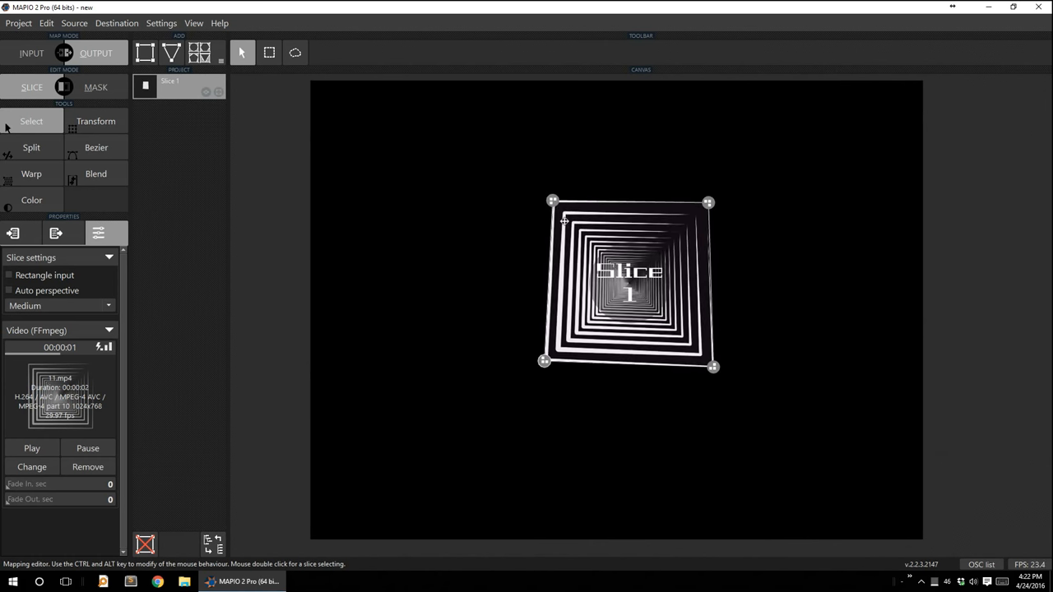
{"action": "left_click_drag", "start_coordinate": [553, 201], "coordinate": [536, 209]}
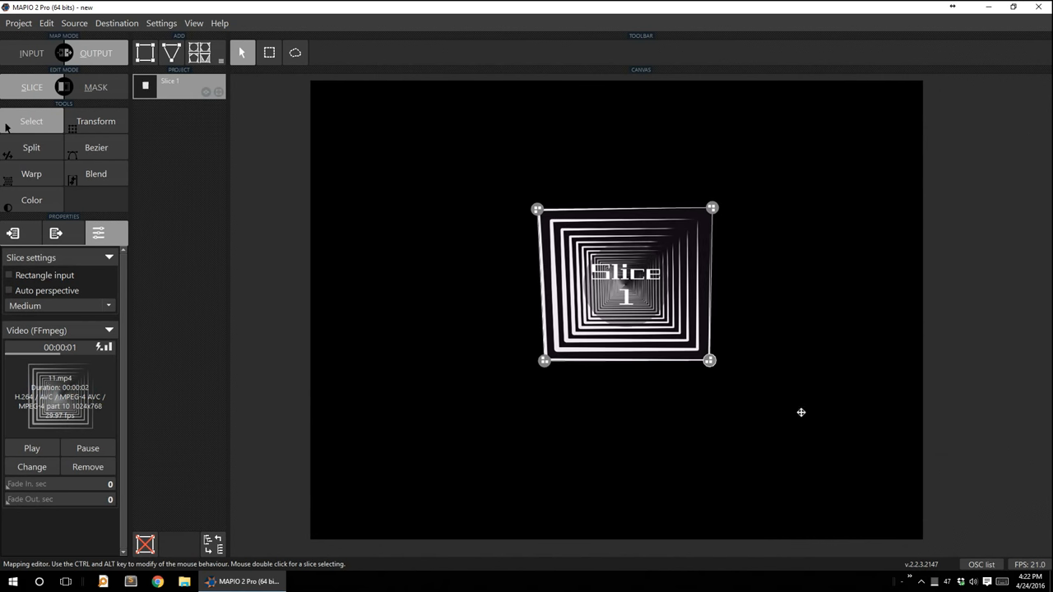
{"action": "mouse_move", "coordinate": [798, 336]}
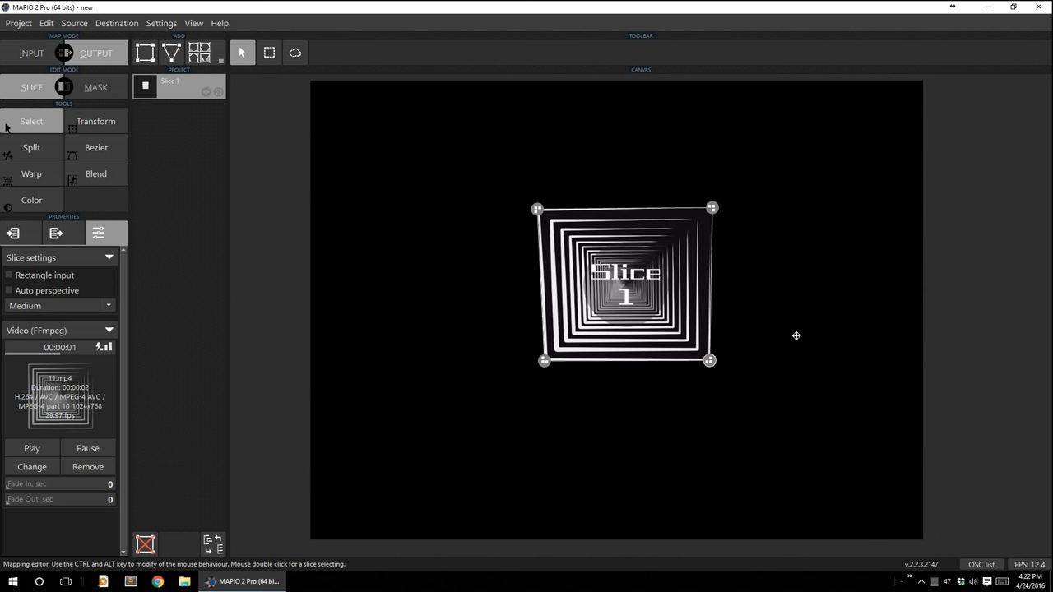
{"action": "mouse_move", "coordinate": [776, 336]}
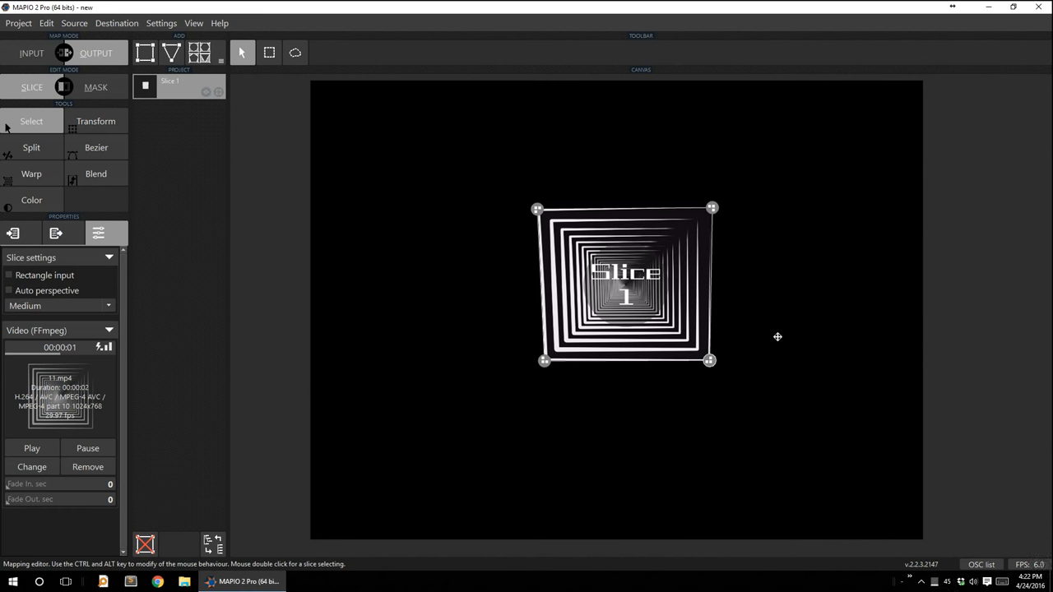
{"action": "mouse_move", "coordinate": [299, 368]}
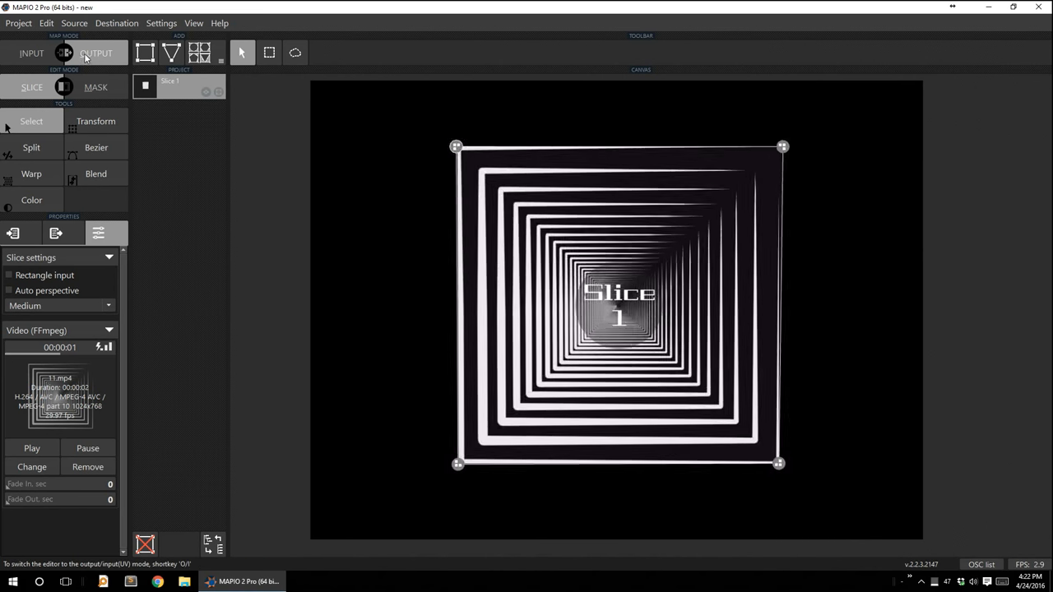
Switch the editor back to Input mode showing the cropped area over the squares video.
{"action": "left_click", "coordinate": [30, 52]}
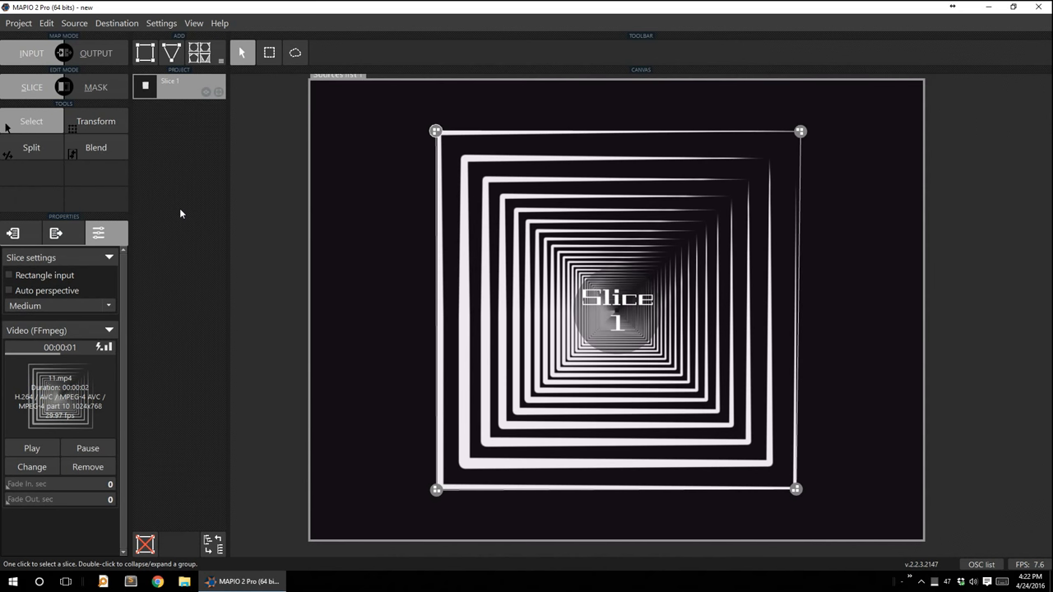
{"action": "mouse_move", "coordinate": [210, 191]}
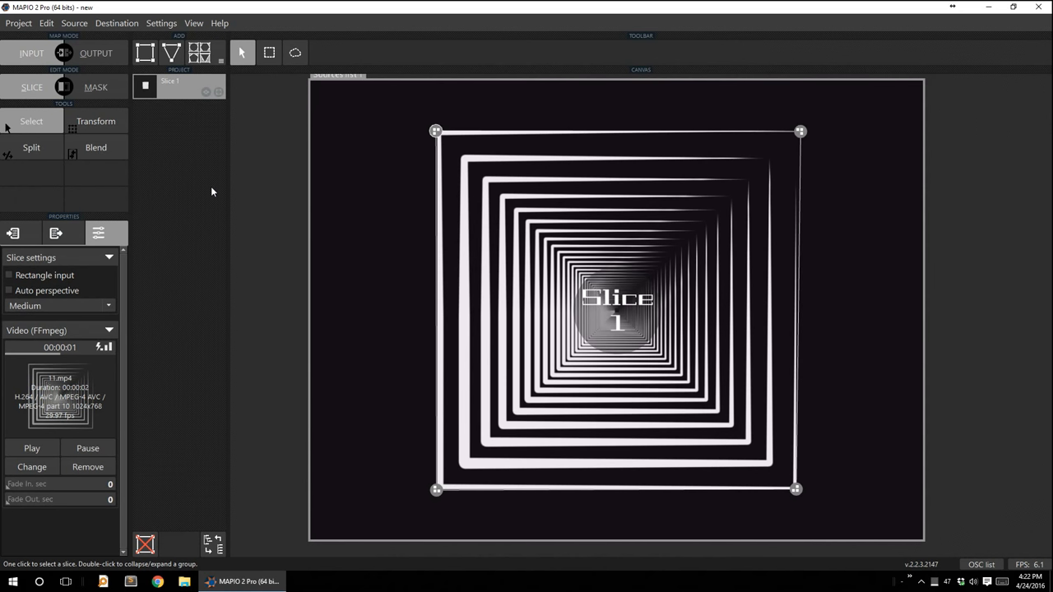
{"action": "mouse_move", "coordinate": [197, 152]}
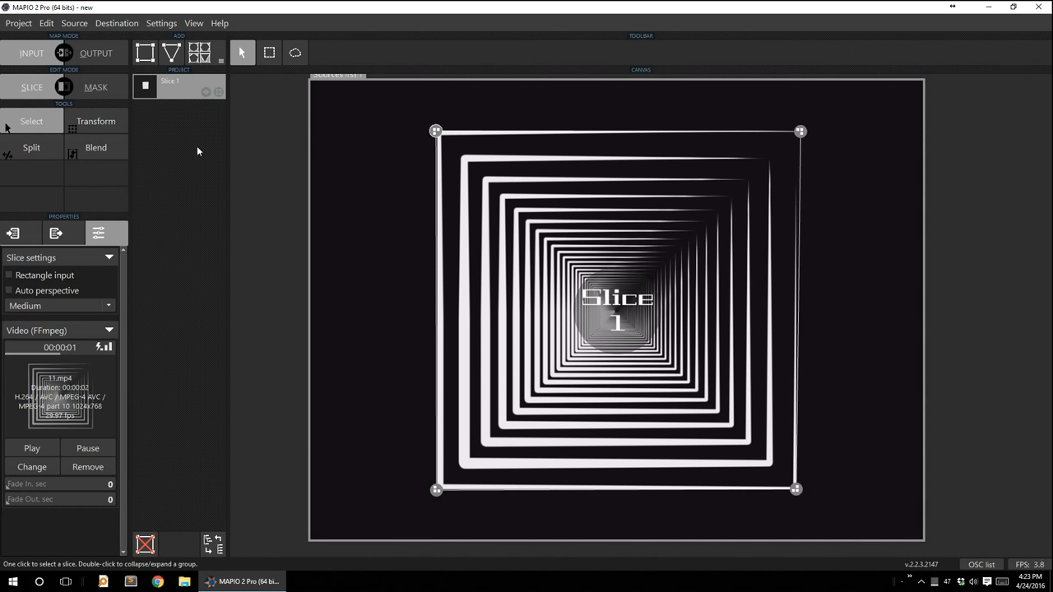
{"action": "mouse_move", "coordinate": [180, 164]}
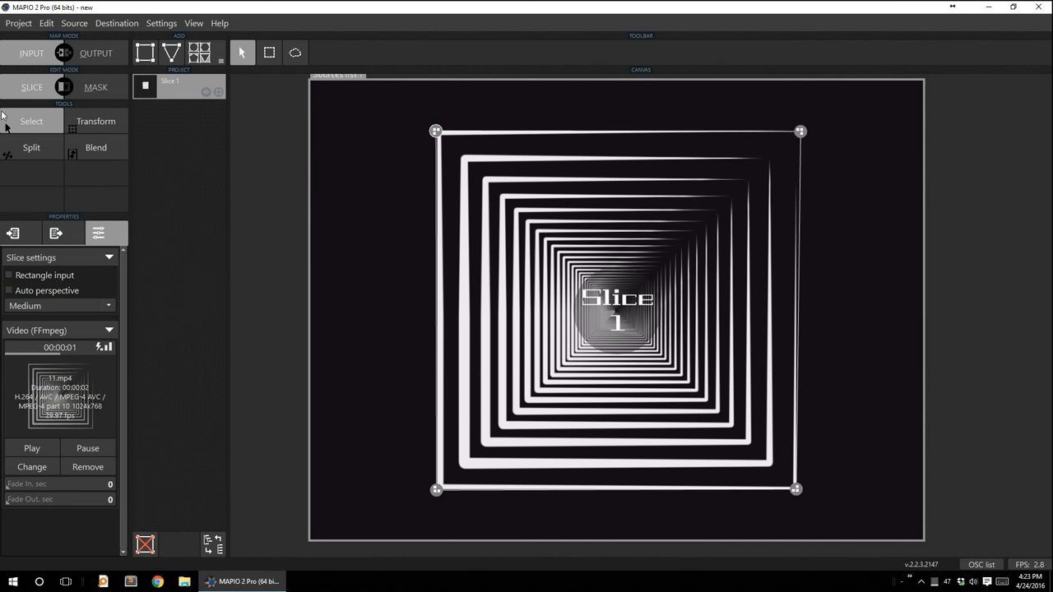
{"action": "mouse_move", "coordinate": [654, 156]}
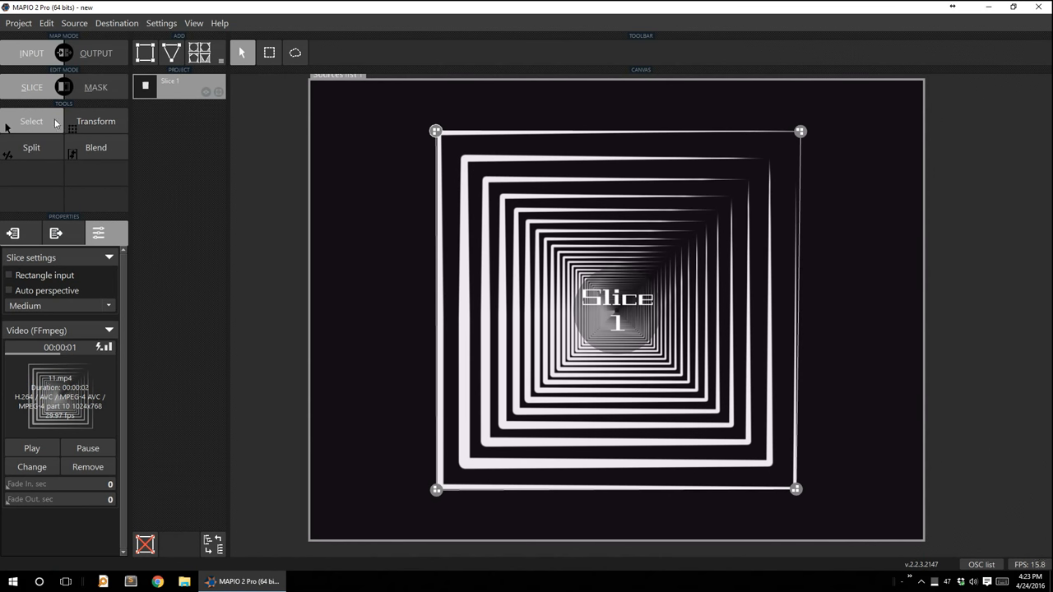
{"action": "mouse_move", "coordinate": [79, 129]}
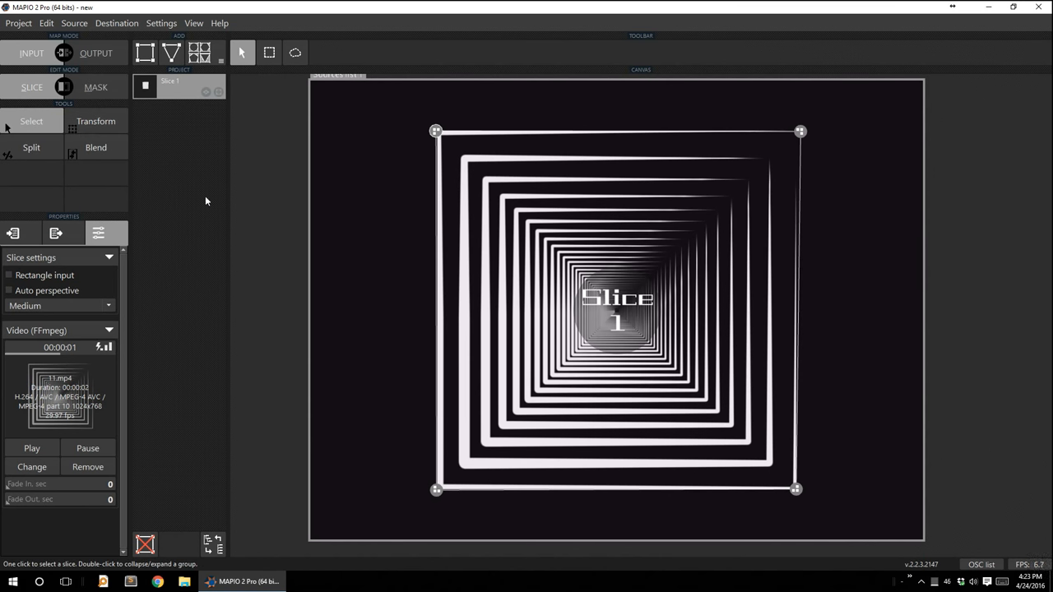
{"action": "mouse_move", "coordinate": [213, 196]}
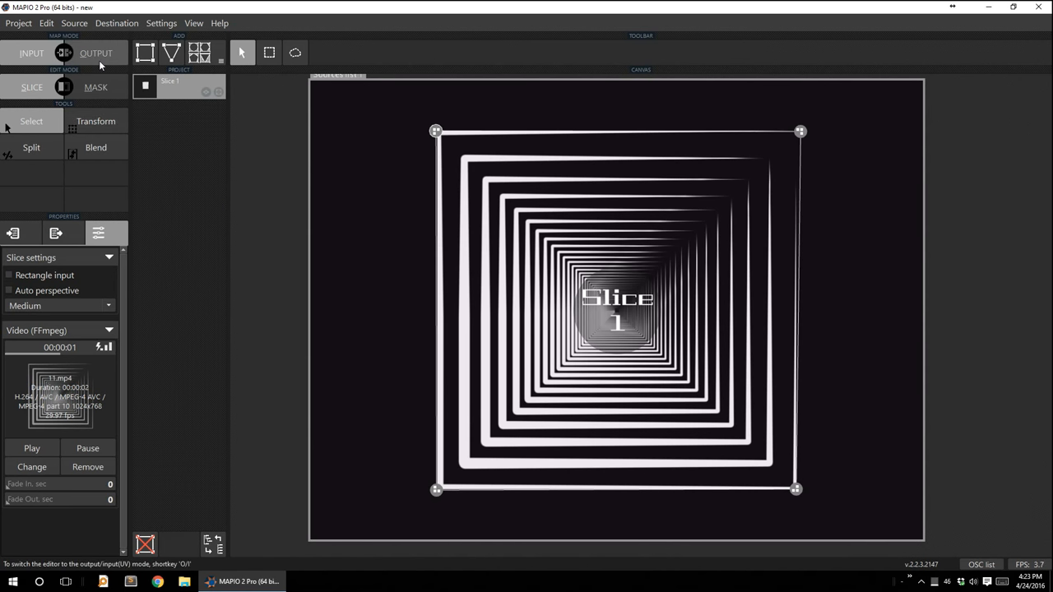
Switch the editor to Output mode showing the small square Slice 1.
{"action": "left_click", "coordinate": [99, 53]}
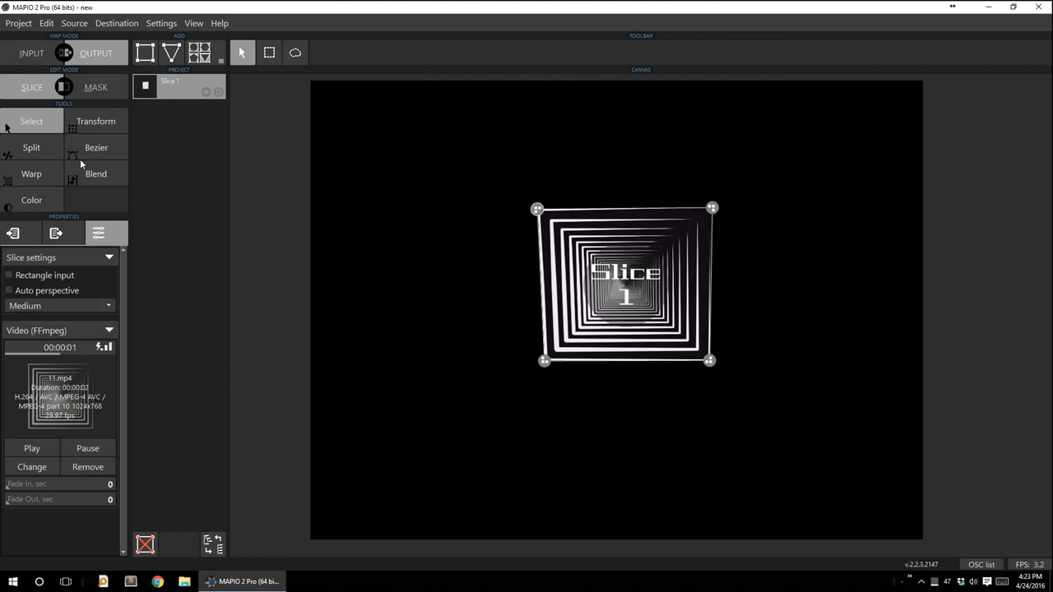
{"action": "mouse_move", "coordinate": [97, 191]}
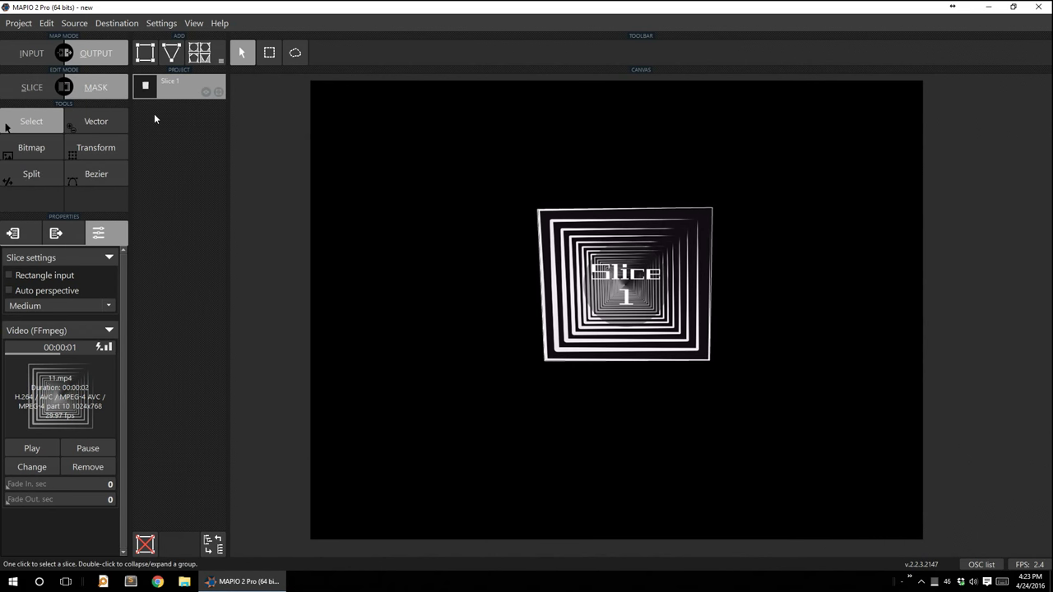
{"action": "mouse_move", "coordinate": [181, 202]}
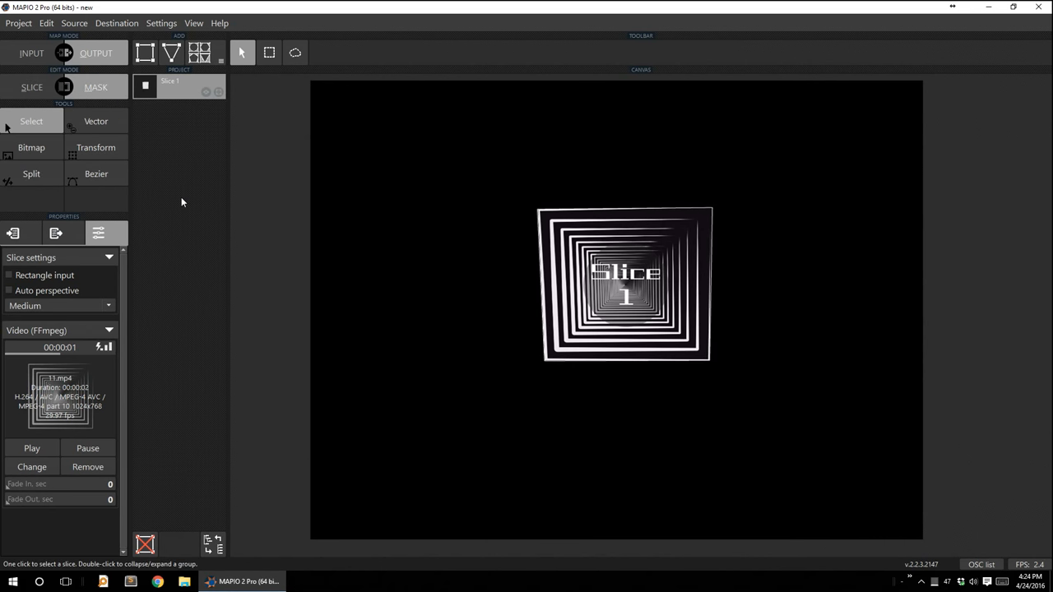
{"action": "mouse_move", "coordinate": [148, 166]}
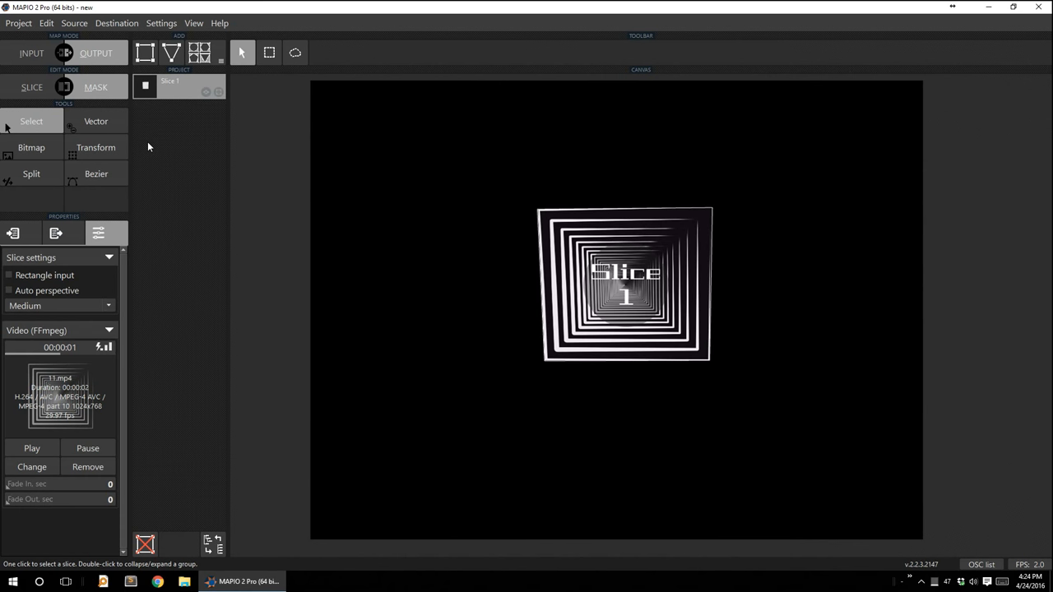
{"action": "mouse_move", "coordinate": [174, 164]}
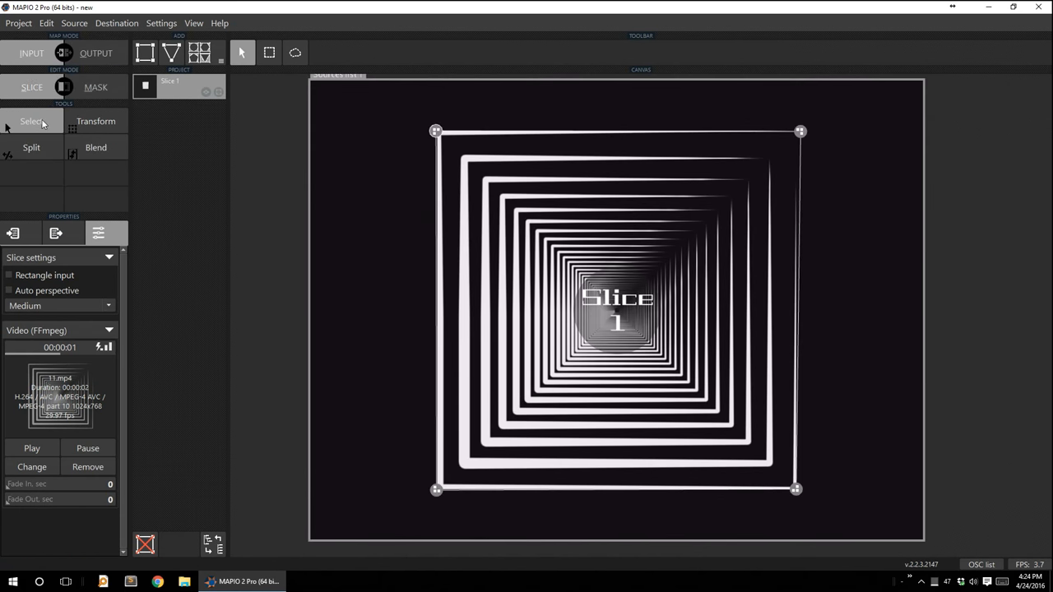
{"action": "mouse_move", "coordinate": [95, 122]}
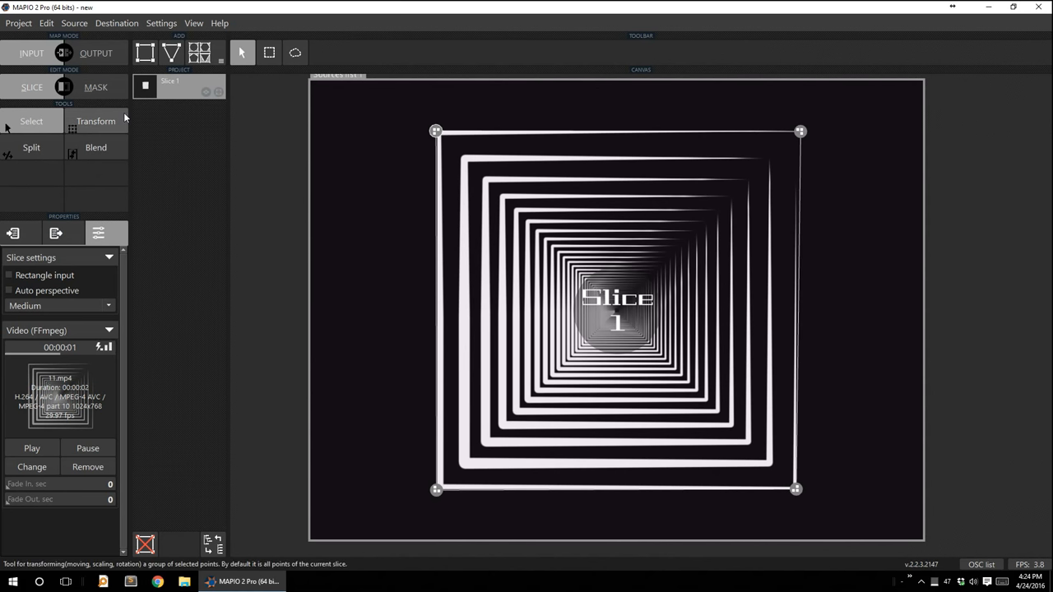
{"action": "mouse_move", "coordinate": [67, 160]}
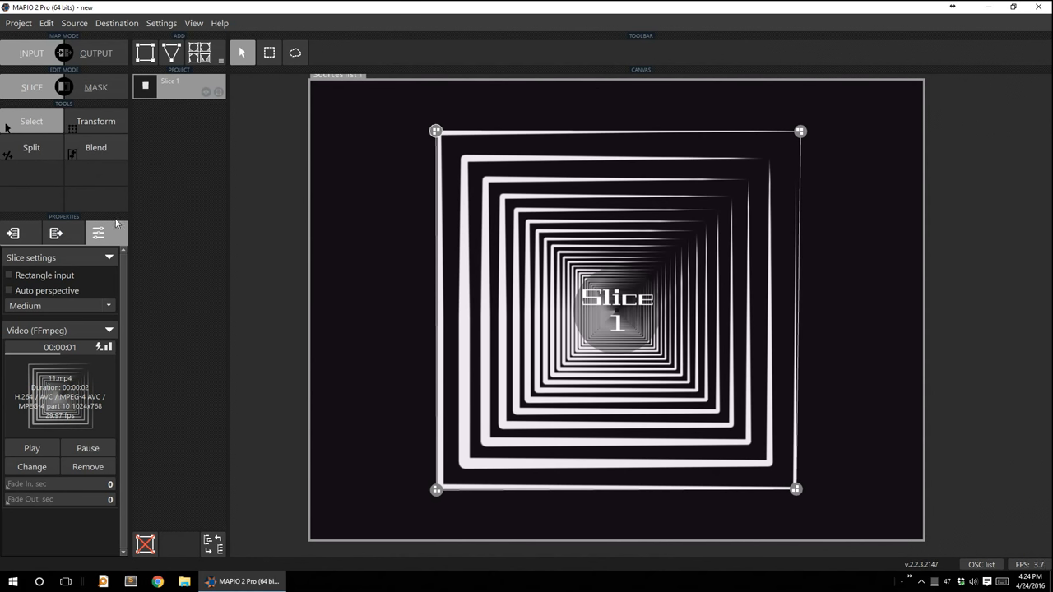
{"action": "mouse_move", "coordinate": [198, 212]}
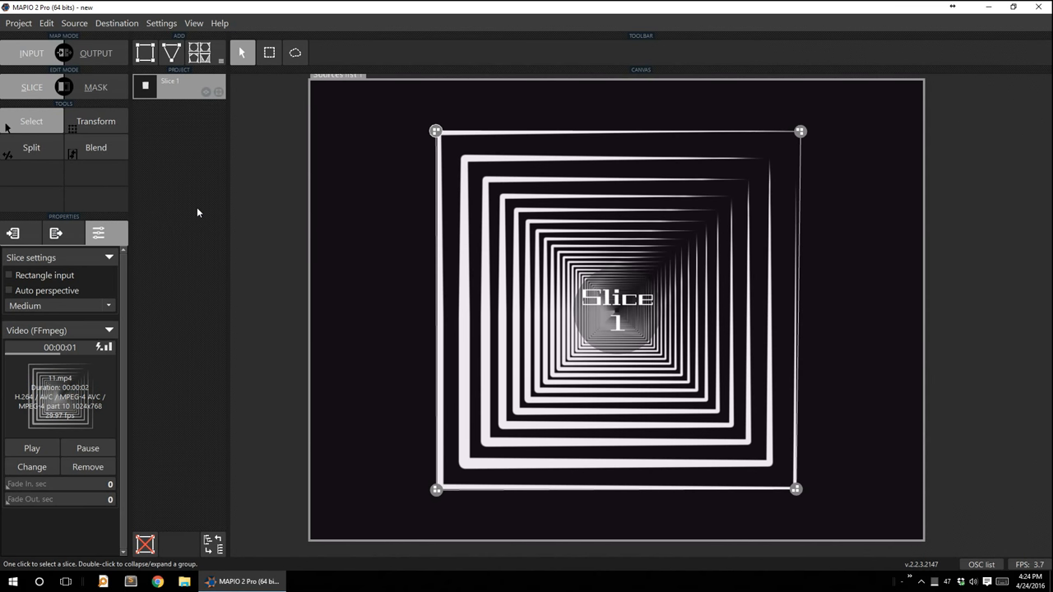
{"action": "mouse_move", "coordinate": [119, 142]}
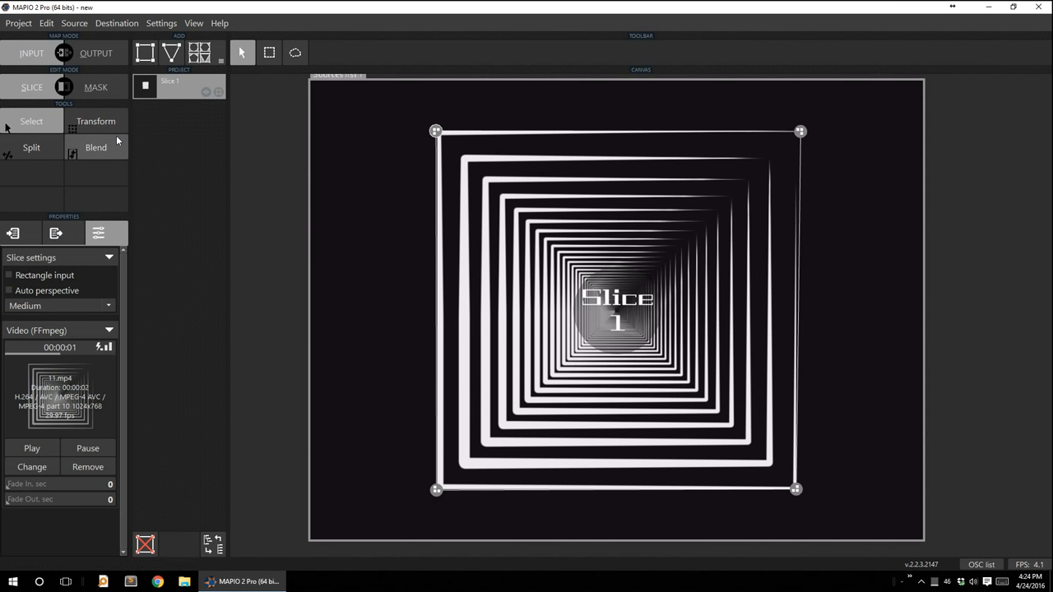
{"action": "mouse_move", "coordinate": [437, 132]}
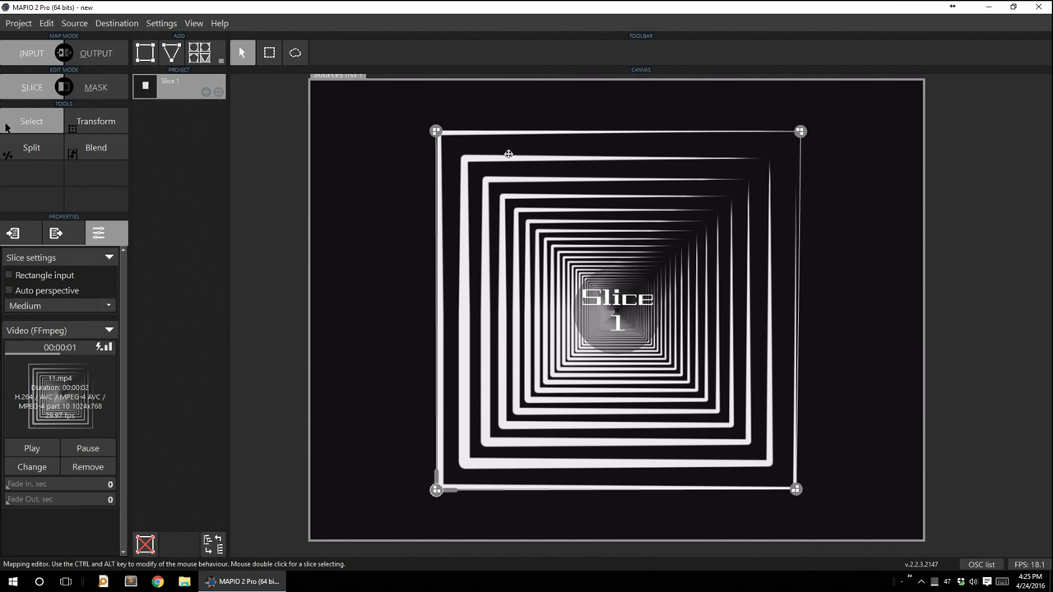
{"action": "mouse_move", "coordinate": [516, 148]}
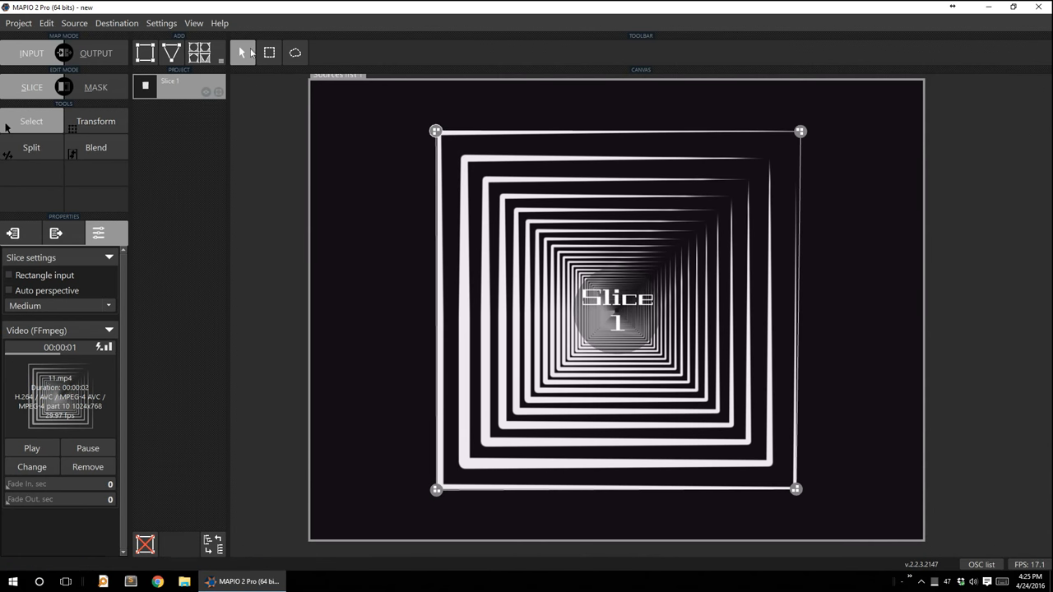
{"action": "mouse_move", "coordinate": [30, 52]}
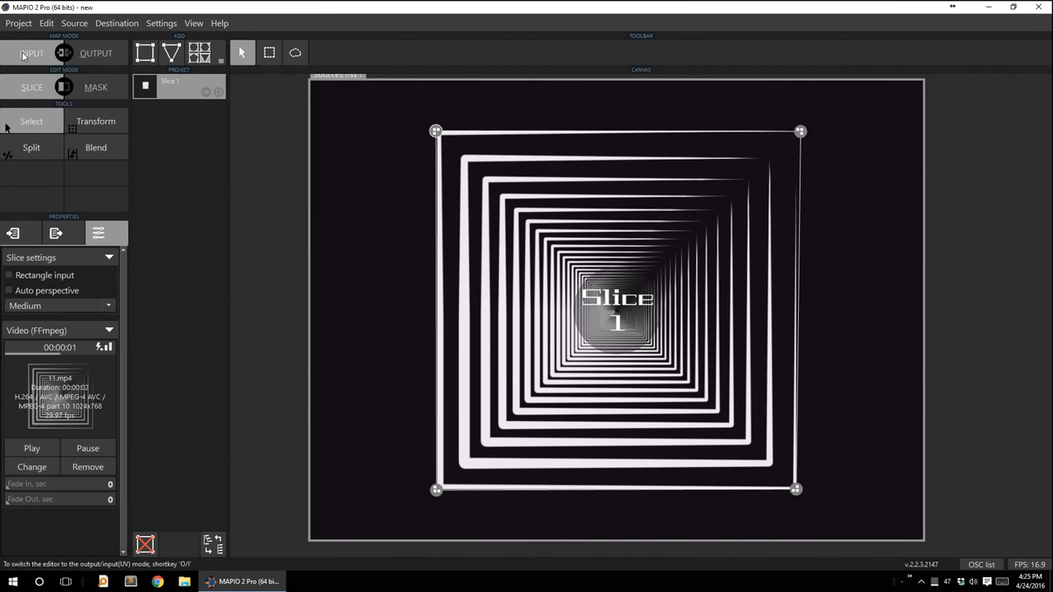
In Output mode, drag Slice 1's corner points into skewed quads and a tilted diamond to test reshaping.
{"action": "left_click", "coordinate": [88, 52]}
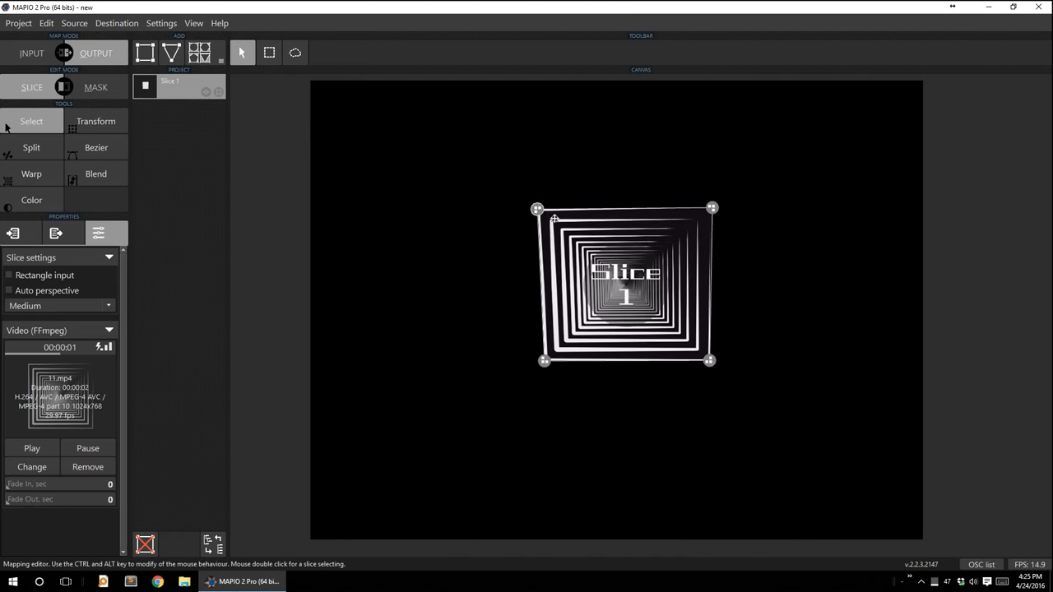
{"action": "left_click_drag", "start_coordinate": [537, 209], "coordinate": [615, 163]}
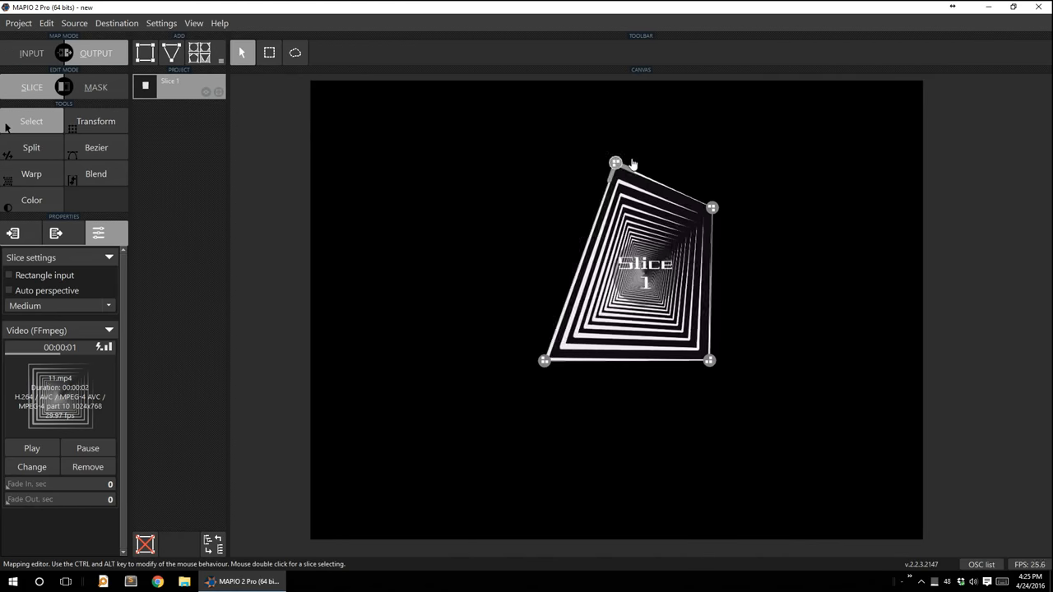
{"action": "left_click_drag", "start_coordinate": [616, 163], "coordinate": [513, 135]}
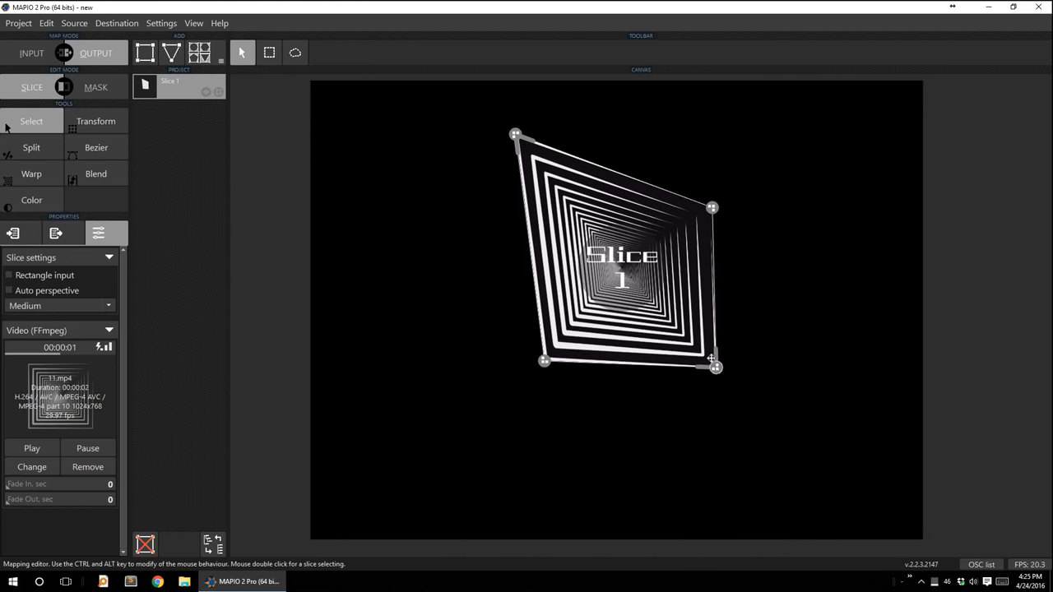
{"action": "left_click_drag", "start_coordinate": [714, 367], "coordinate": [645, 461]}
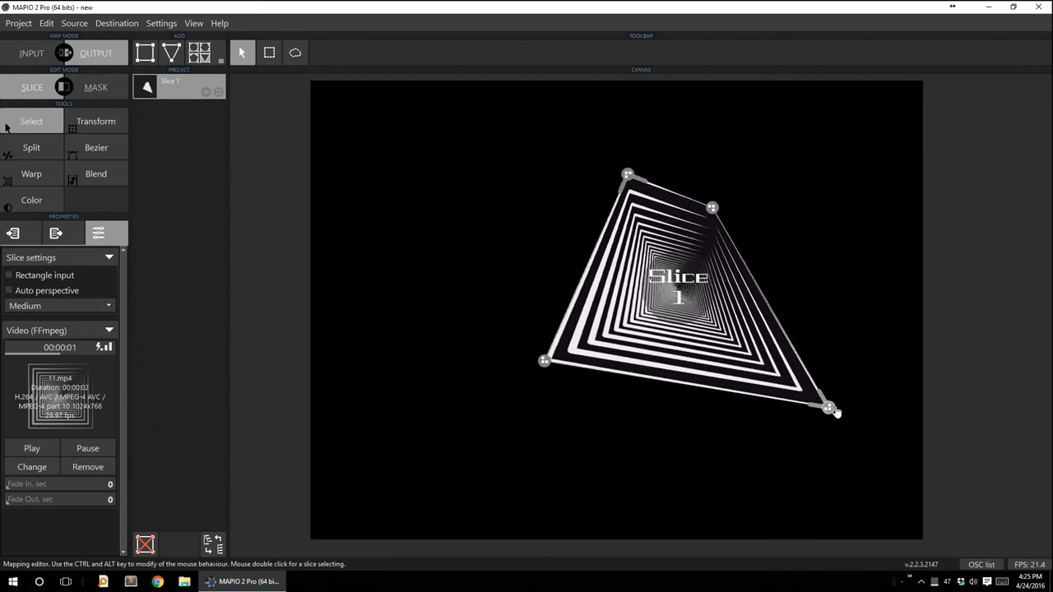
{"action": "left_click_drag", "start_coordinate": [829, 408], "coordinate": [706, 403]}
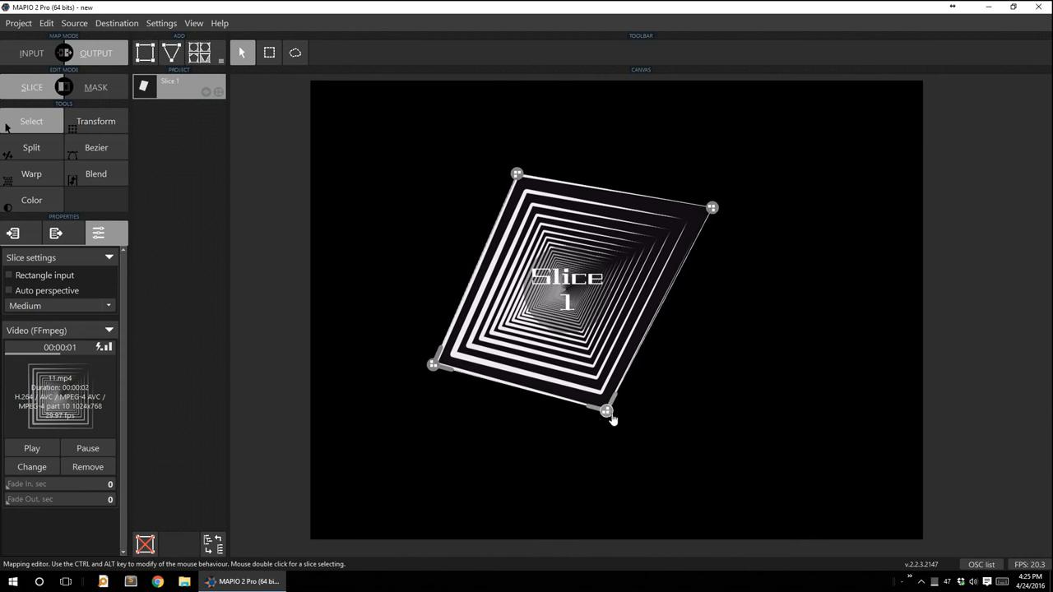
{"action": "left_click_drag", "start_coordinate": [605, 411], "coordinate": [610, 388]}
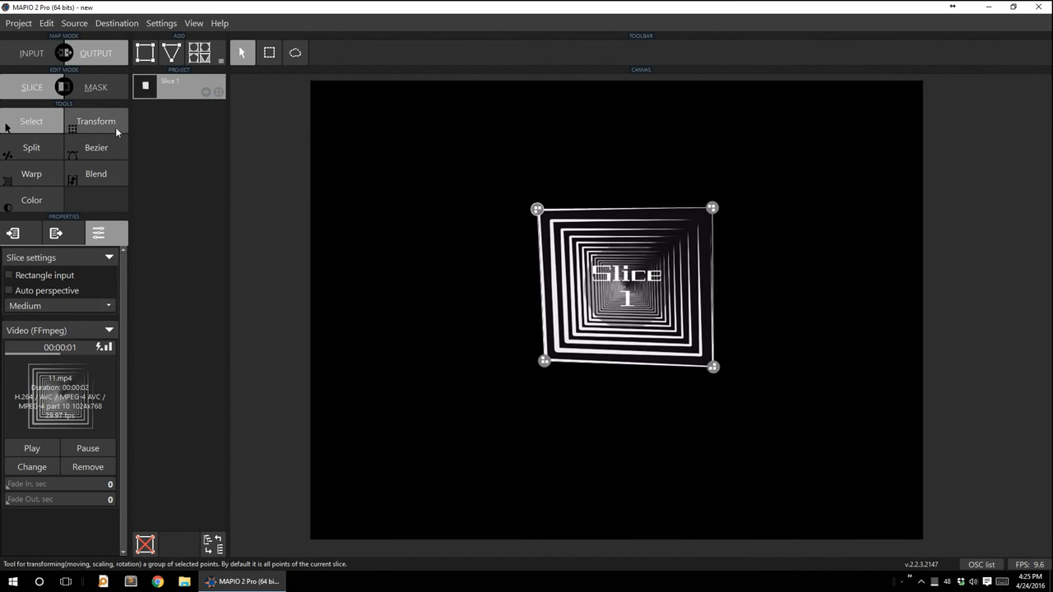
Activate the Transform tool so move, scale and rotate handles surround Slice 1.
{"action": "left_click", "coordinate": [96, 121]}
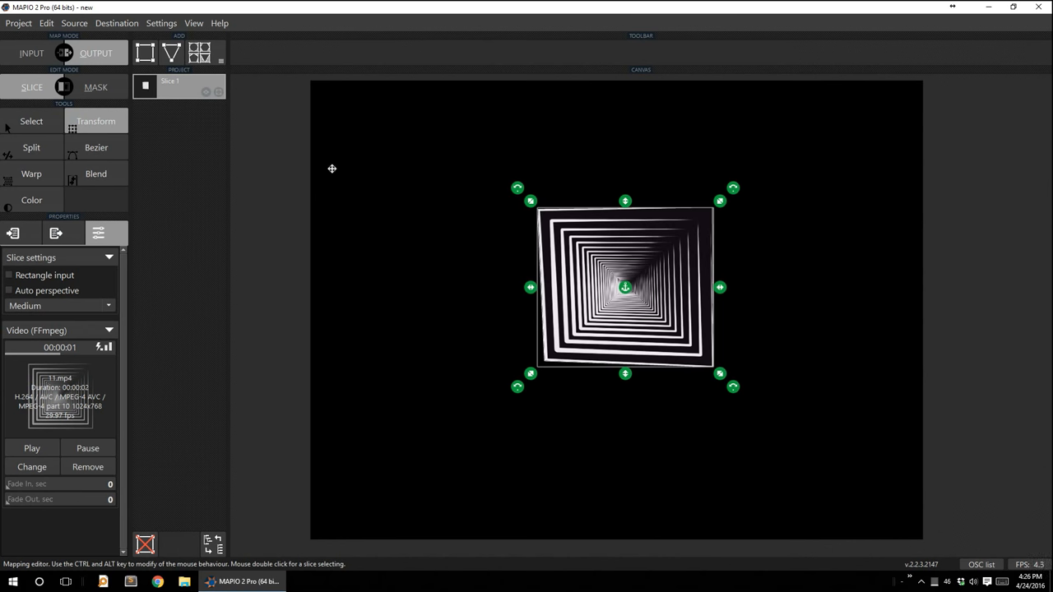
{"action": "mouse_move", "coordinate": [428, 208]}
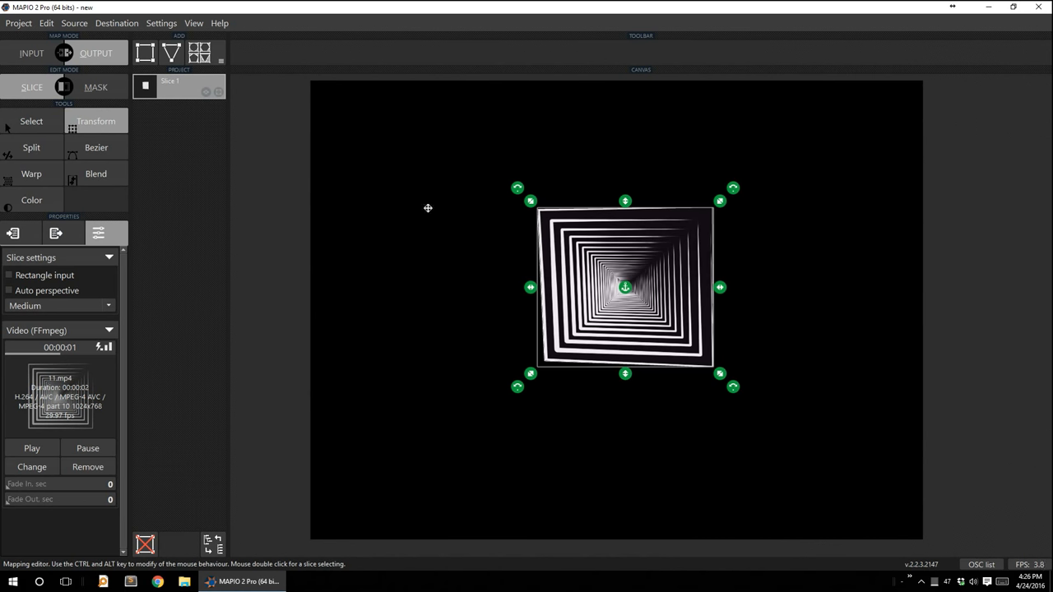
{"action": "mouse_move", "coordinate": [493, 204]}
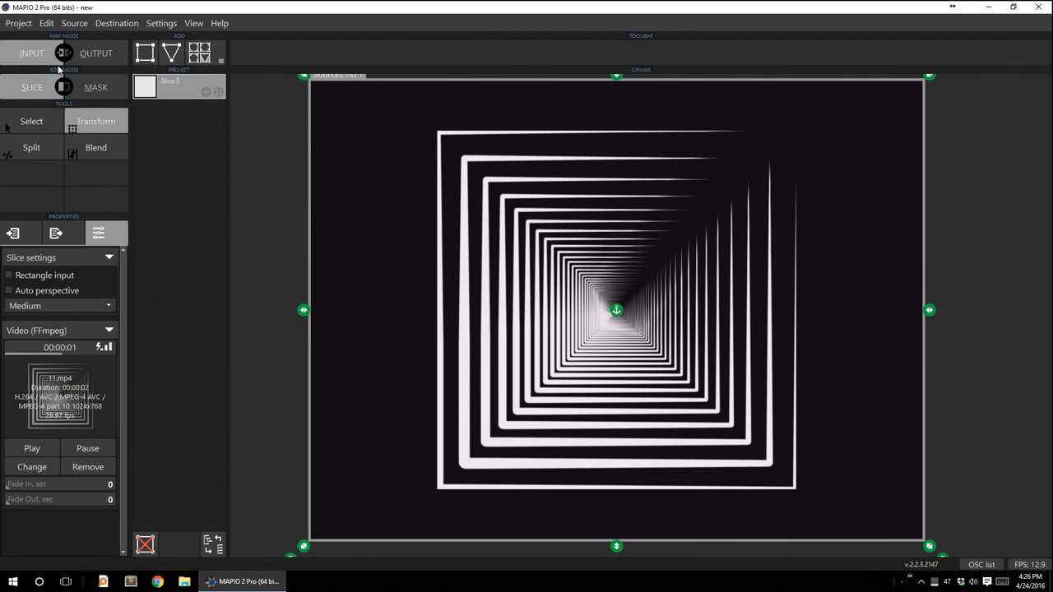
{"action": "mouse_move", "coordinate": [263, 169]}
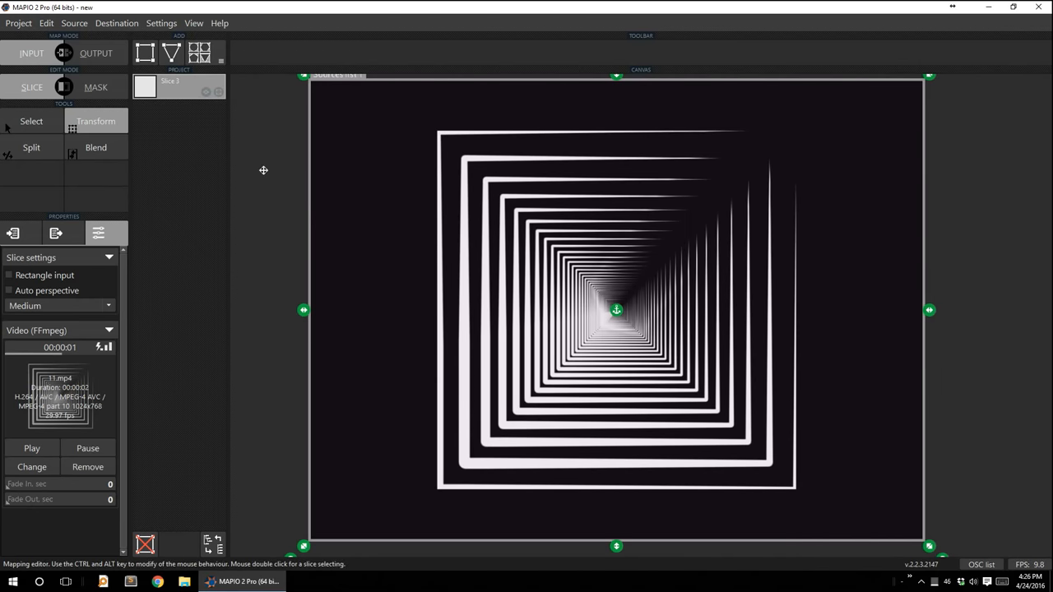
{"action": "mouse_move", "coordinate": [362, 122]}
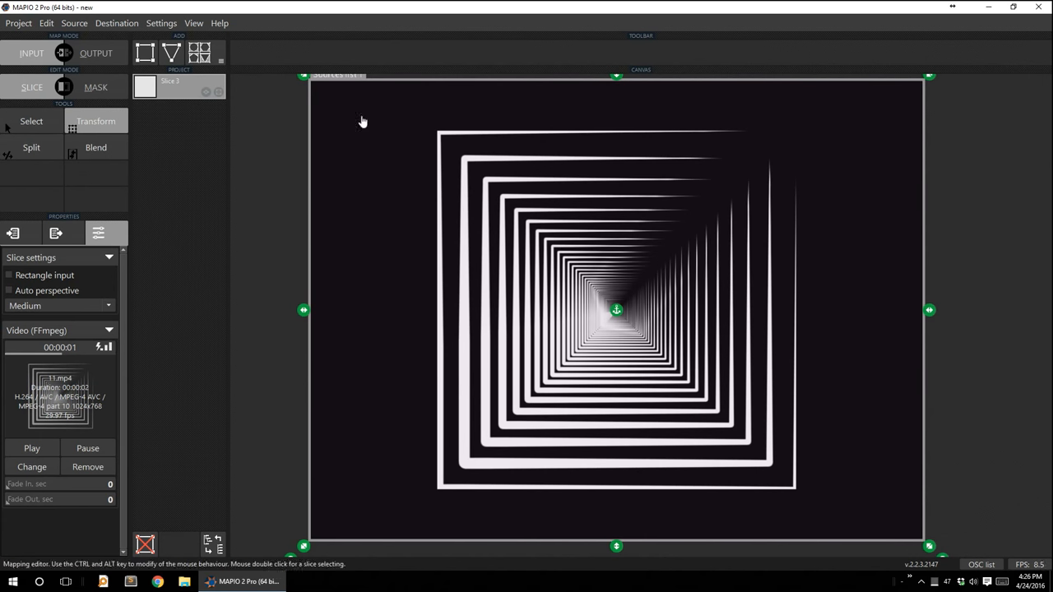
Switch to Select and back to Transform so the whole slice's handles surround the squares video.
{"action": "left_click", "coordinate": [30, 122]}
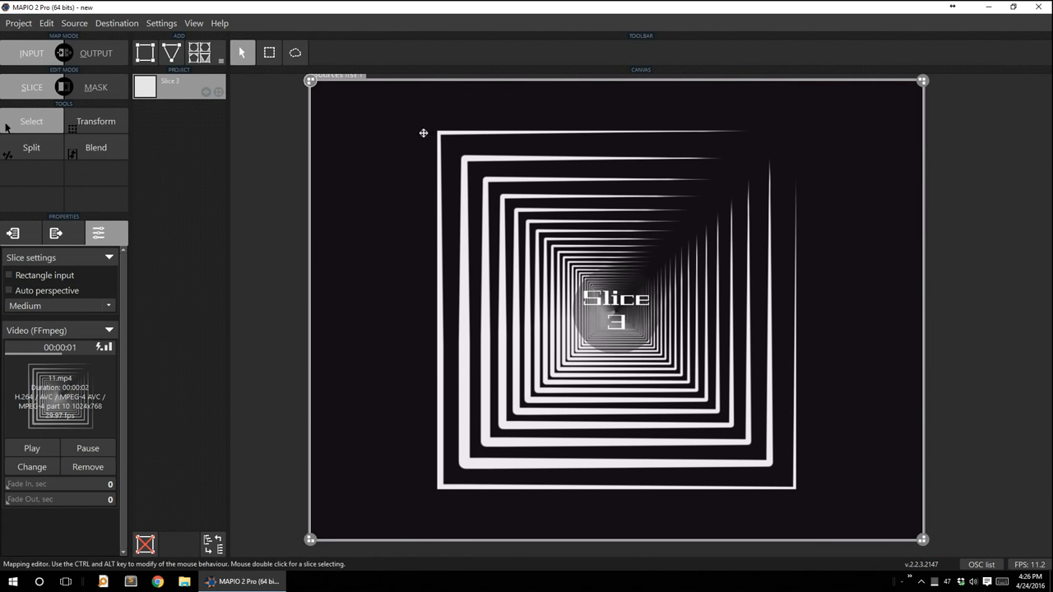
{"action": "left_click", "coordinate": [95, 122]}
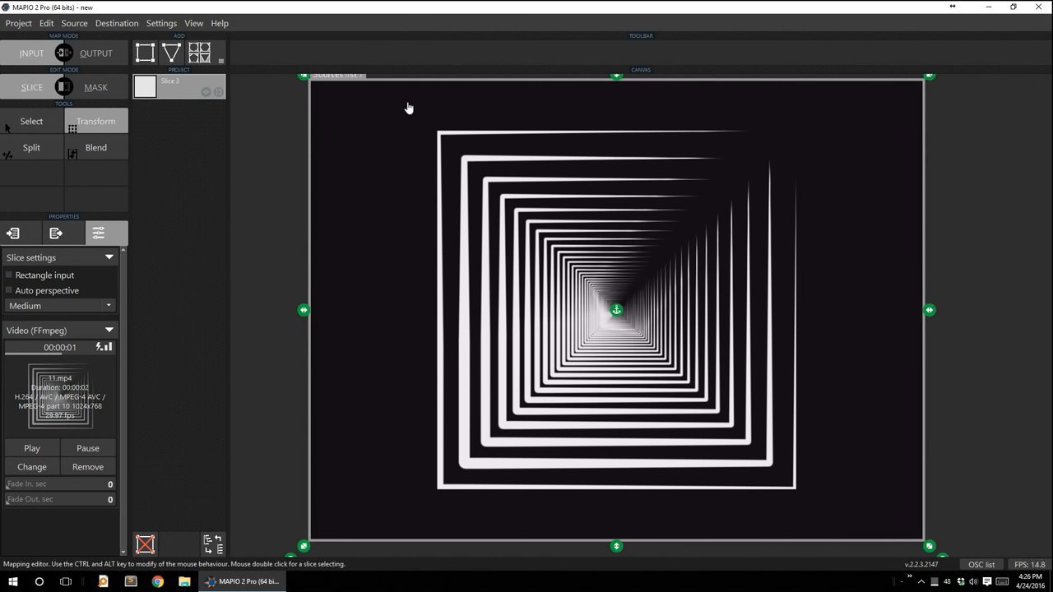
{"action": "mouse_move", "coordinate": [322, 97]}
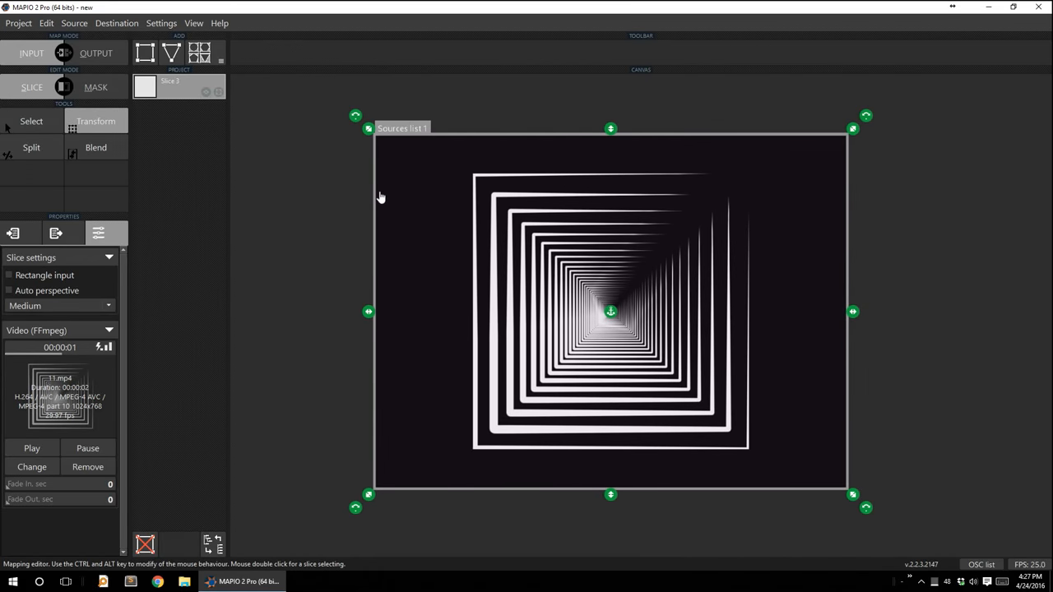
{"action": "mouse_move", "coordinate": [404, 237]}
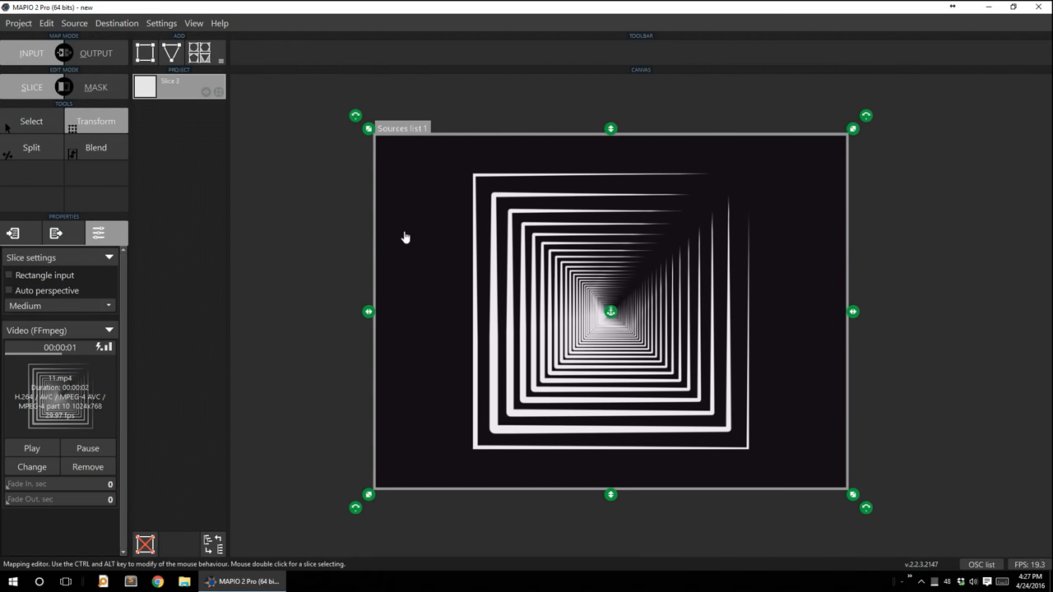
{"action": "mouse_move", "coordinate": [402, 240]}
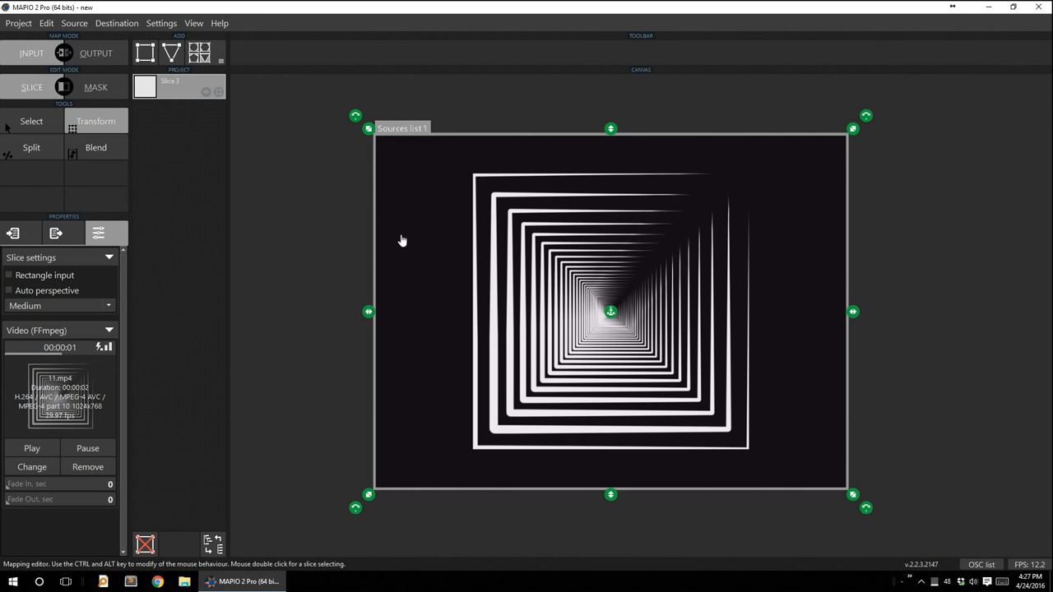
{"action": "mouse_move", "coordinate": [370, 140]}
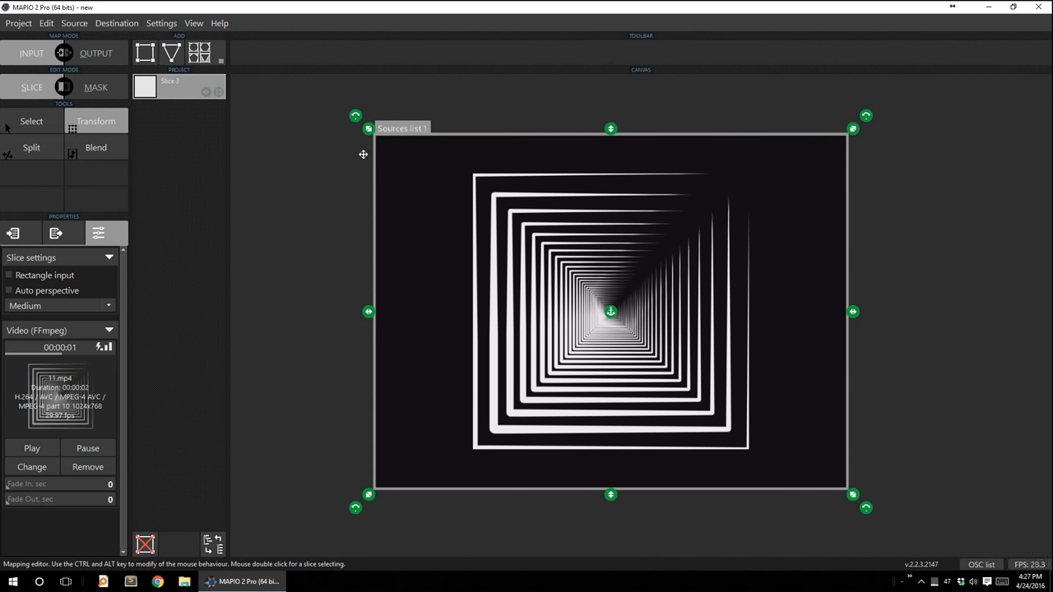
{"action": "mouse_move", "coordinate": [370, 130]}
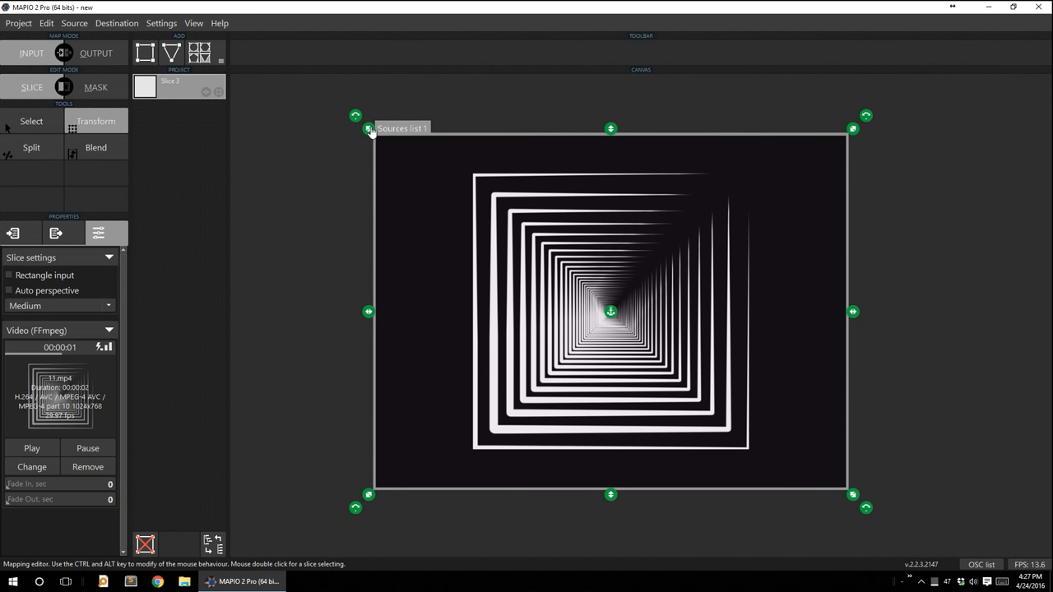
{"action": "left_click_drag", "start_coordinate": [368, 129], "coordinate": [451, 150]}
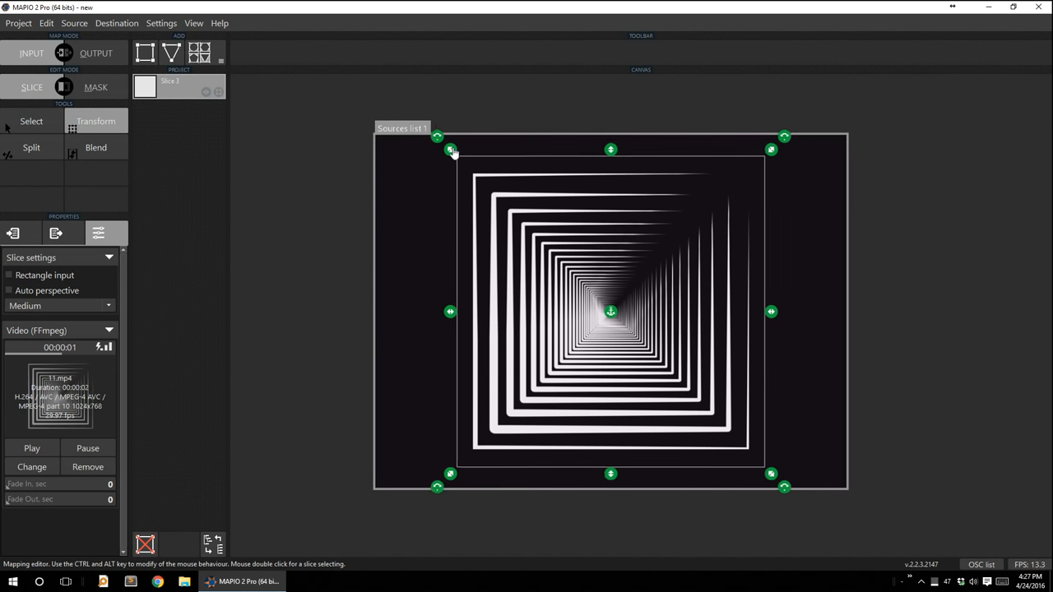
{"action": "left_click_drag", "start_coordinate": [450, 152], "coordinate": [464, 168]}
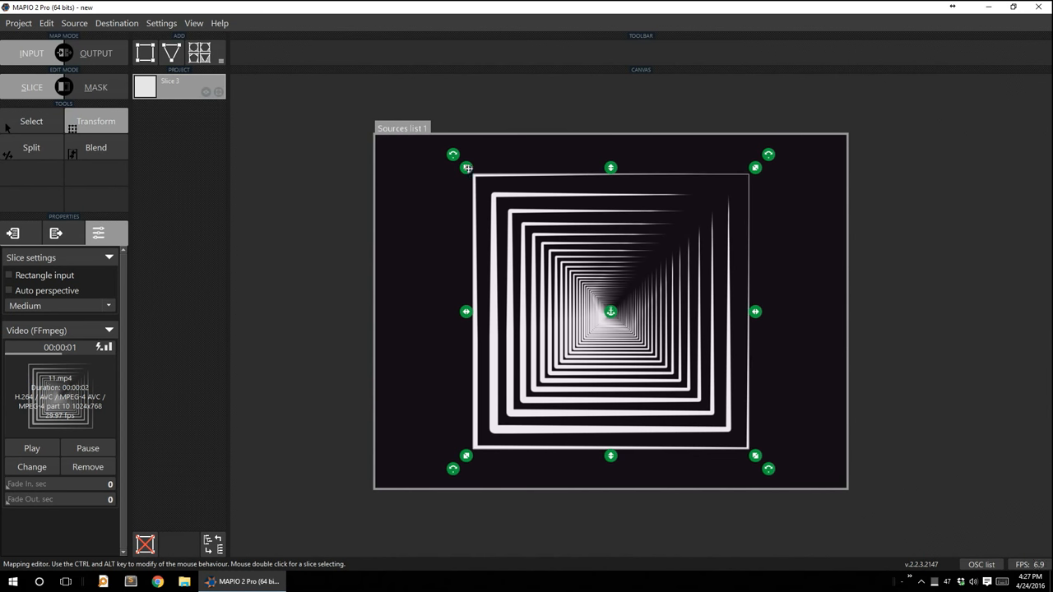
{"action": "mouse_move", "coordinate": [706, 187]}
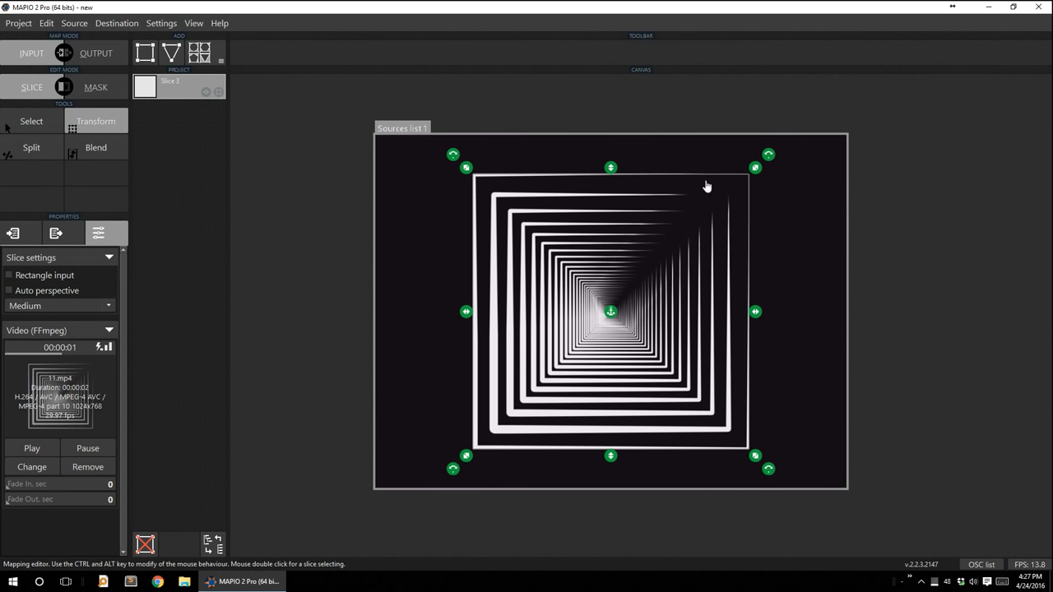
{"action": "mouse_move", "coordinate": [583, 473]}
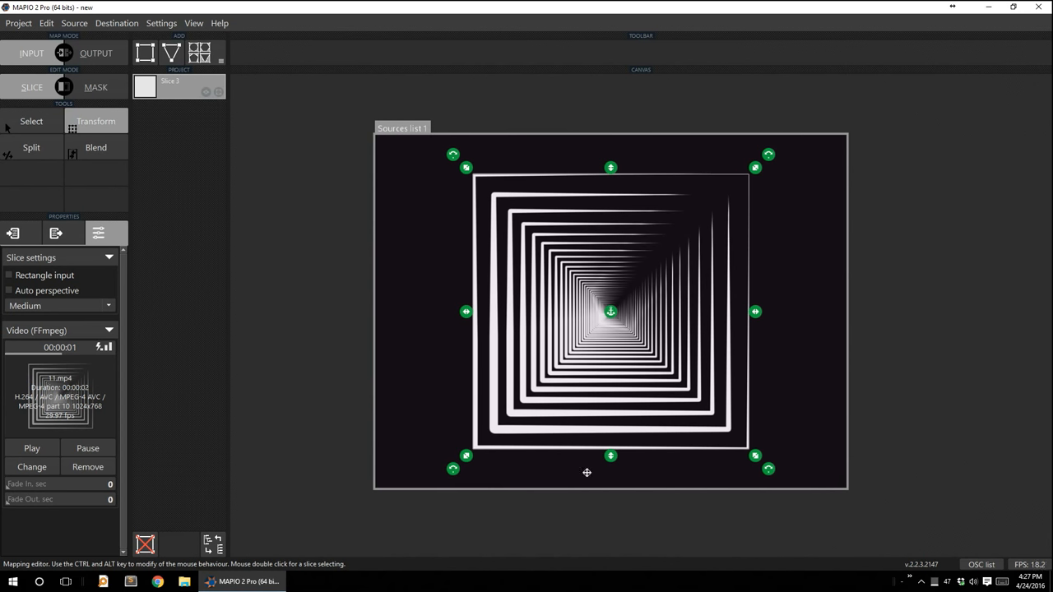
{"action": "mouse_move", "coordinate": [812, 319]}
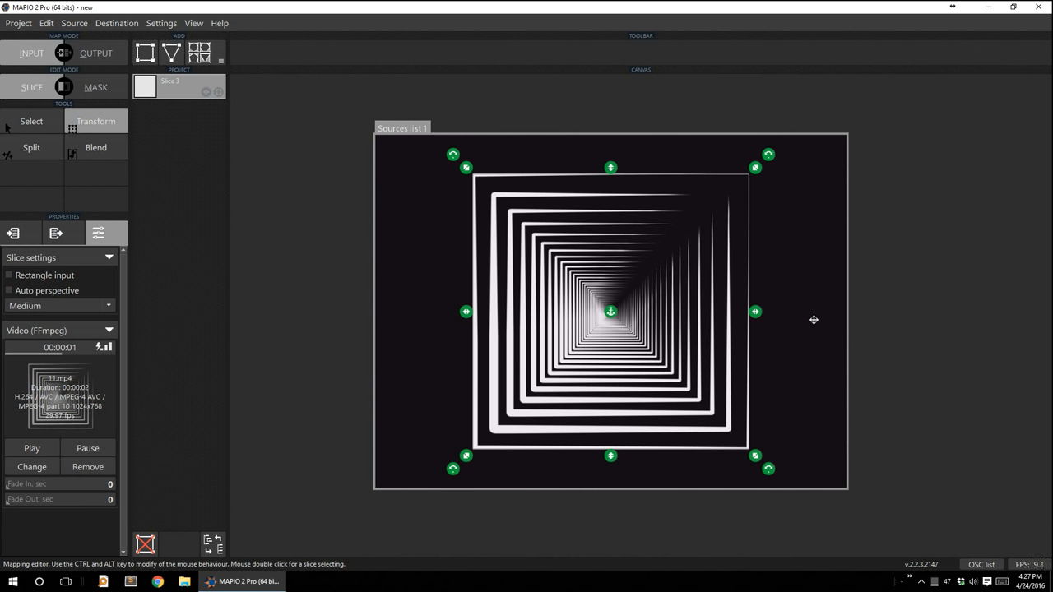
{"action": "mouse_move", "coordinate": [766, 319]}
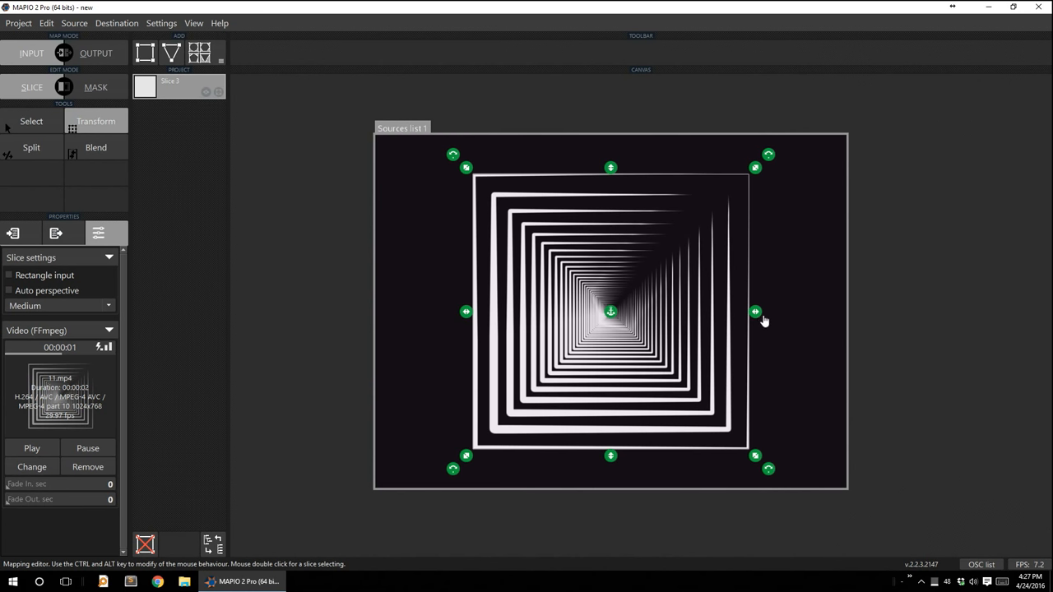
{"action": "mouse_move", "coordinate": [803, 299]}
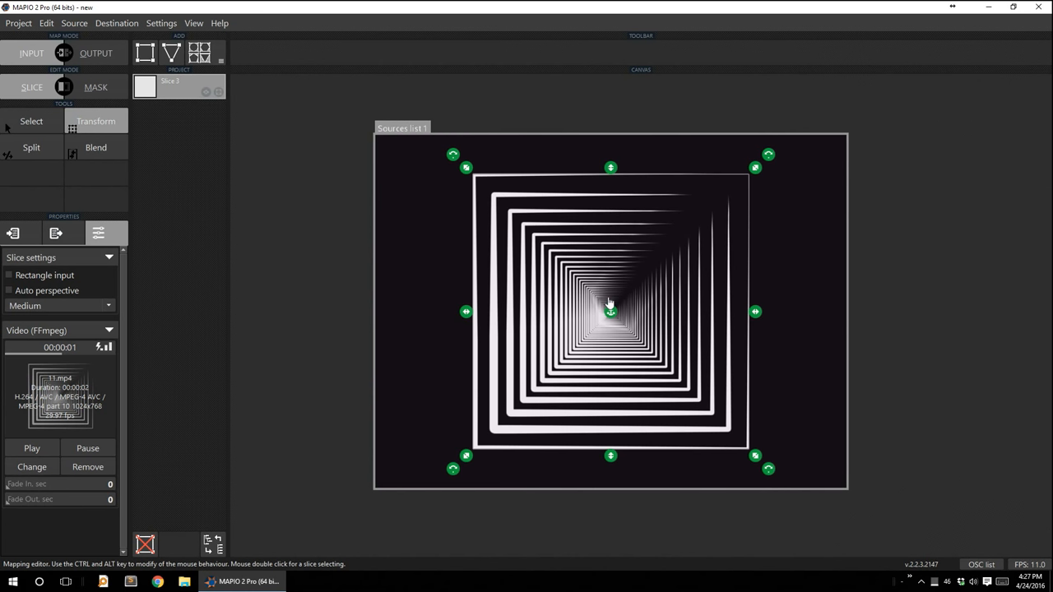
{"action": "mouse_move", "coordinate": [610, 313]}
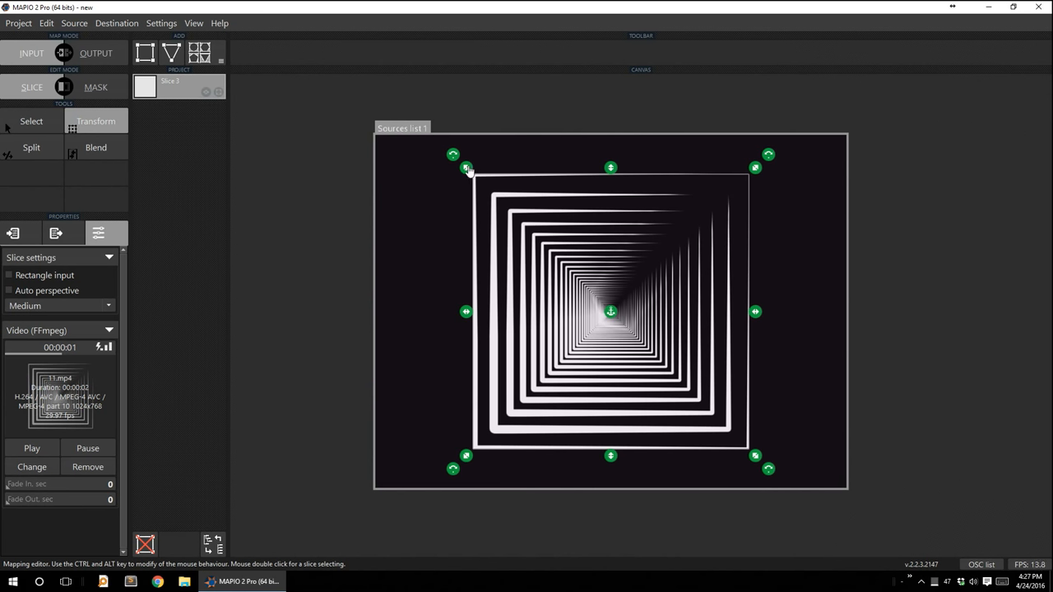
{"action": "mouse_move", "coordinate": [771, 271]}
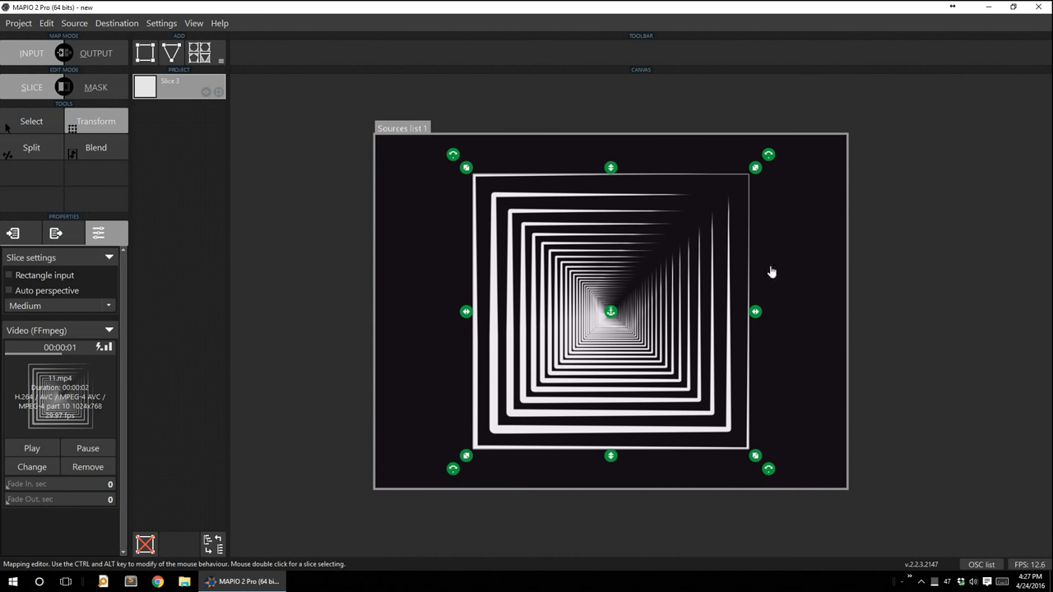
{"action": "mouse_move", "coordinate": [356, 170]}
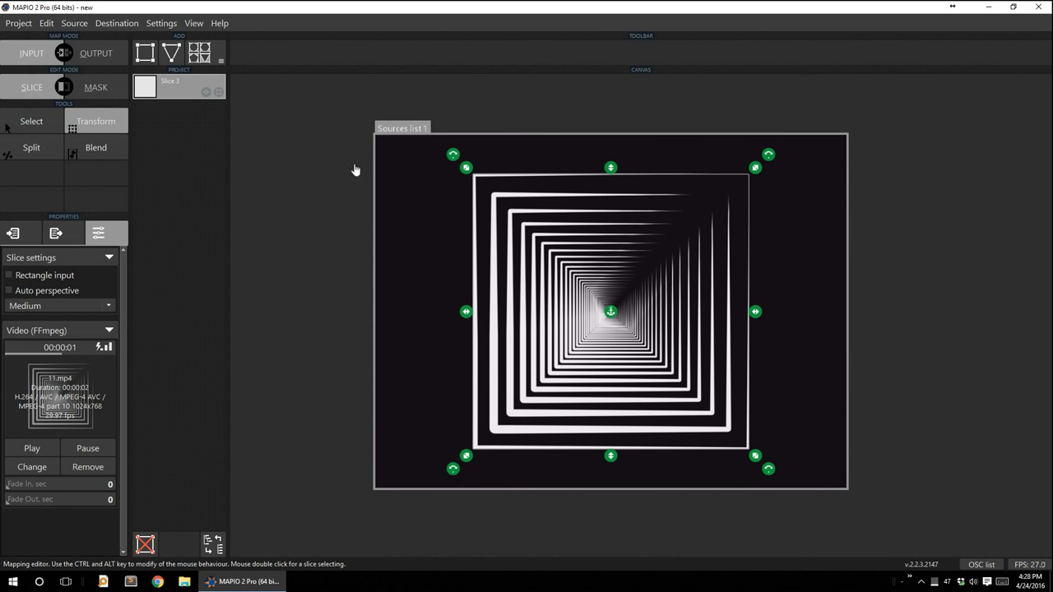
{"action": "mouse_move", "coordinate": [497, 197]}
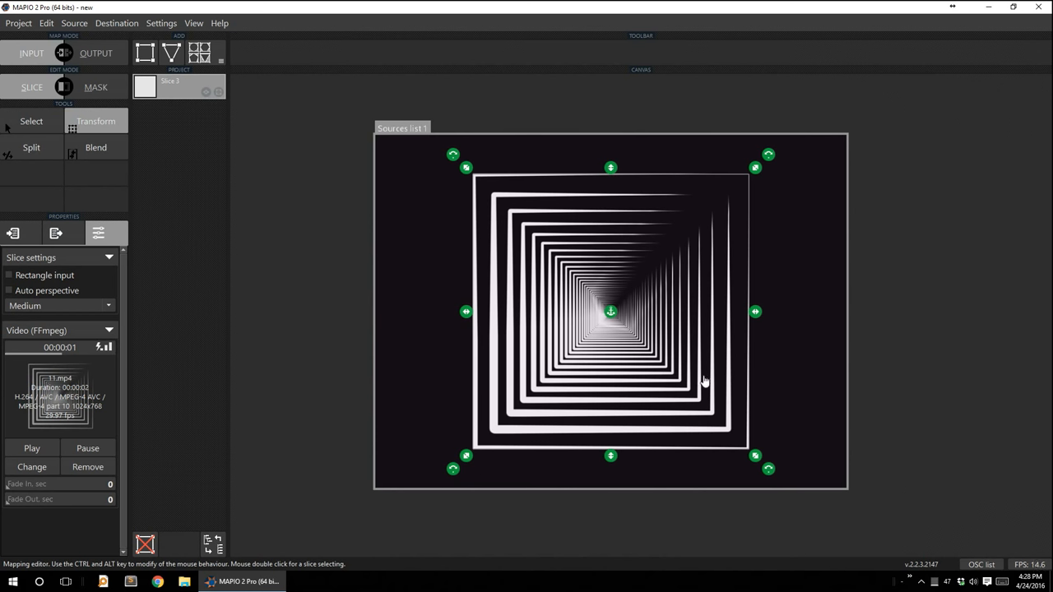
{"action": "mouse_move", "coordinate": [677, 260]}
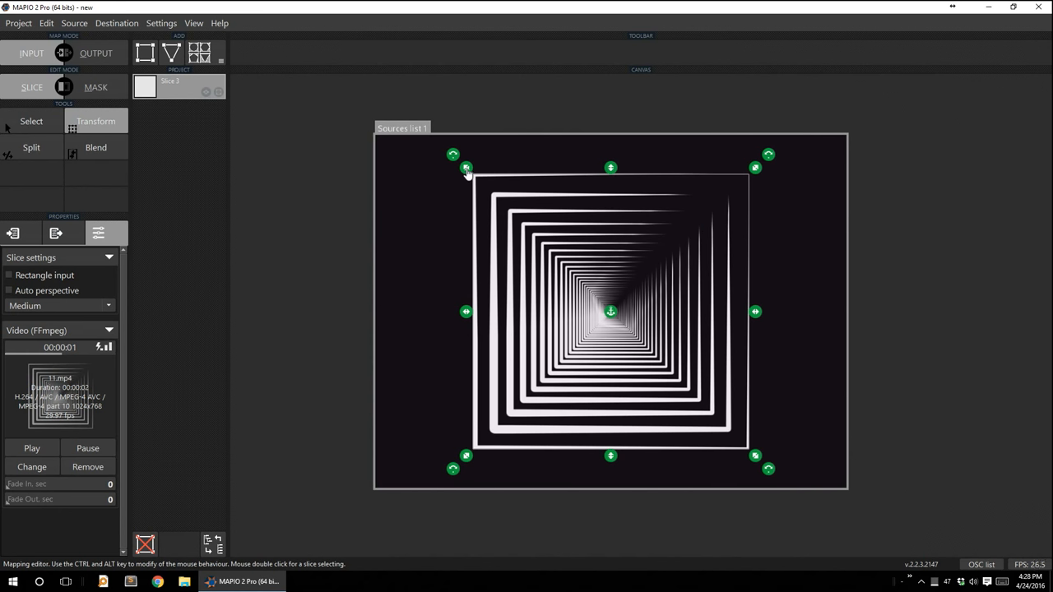
{"action": "left_click_drag", "start_coordinate": [468, 167], "coordinate": [450, 159]}
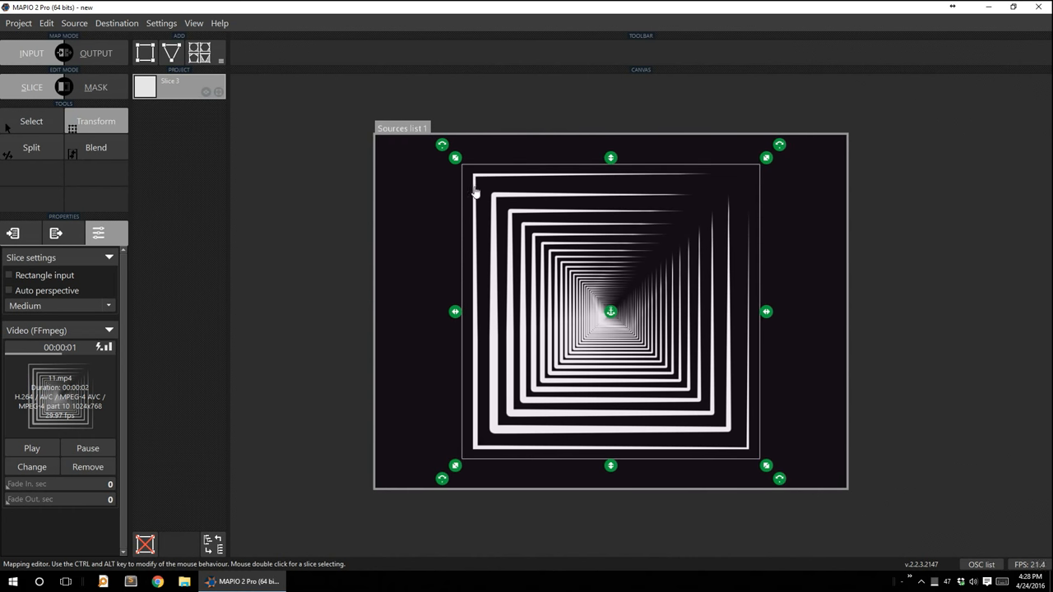
{"action": "mouse_move", "coordinate": [766, 457]}
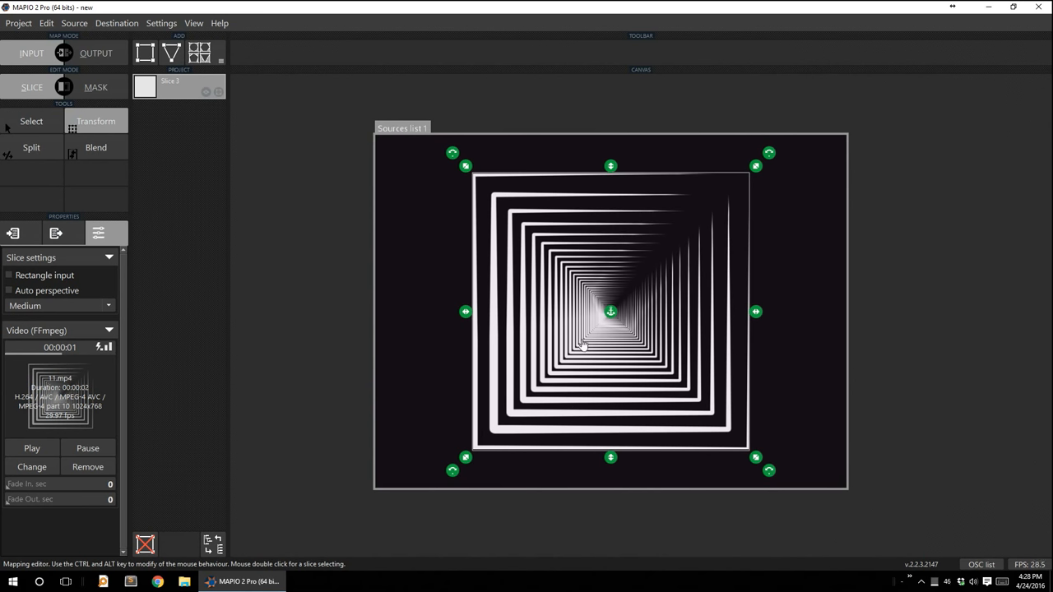
{"action": "mouse_move", "coordinate": [745, 344]}
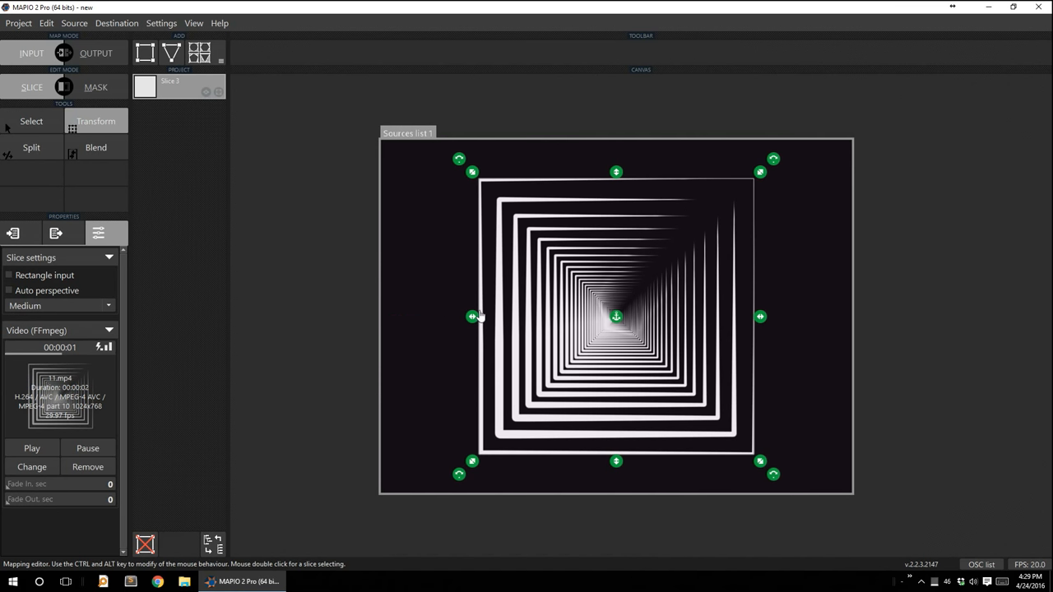
{"action": "mouse_move", "coordinate": [488, 314]}
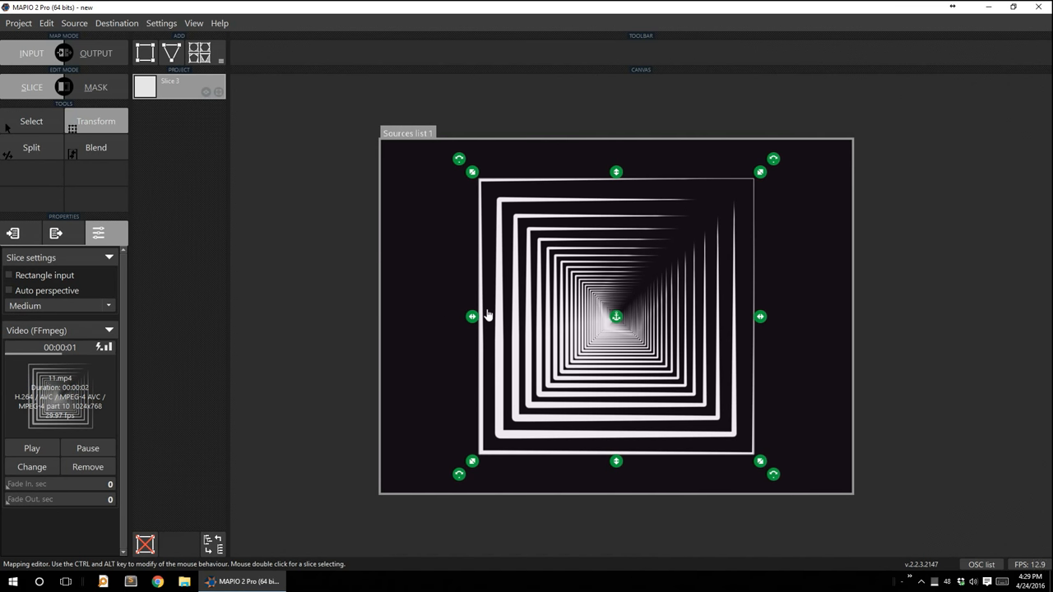
{"action": "mouse_move", "coordinate": [480, 316]}
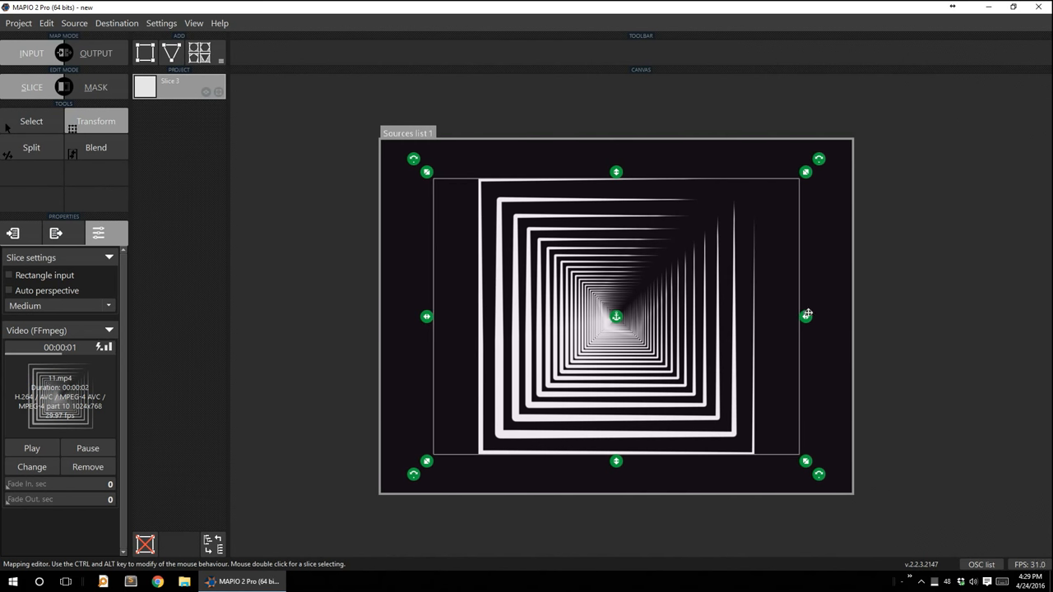
{"action": "mouse_move", "coordinate": [590, 339]}
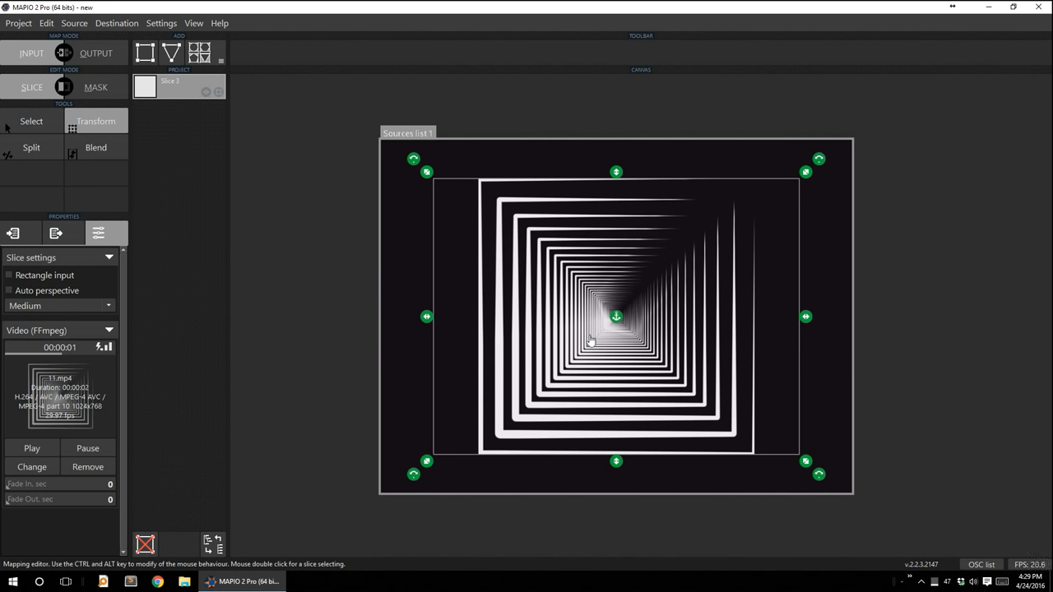
{"action": "mouse_move", "coordinate": [426, 321]}
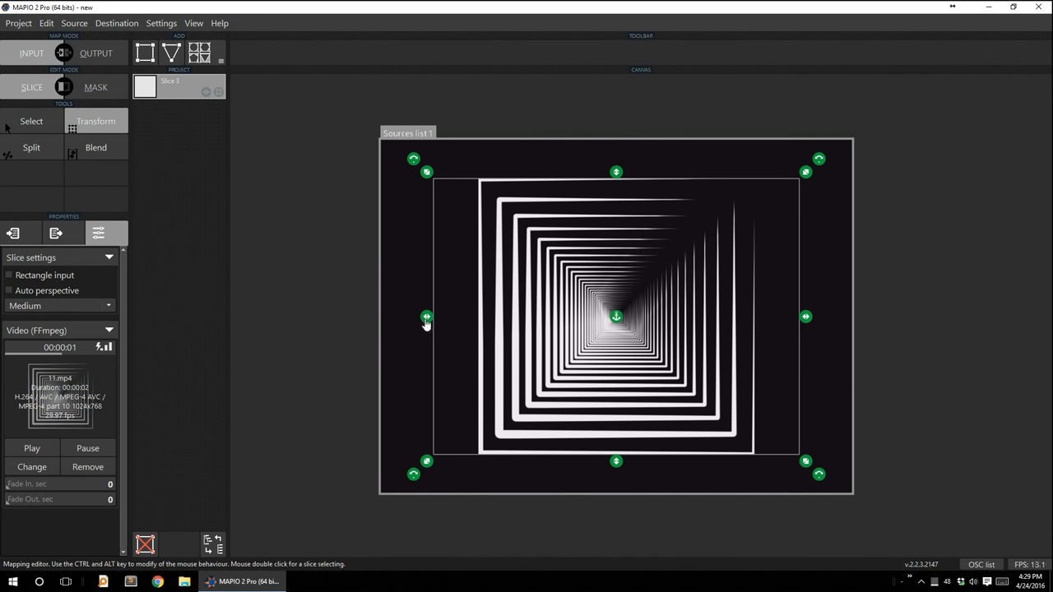
{"action": "mouse_move", "coordinate": [440, 369]}
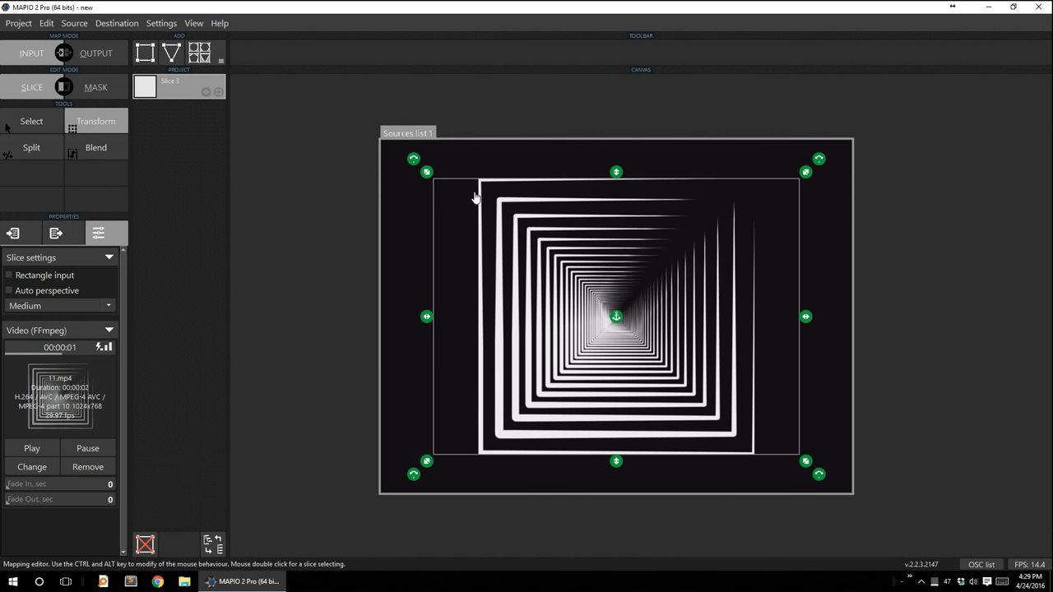
{"action": "mouse_move", "coordinate": [426, 316]}
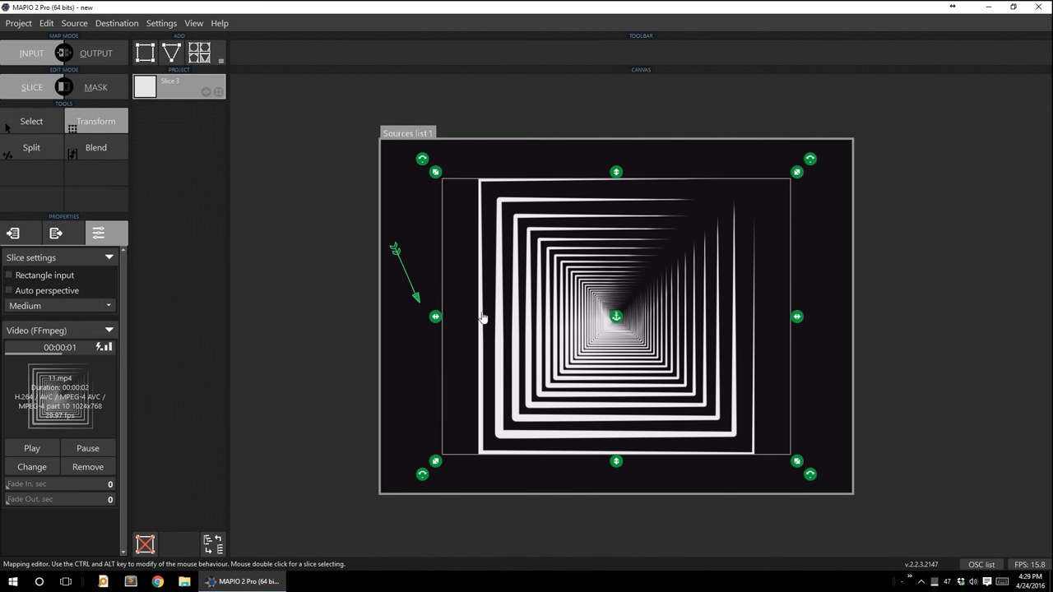
{"action": "mouse_move", "coordinate": [579, 316]}
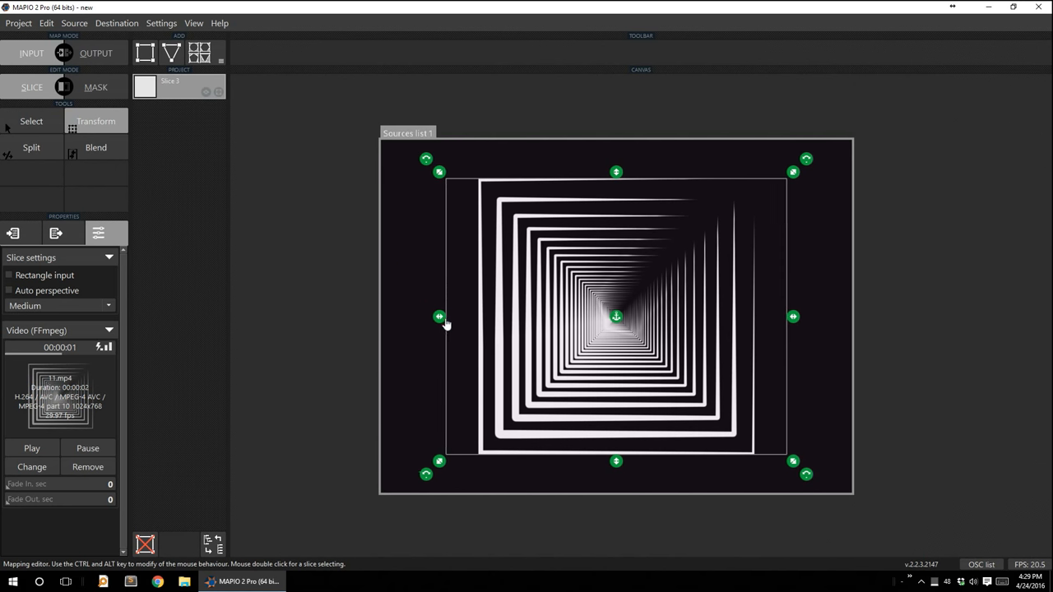
{"action": "mouse_move", "coordinate": [454, 309]}
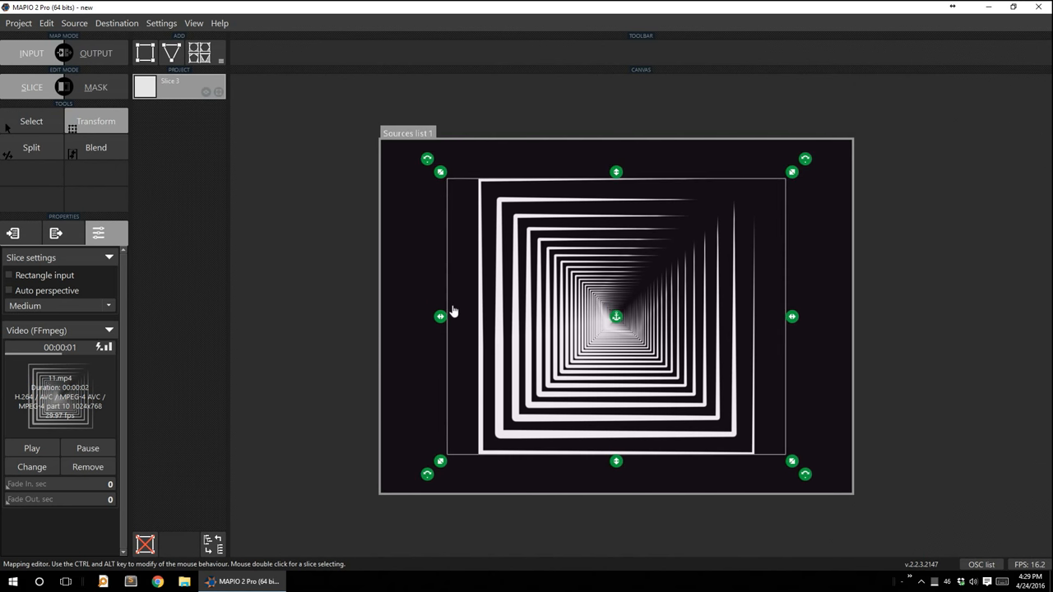
{"action": "mouse_move", "coordinate": [731, 342]}
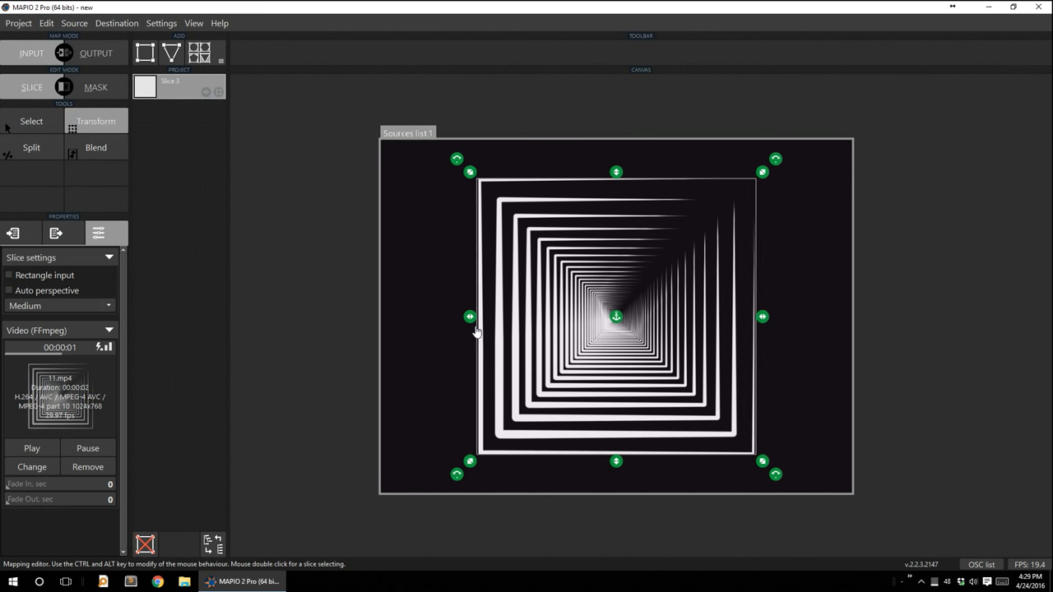
{"action": "mouse_move", "coordinate": [737, 267]}
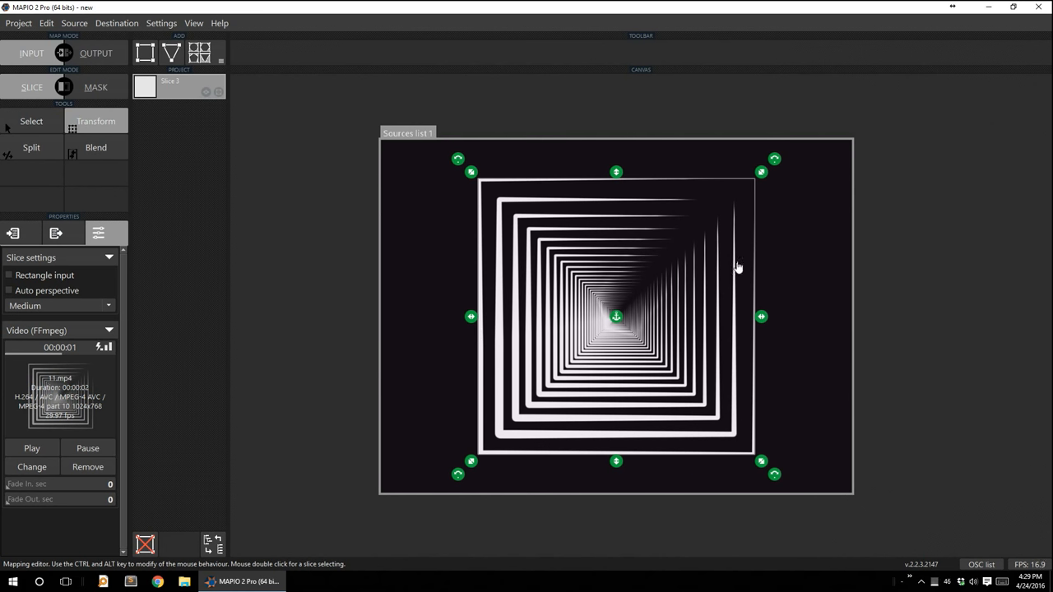
{"action": "mouse_move", "coordinate": [714, 265]}
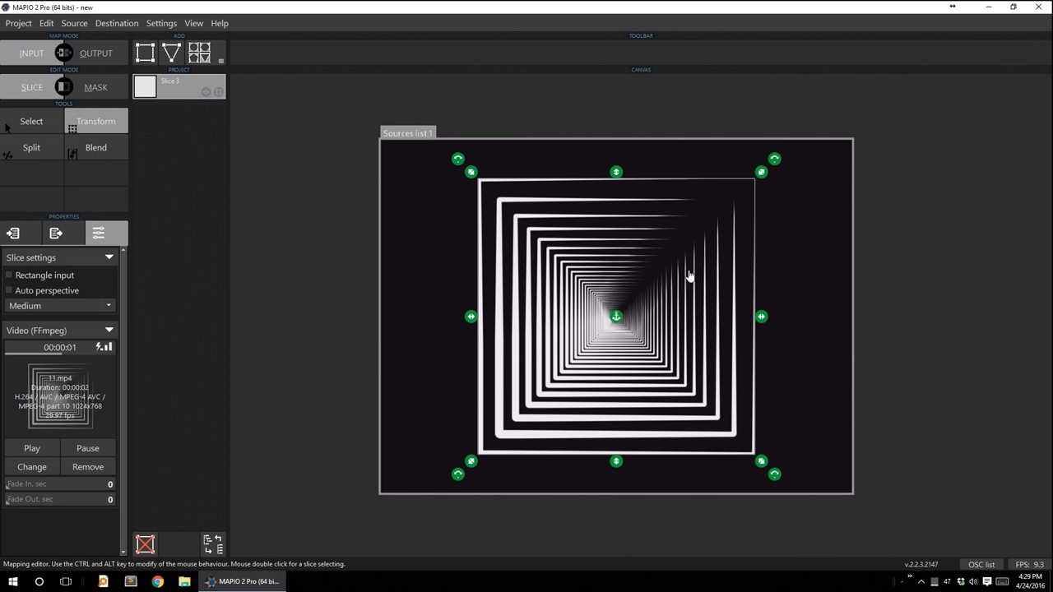
{"action": "mouse_move", "coordinate": [672, 277]}
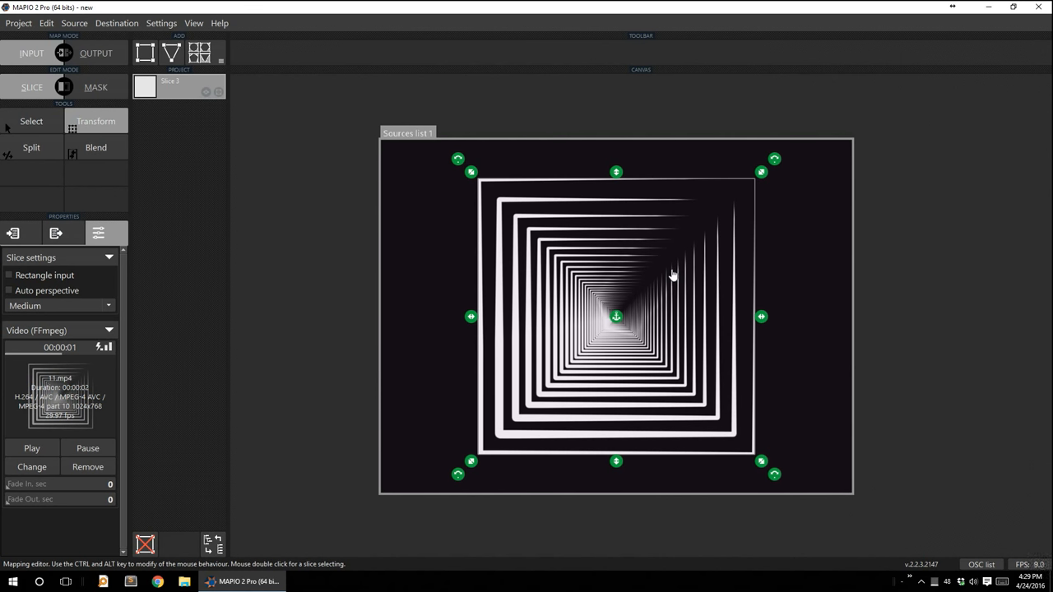
{"action": "mouse_move", "coordinate": [632, 271]}
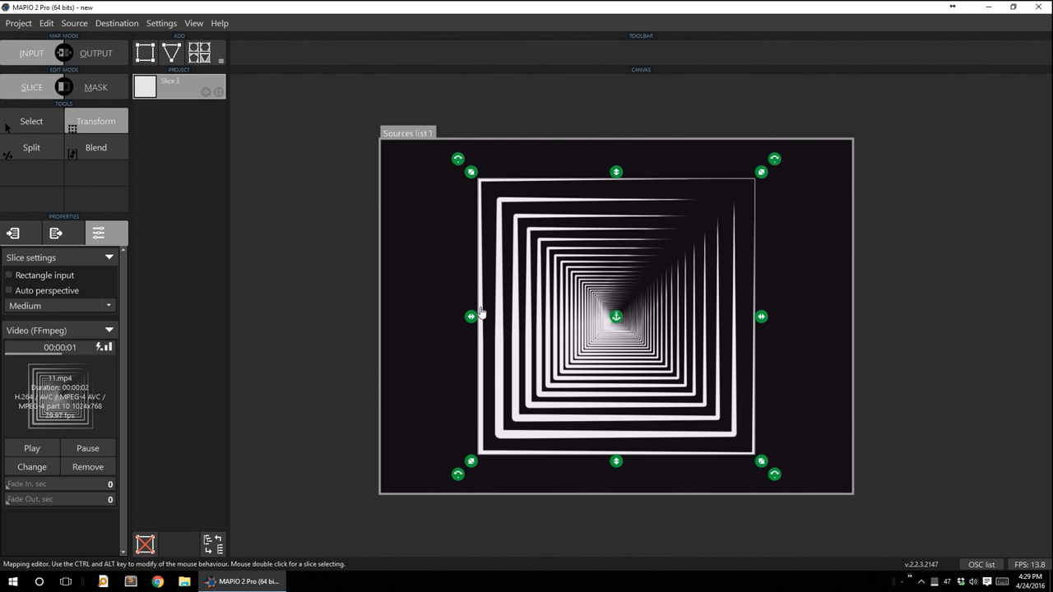
{"action": "mouse_move", "coordinate": [479, 310]}
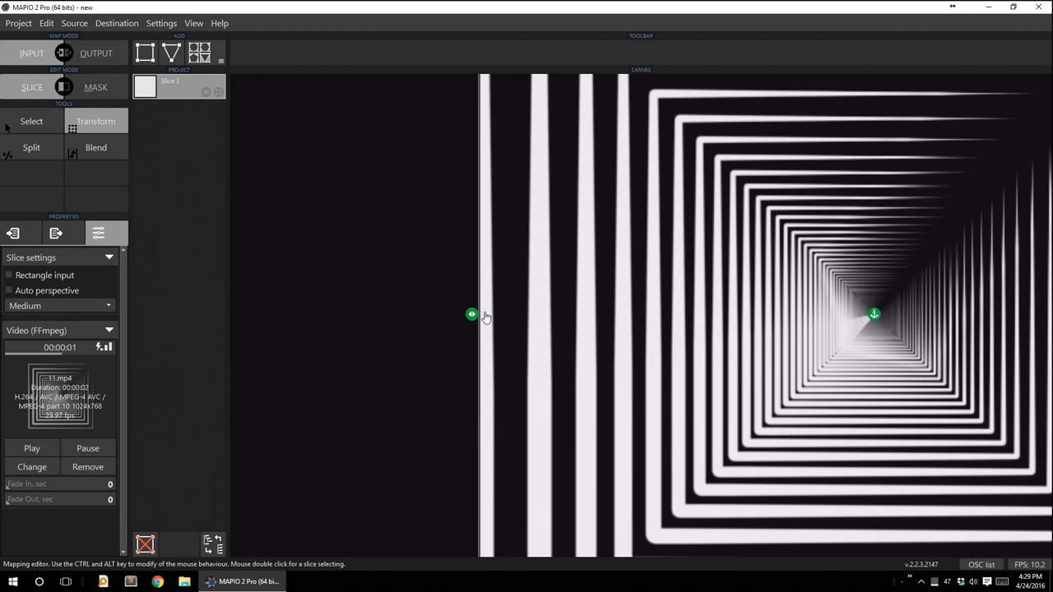
{"action": "mouse_move", "coordinate": [875, 315]}
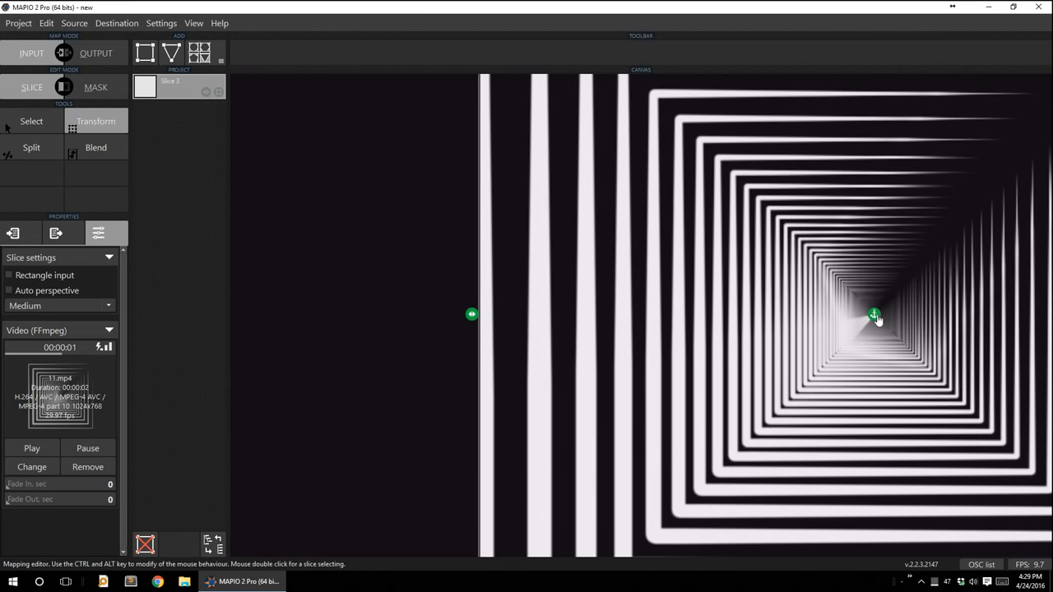
Drag Slice 1's right edge handle inward to roughly the pattern's centre.
{"action": "left_click_drag", "start_coordinate": [875, 315], "coordinate": [484, 319]}
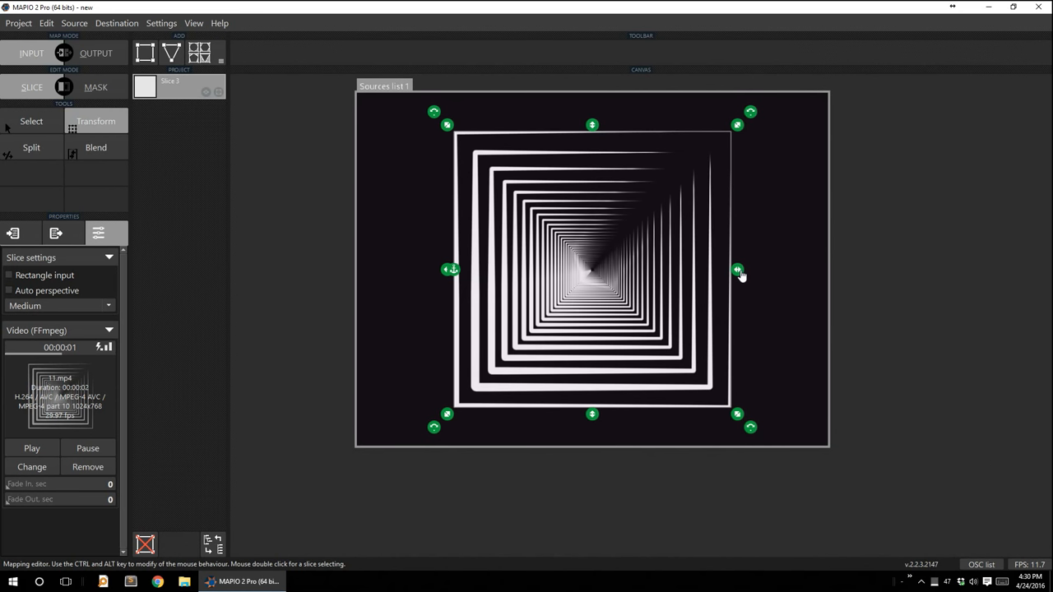
{"action": "left_click_drag", "start_coordinate": [737, 270], "coordinate": [675, 270]}
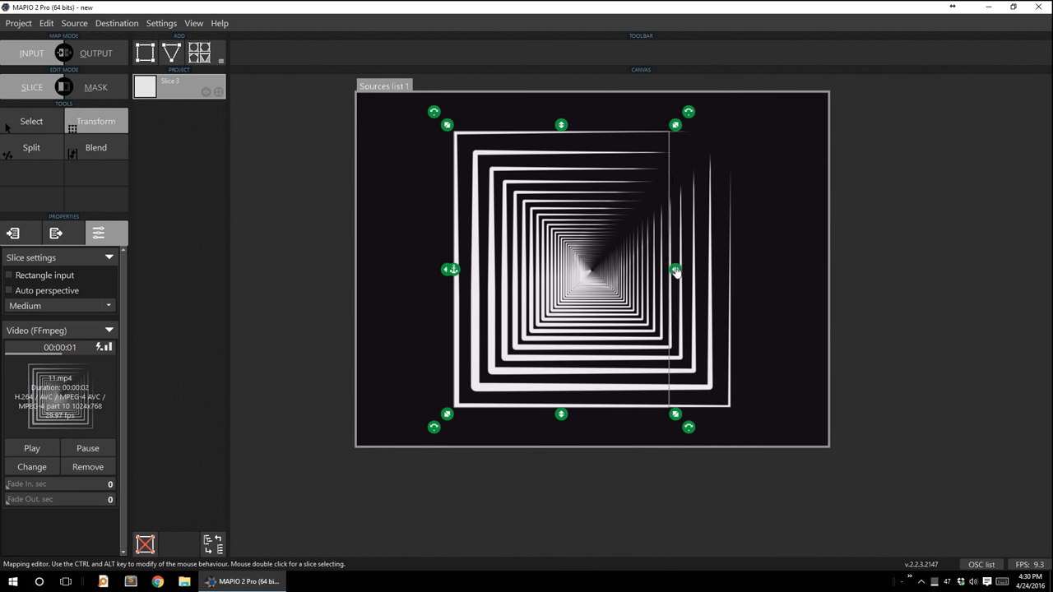
{"action": "left_click_drag", "start_coordinate": [674, 270], "coordinate": [732, 270]}
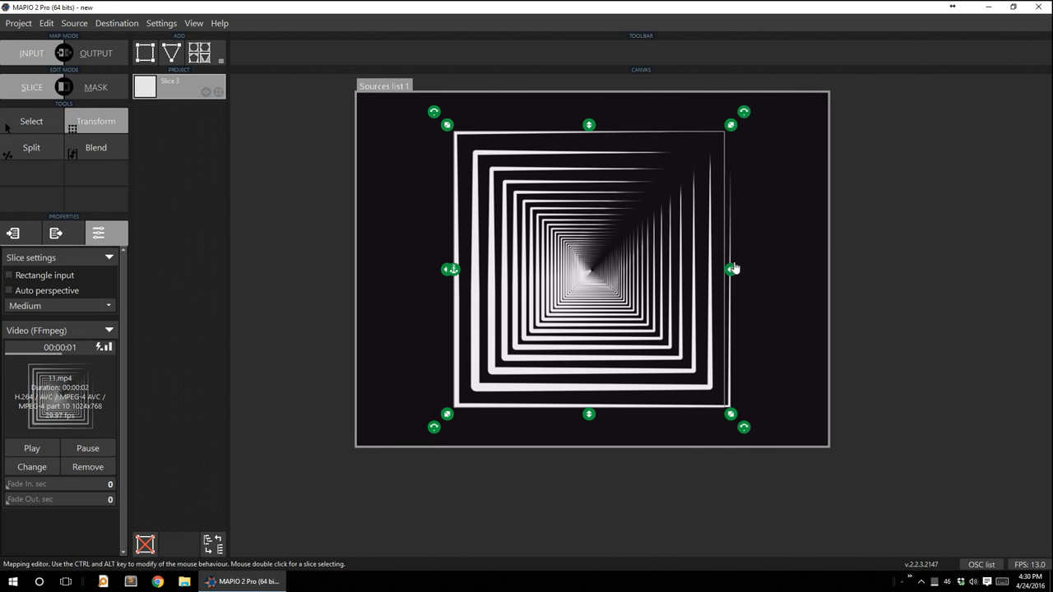
{"action": "left_click_drag", "start_coordinate": [732, 270], "coordinate": [615, 270]}
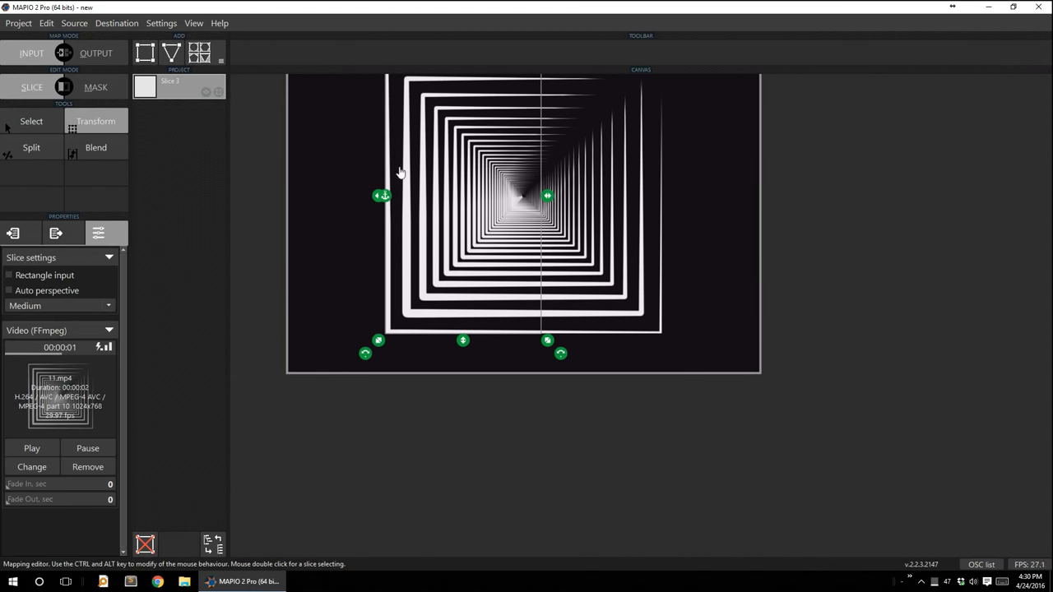
{"action": "mouse_move", "coordinate": [385, 200]}
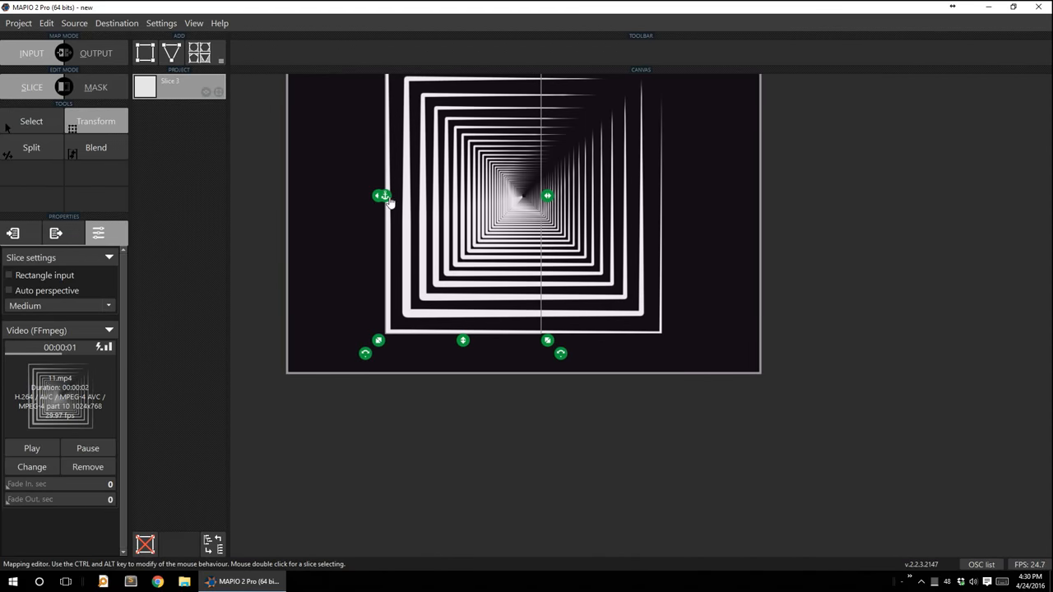
{"action": "mouse_move", "coordinate": [311, 201]}
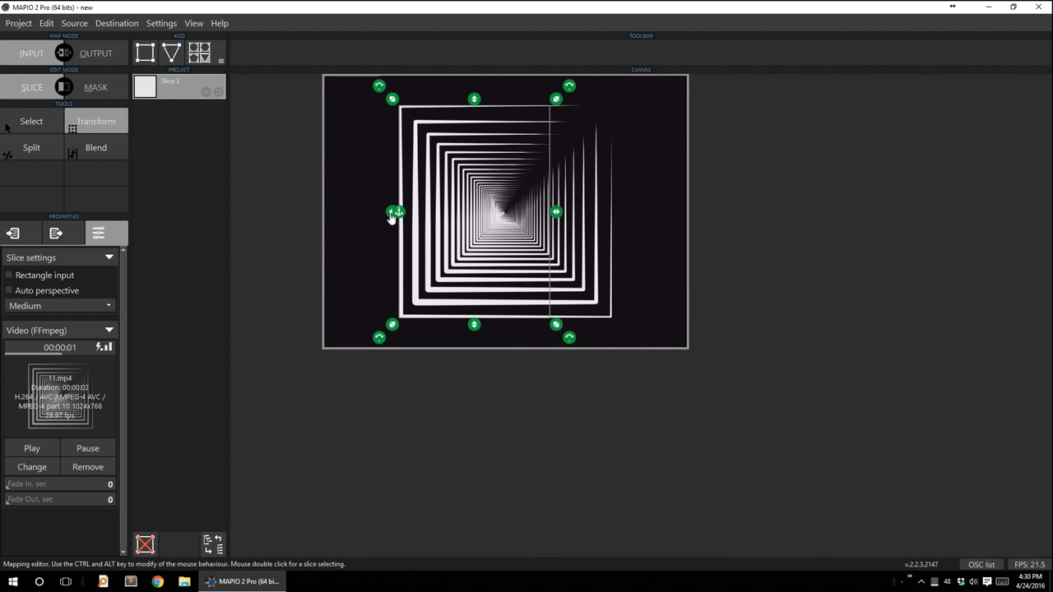
{"action": "mouse_move", "coordinate": [391, 234]}
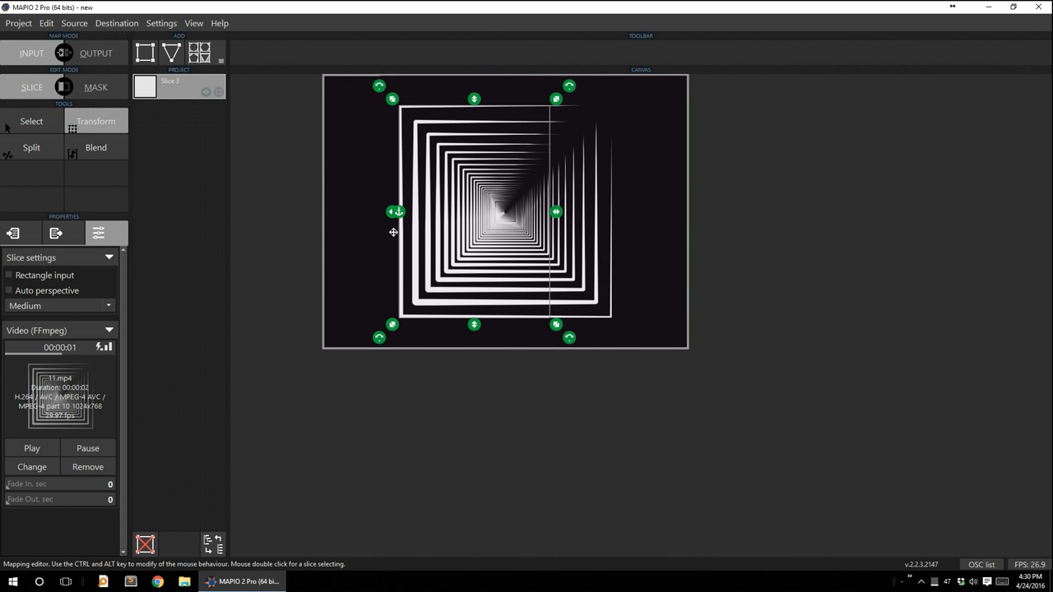
{"action": "mouse_move", "coordinate": [408, 220]}
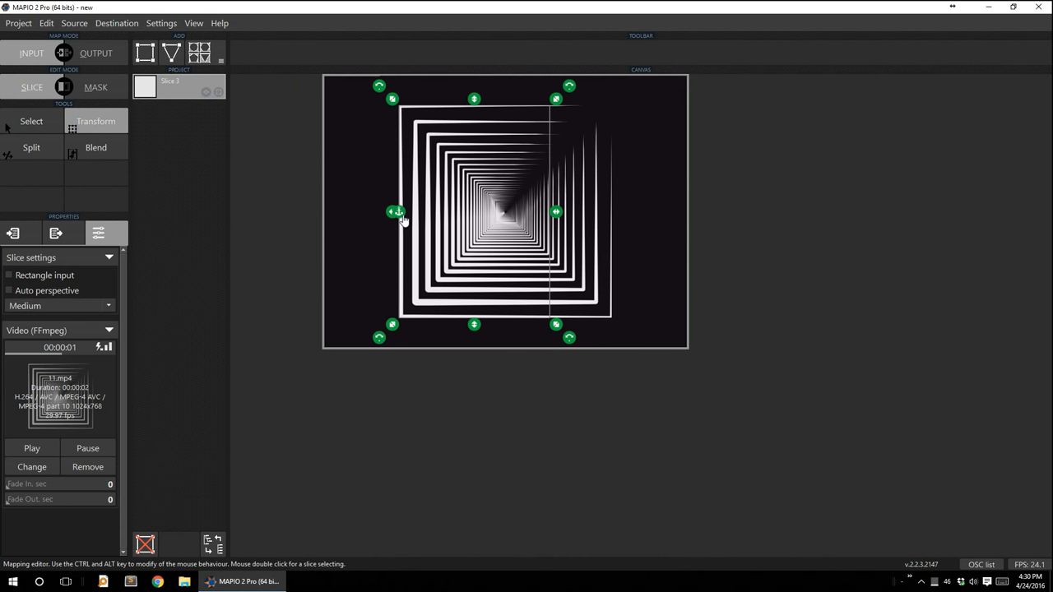
{"action": "mouse_move", "coordinate": [423, 233]}
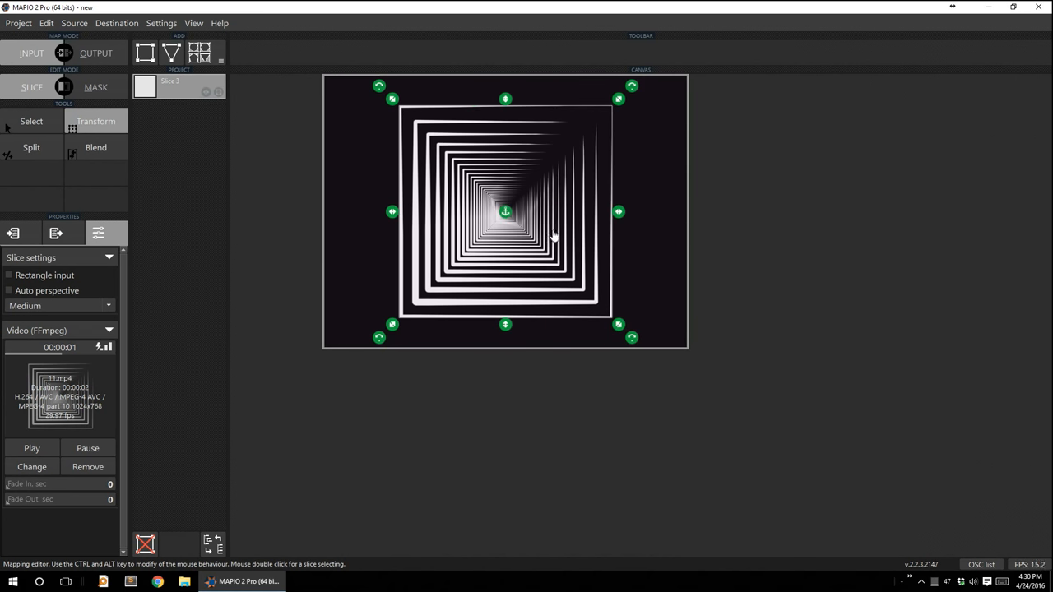
{"action": "mouse_move", "coordinate": [533, 221]}
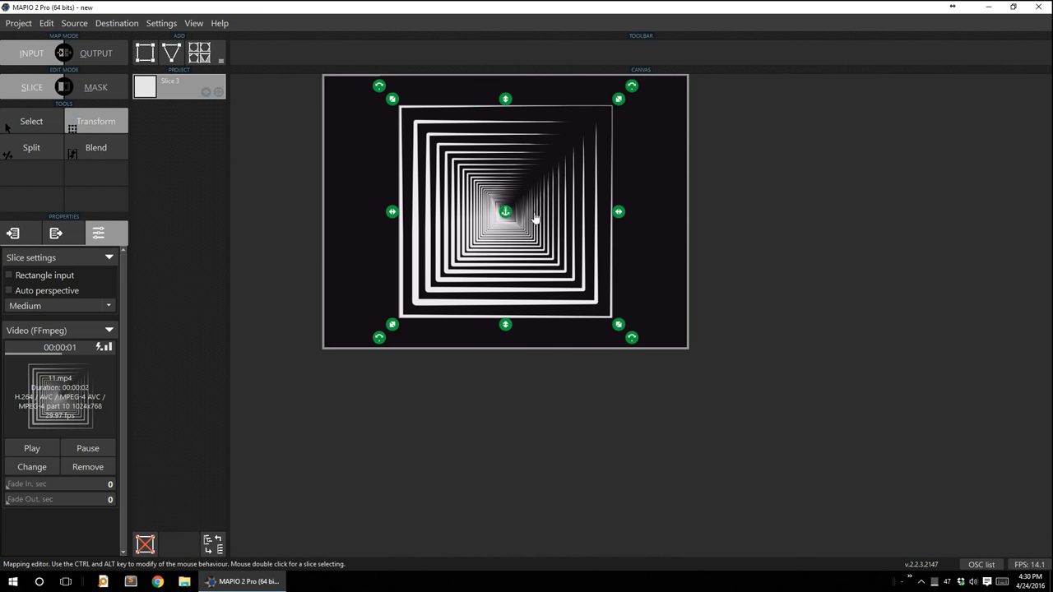
{"action": "mouse_move", "coordinate": [635, 109]}
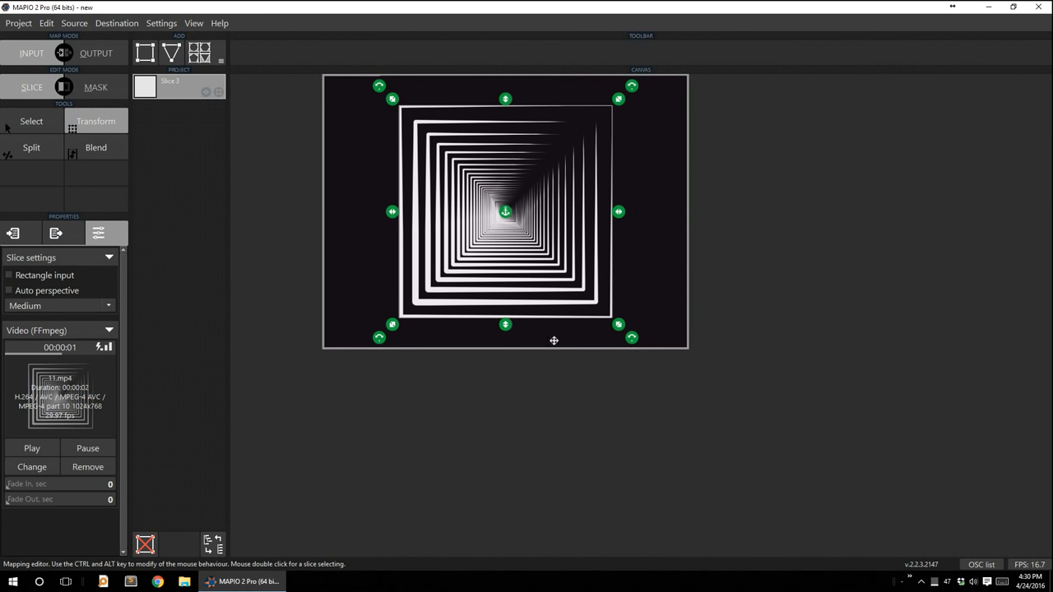
{"action": "mouse_move", "coordinate": [635, 99]}
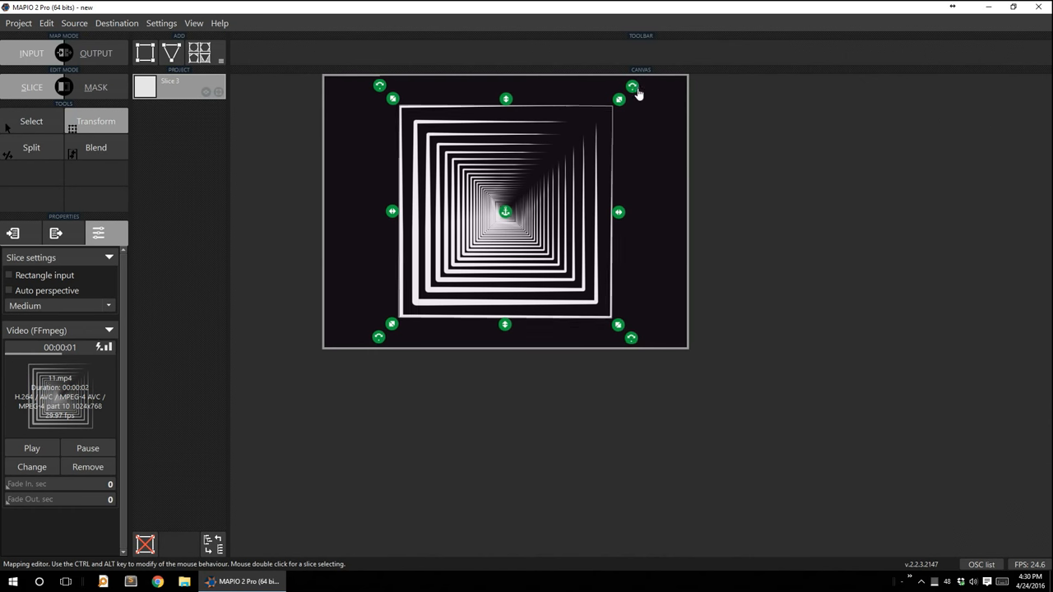
{"action": "left_click_drag", "start_coordinate": [632, 89], "coordinate": [655, 115]}
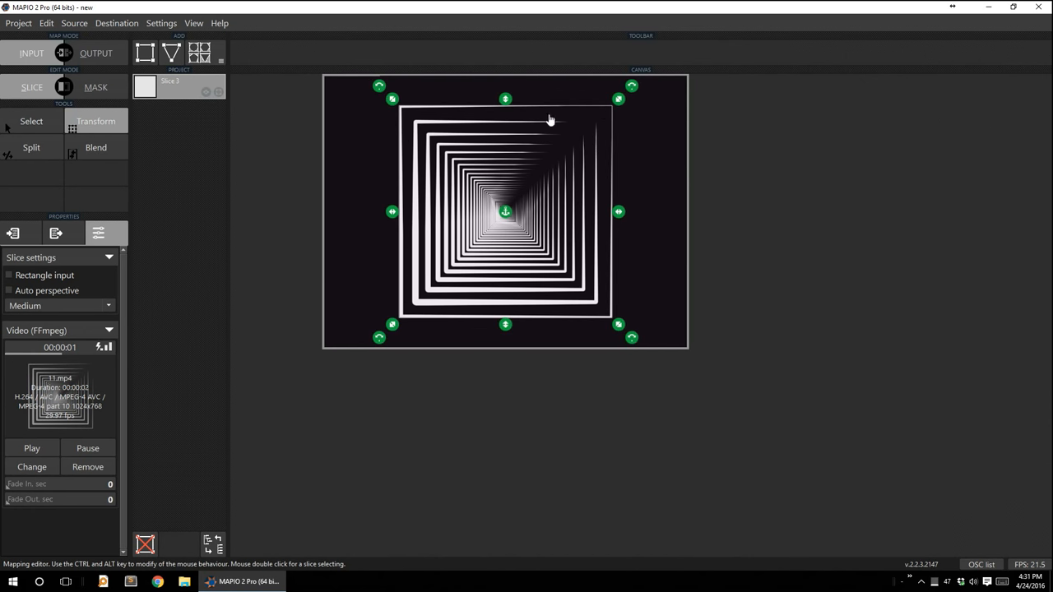
{"action": "mouse_move", "coordinate": [624, 106]}
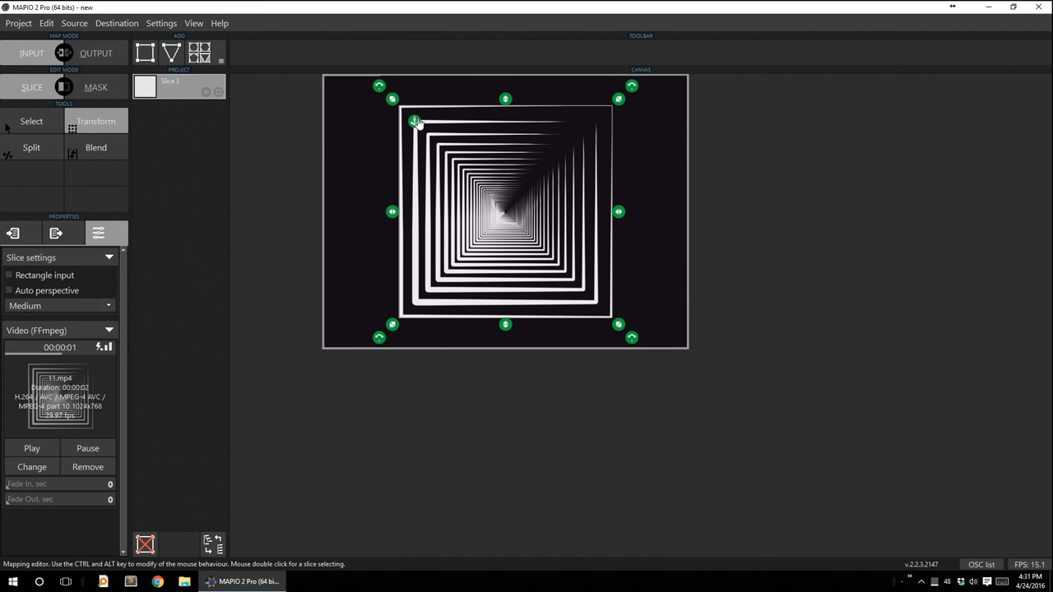
{"action": "mouse_move", "coordinate": [424, 135]}
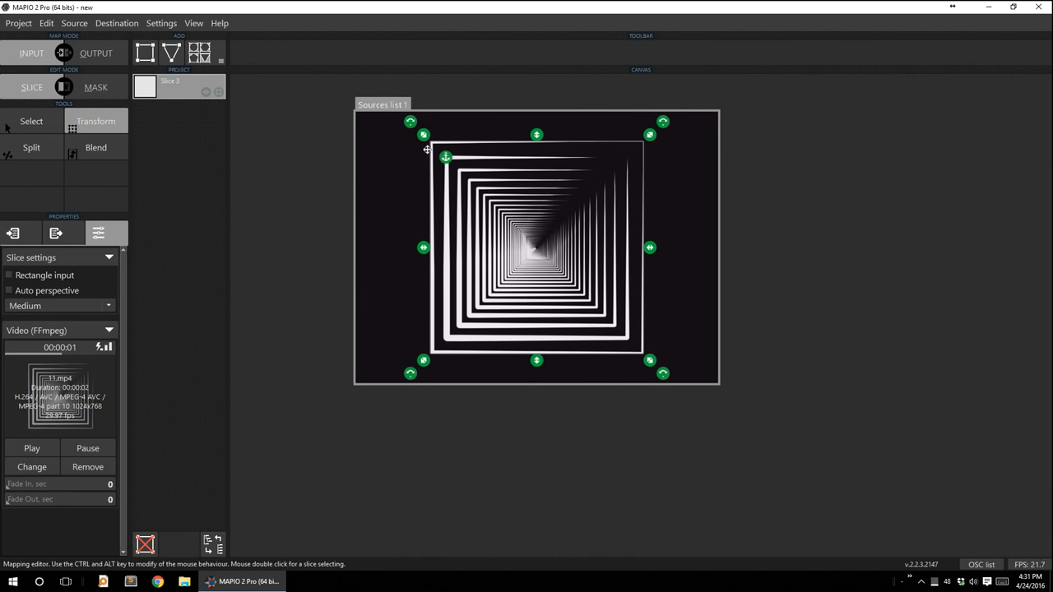
{"action": "mouse_move", "coordinate": [453, 135]}
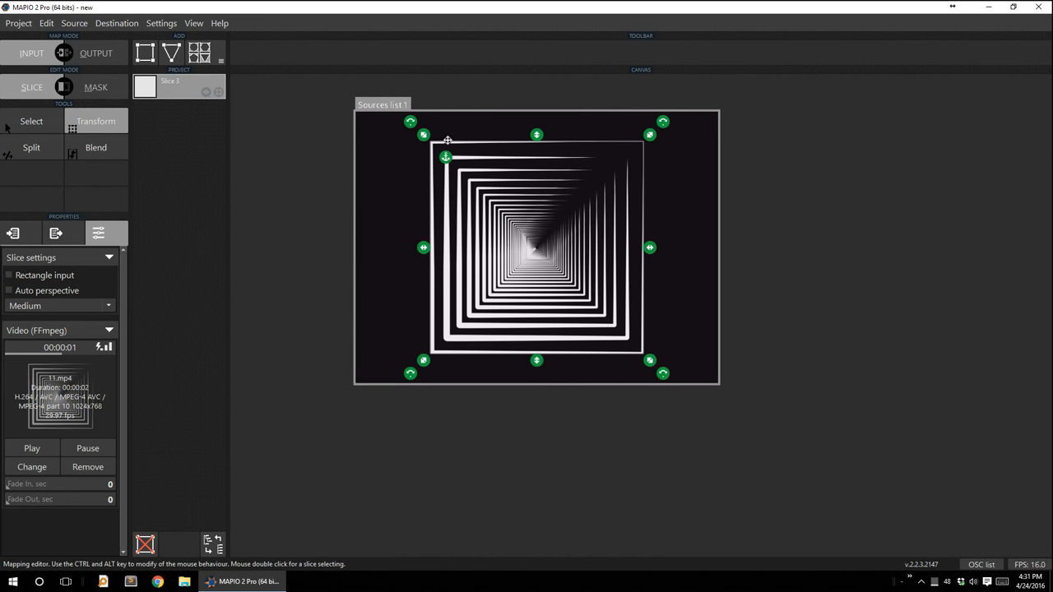
{"action": "mouse_move", "coordinate": [671, 385]}
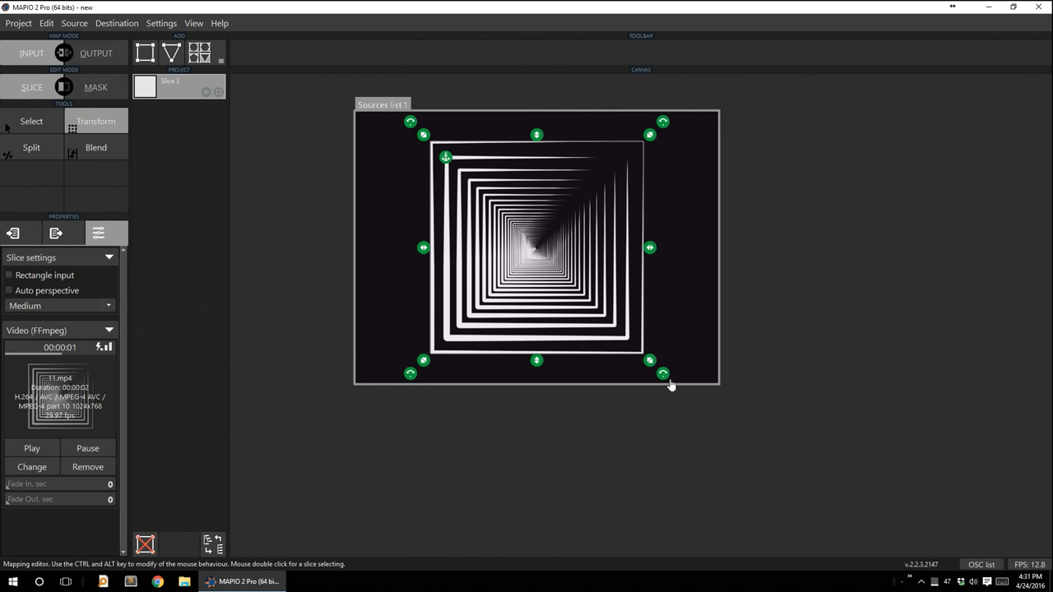
{"action": "left_click_drag", "start_coordinate": [661, 375], "coordinate": [602, 397]}
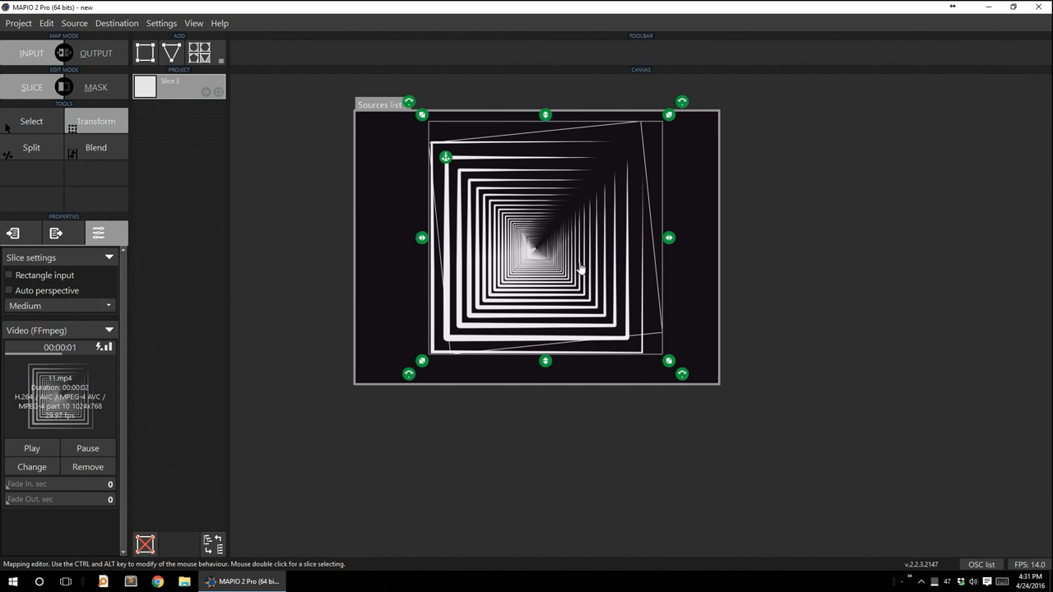
{"action": "mouse_move", "coordinate": [676, 372]}
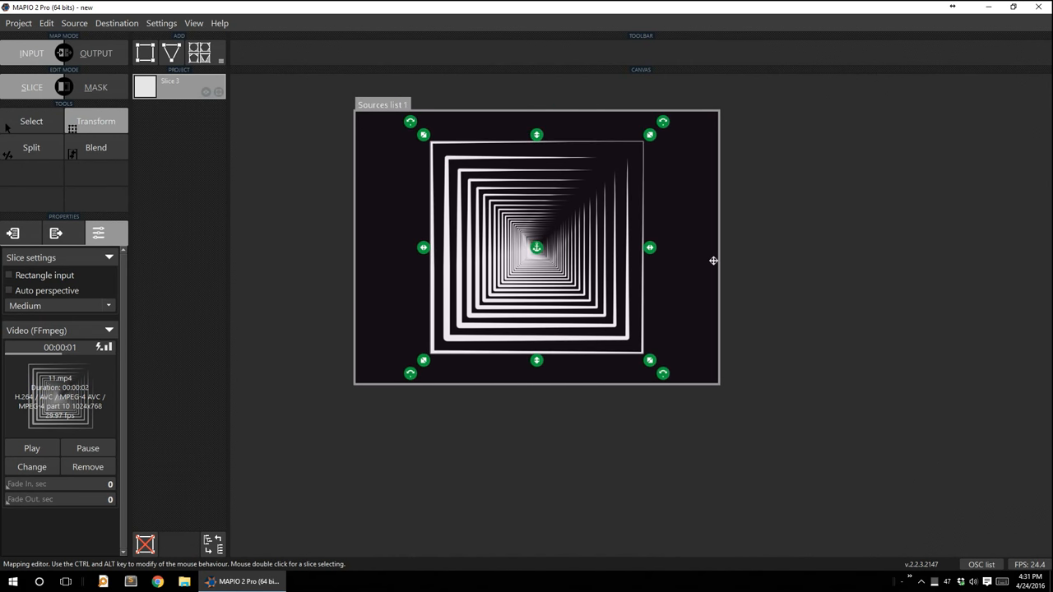
{"action": "mouse_move", "coordinate": [290, 194]}
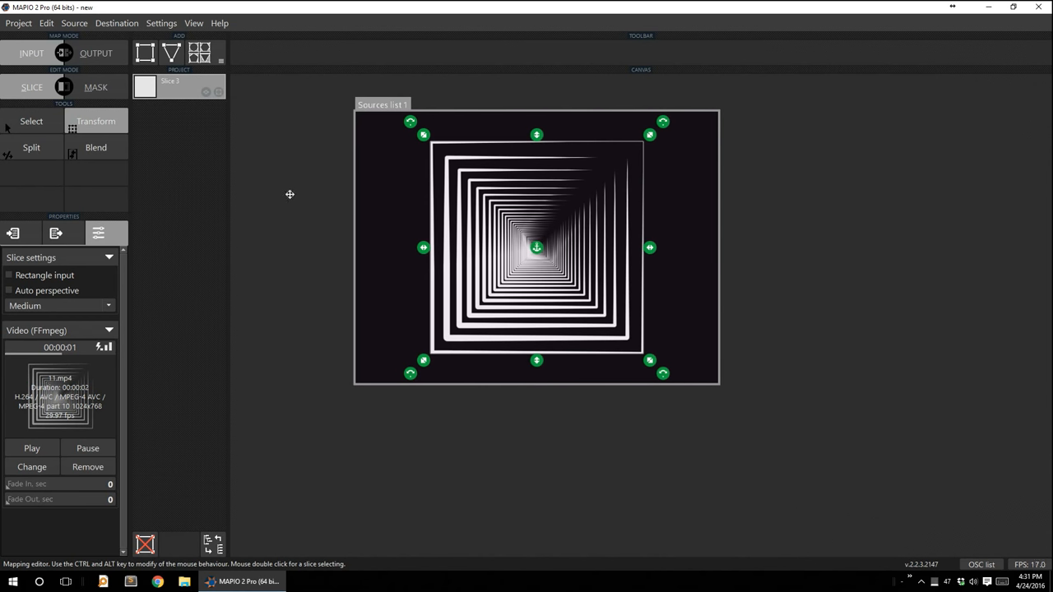
{"action": "mouse_move", "coordinate": [255, 341]}
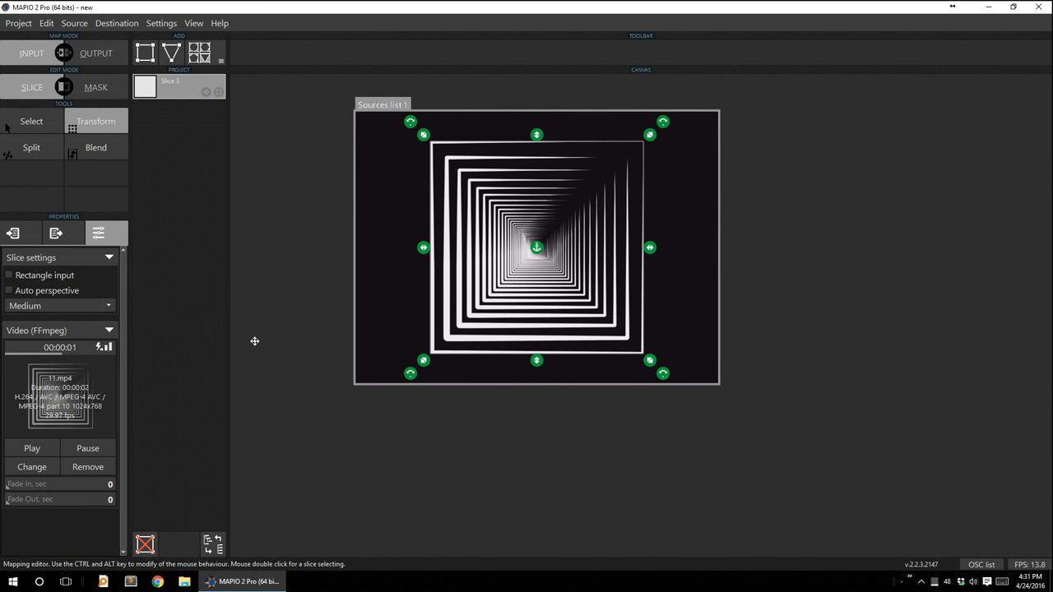
{"action": "mouse_move", "coordinate": [270, 398]}
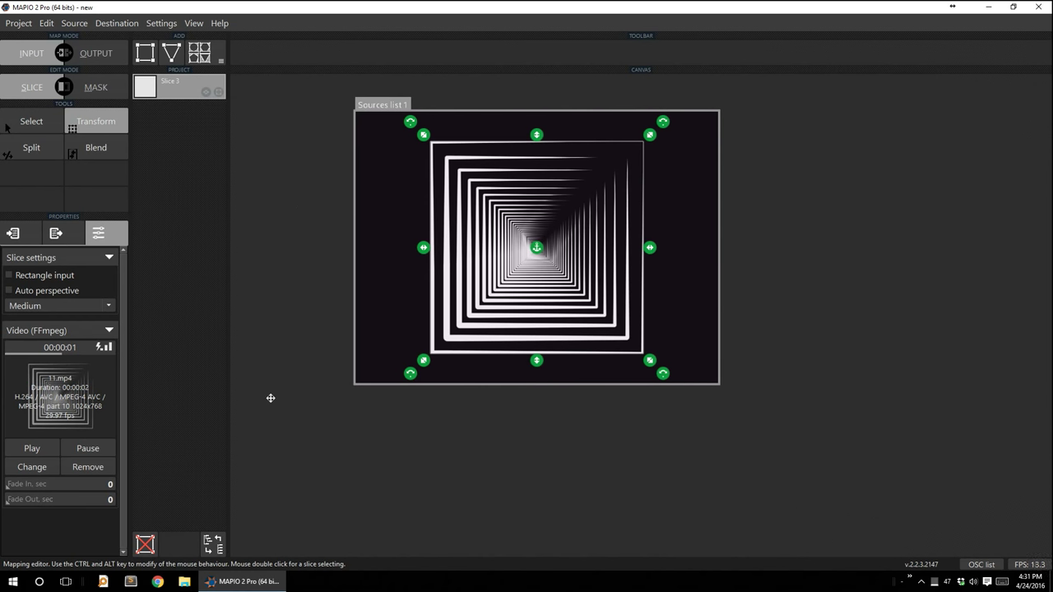
{"action": "mouse_move", "coordinate": [275, 319]}
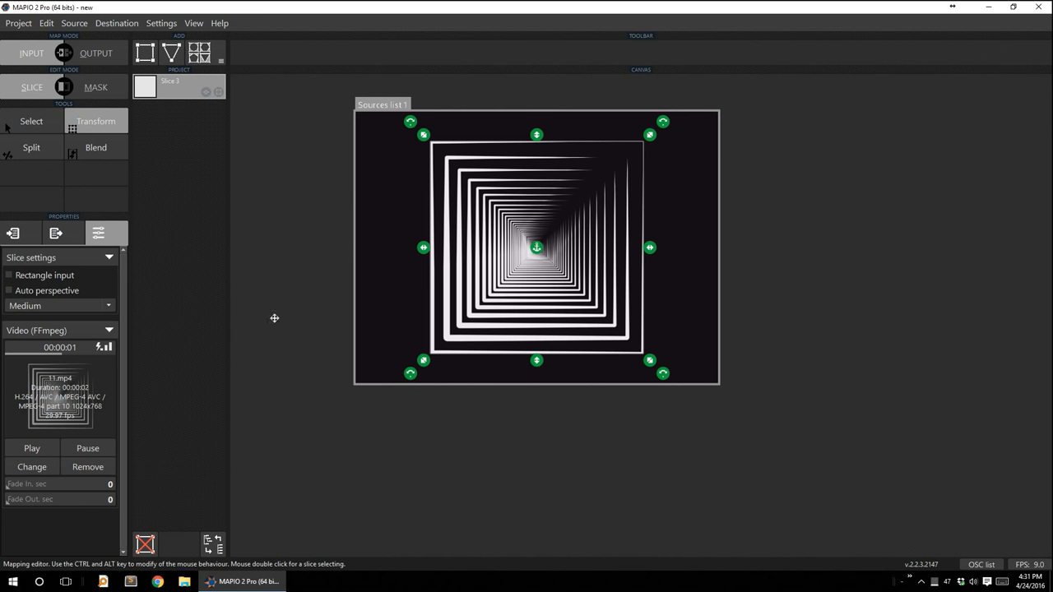
{"action": "mouse_move", "coordinate": [288, 434]}
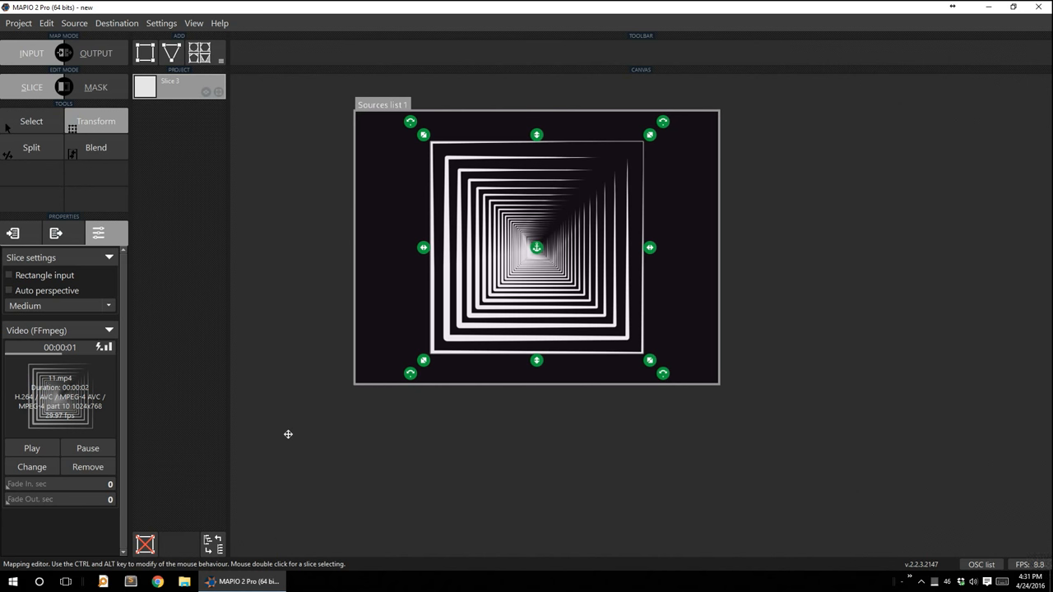
{"action": "mouse_move", "coordinate": [214, 262]}
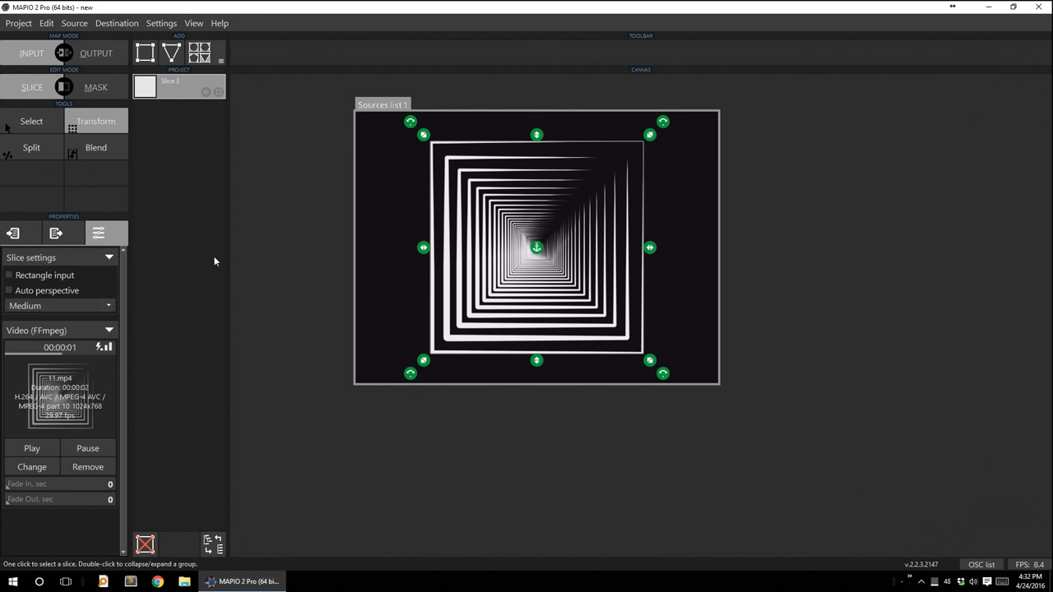
{"action": "mouse_move", "coordinate": [532, 173]}
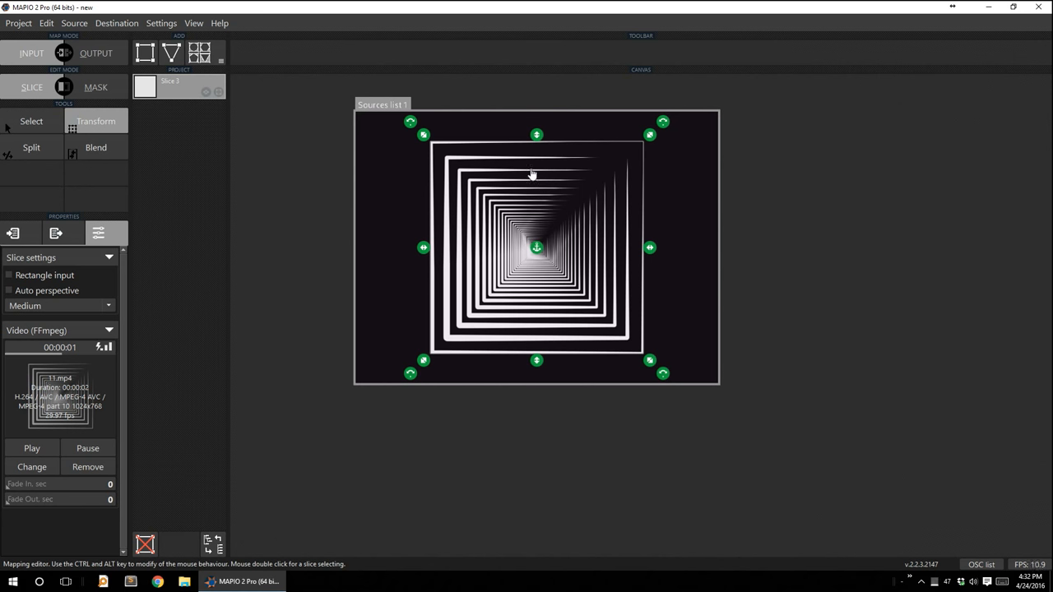
{"action": "mouse_move", "coordinate": [526, 234]}
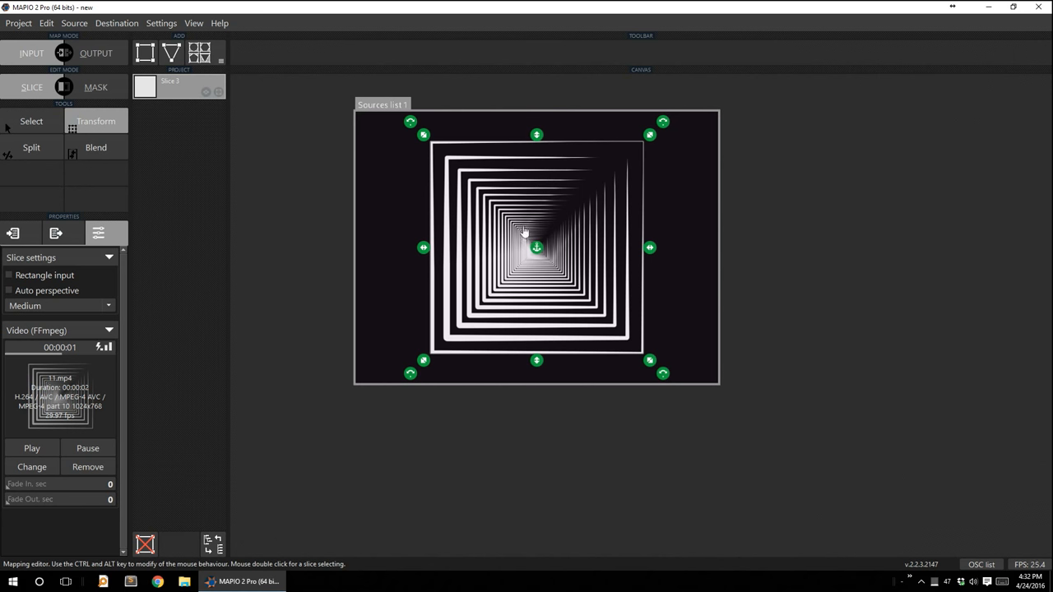
{"action": "mouse_move", "coordinate": [395, 303]}
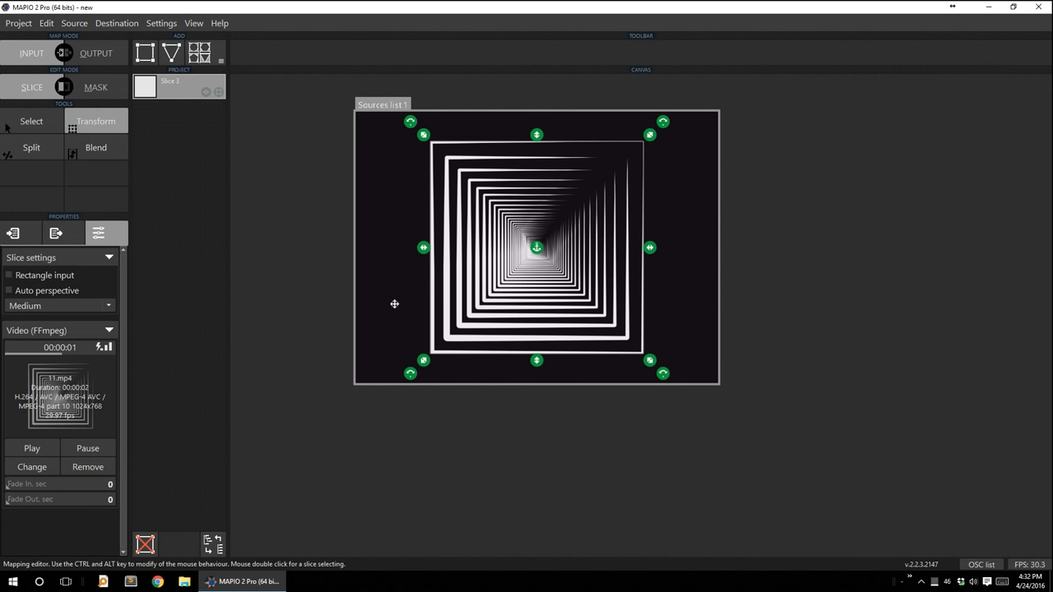
{"action": "mouse_move", "coordinate": [392, 204]}
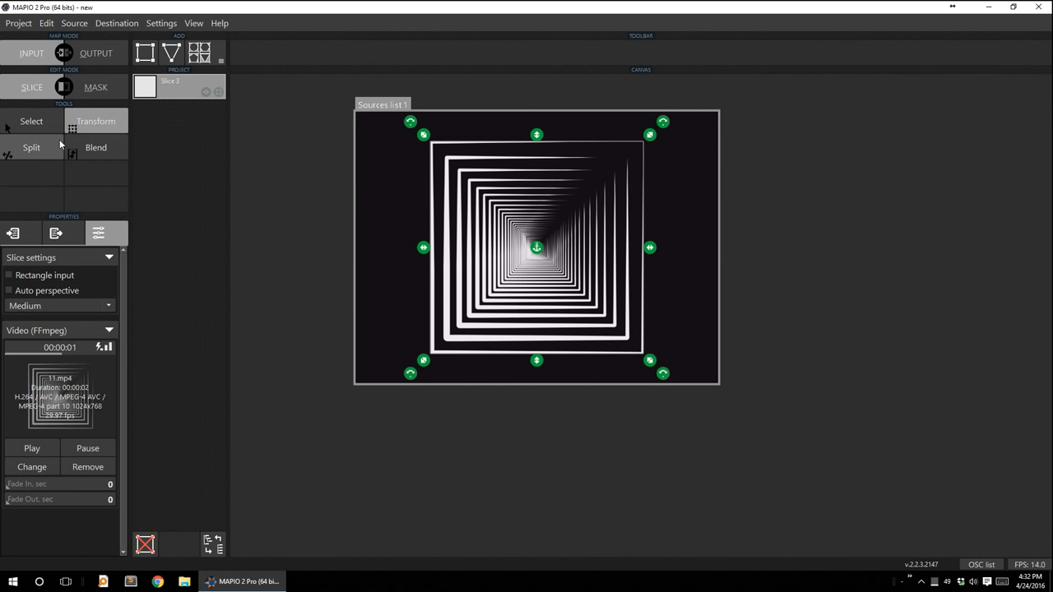
Switch the input editor to the Split tool, showing the slice's corner points.
{"action": "left_click", "coordinate": [95, 148]}
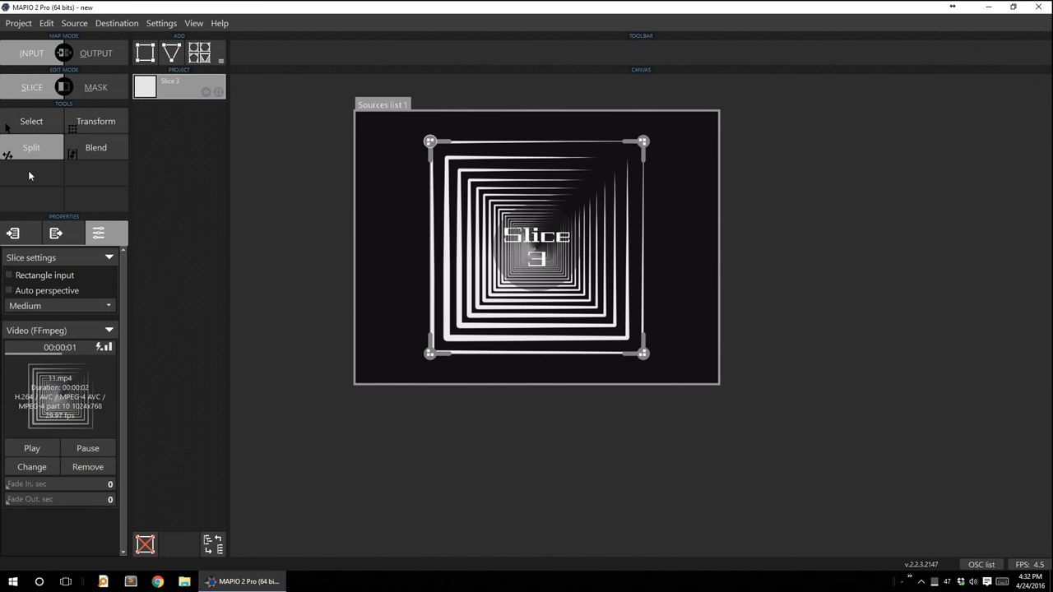
{"action": "mouse_move", "coordinate": [59, 181]}
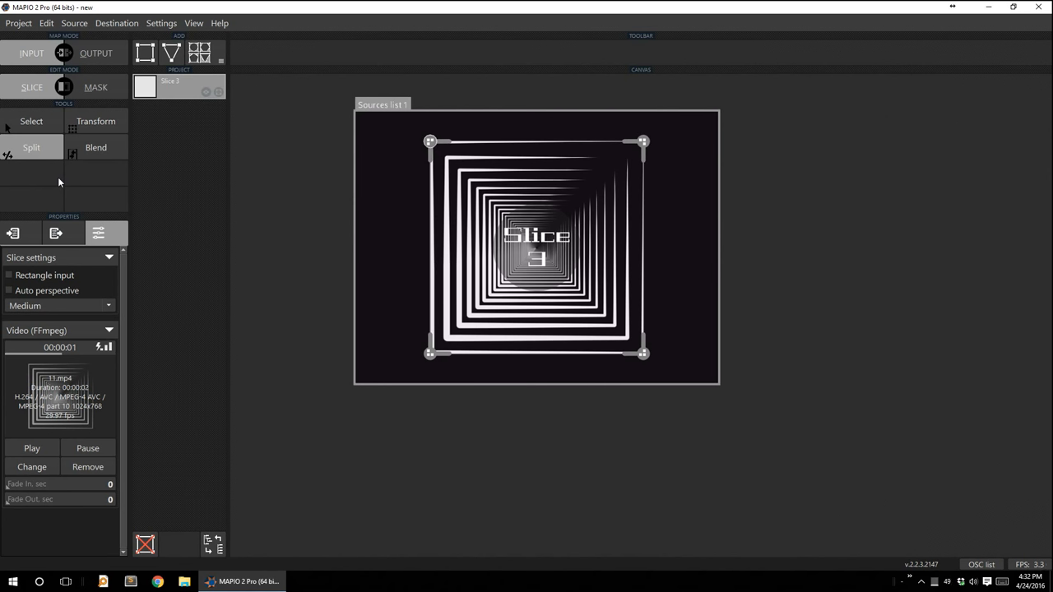
{"action": "mouse_move", "coordinate": [898, 210]}
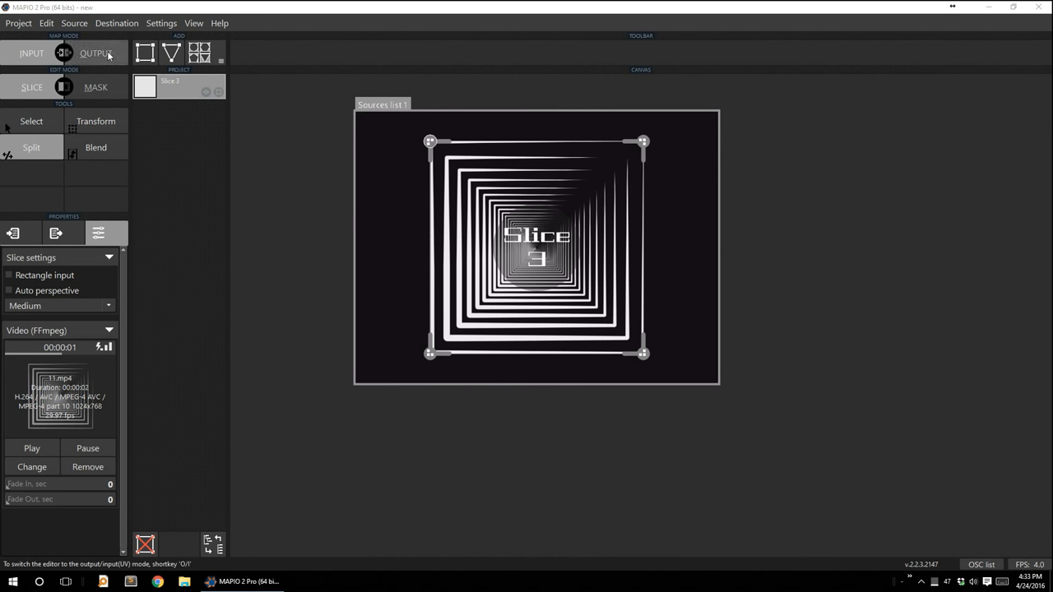
Switch to Output mode, glance at Quick positioning, and return to the Color correction settings.
{"action": "left_click", "coordinate": [32, 200]}
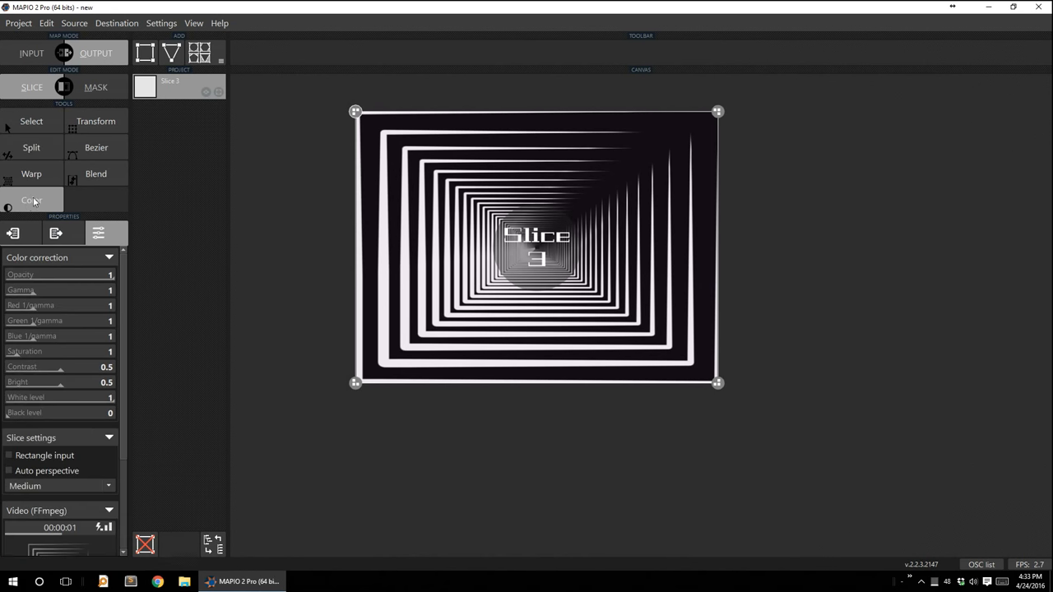
{"action": "mouse_move", "coordinate": [84, 233]}
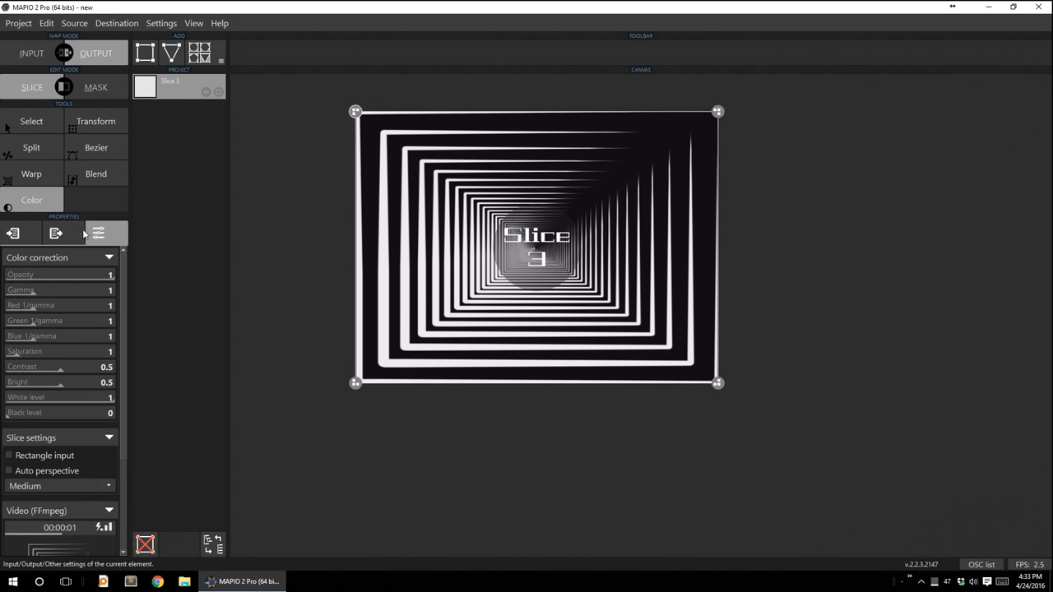
{"action": "left_click", "coordinate": [56, 234]}
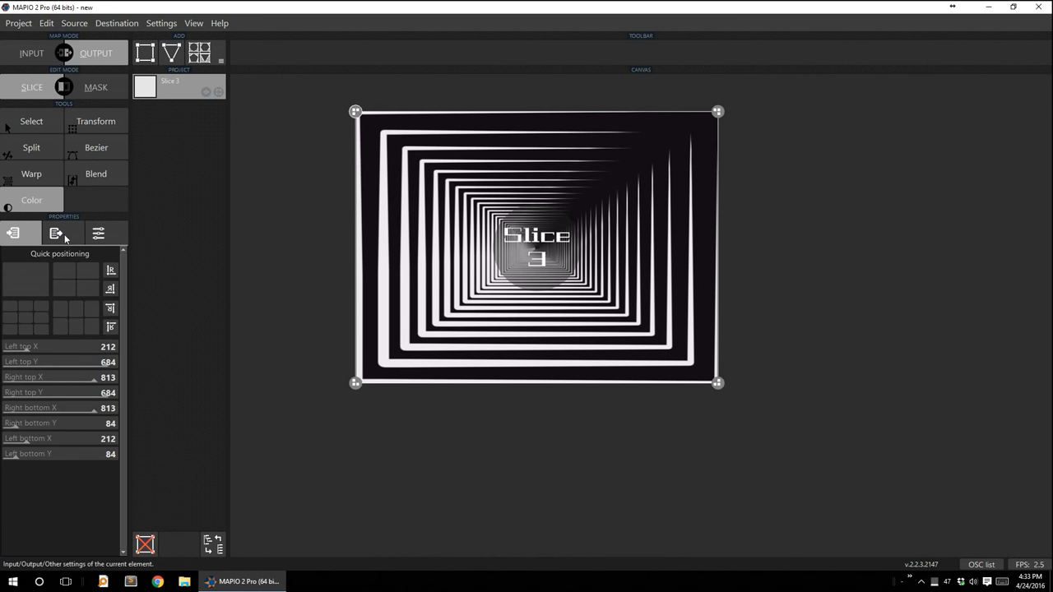
{"action": "left_click", "coordinate": [98, 234]}
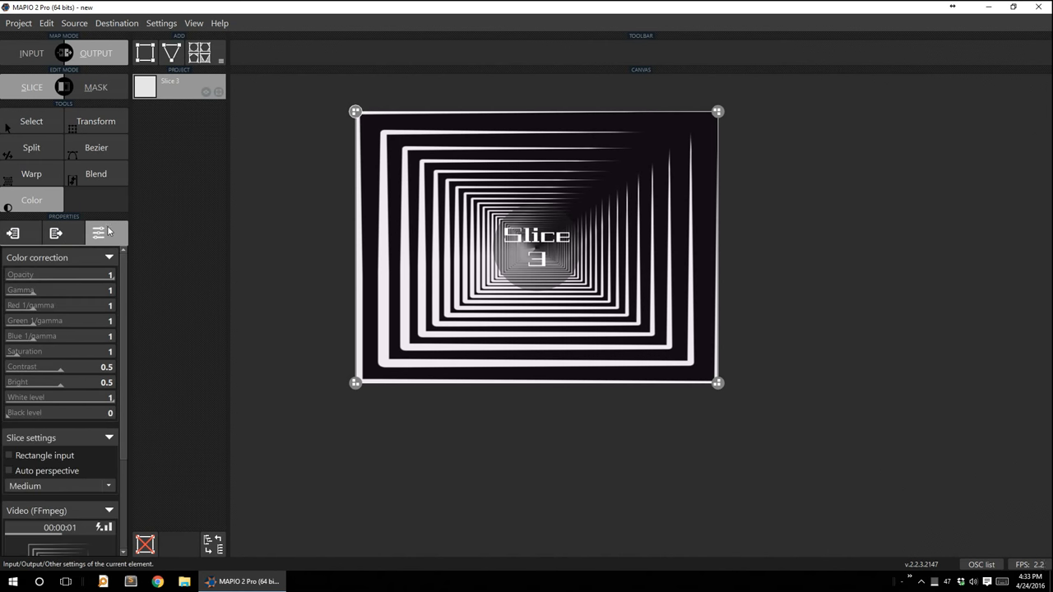
{"action": "mouse_move", "coordinate": [212, 223]}
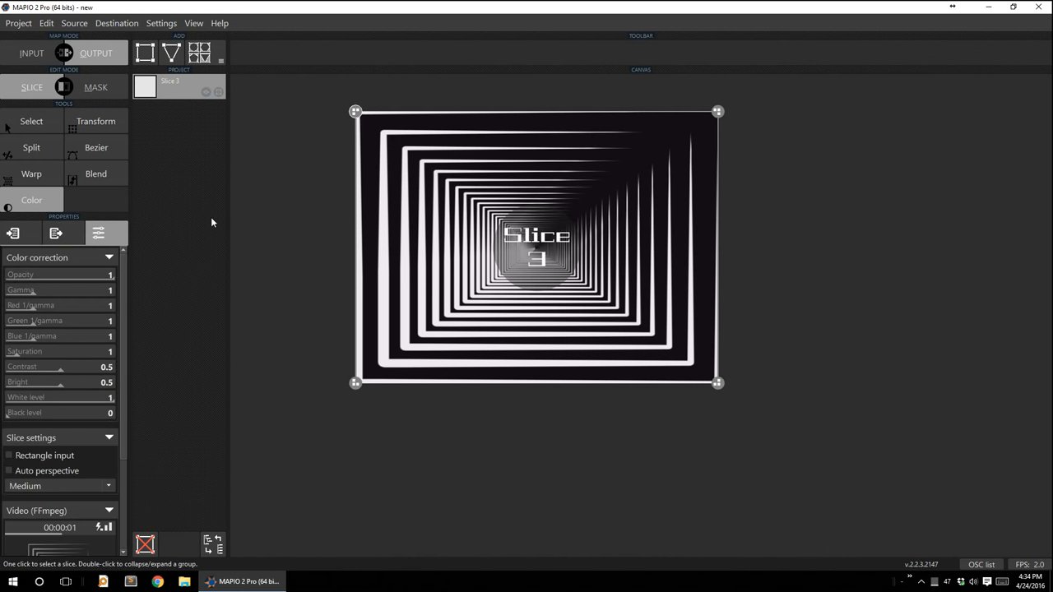
{"action": "mouse_move", "coordinate": [66, 293]}
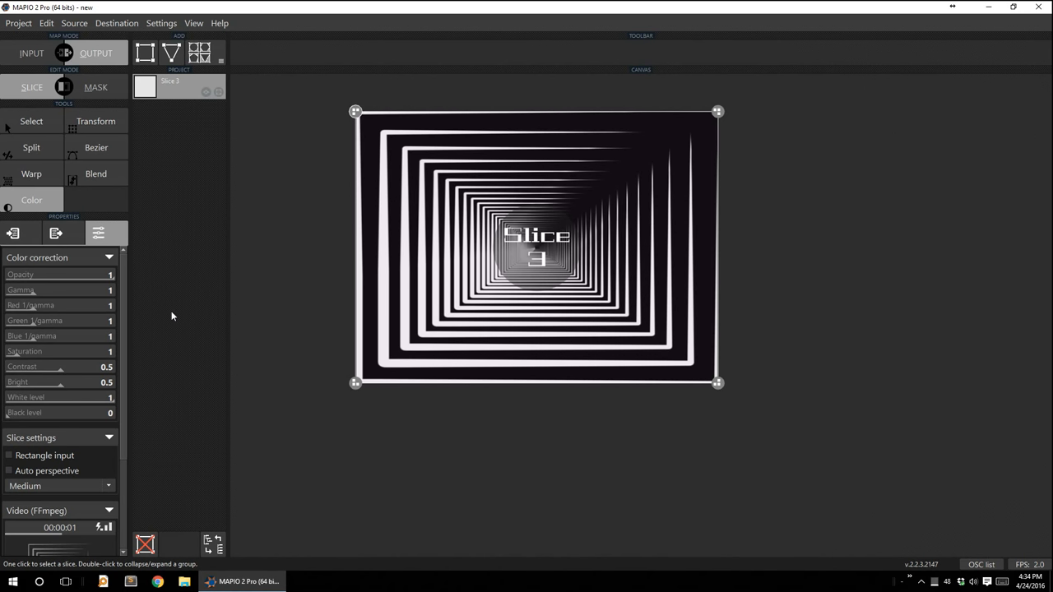
{"action": "mouse_move", "coordinate": [125, 299]}
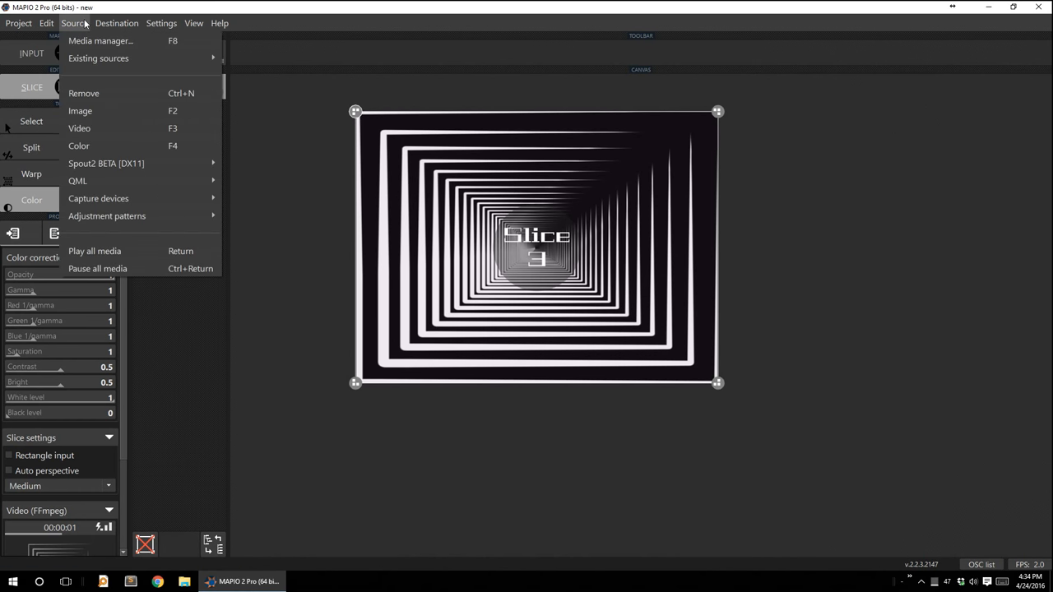
{"action": "mouse_move", "coordinate": [175, 145]}
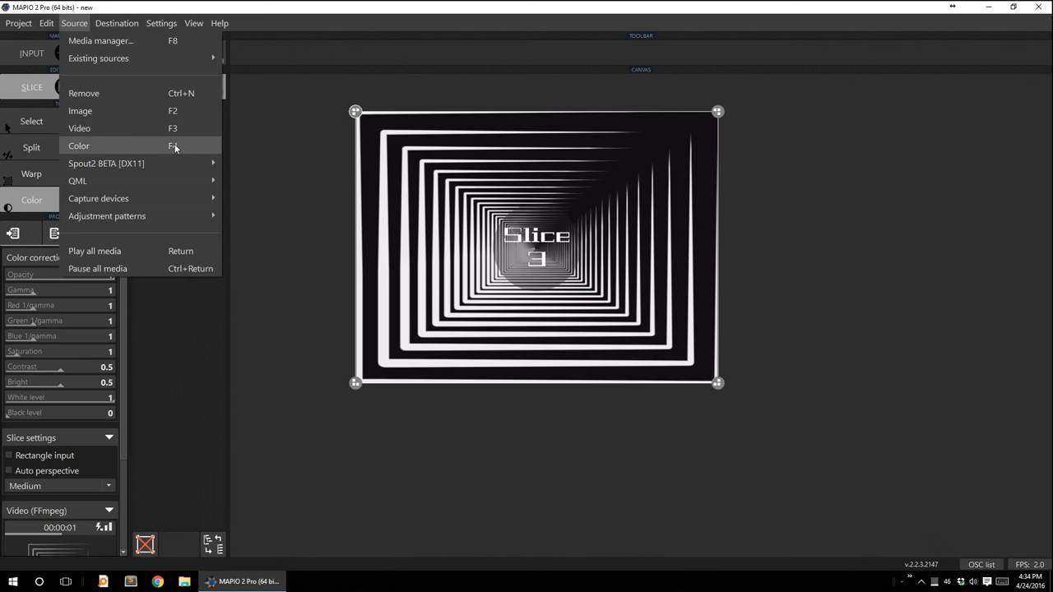
{"action": "left_click", "coordinate": [79, 145]}
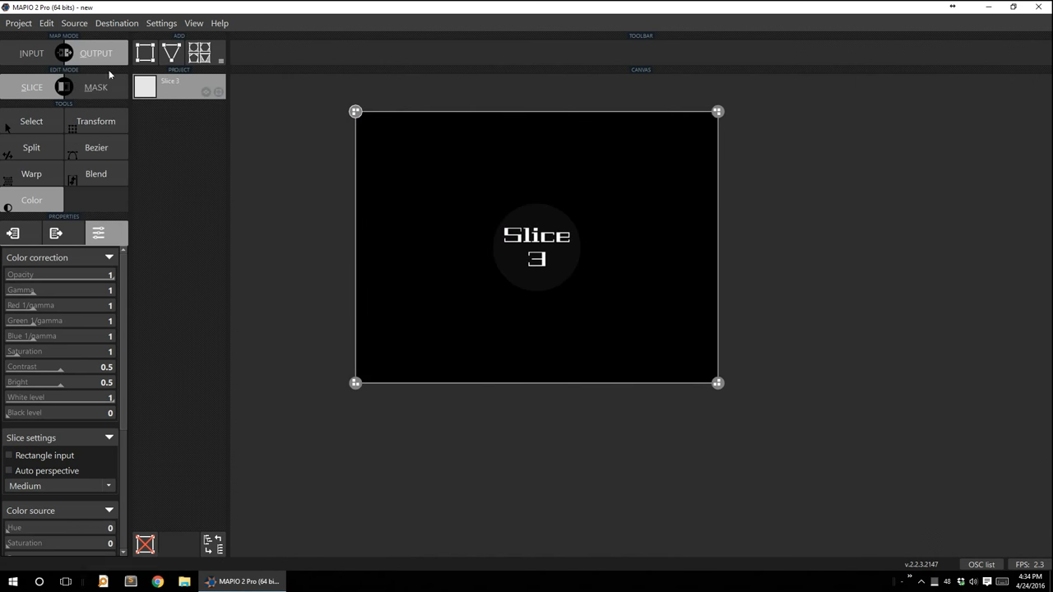
{"action": "mouse_move", "coordinate": [299, 129]}
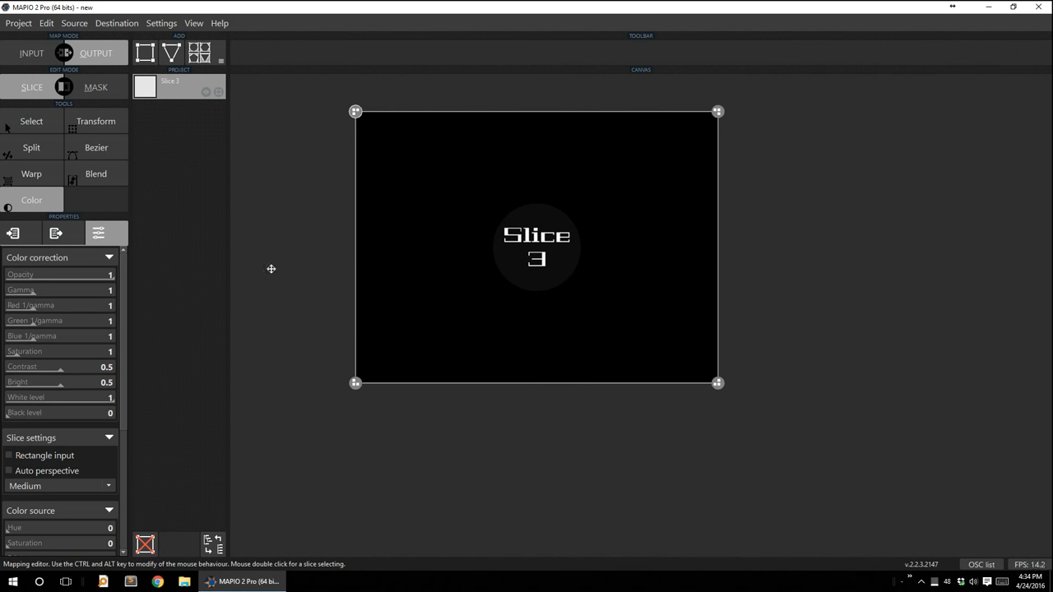
{"action": "mouse_move", "coordinate": [18, 200]}
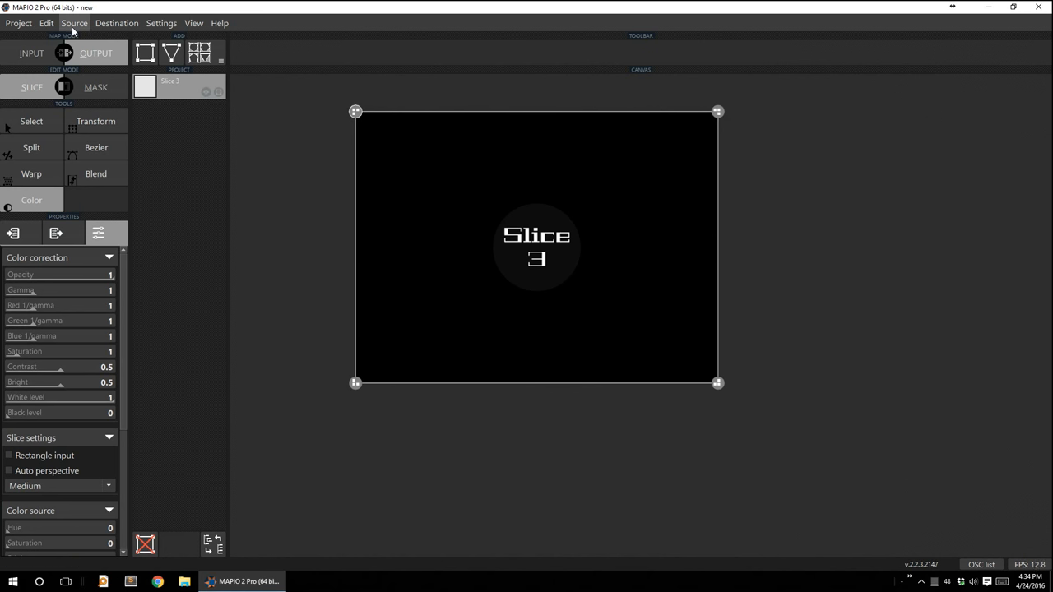
{"action": "left_click", "coordinate": [74, 23]}
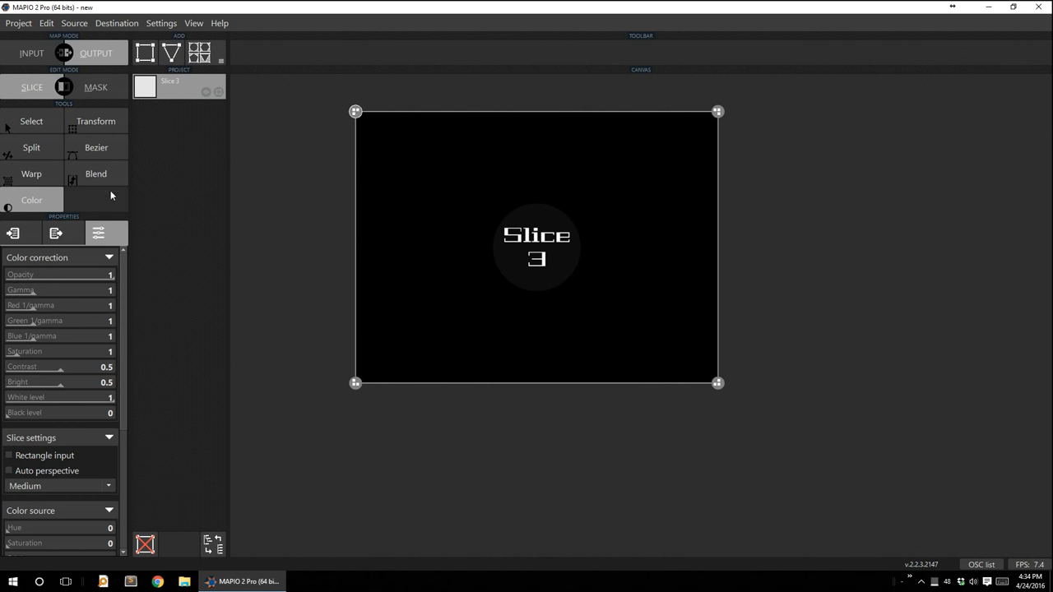
{"action": "left_click", "coordinate": [32, 122]}
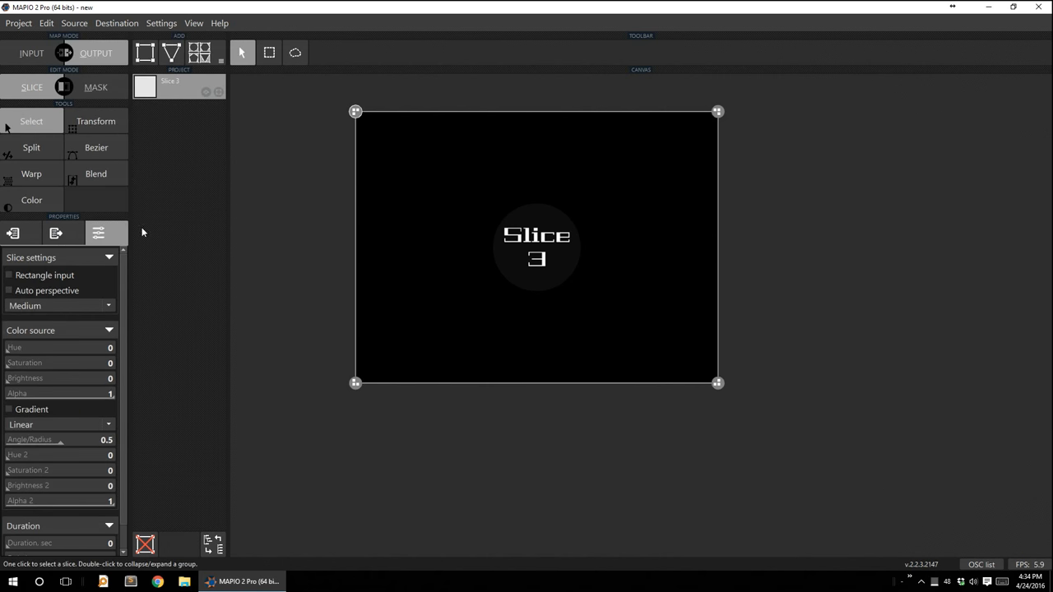
{"action": "left_click", "coordinate": [102, 23]}
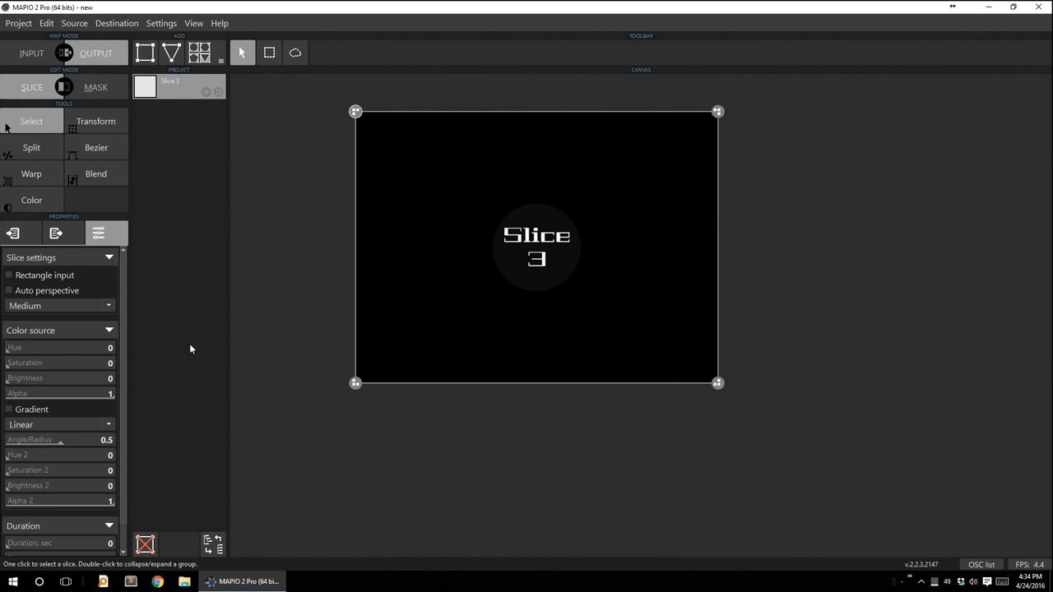
{"action": "mouse_move", "coordinate": [194, 365]}
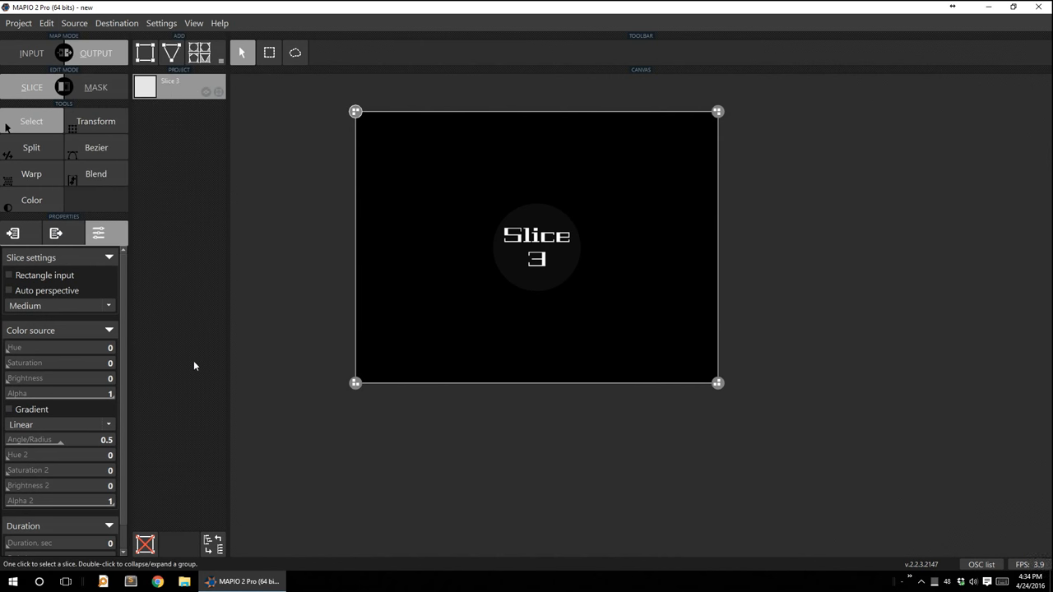
{"action": "mouse_move", "coordinate": [151, 290]}
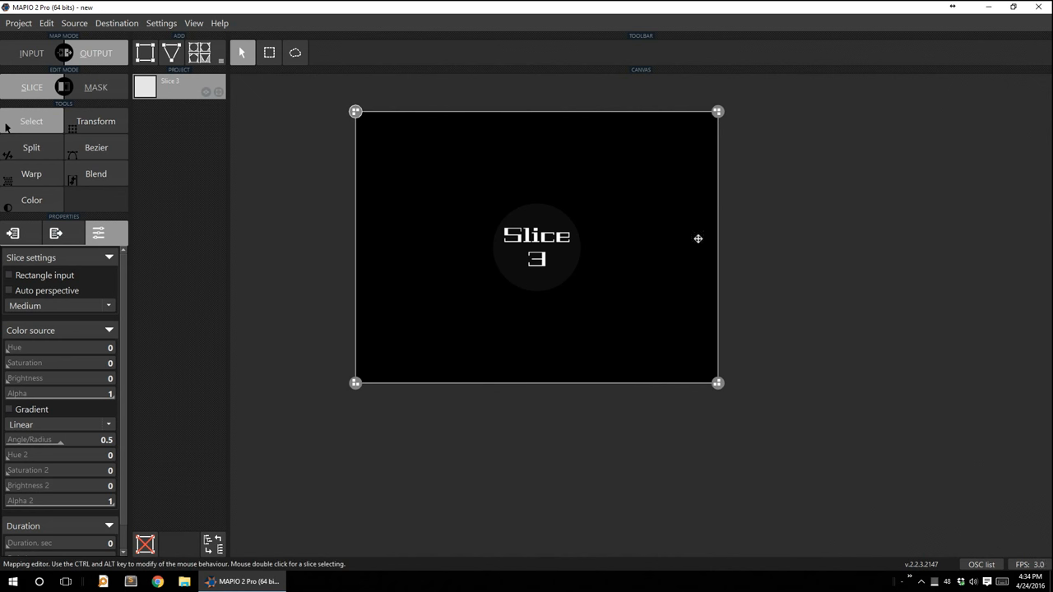
{"action": "left_click", "coordinate": [31, 201]}
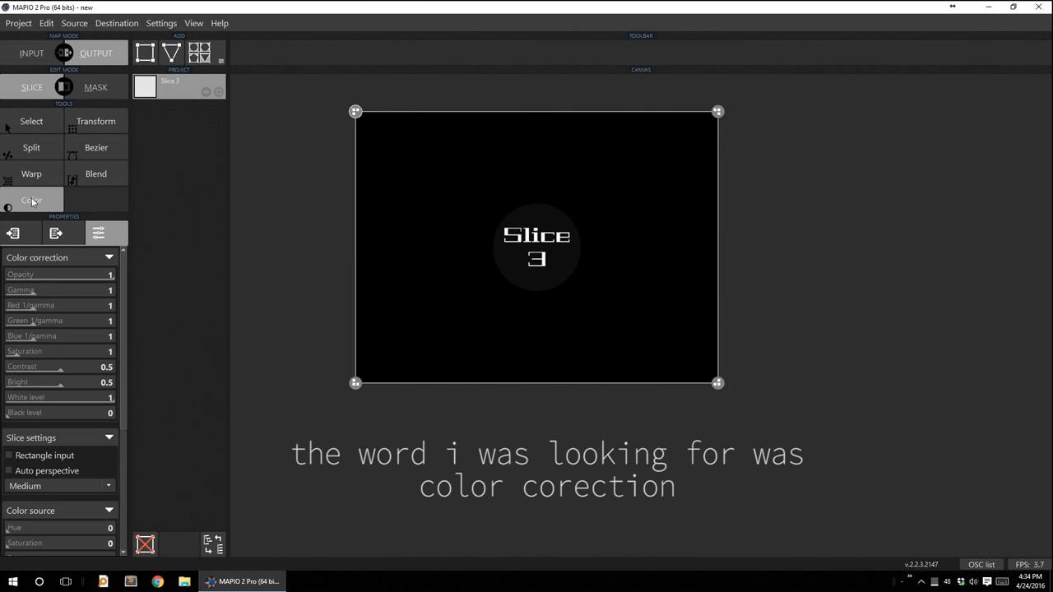
{"action": "mouse_move", "coordinate": [58, 195]}
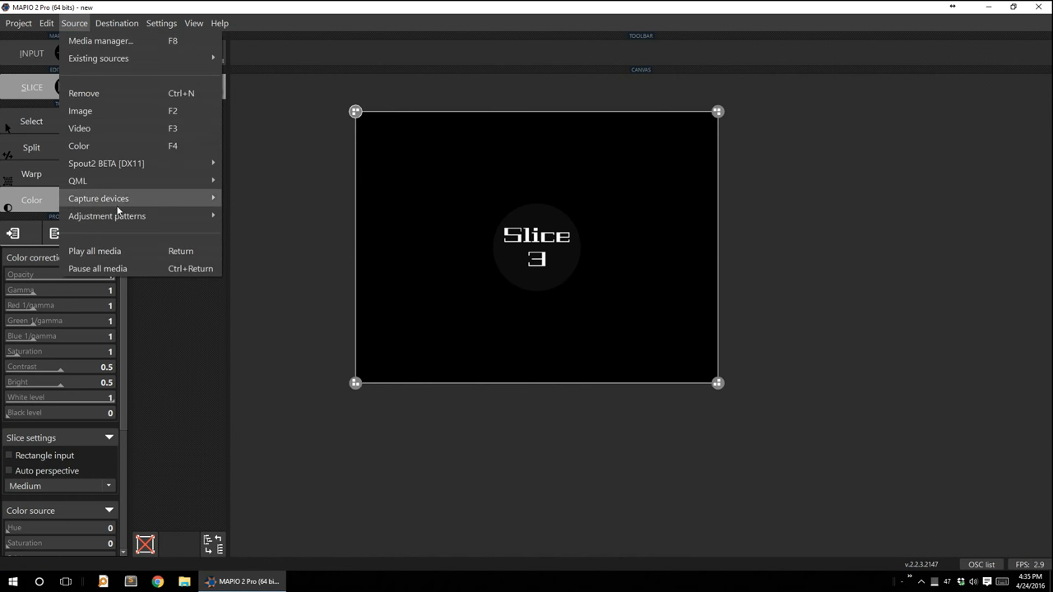
{"action": "mouse_move", "coordinate": [119, 180]}
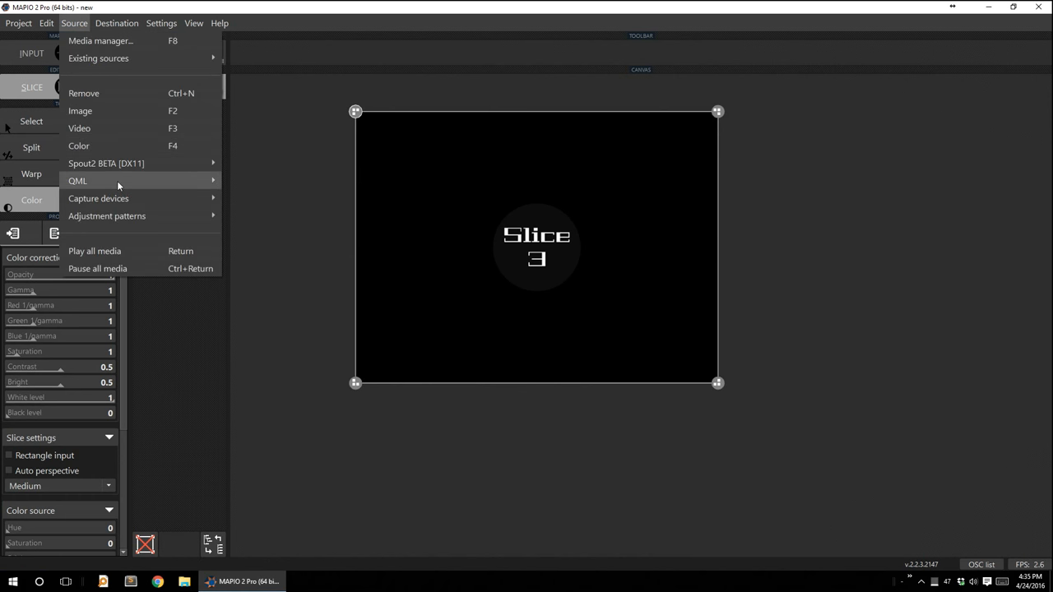
{"action": "mouse_move", "coordinate": [178, 355]}
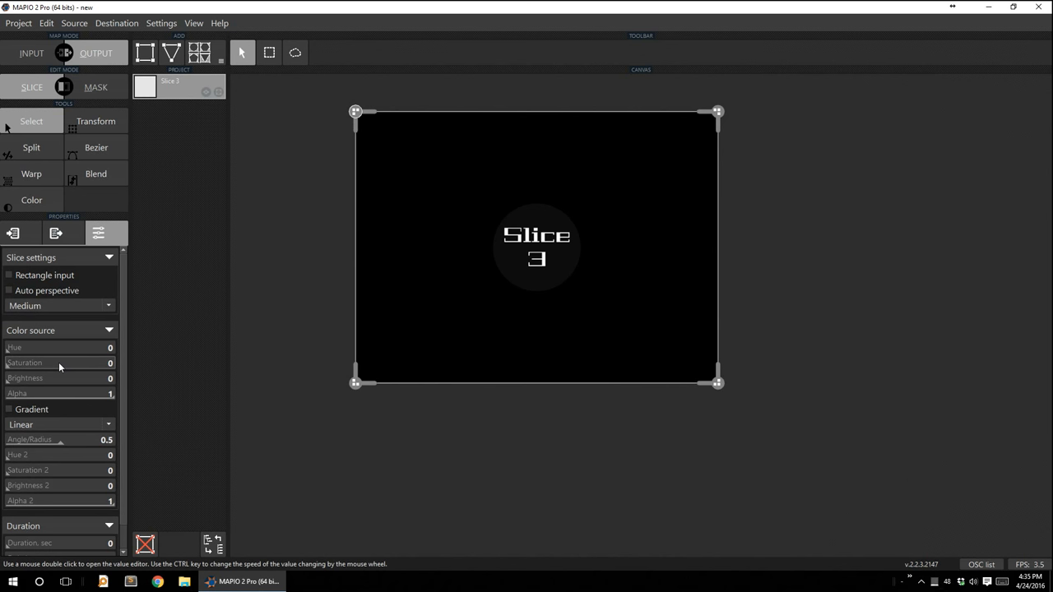
{"action": "mouse_move", "coordinate": [23, 382]}
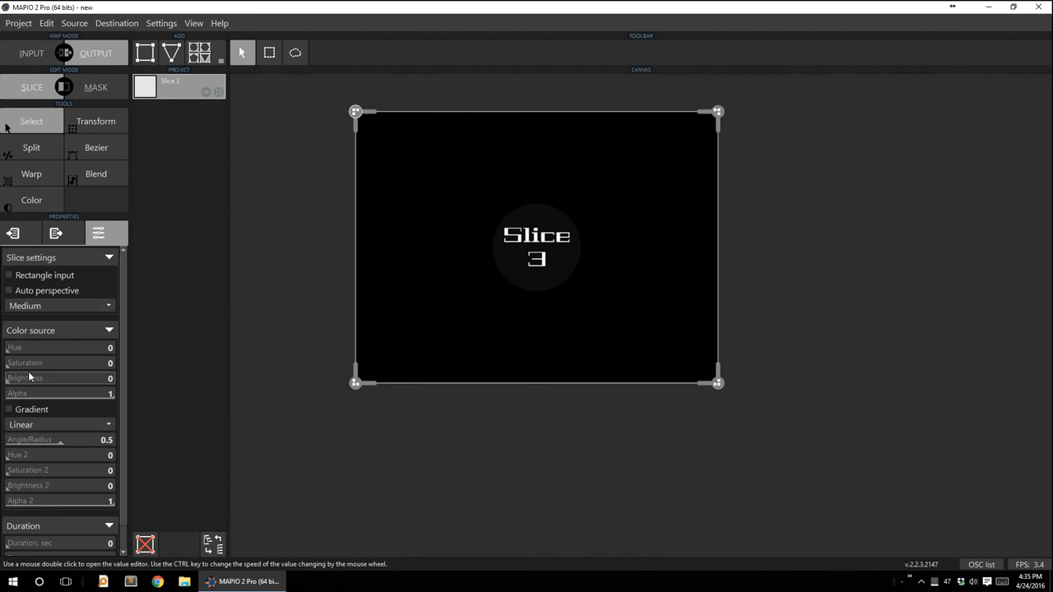
Raise brightness and saturation, then shift the hue so the solid colour turns green.
{"action": "left_click_drag", "start_coordinate": [25, 376], "coordinate": [102, 377]}
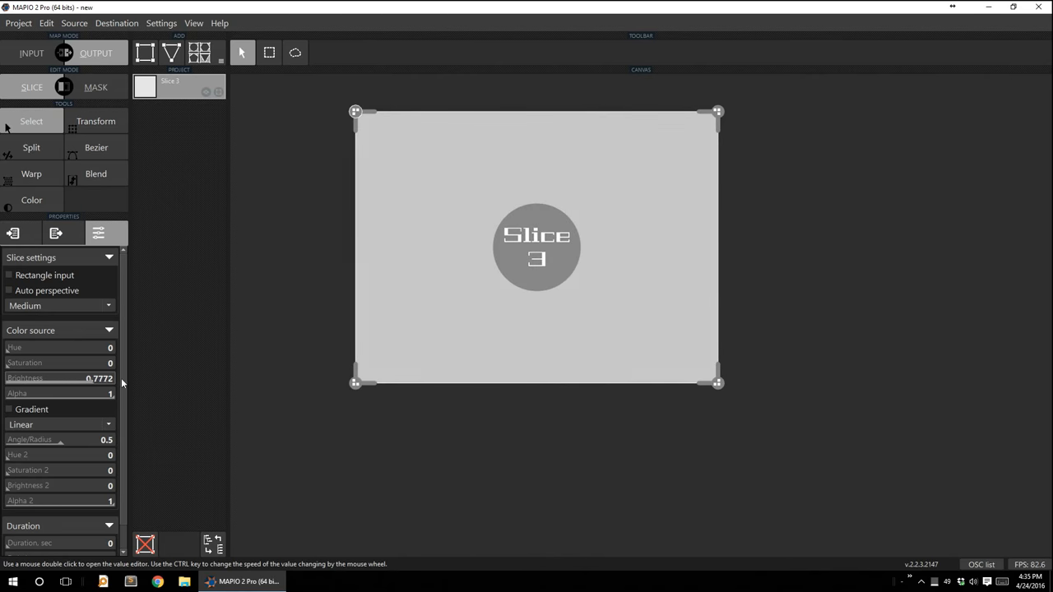
{"action": "left_click_drag", "start_coordinate": [79, 376], "coordinate": [112, 377]}
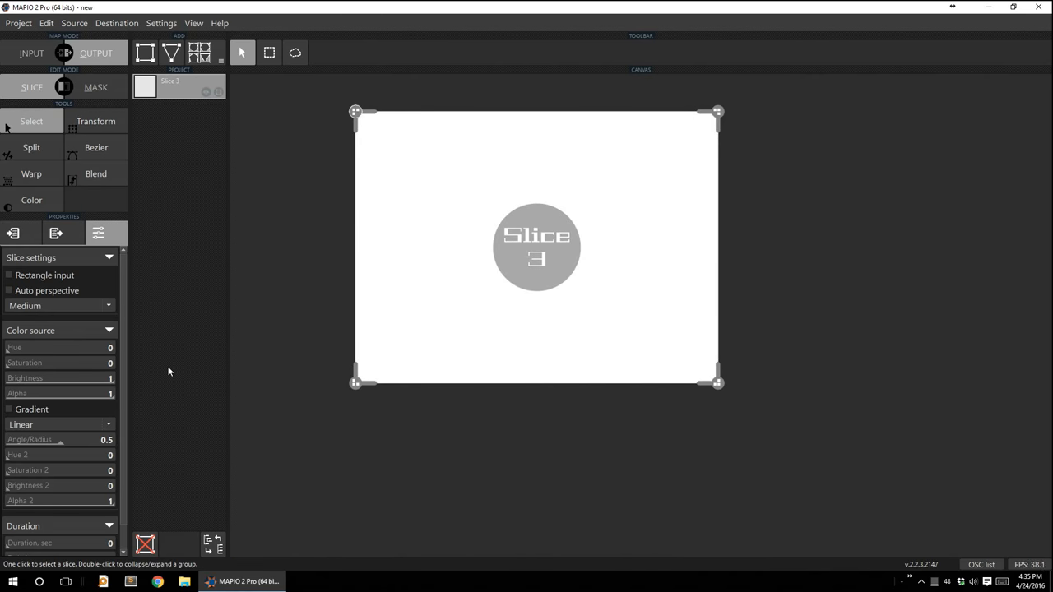
{"action": "mouse_move", "coordinate": [90, 391]}
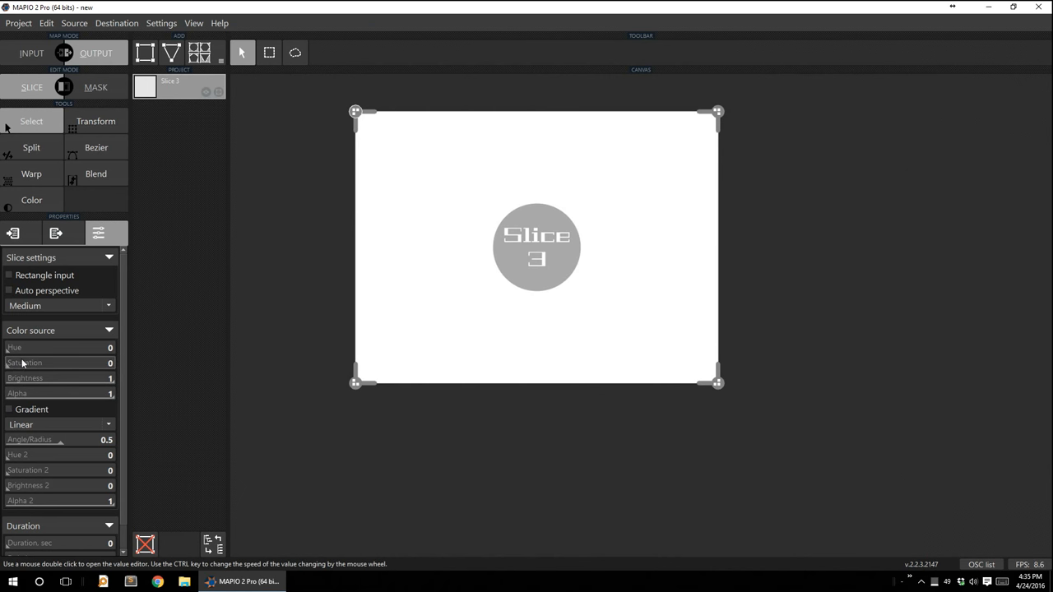
{"action": "left_click_drag", "start_coordinate": [23, 363], "coordinate": [89, 364]}
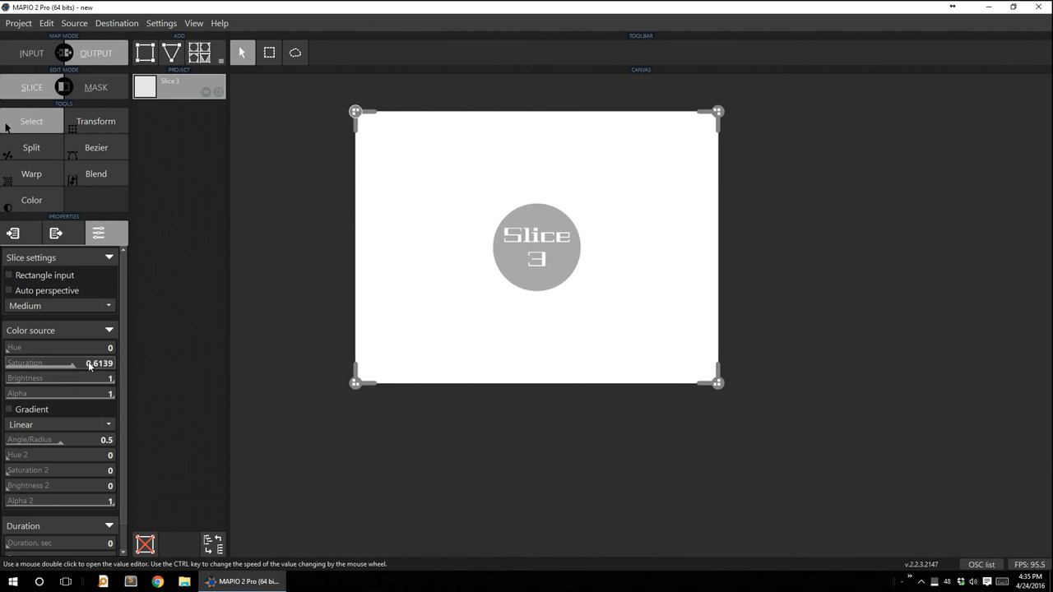
{"action": "left_click_drag", "start_coordinate": [89, 365], "coordinate": [82, 371]}
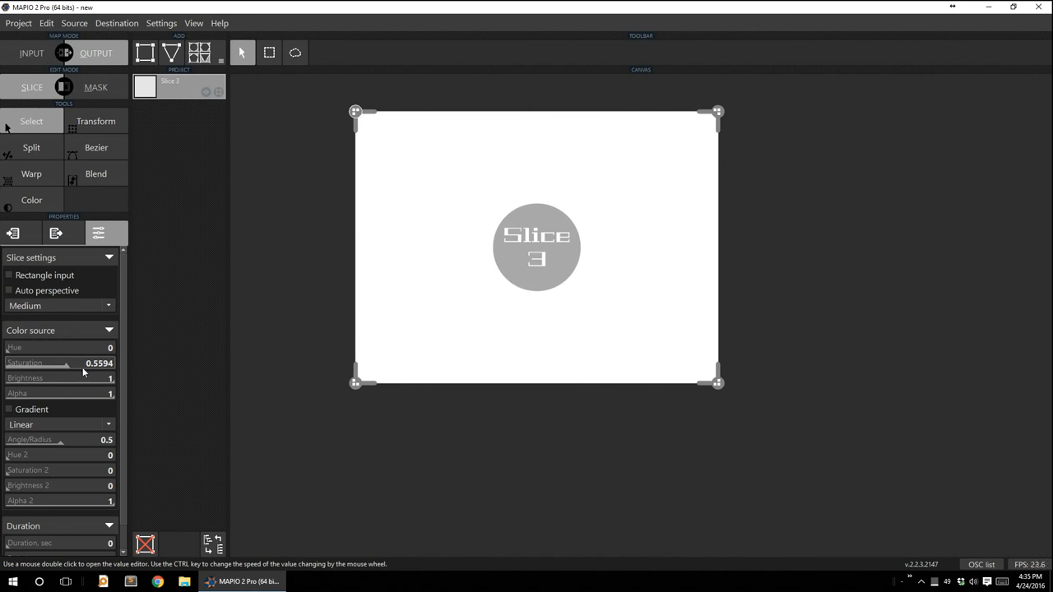
{"action": "left_click_drag", "start_coordinate": [9, 347], "coordinate": [41, 347]}
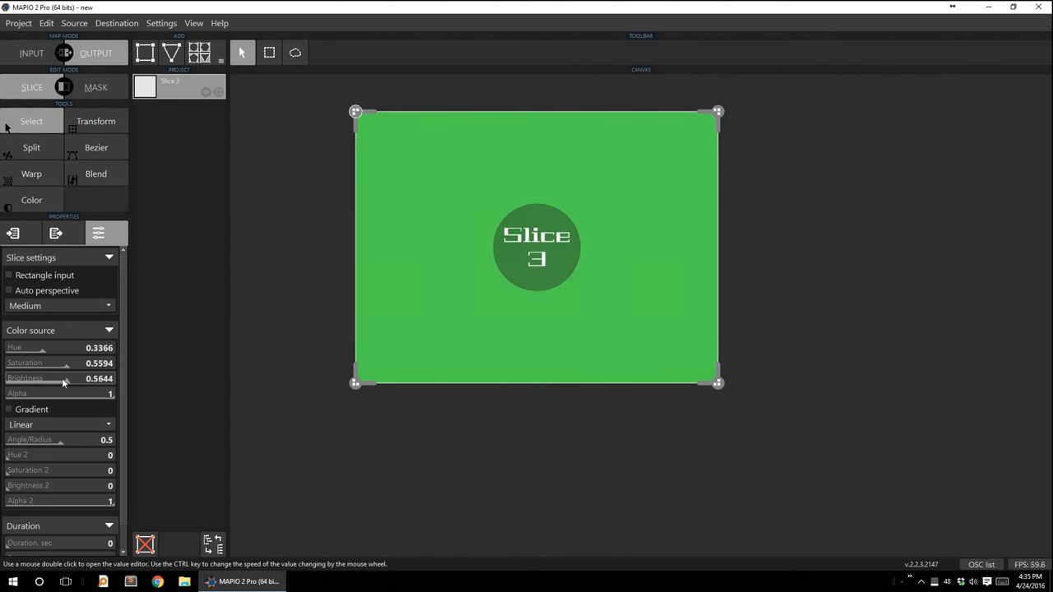
Balance brightness and saturation until Slice 3 is a bright vivid green.
{"action": "left_click_drag", "start_coordinate": [63, 378], "coordinate": [107, 379]}
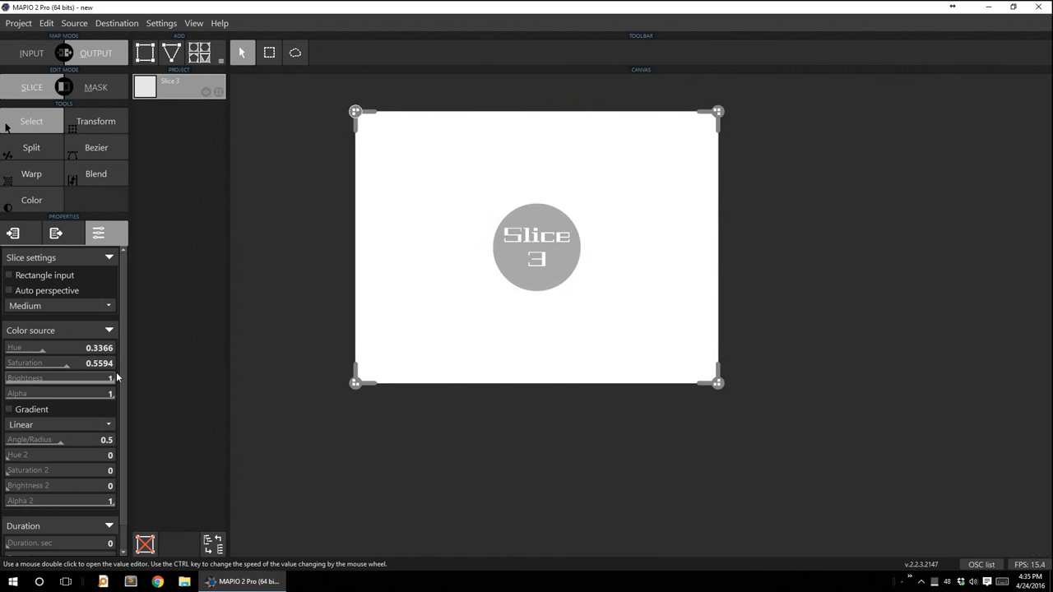
{"action": "left_click_drag", "start_coordinate": [107, 376], "coordinate": [83, 376]}
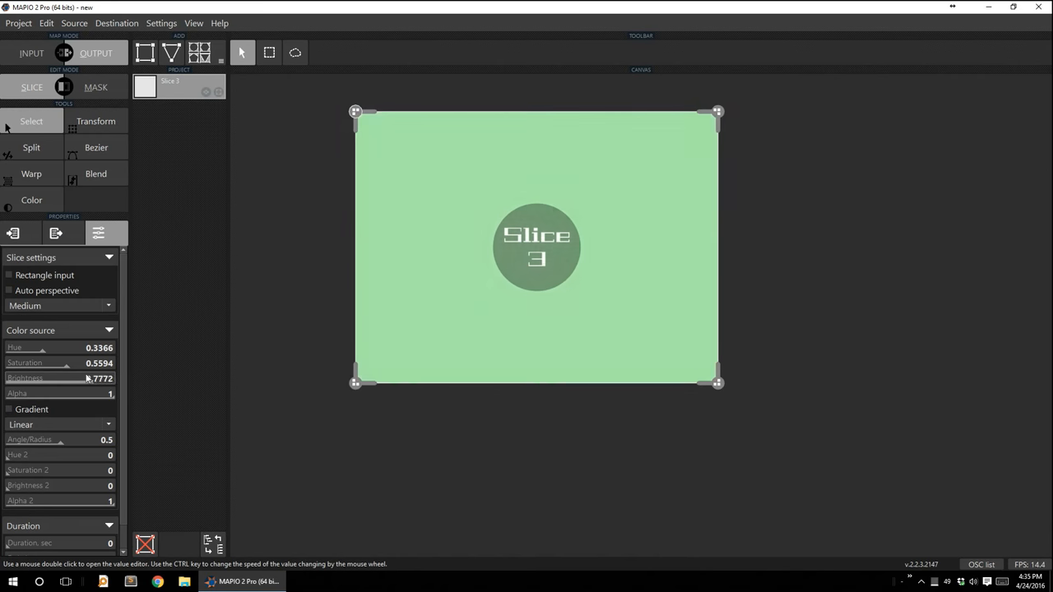
{"action": "left_click_drag", "start_coordinate": [83, 376], "coordinate": [64, 386]}
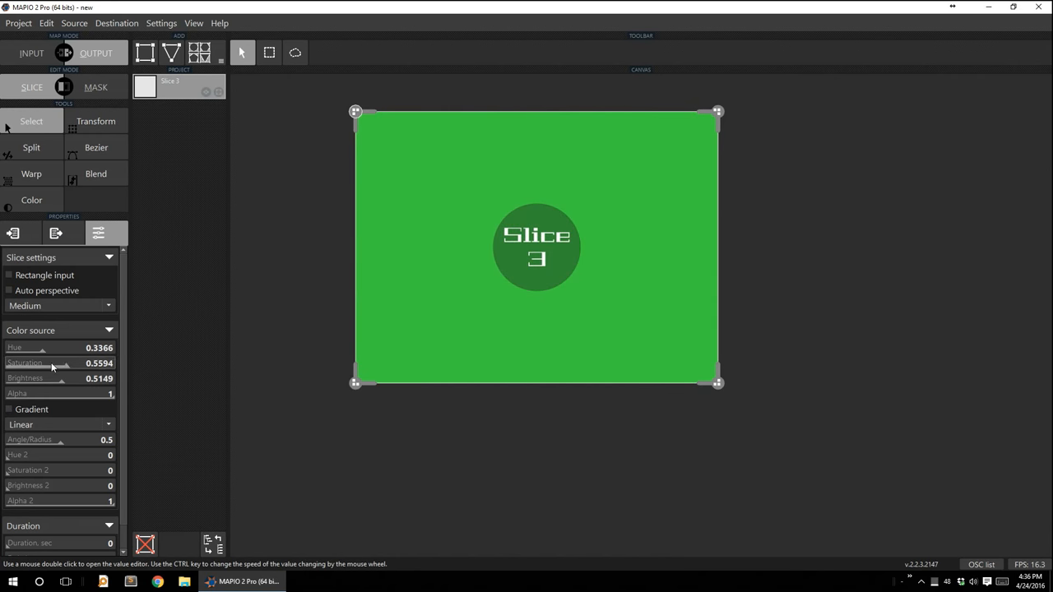
{"action": "left_click_drag", "start_coordinate": [51, 363], "coordinate": [75, 363]}
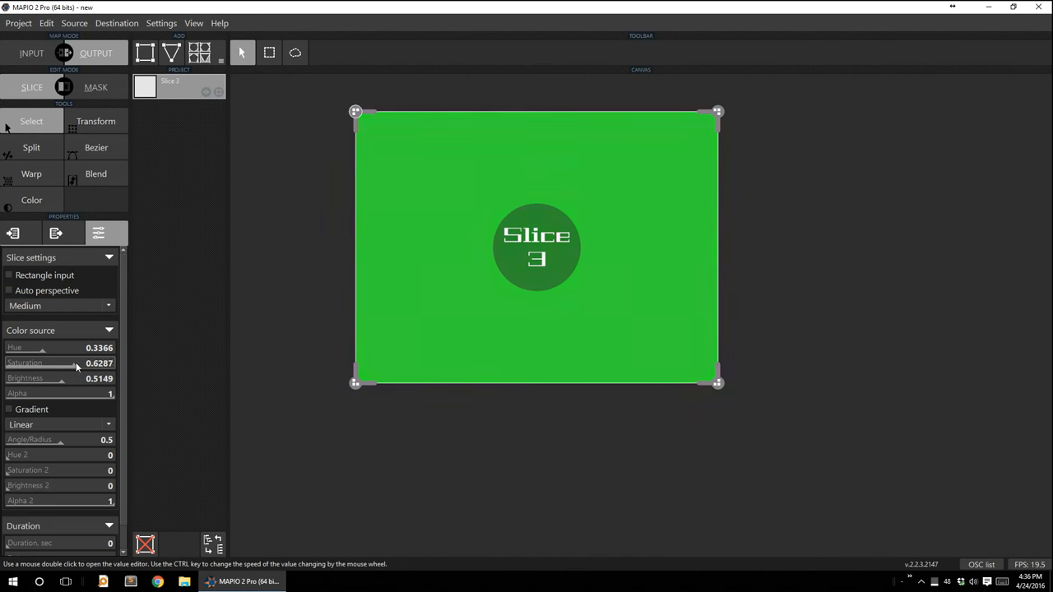
{"action": "left_click_drag", "start_coordinate": [75, 364], "coordinate": [68, 364]}
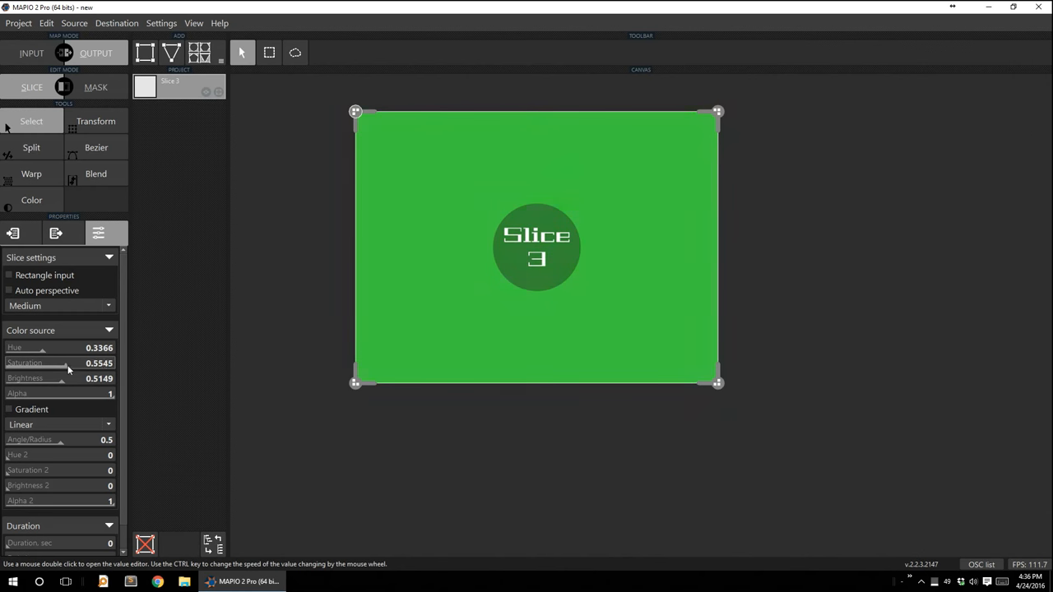
{"action": "left_click_drag", "start_coordinate": [67, 364], "coordinate": [53, 363]}
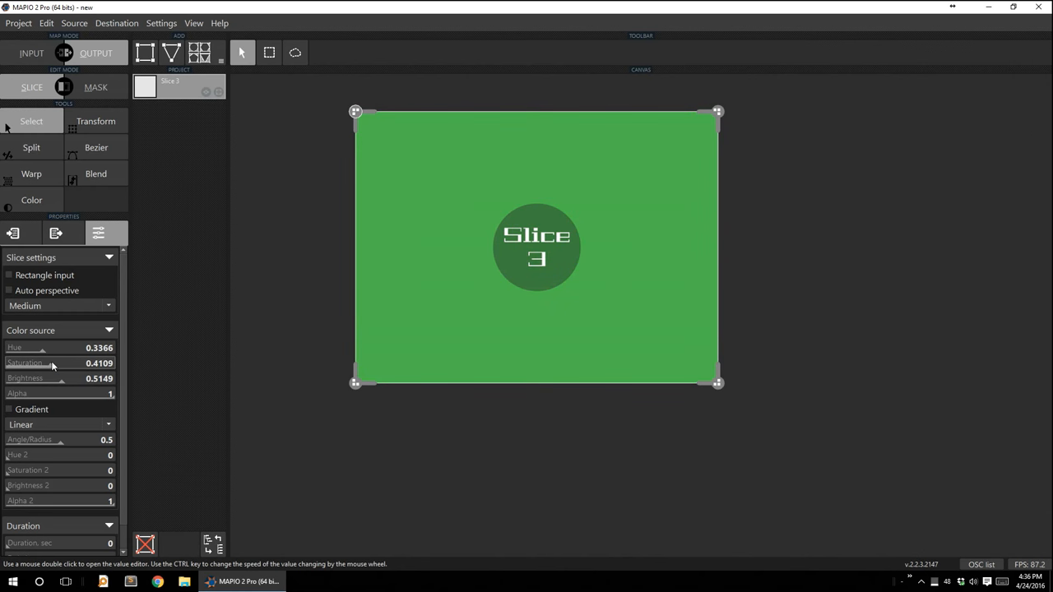
{"action": "left_click_drag", "start_coordinate": [53, 364], "coordinate": [69, 364]}
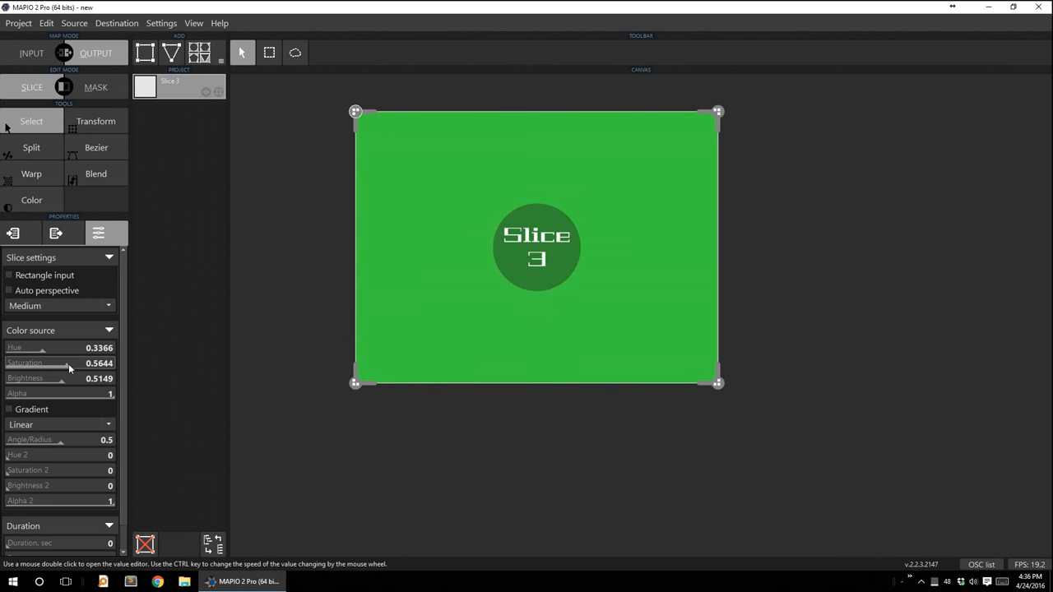
{"action": "left_click_drag", "start_coordinate": [69, 363], "coordinate": [58, 363]}
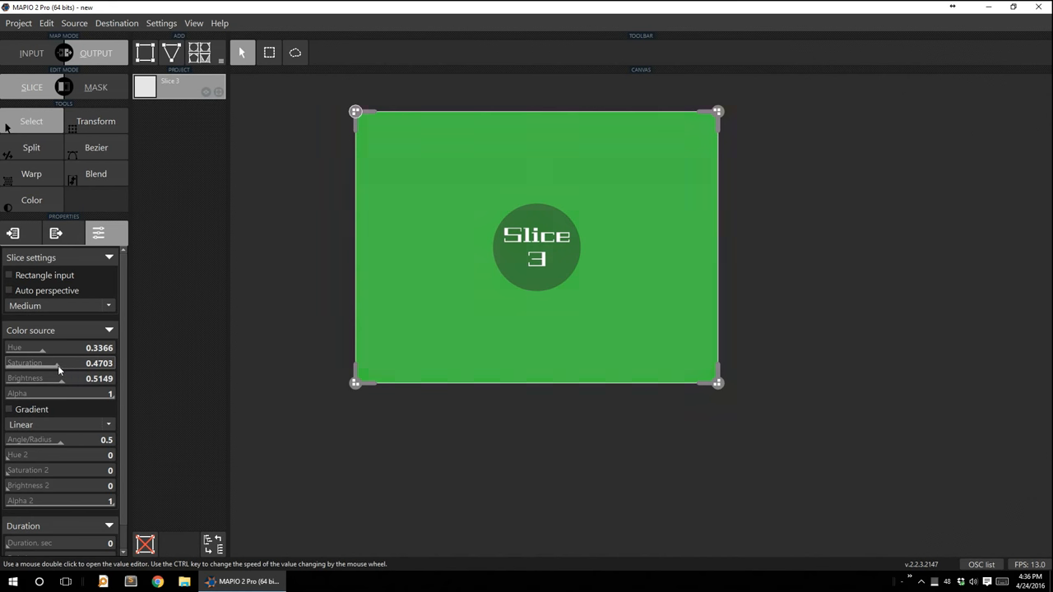
{"action": "left_click_drag", "start_coordinate": [57, 363], "coordinate": [89, 364]}
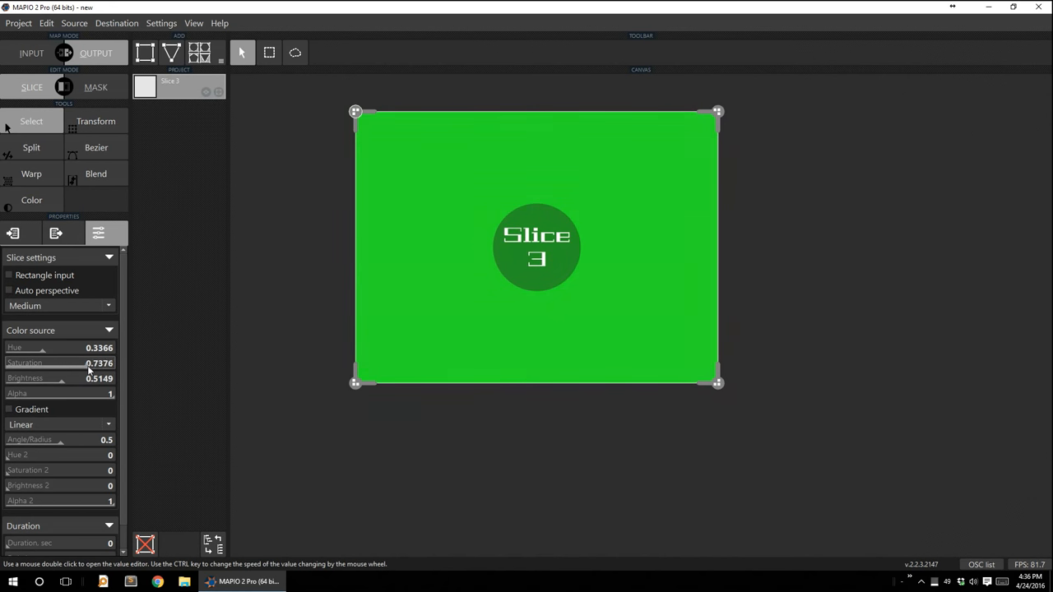
Ease the saturation slightly and move the hue to about 0.81, turning the slice purple.
{"action": "left_click_drag", "start_coordinate": [89, 364], "coordinate": [79, 364]}
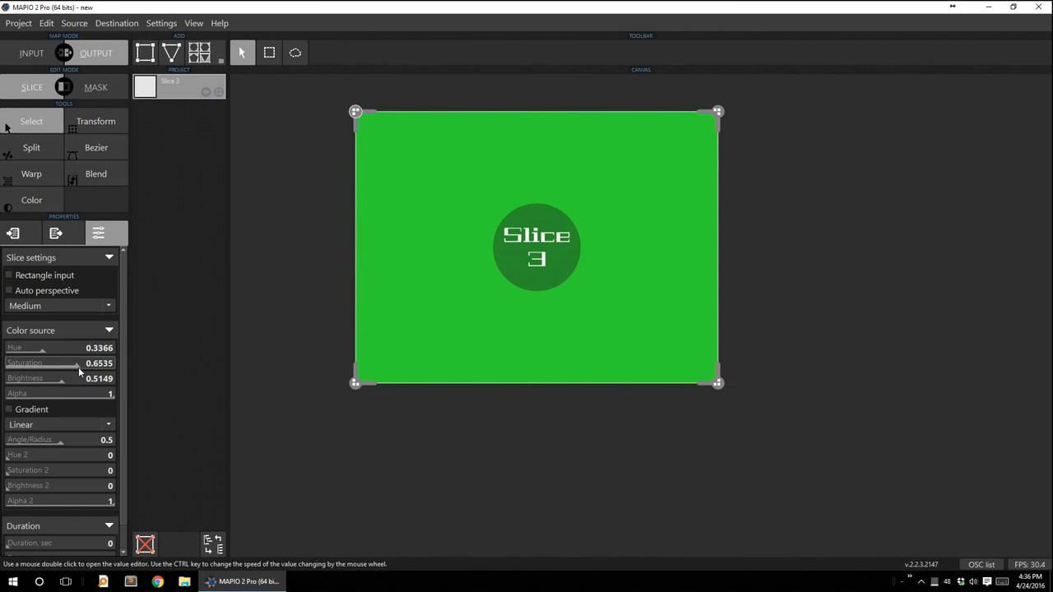
{"action": "left_click_drag", "start_coordinate": [79, 364], "coordinate": [42, 347]}
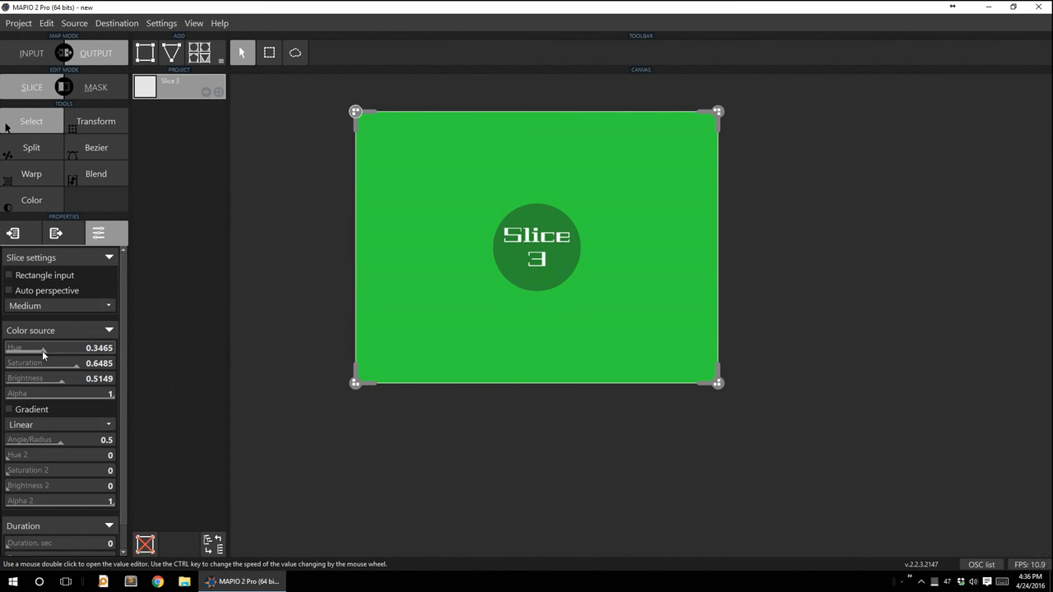
{"action": "left_click_drag", "start_coordinate": [43, 347], "coordinate": [98, 347]}
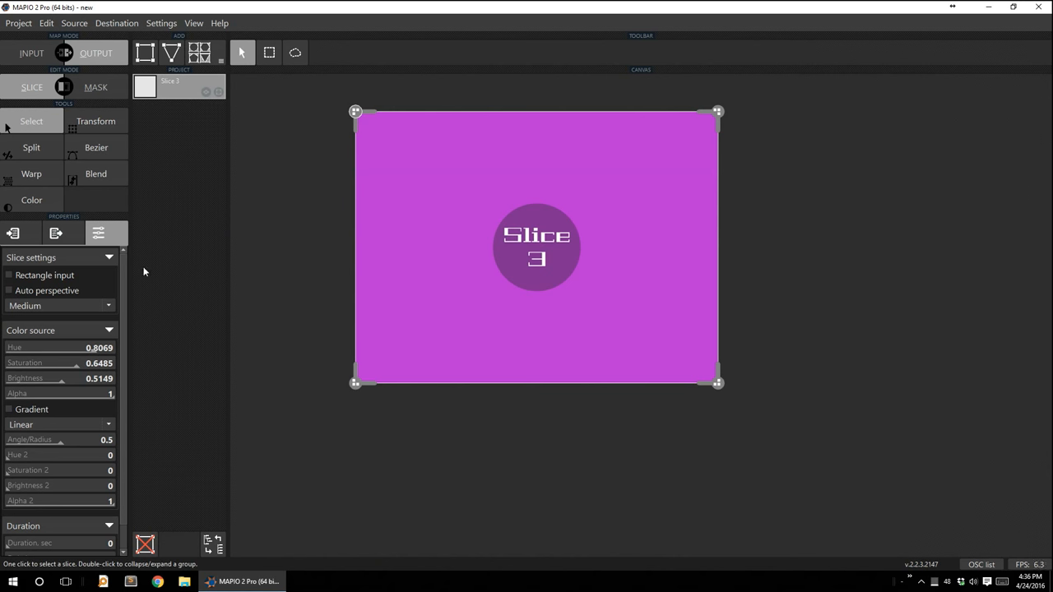
{"action": "mouse_move", "coordinate": [137, 254]}
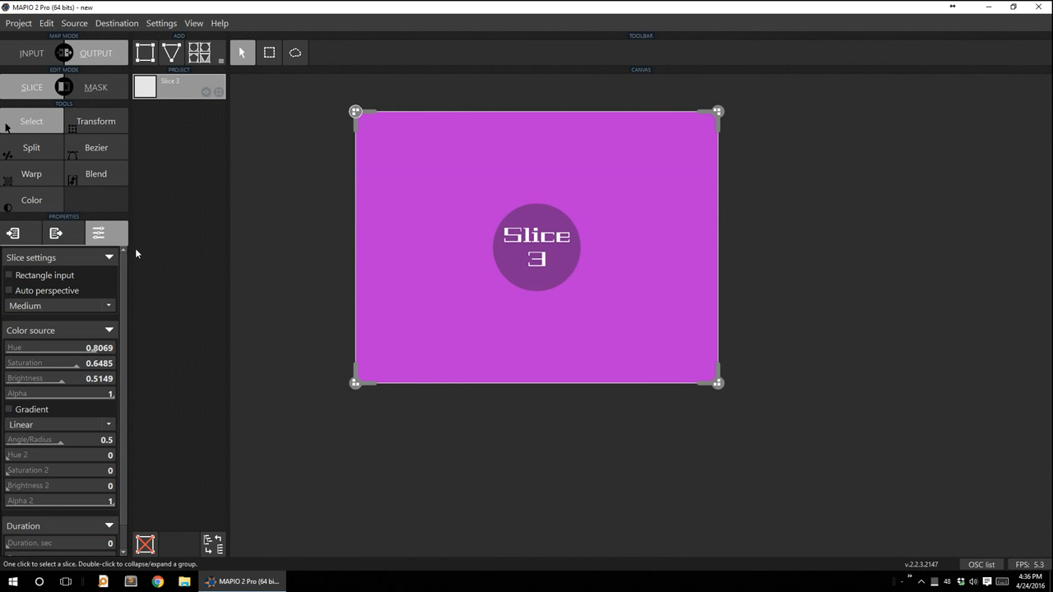
{"action": "mouse_move", "coordinate": [135, 237]}
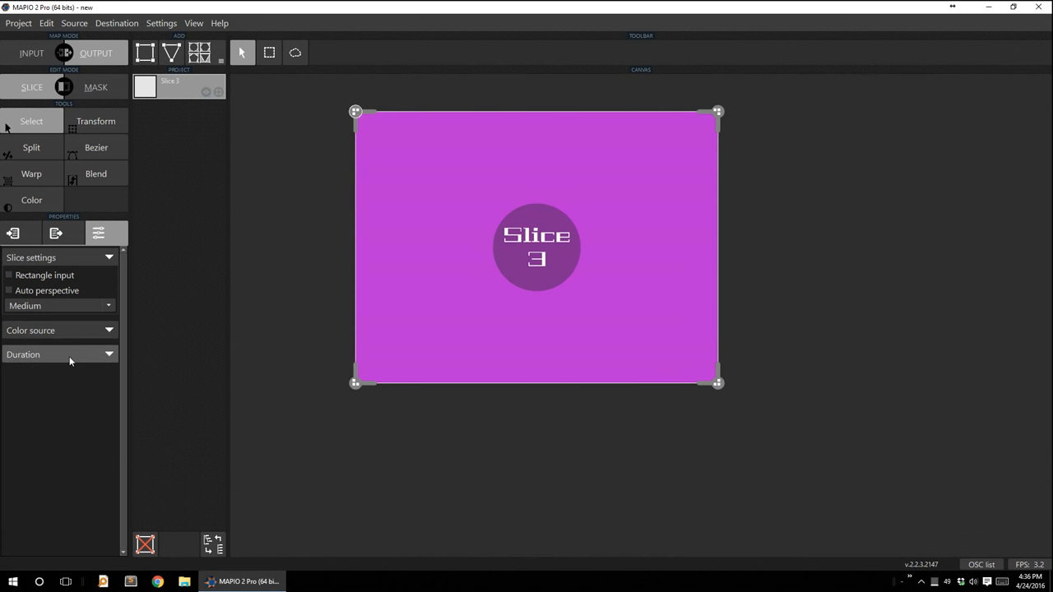
{"action": "left_click", "coordinate": [58, 329]}
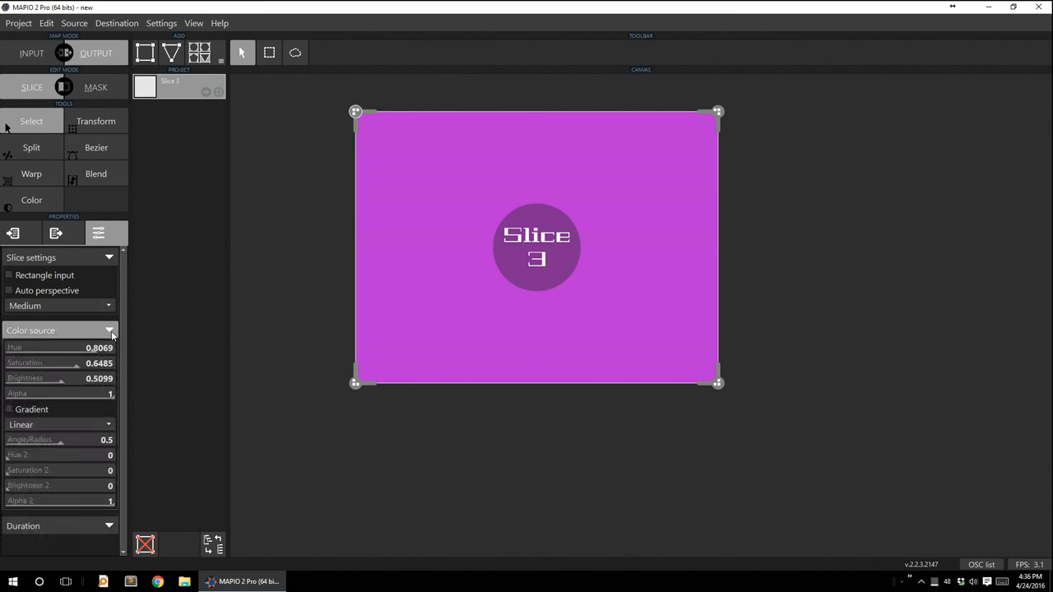
{"action": "left_click", "coordinate": [109, 329]}
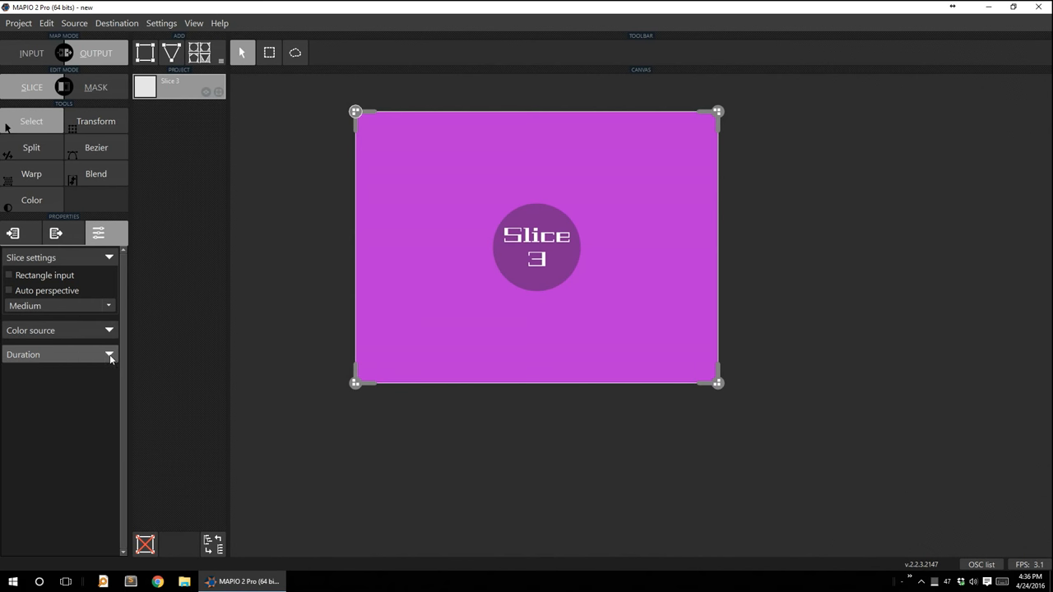
{"action": "left_click", "coordinate": [59, 257]}
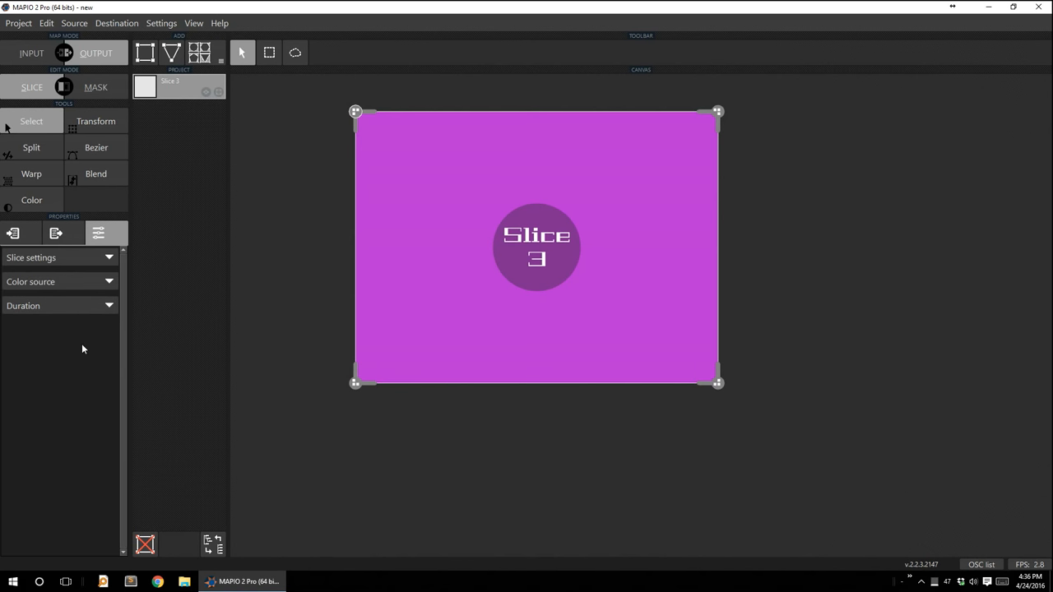
{"action": "left_click", "coordinate": [31, 200]}
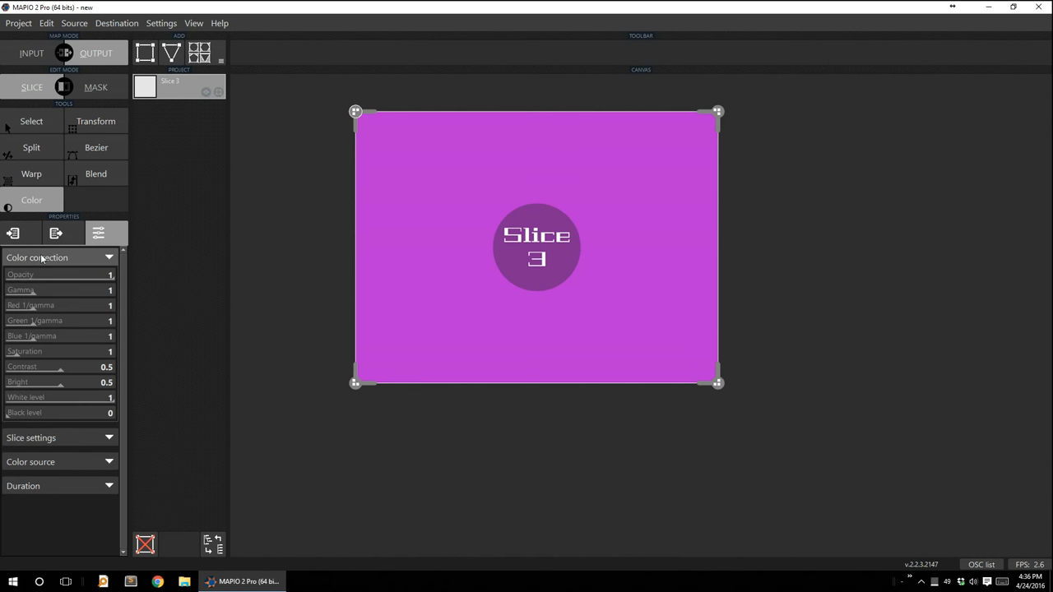
{"action": "mouse_move", "coordinate": [46, 450]}
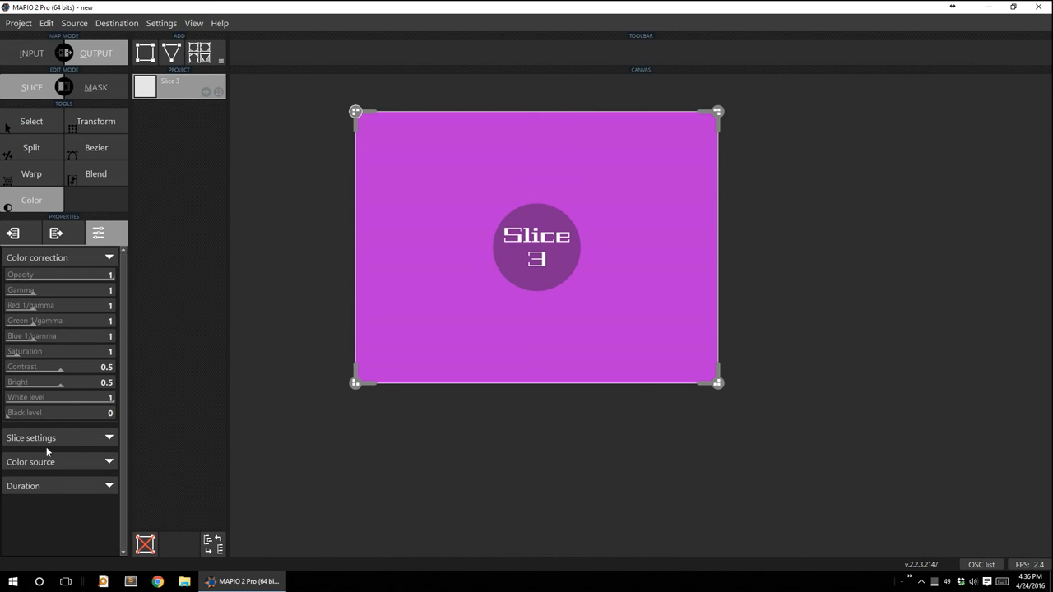
{"action": "left_click", "coordinate": [29, 122]}
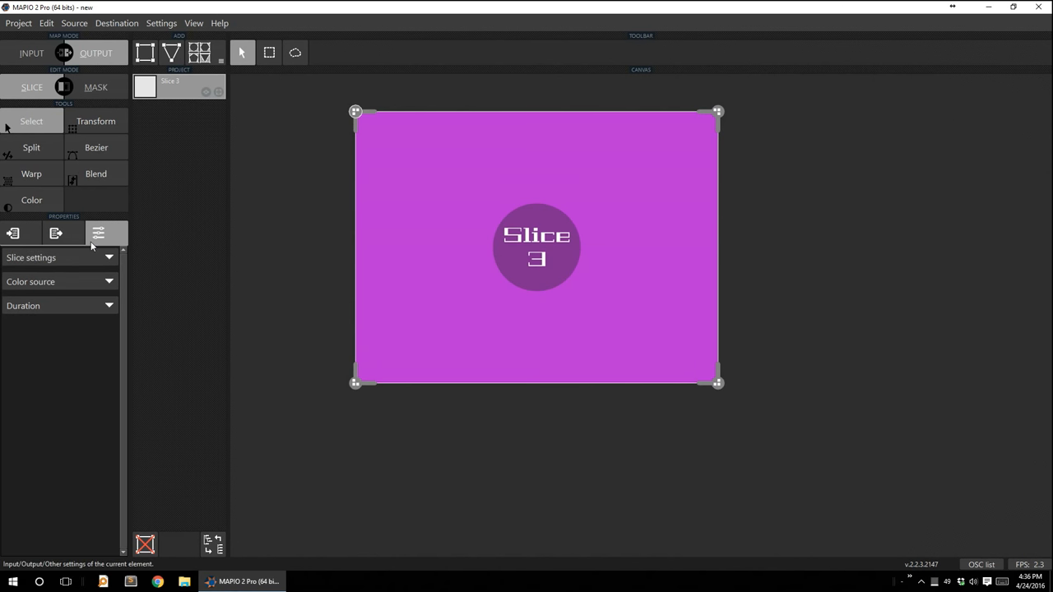
{"action": "mouse_move", "coordinate": [174, 34]}
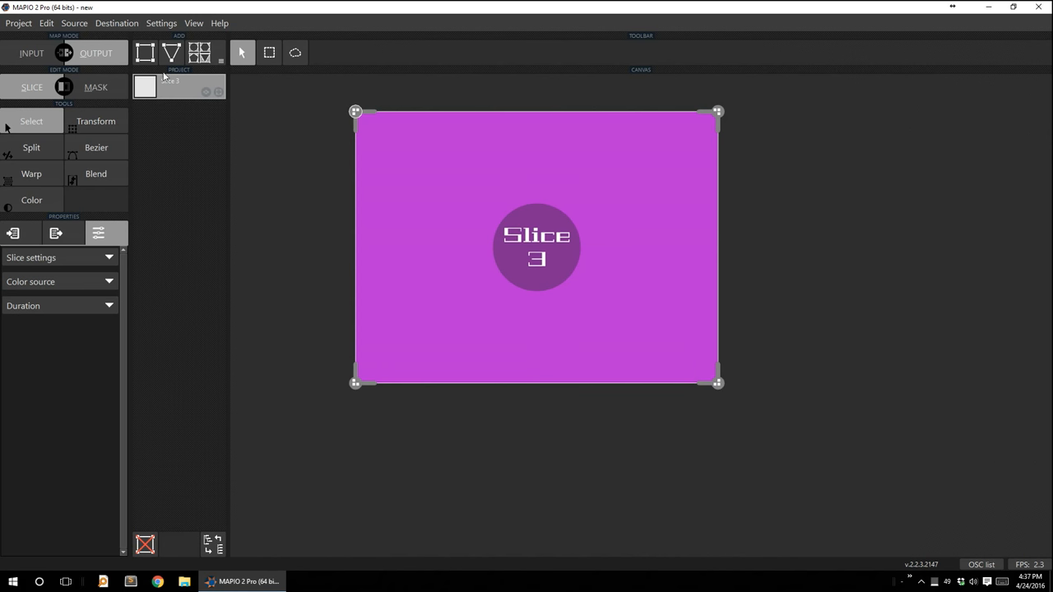
{"action": "mouse_move", "coordinate": [171, 167]}
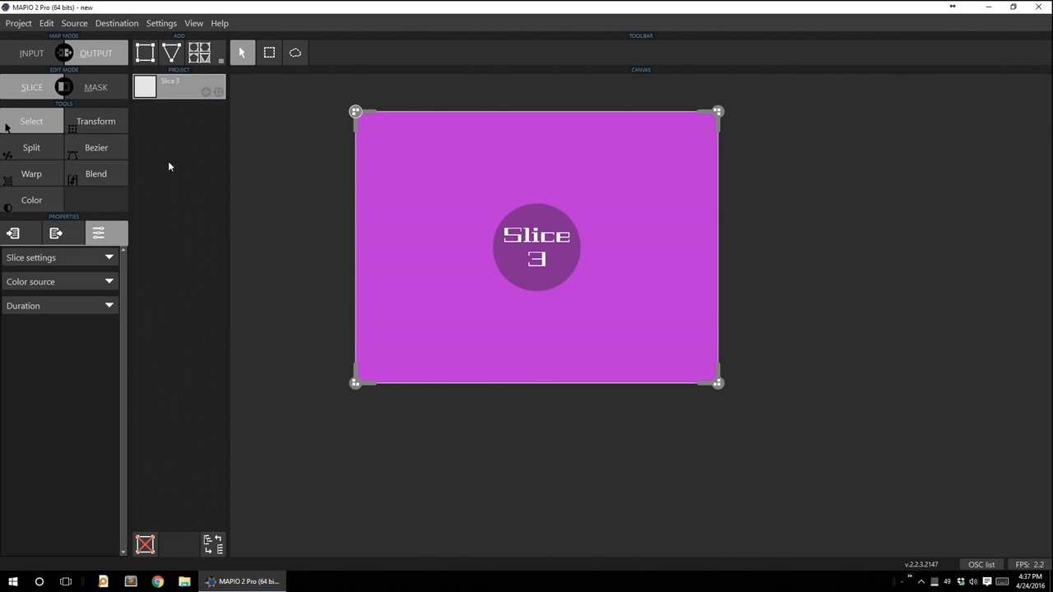
{"action": "mouse_move", "coordinate": [176, 286]}
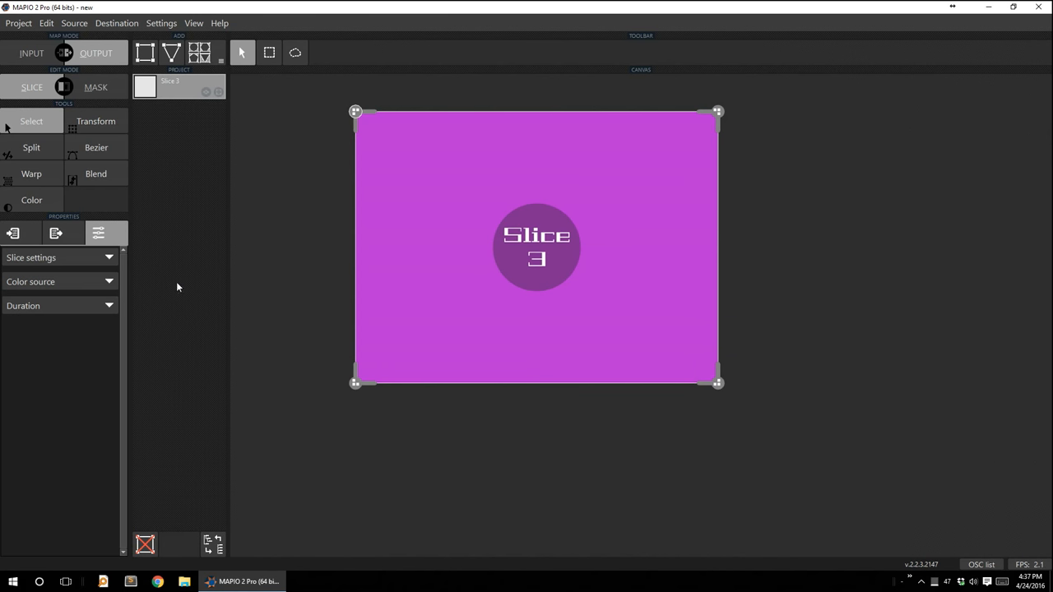
{"action": "mouse_move", "coordinate": [184, 416]}
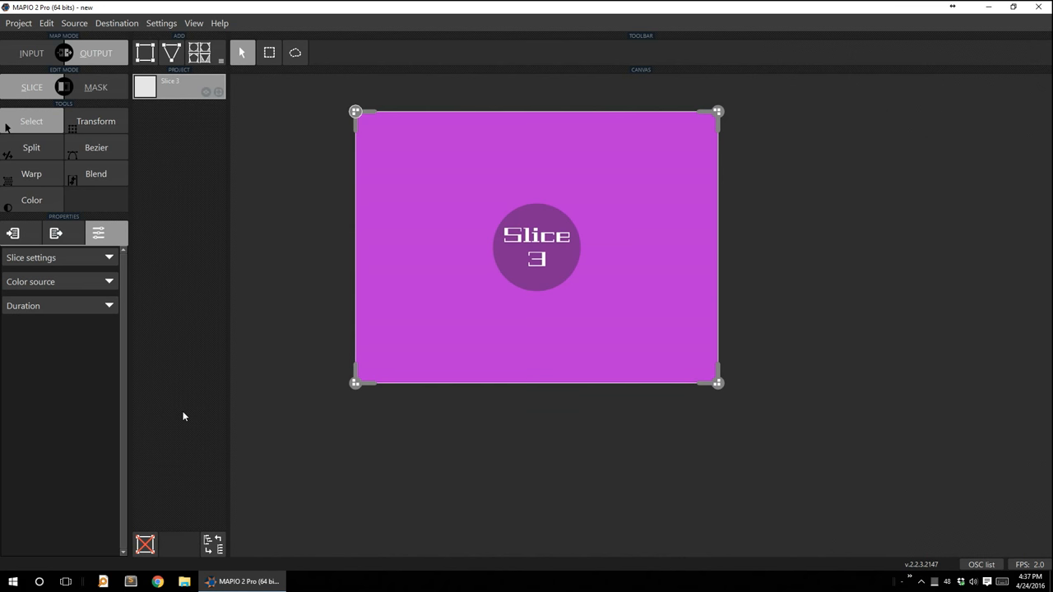
{"action": "mouse_move", "coordinate": [184, 265]}
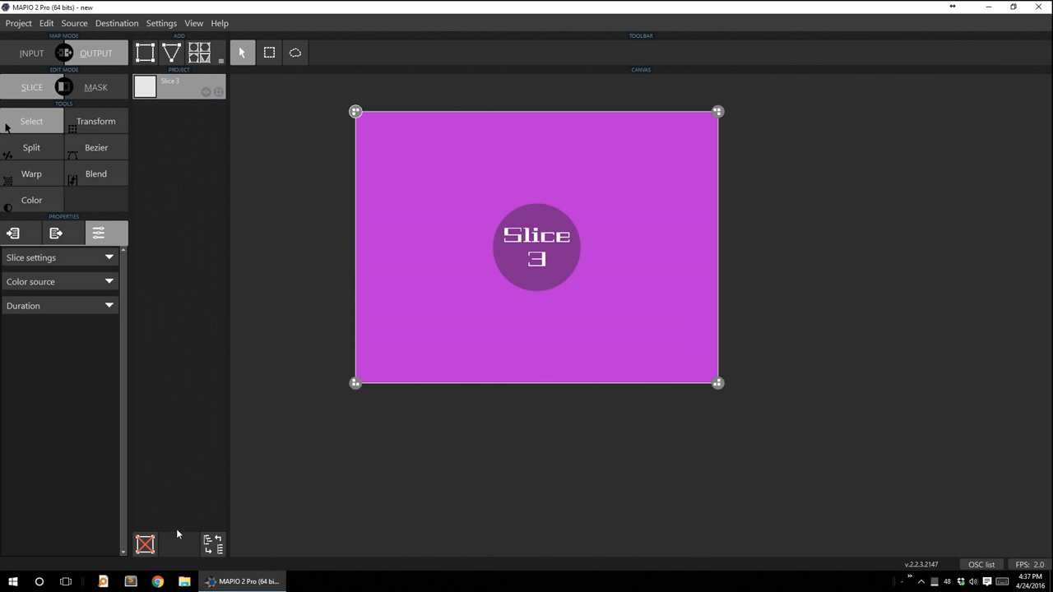
{"action": "mouse_move", "coordinate": [148, 52]}
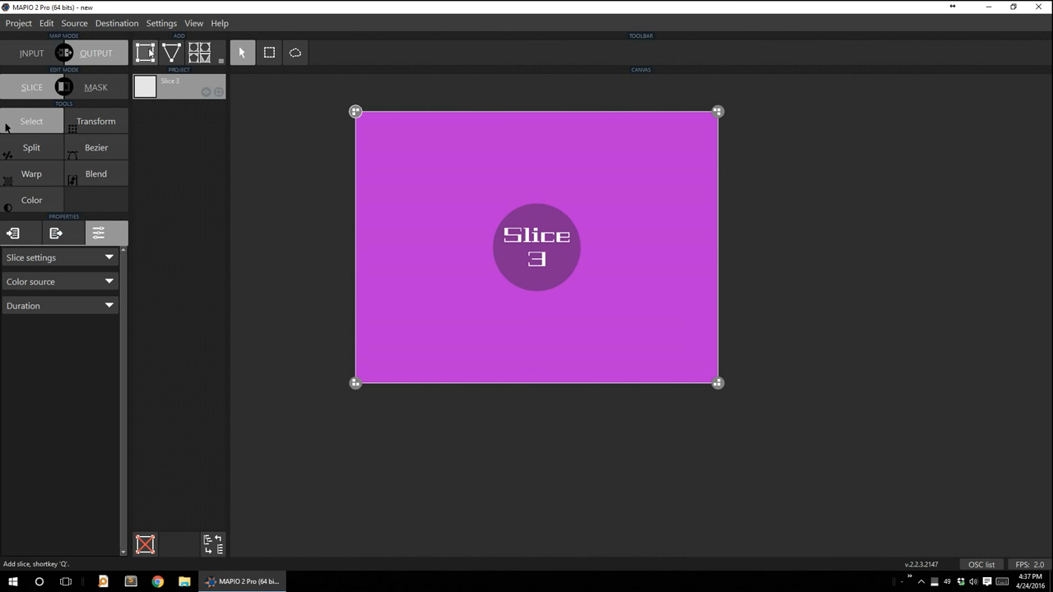
Add new rectangular slices and a triangle slice to the project.
{"action": "left_click", "coordinate": [145, 53]}
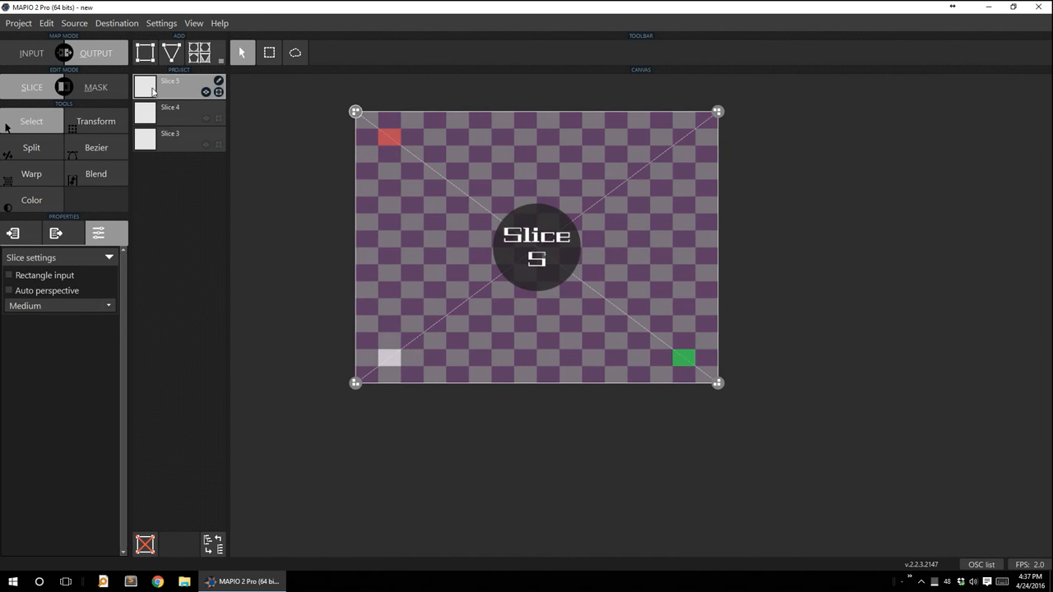
{"action": "mouse_move", "coordinate": [168, 94]}
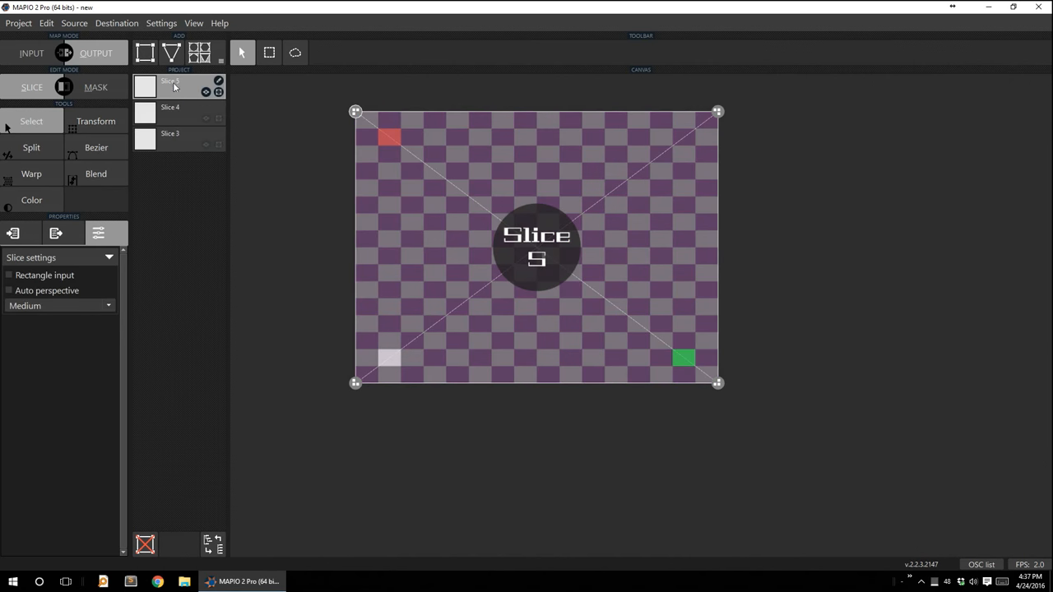
{"action": "mouse_move", "coordinate": [727, 108]}
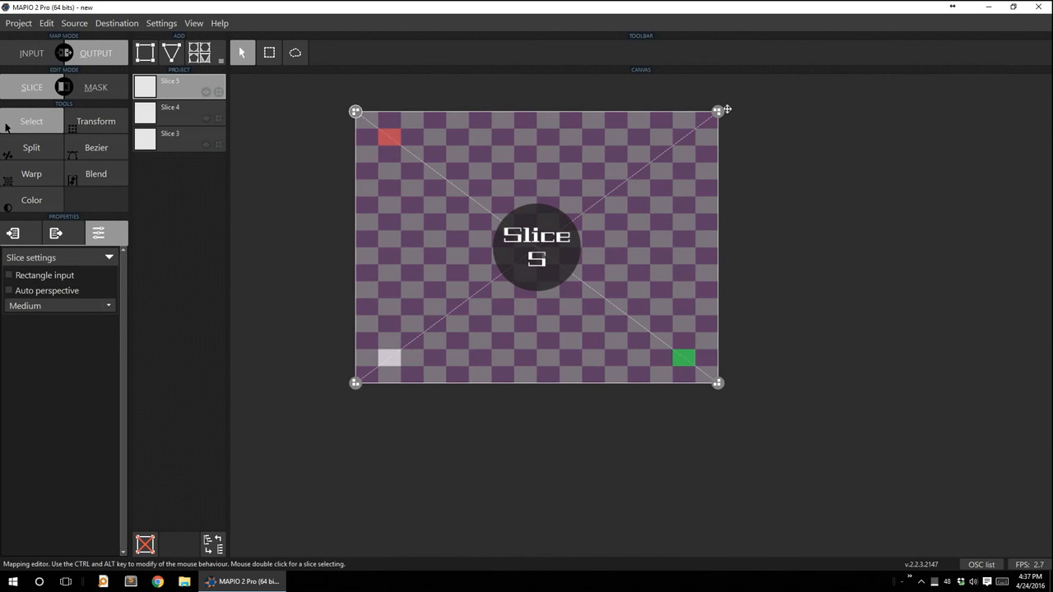
{"action": "mouse_move", "coordinate": [776, 368]}
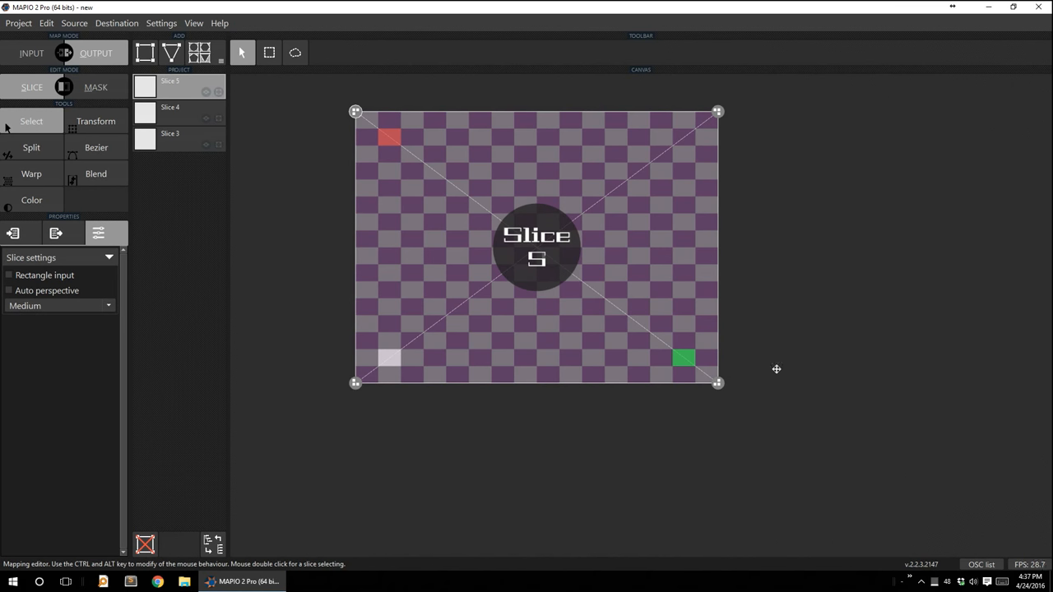
{"action": "left_click", "coordinate": [167, 53]}
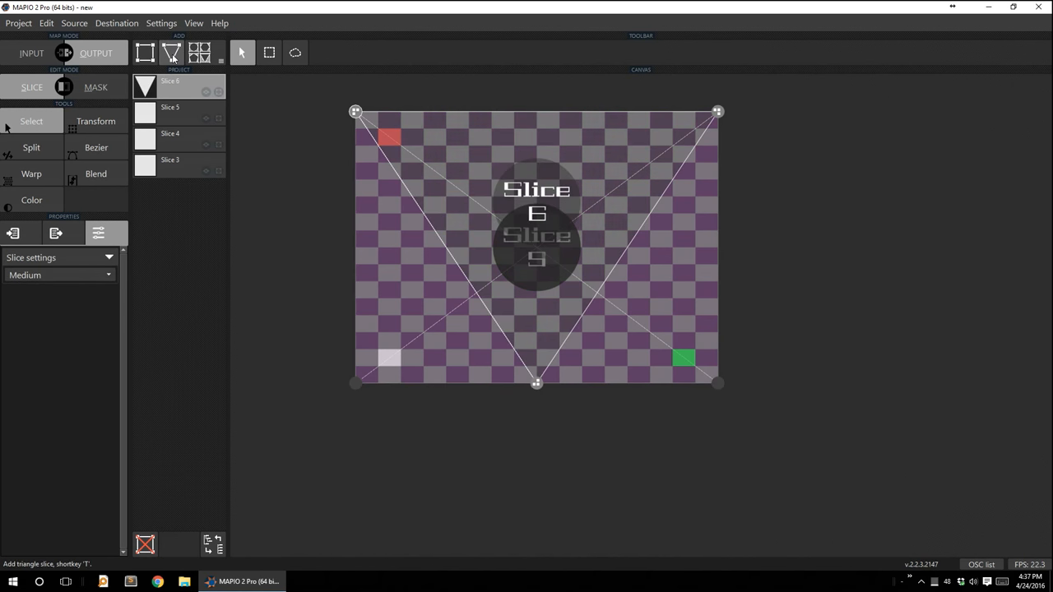
{"action": "mouse_move", "coordinate": [198, 54]}
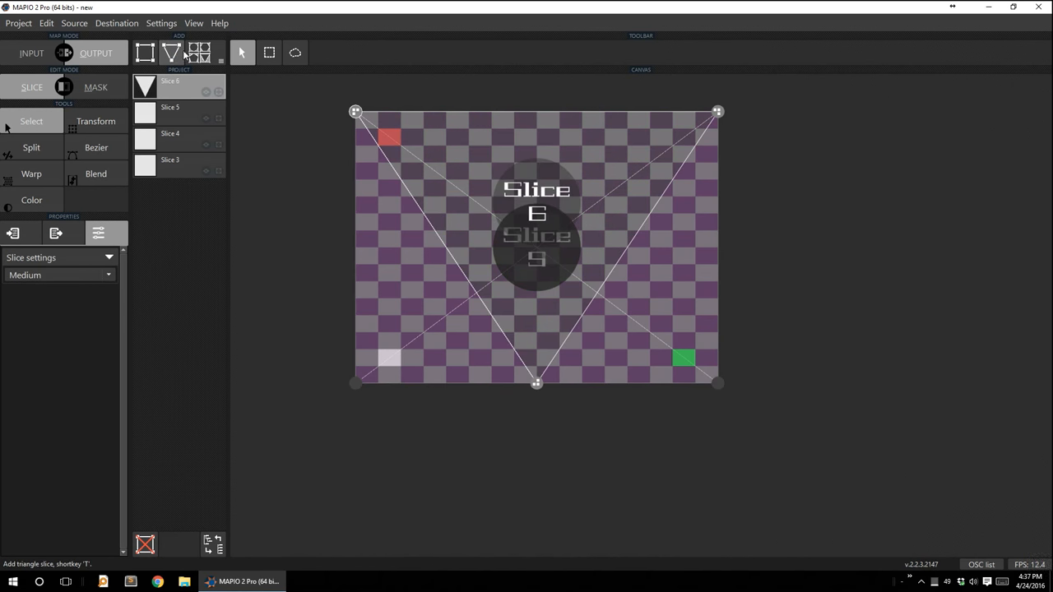
Add a custom four-cornered Slice 7 and pull its corner toward the canvas top-left.
{"action": "left_click", "coordinate": [199, 53]}
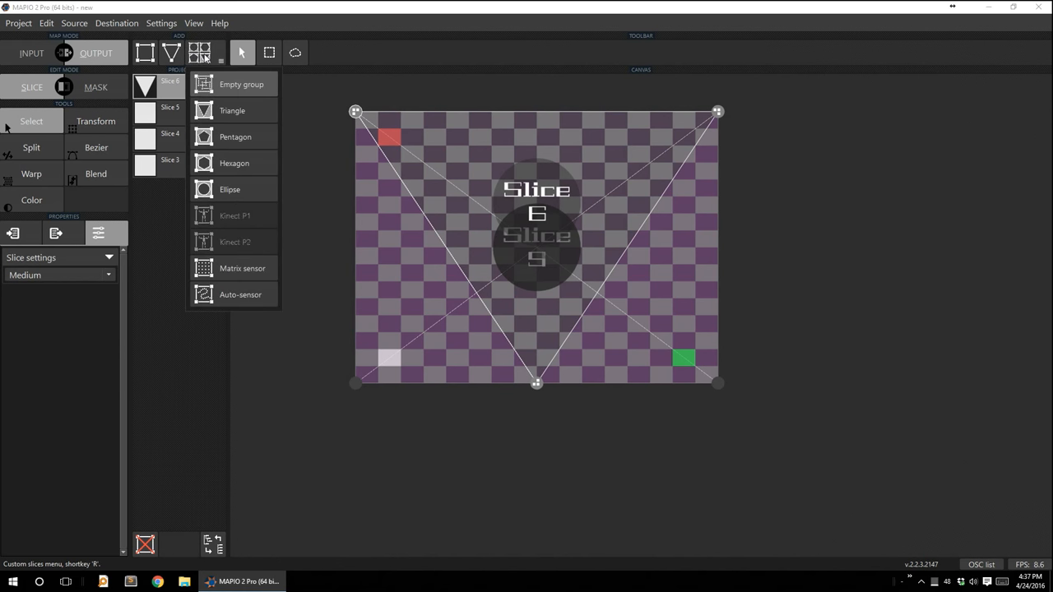
{"action": "mouse_move", "coordinate": [235, 163]}
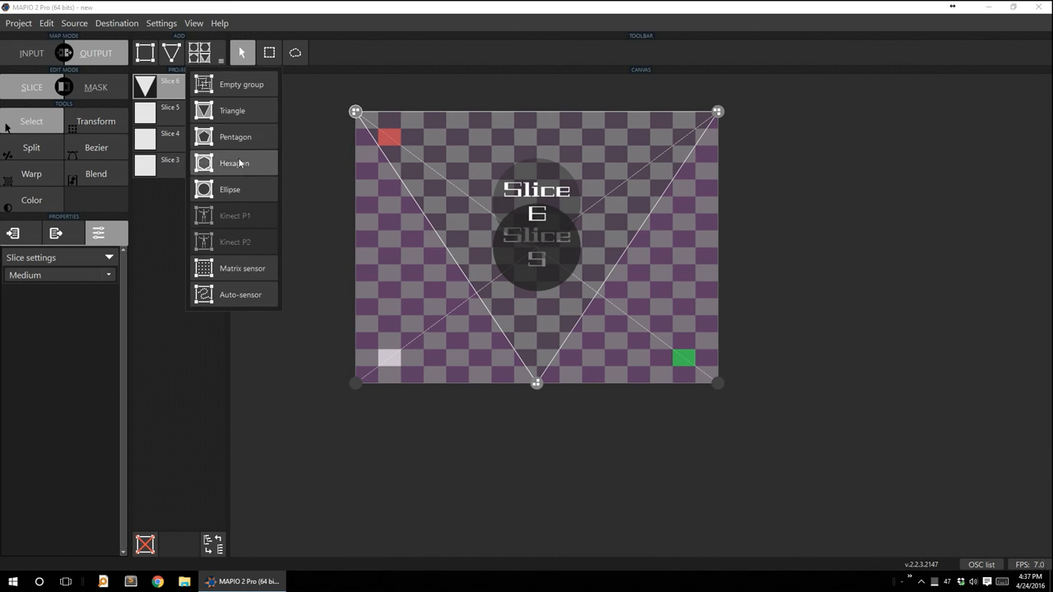
{"action": "mouse_move", "coordinate": [233, 112]}
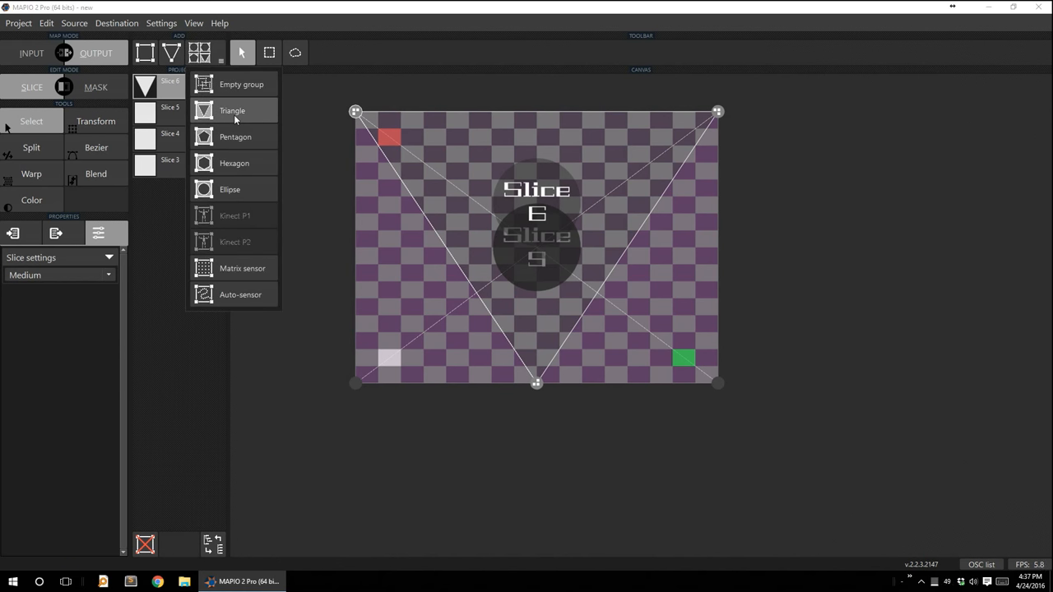
{"action": "mouse_move", "coordinate": [250, 175]}
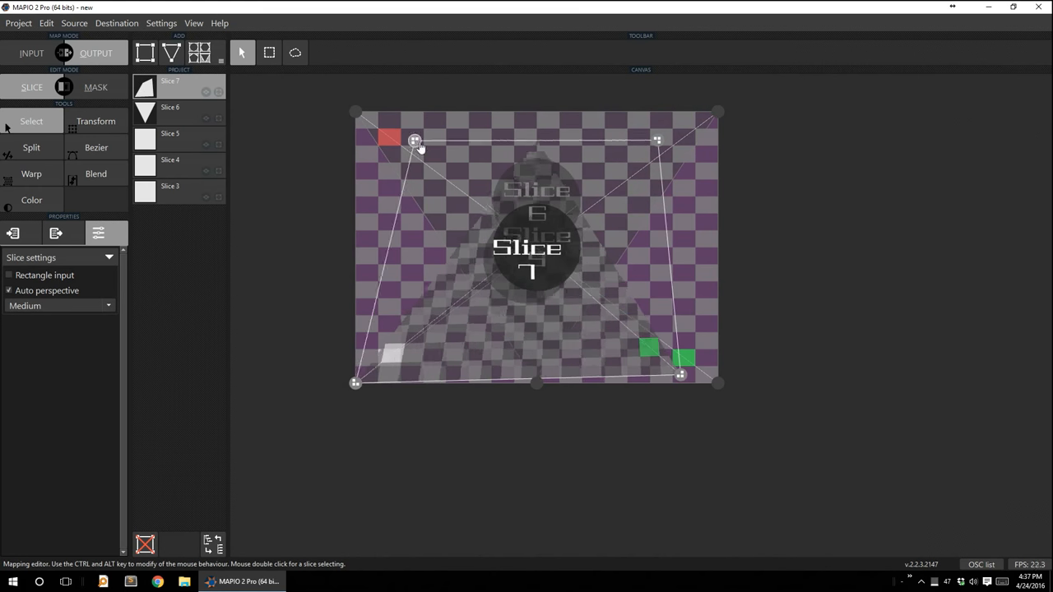
{"action": "left_click_drag", "start_coordinate": [415, 139], "coordinate": [361, 131]}
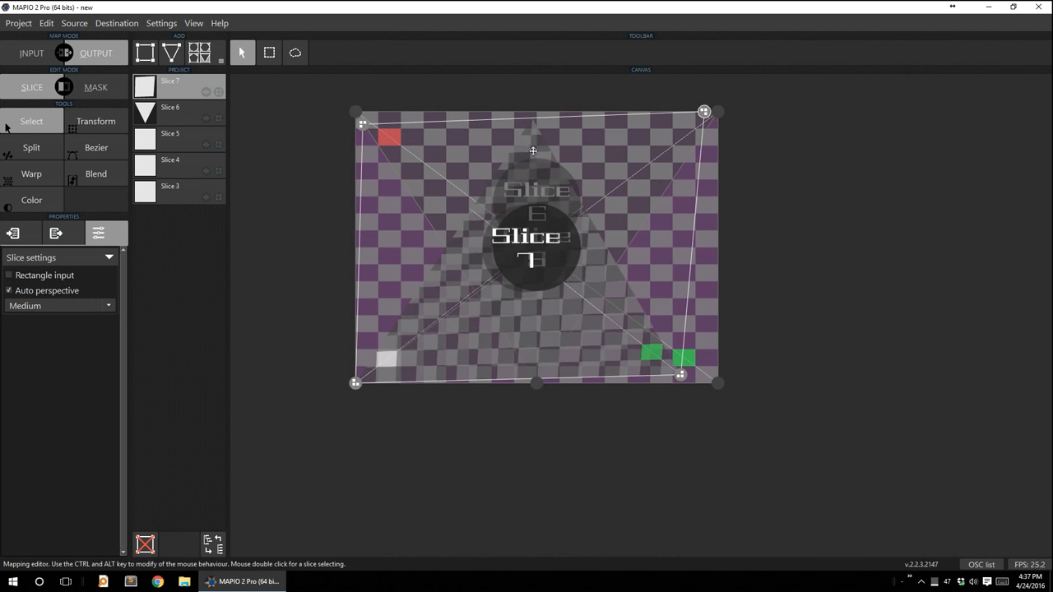
{"action": "mouse_move", "coordinate": [527, 137]}
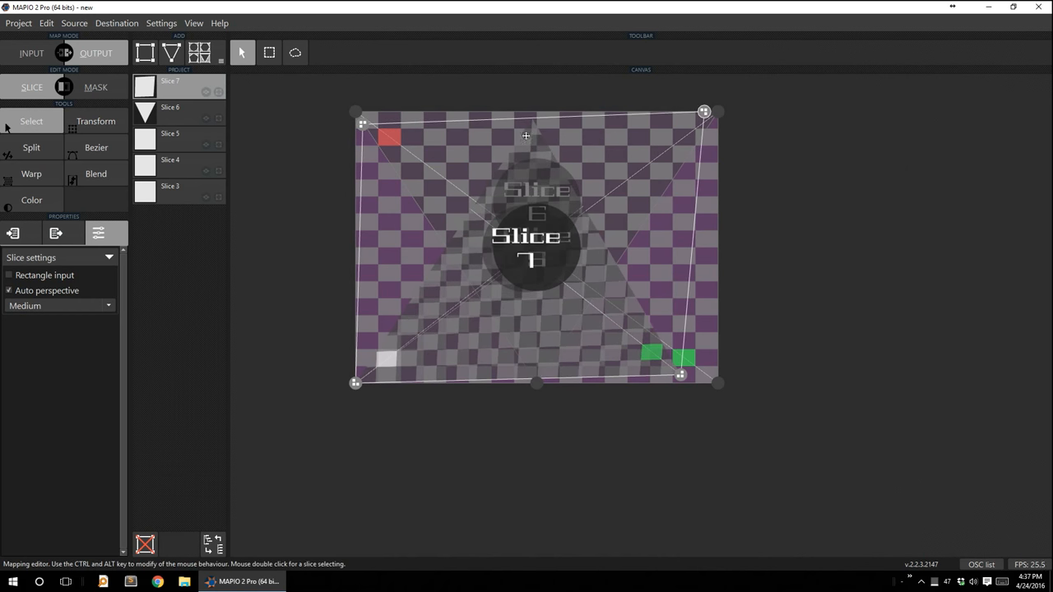
{"action": "mouse_move", "coordinate": [546, 171]}
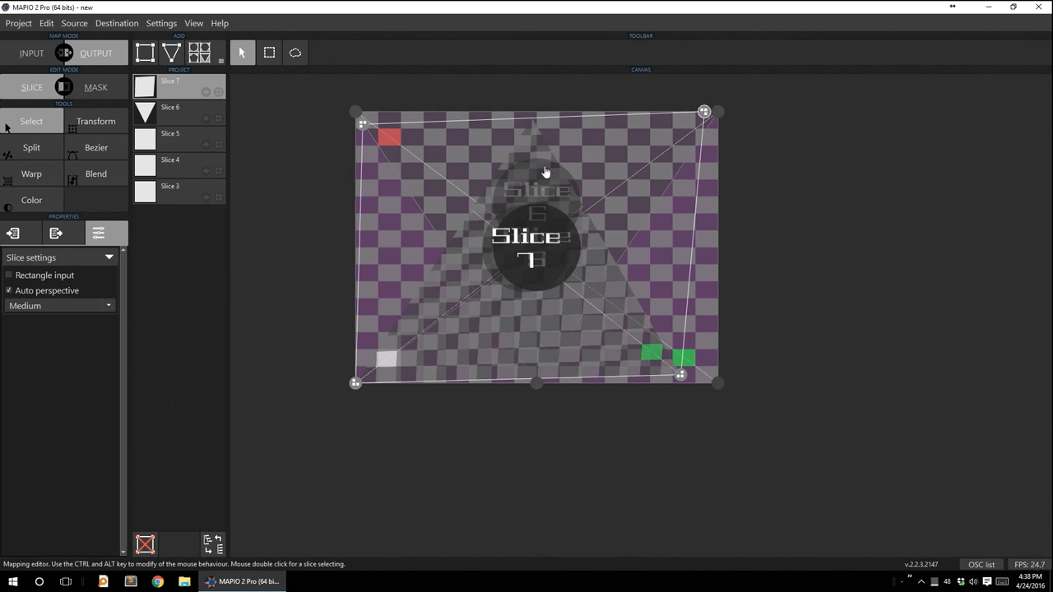
{"action": "mouse_move", "coordinate": [418, 216]}
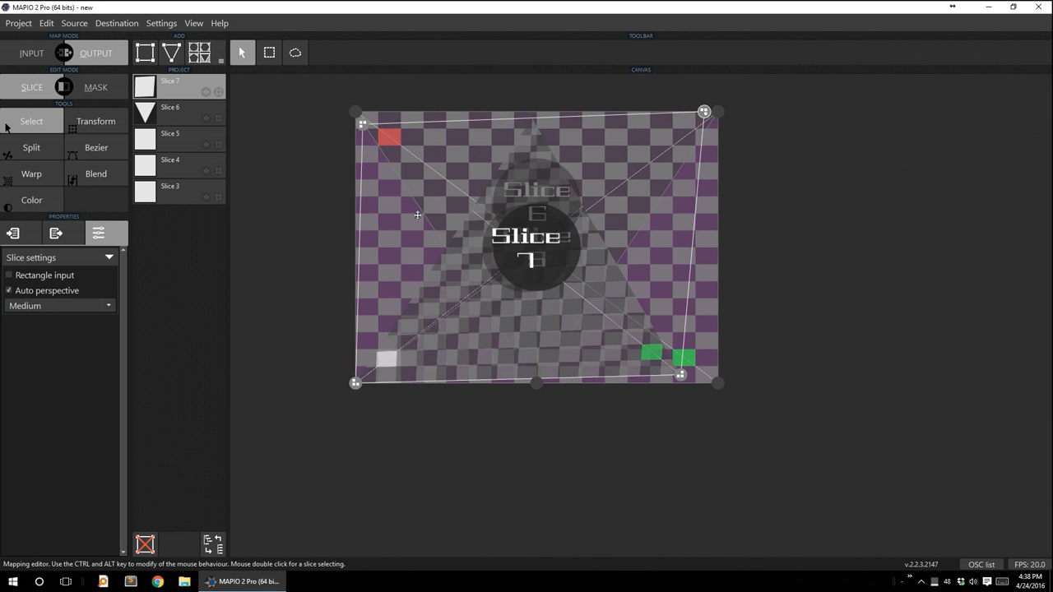
{"action": "mouse_move", "coordinate": [687, 162]}
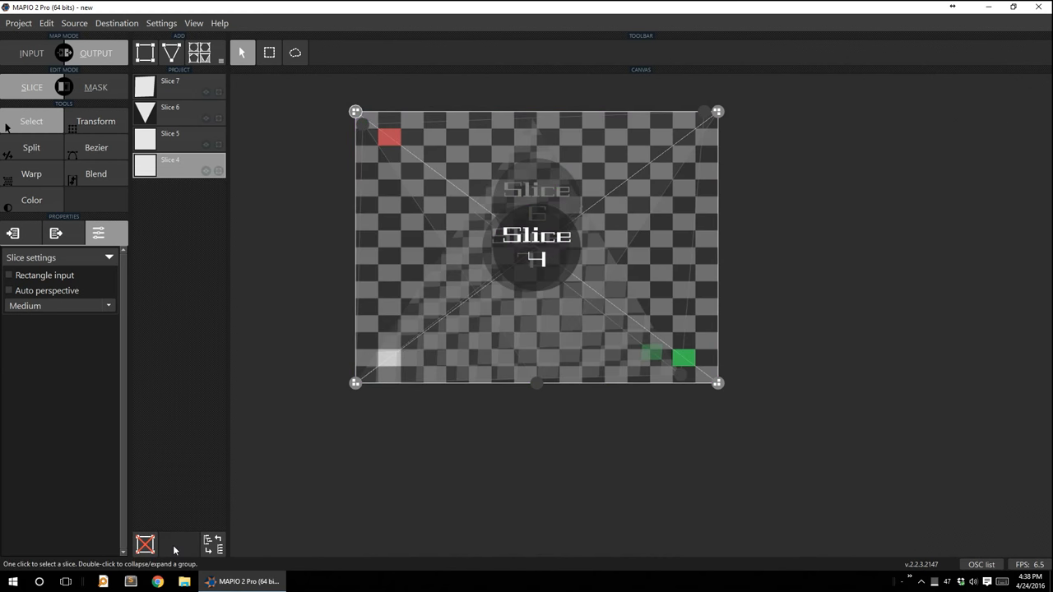
{"action": "mouse_move", "coordinate": [179, 194]}
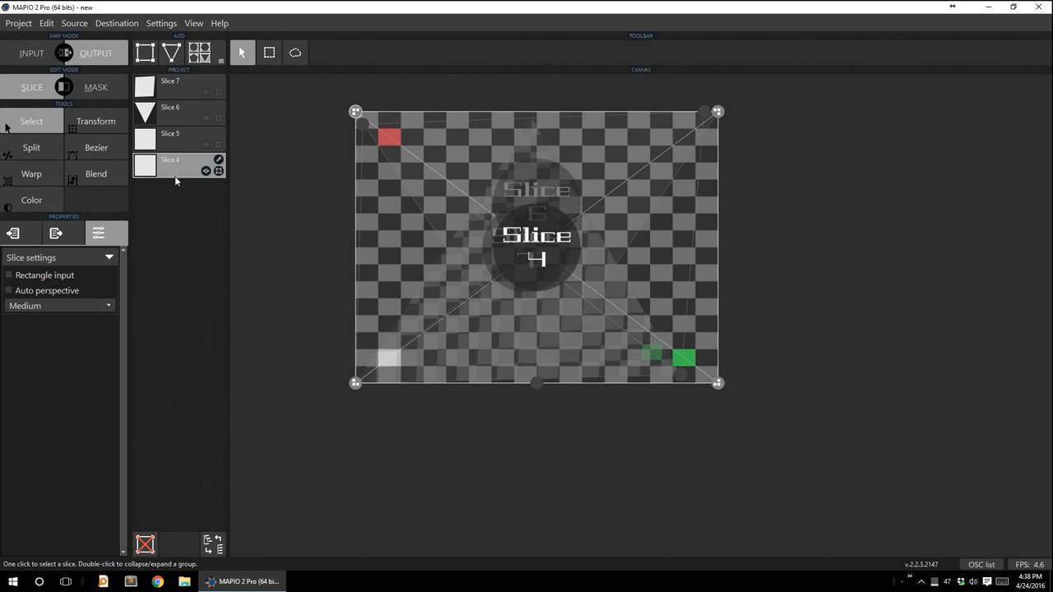
{"action": "left_click", "coordinate": [178, 80]}
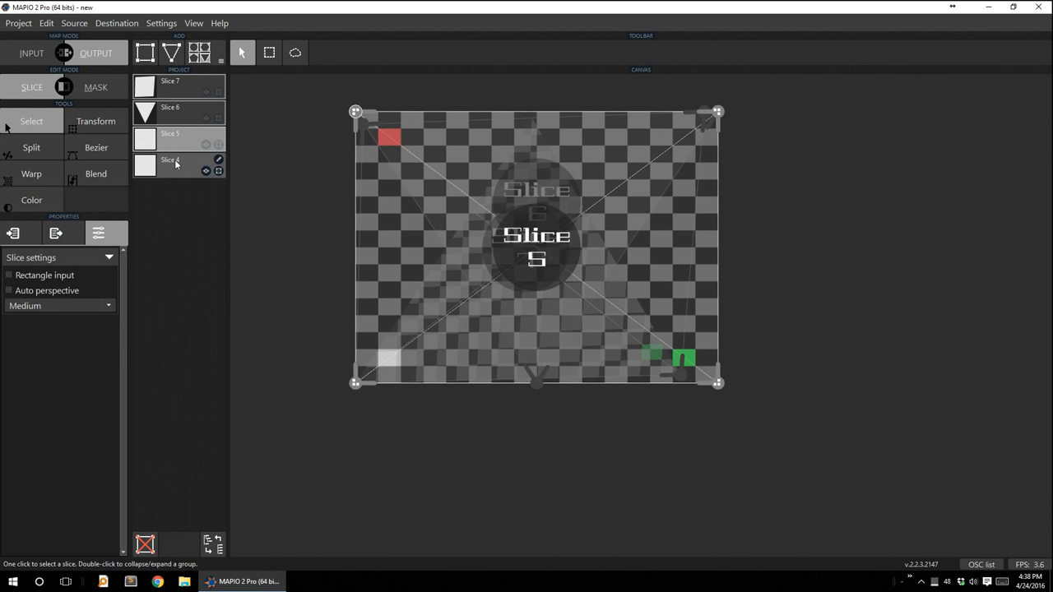
{"action": "left_click", "coordinate": [178, 85]}
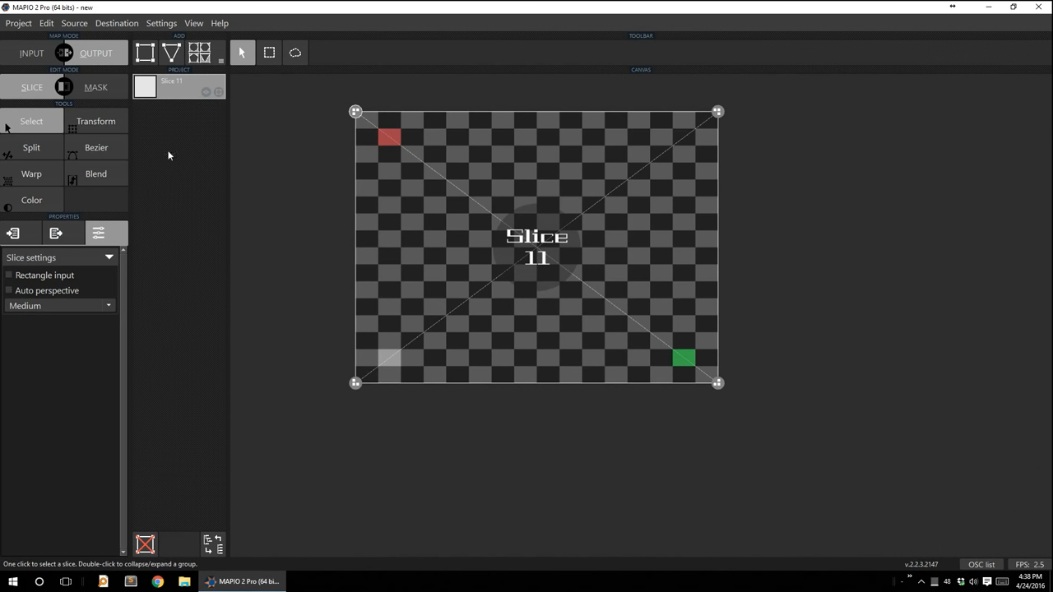
{"action": "mouse_move", "coordinate": [306, 100]}
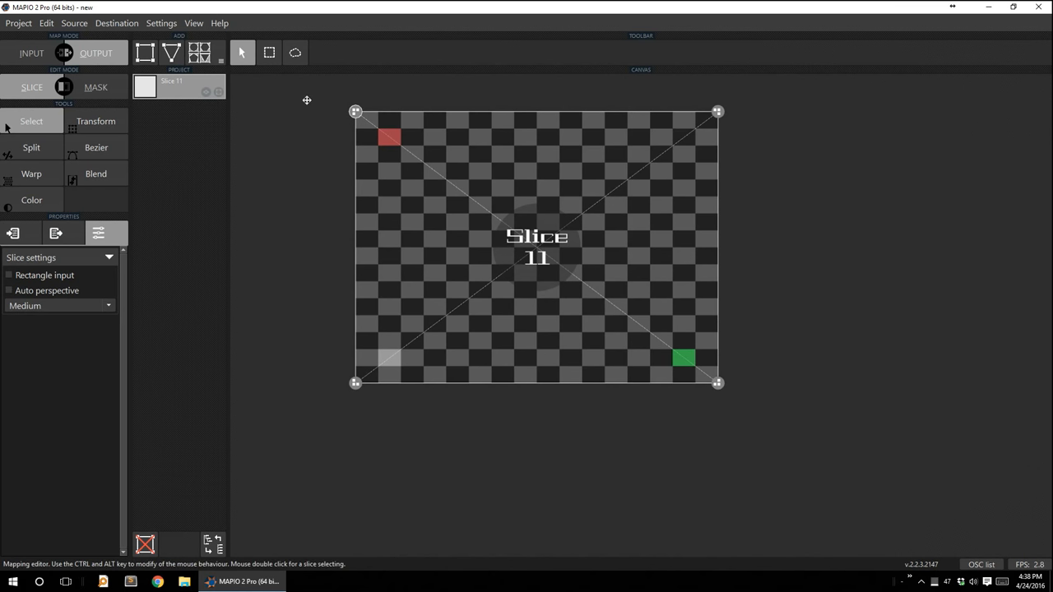
{"action": "mouse_move", "coordinate": [267, 89]}
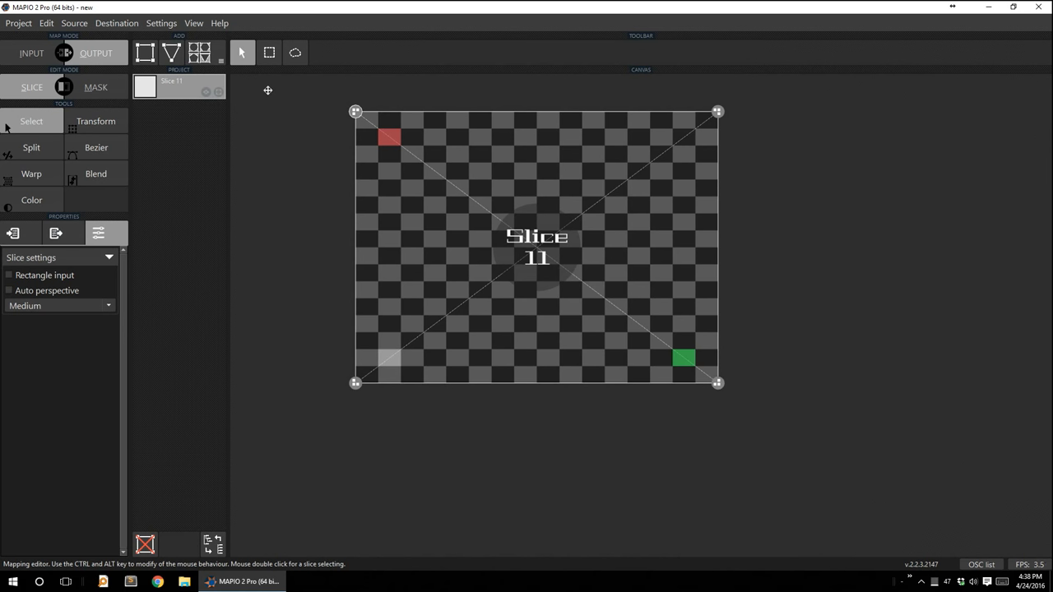
{"action": "mouse_move", "coordinate": [269, 156]}
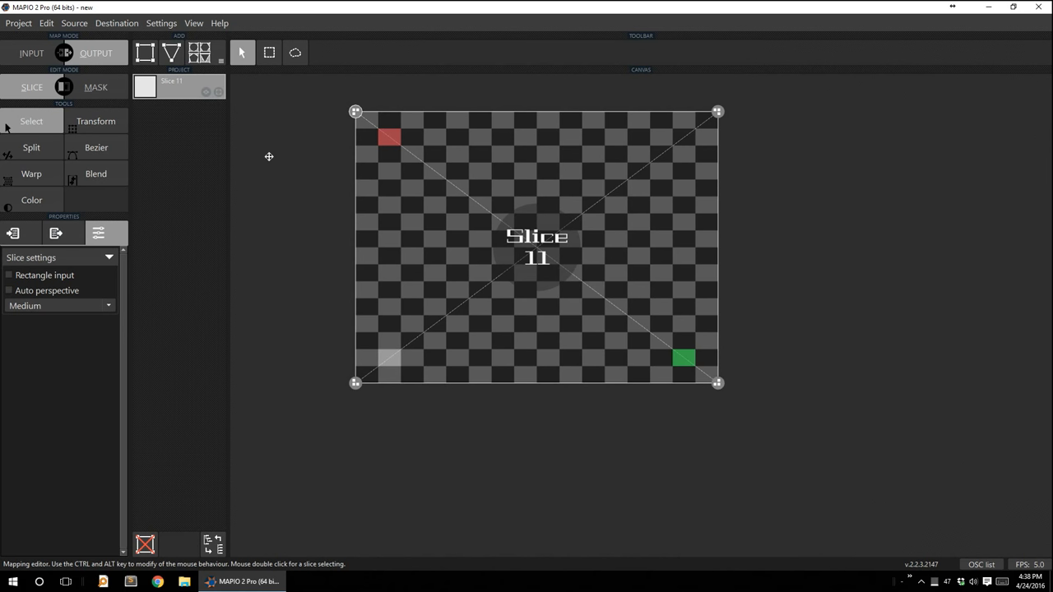
{"action": "mouse_move", "coordinate": [275, 169]}
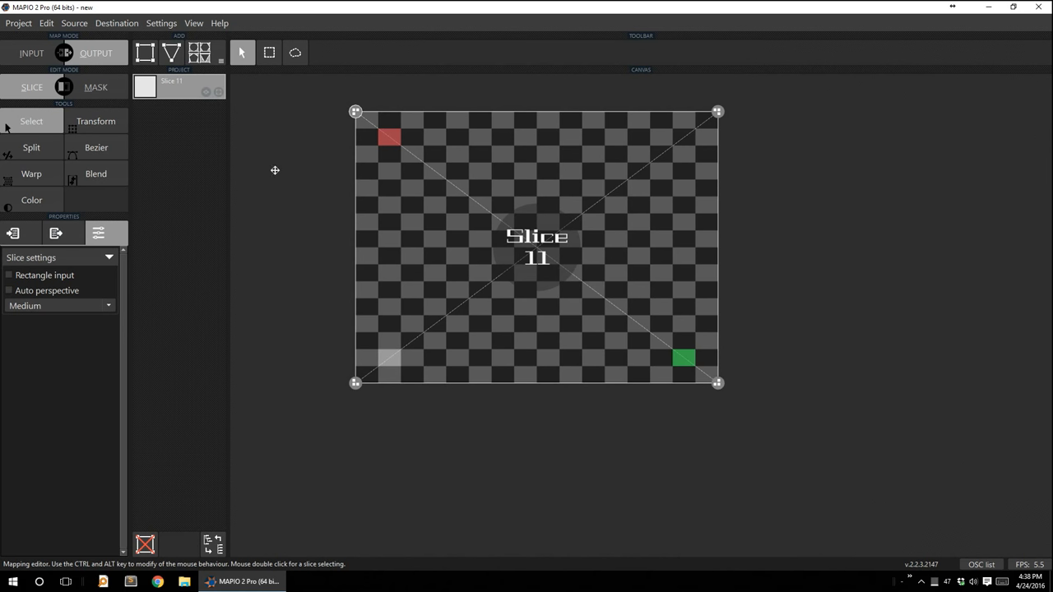
{"action": "mouse_move", "coordinate": [513, 185]}
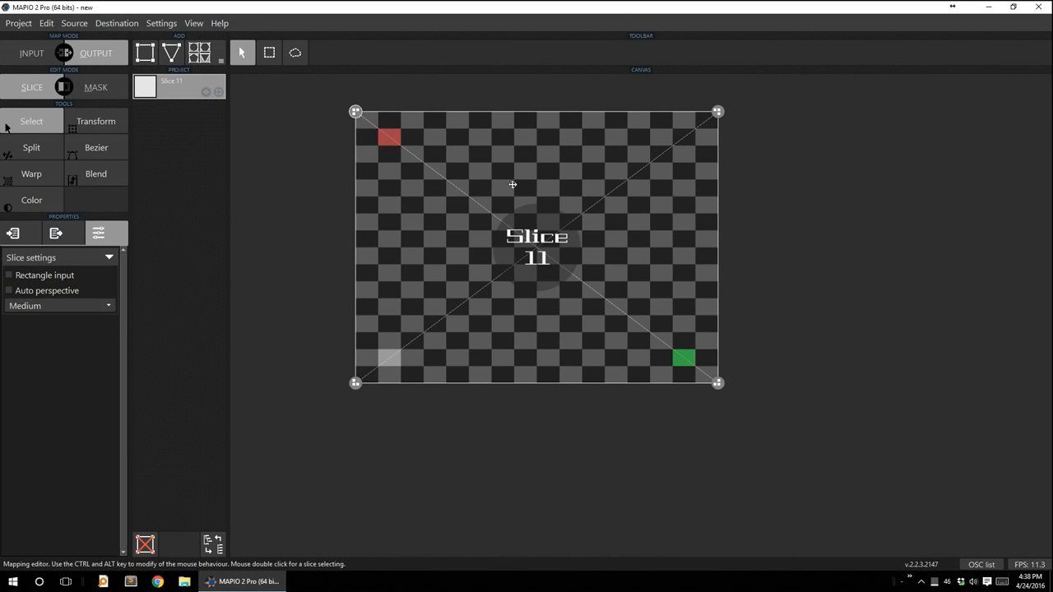
{"action": "mouse_move", "coordinate": [523, 174]}
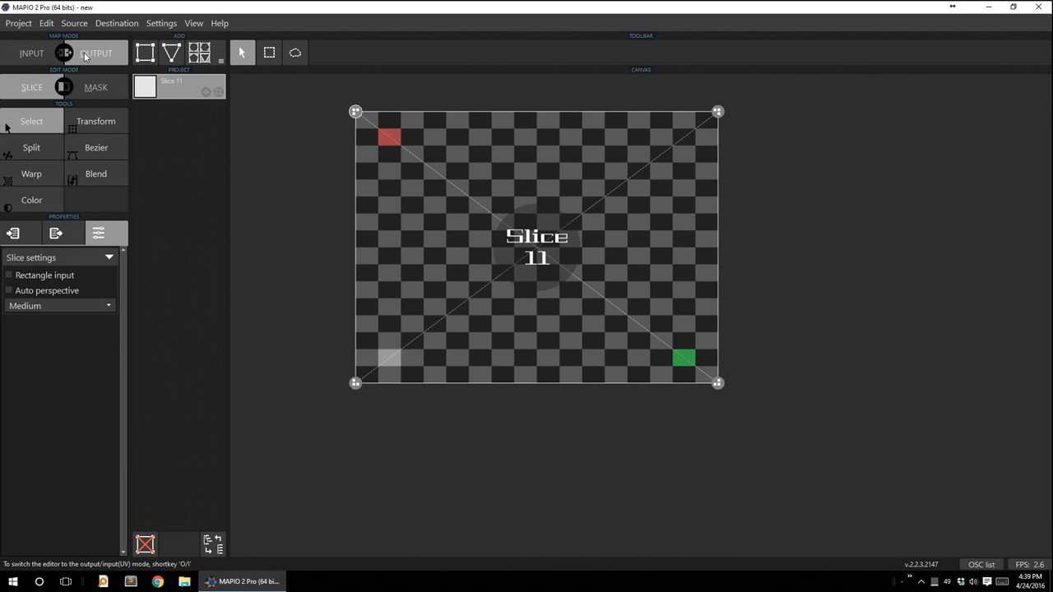
{"action": "left_click", "coordinate": [94, 25]}
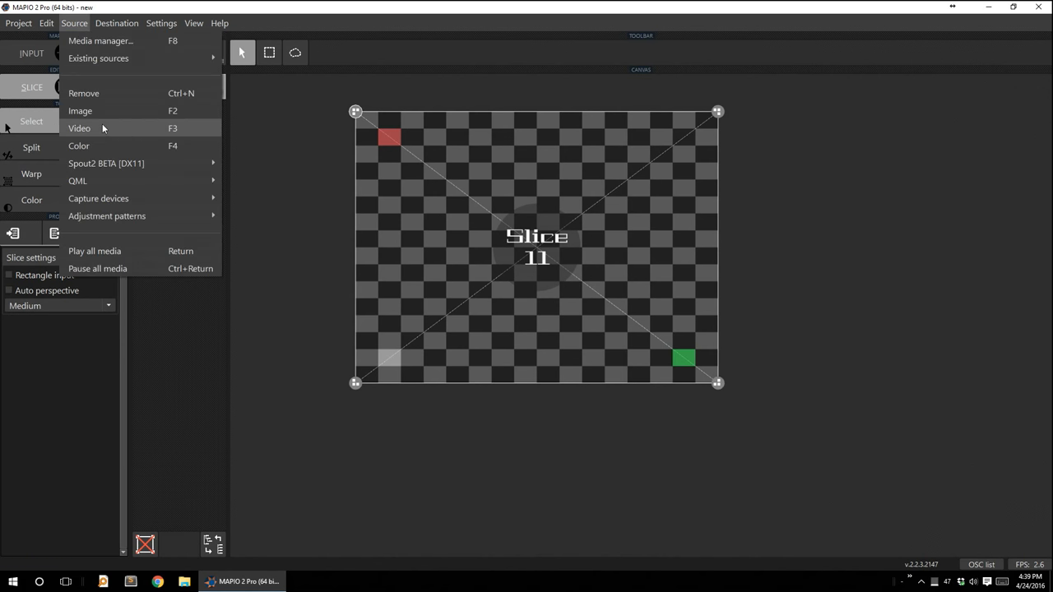
{"action": "left_click", "coordinate": [79, 129]}
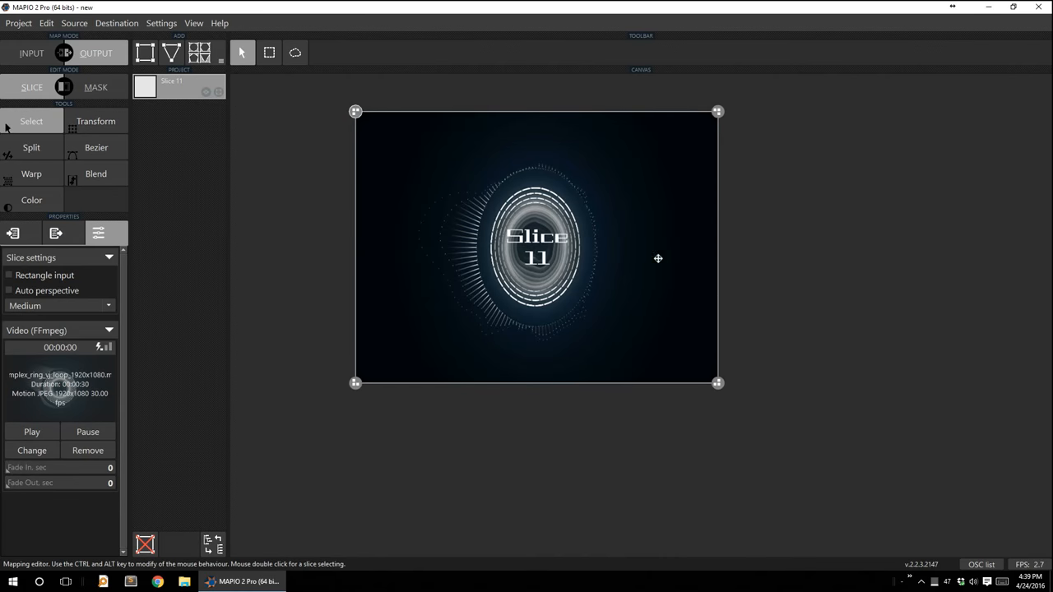
{"action": "left_click", "coordinate": [31, 451]}
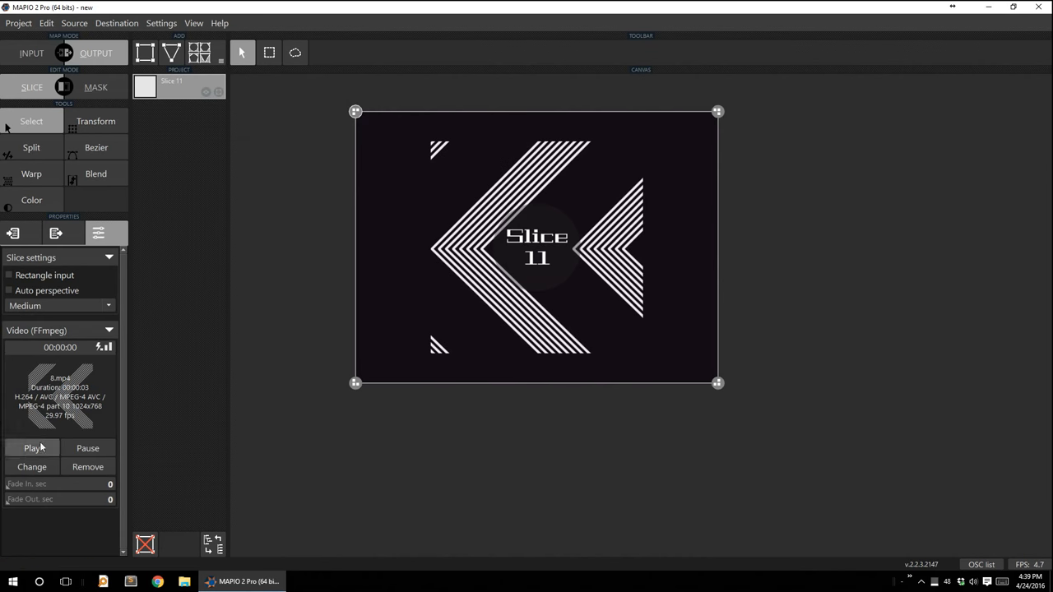
{"action": "left_click", "coordinate": [31, 447]}
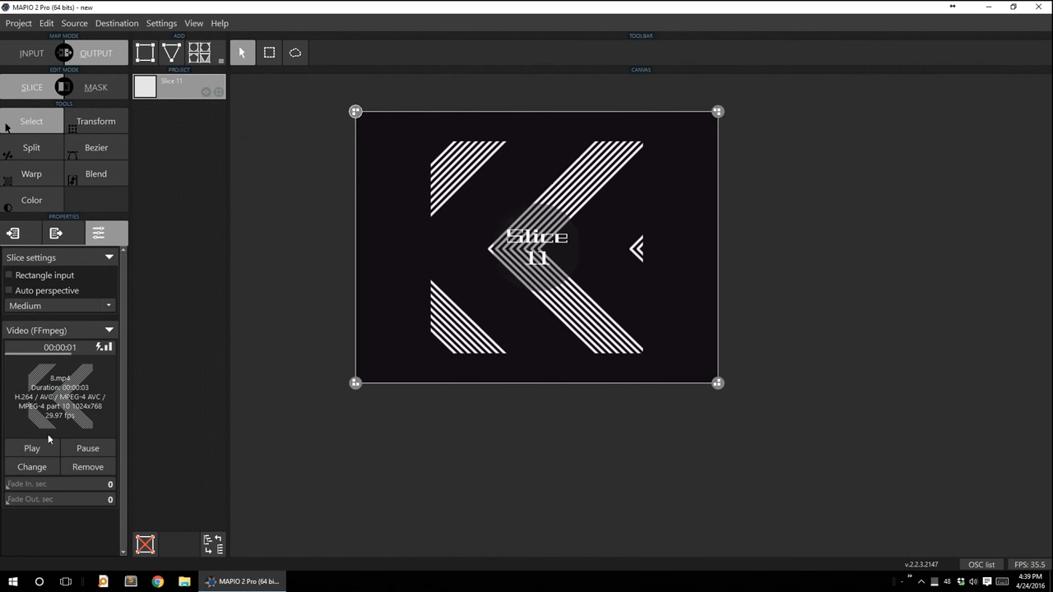
{"action": "left_click", "coordinate": [31, 447]}
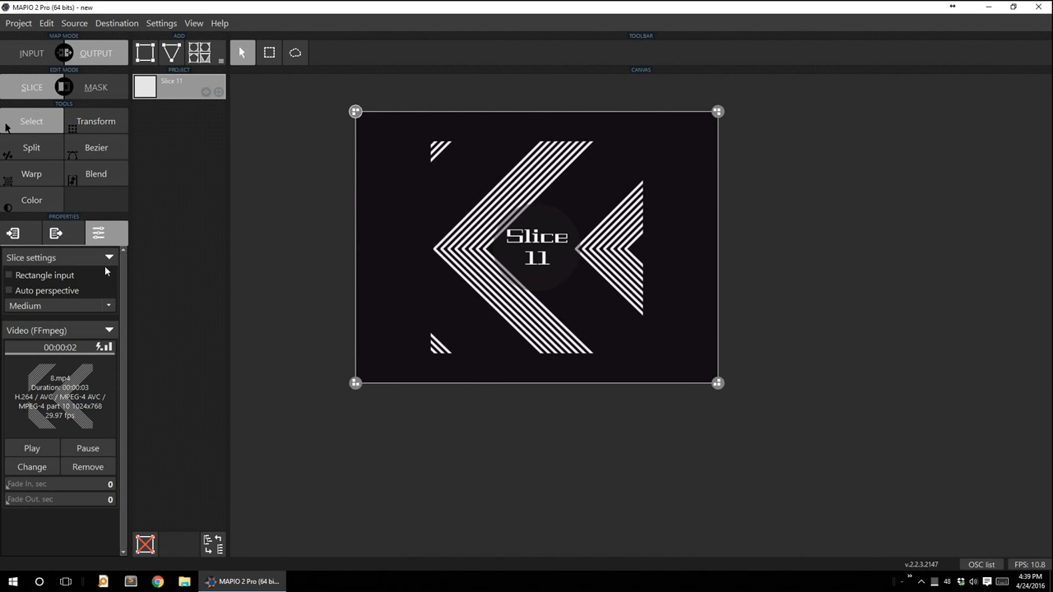
{"action": "left_click", "coordinate": [103, 23]}
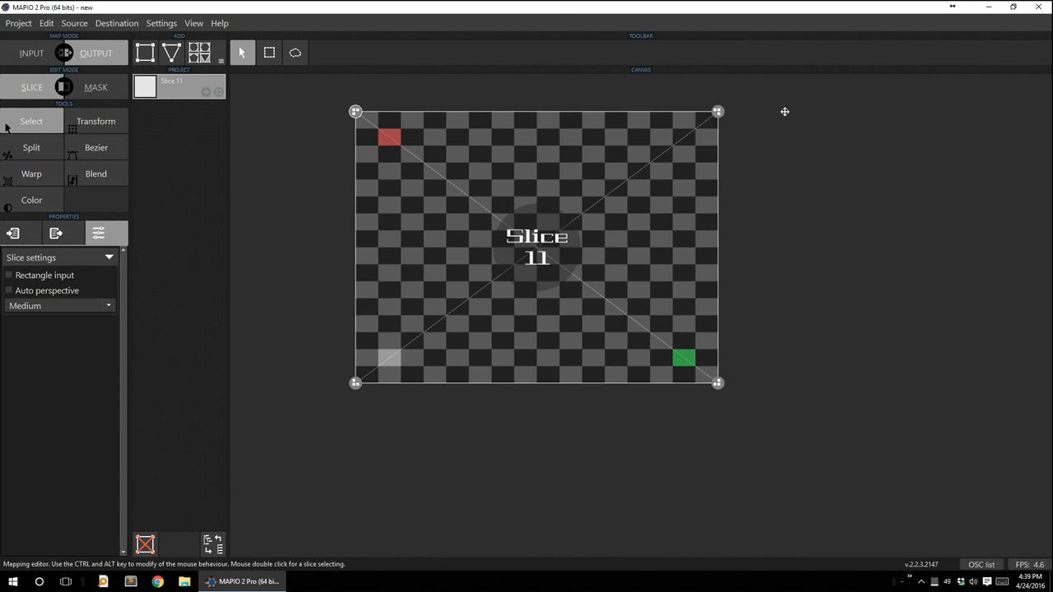
{"action": "mouse_move", "coordinate": [533, 260]}
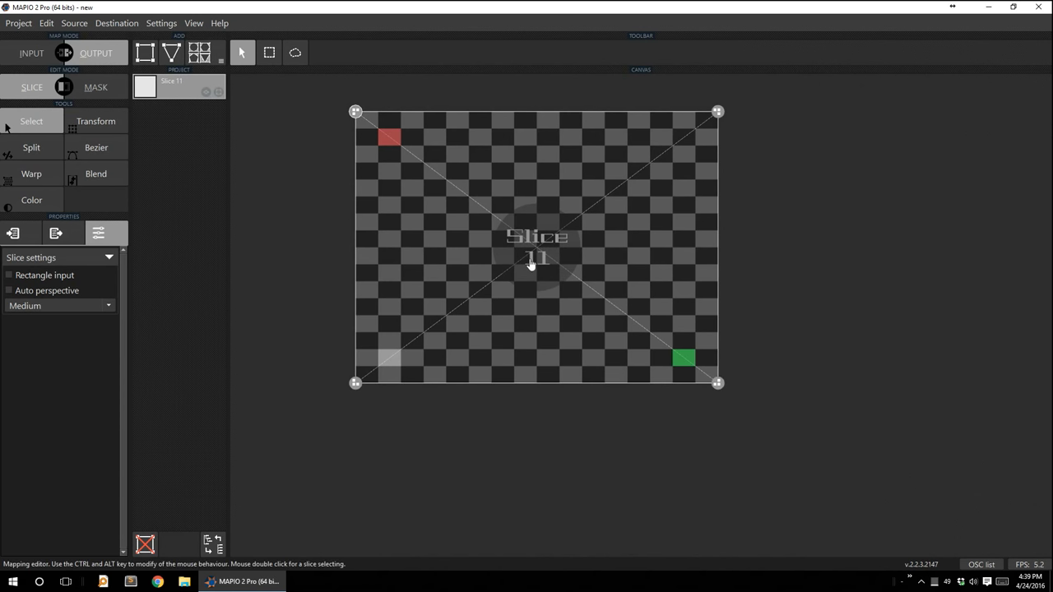
{"action": "mouse_move", "coordinate": [539, 220]}
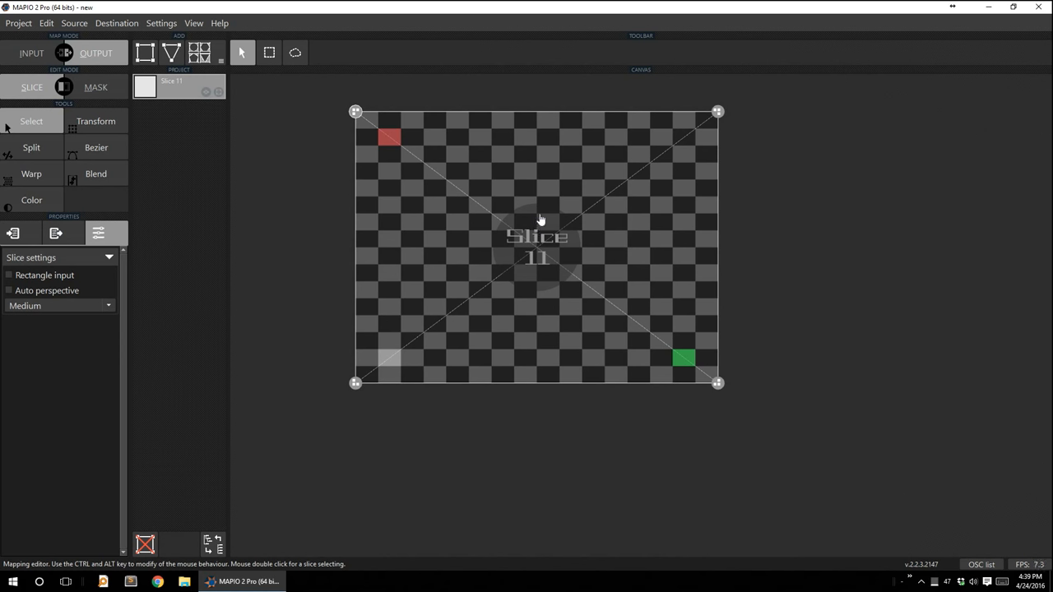
{"action": "mouse_move", "coordinate": [503, 133]}
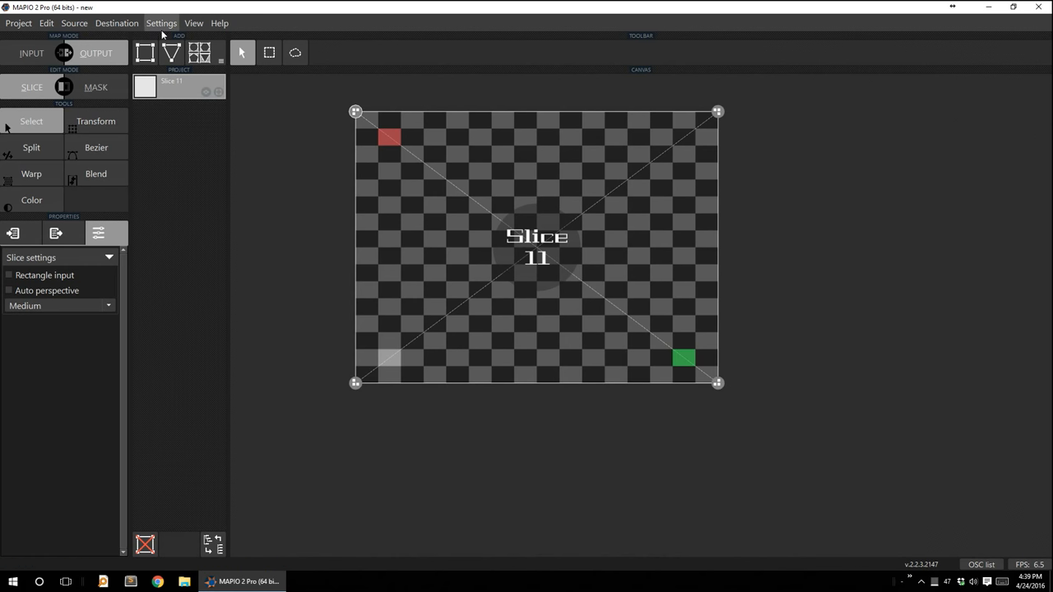
Set the output destination to Display and move the new output window over the canvas.
{"action": "left_click", "coordinate": [121, 23]}
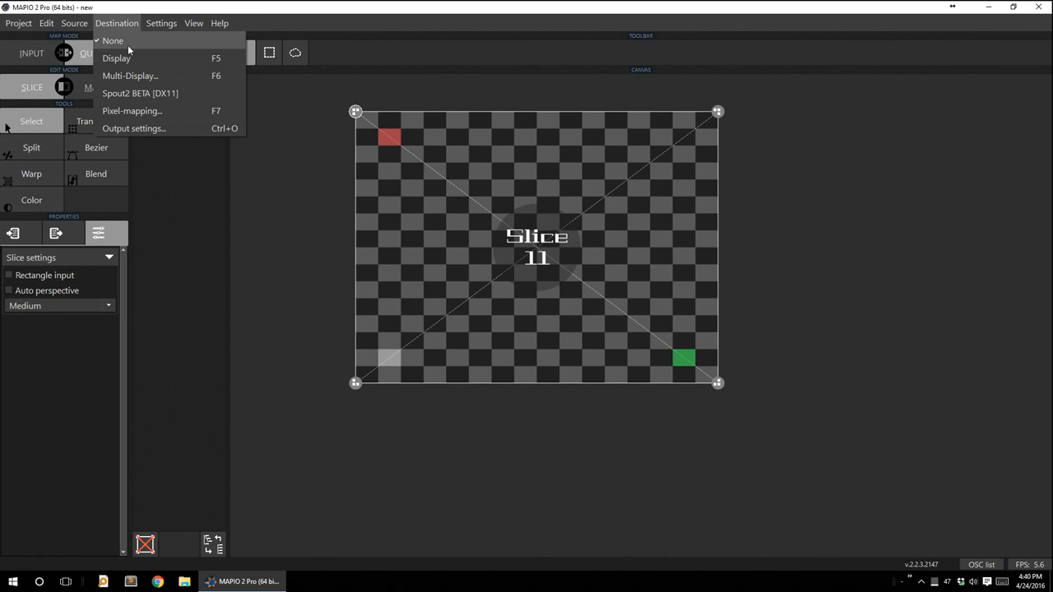
{"action": "mouse_move", "coordinate": [130, 59]}
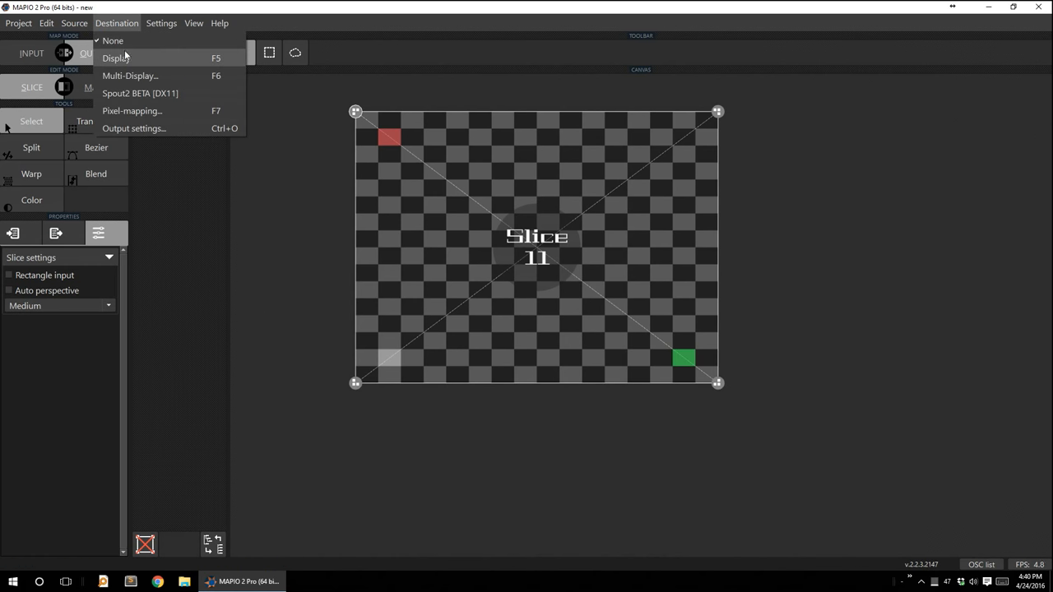
{"action": "left_click", "coordinate": [119, 58]}
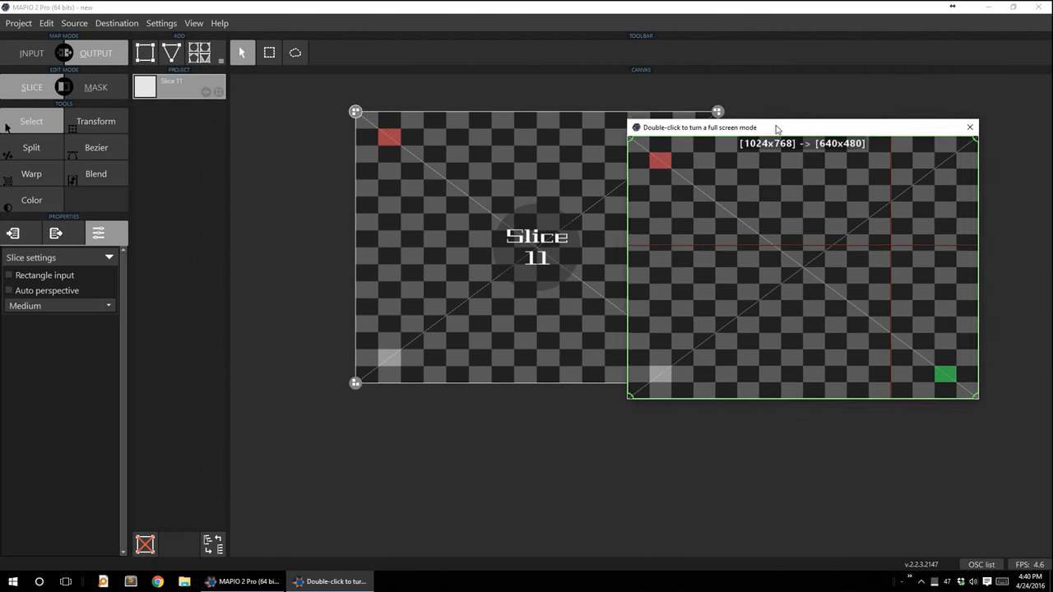
{"action": "left_click_drag", "start_coordinate": [776, 128], "coordinate": [589, 161]}
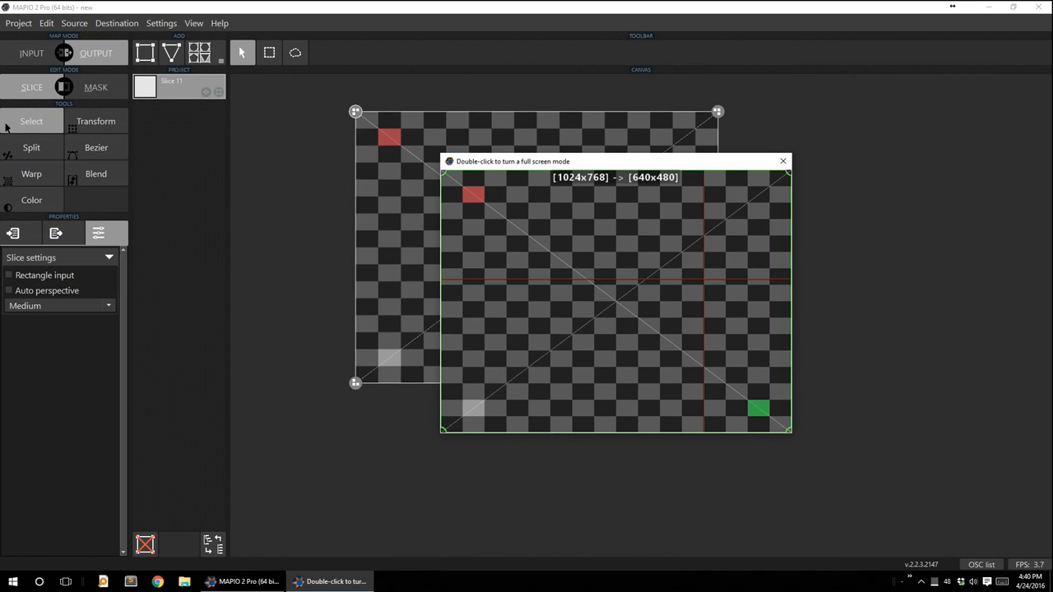
{"action": "mouse_move", "coordinate": [592, 161]}
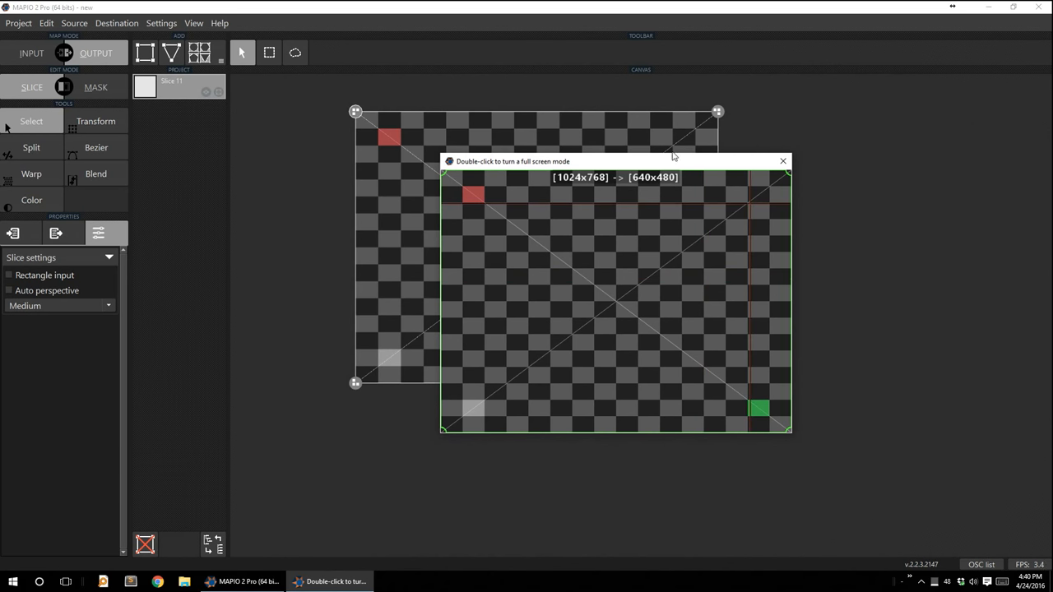
{"action": "mouse_move", "coordinate": [701, 158]}
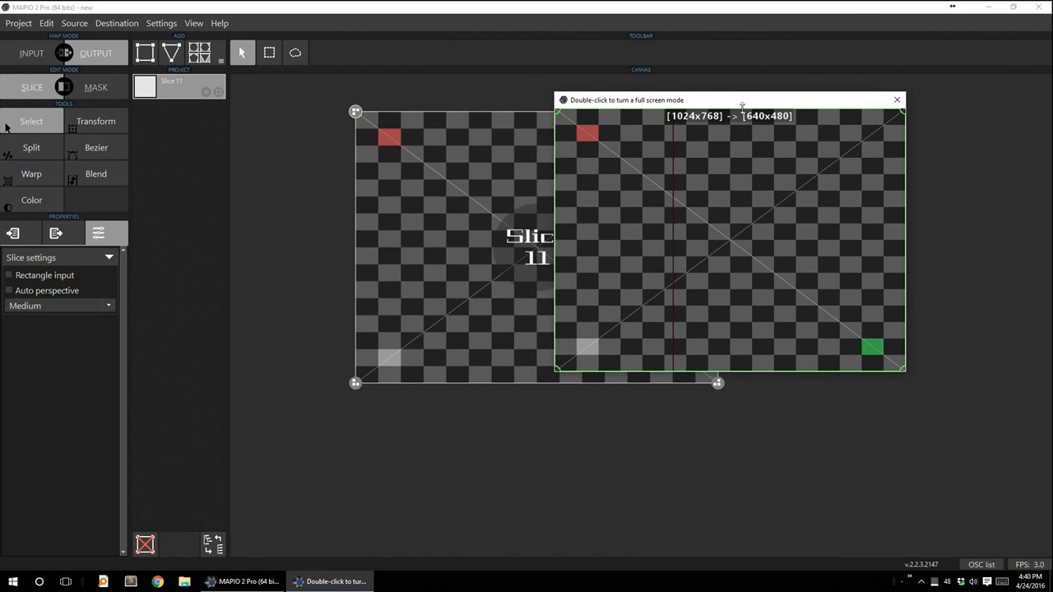
Reposition the display output window showing Slice 11's checkerboard.
{"action": "left_click_drag", "start_coordinate": [727, 100], "coordinate": [743, 92]}
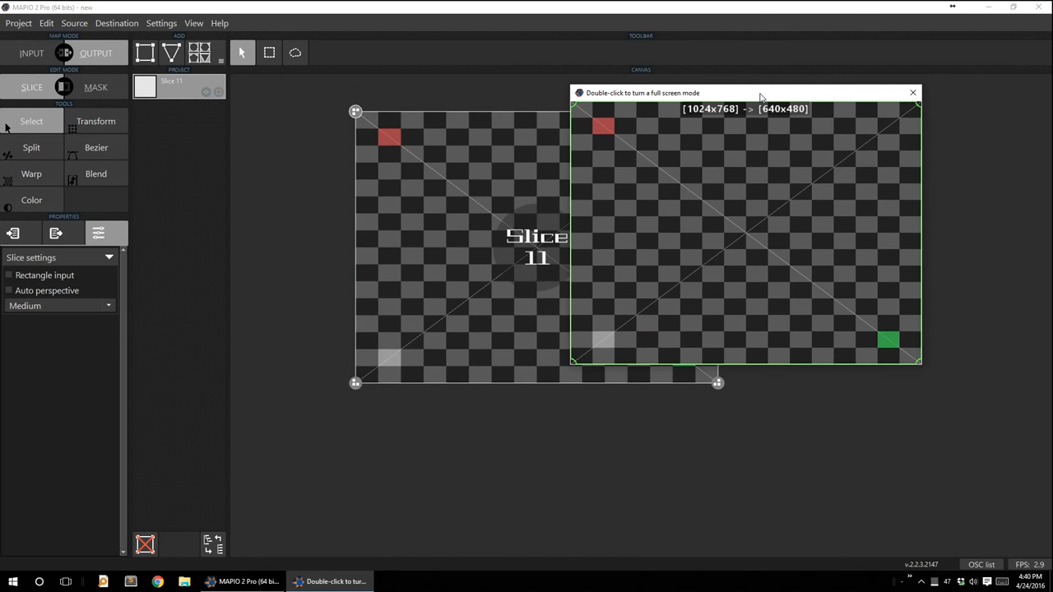
{"action": "left_click_drag", "start_coordinate": [756, 92], "coordinate": [611, 92]}
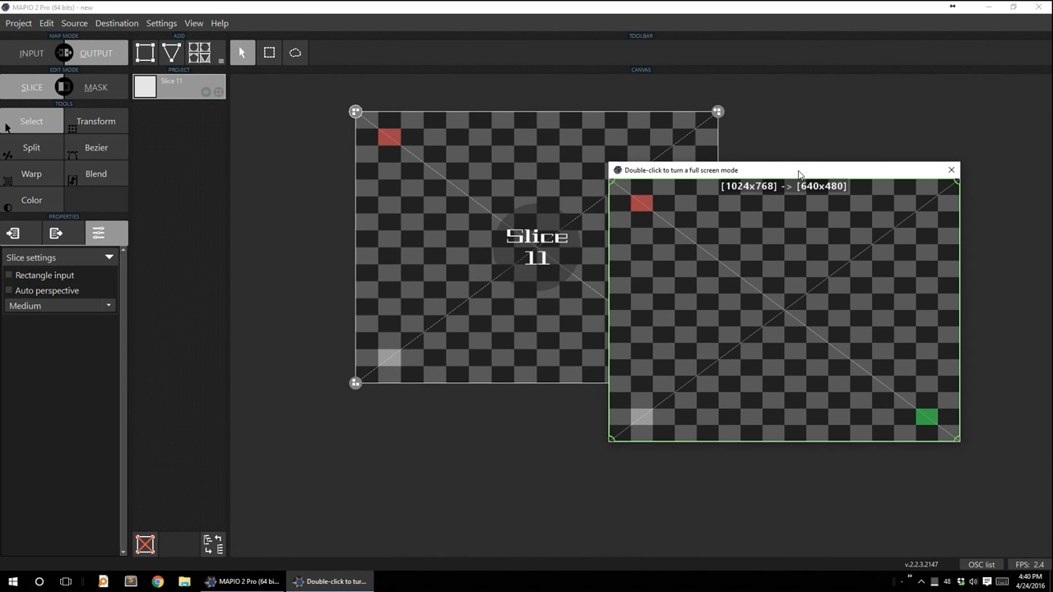
{"action": "left_click_drag", "start_coordinate": [798, 170], "coordinate": [819, 184]}
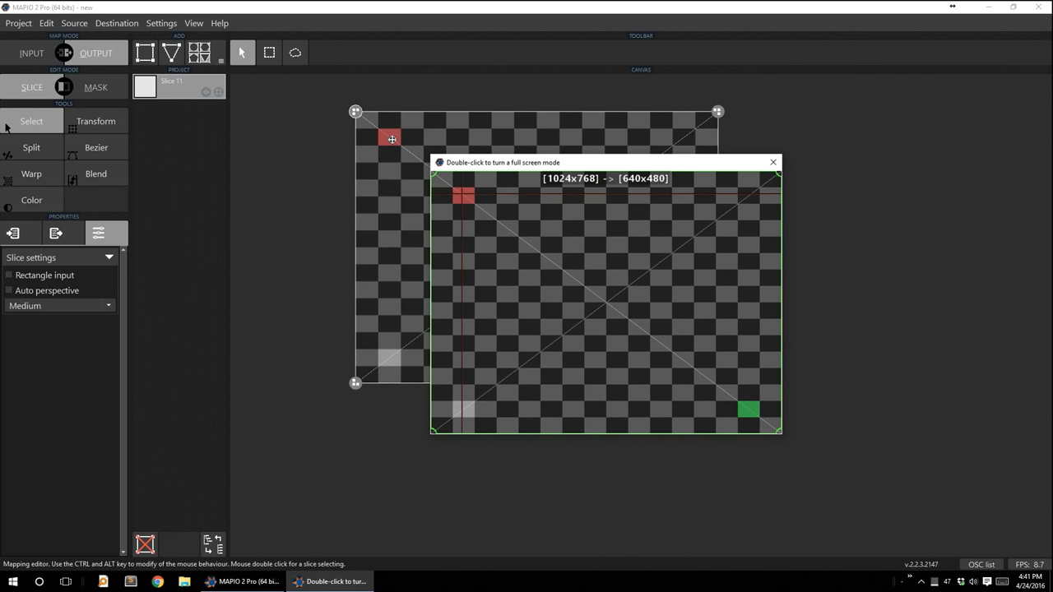
Toggle Show vertices under View > Output overlay.
{"action": "left_click", "coordinate": [180, 23]}
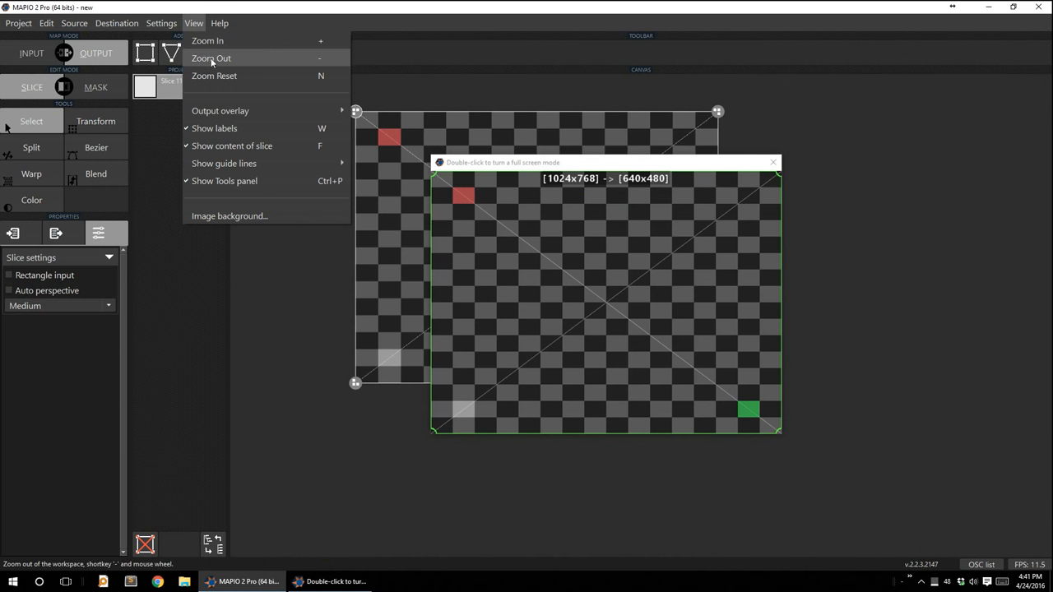
{"action": "mouse_move", "coordinate": [237, 184]}
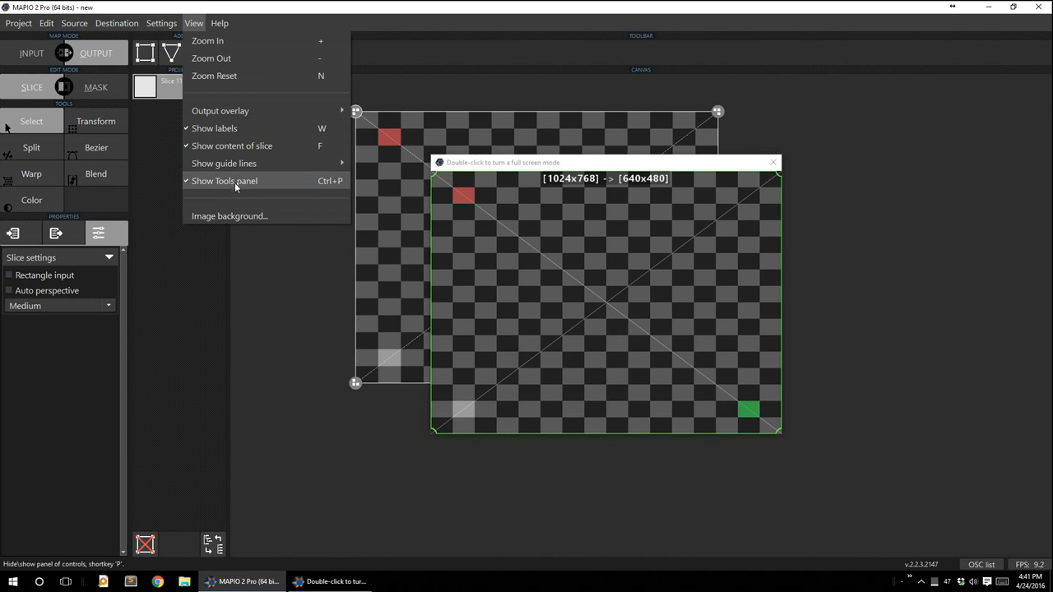
{"action": "mouse_move", "coordinate": [286, 144]}
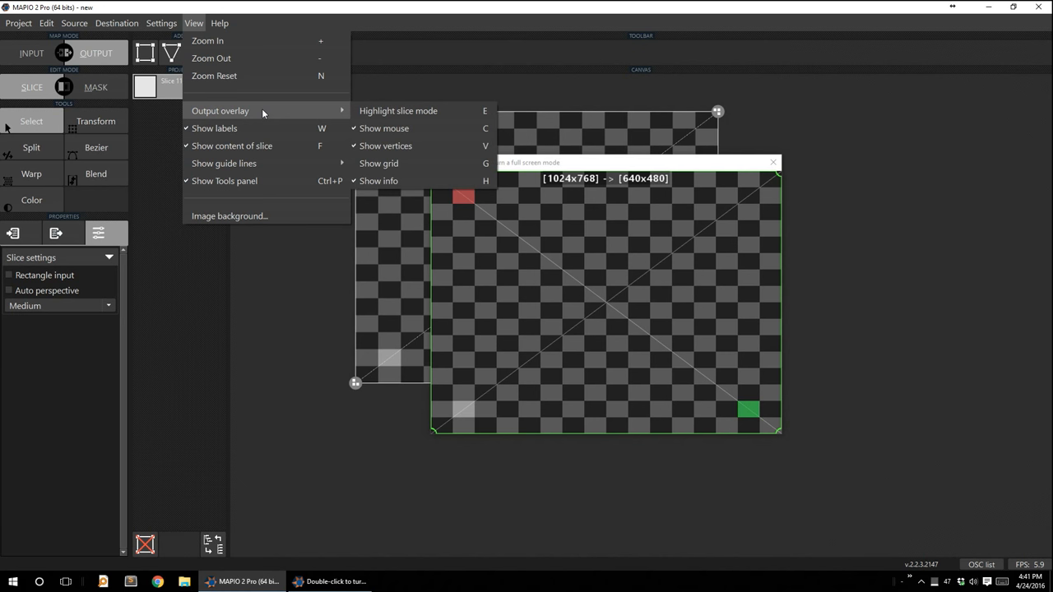
{"action": "mouse_move", "coordinate": [392, 134]}
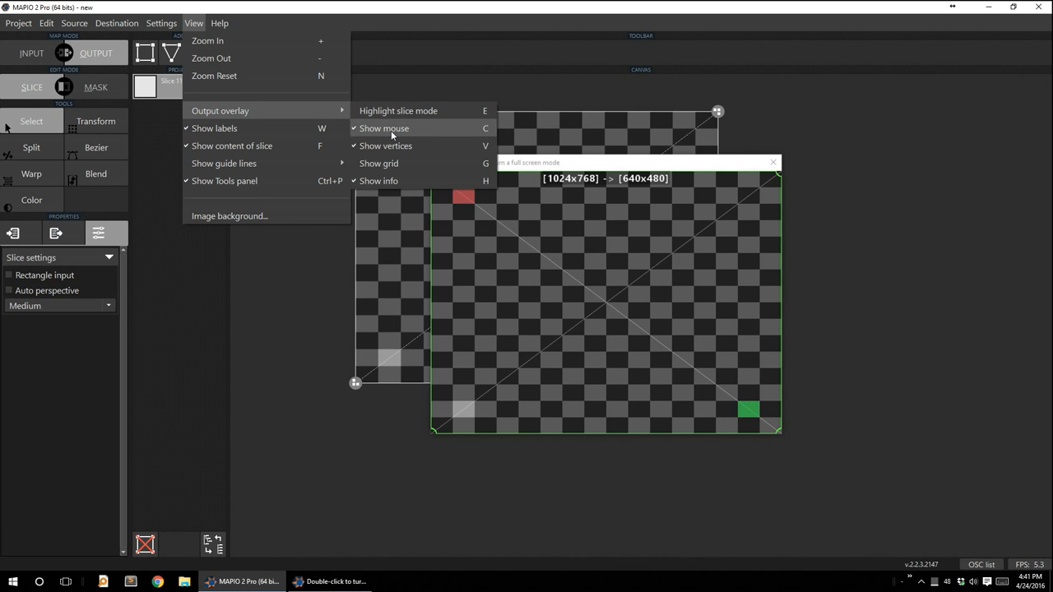
{"action": "mouse_move", "coordinate": [385, 144]}
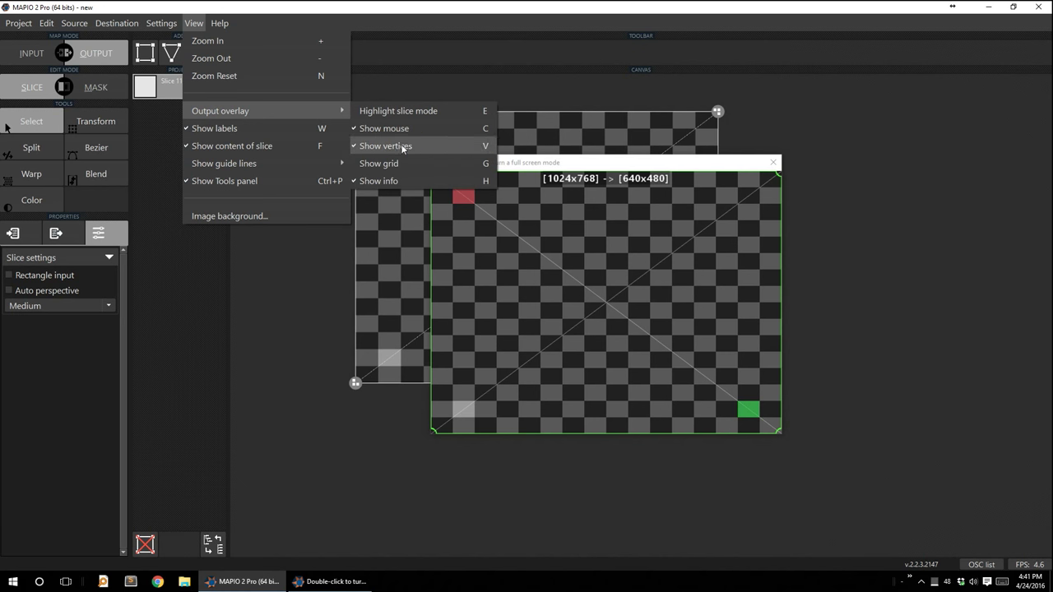
{"action": "left_click", "coordinate": [385, 145]}
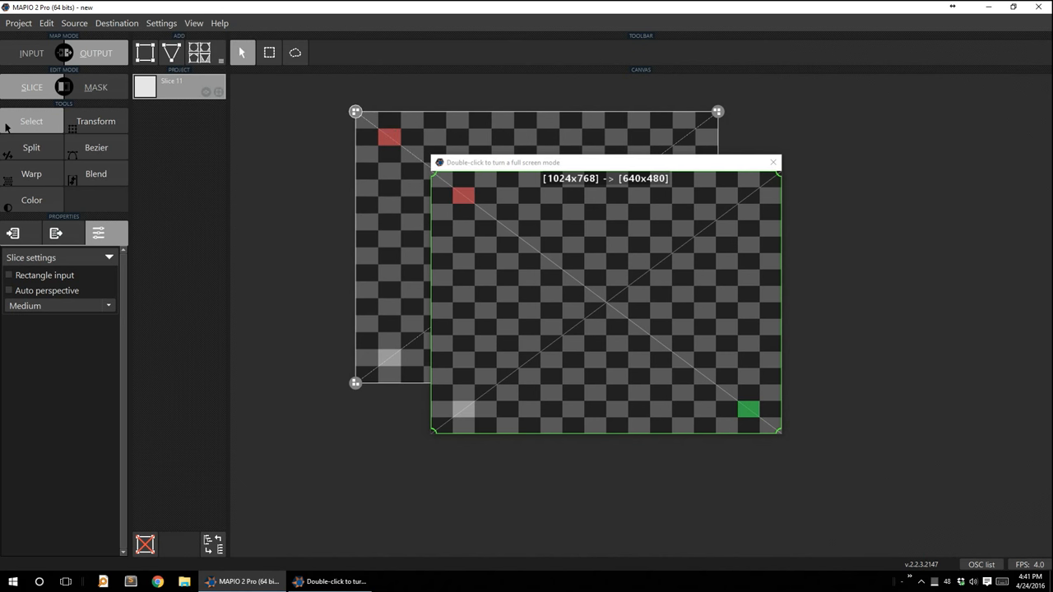
{"action": "mouse_move", "coordinate": [407, 134]}
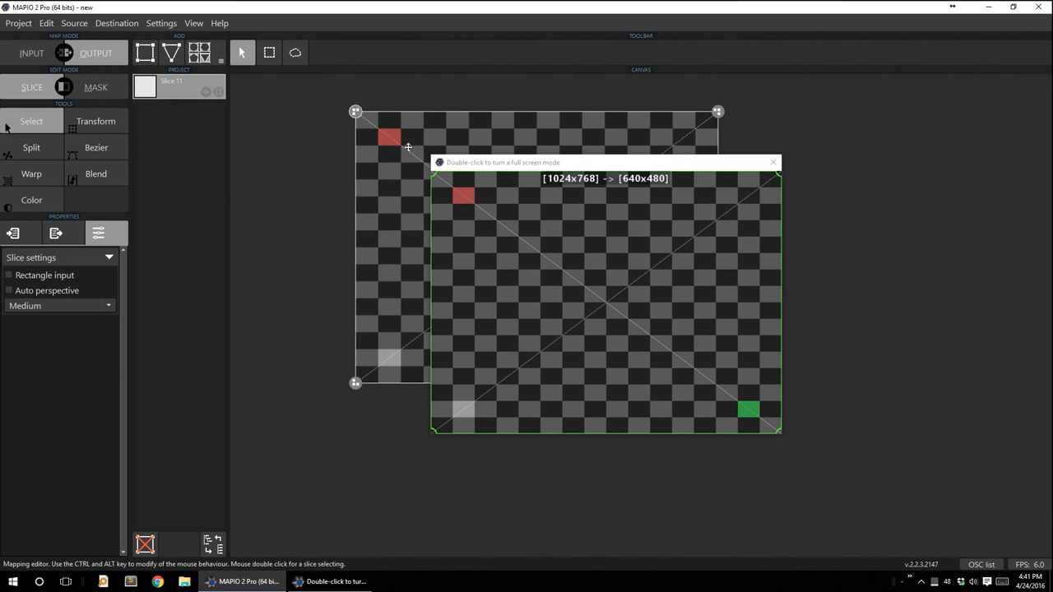
Choose the 1920x1080 preset in the output destination settings, replacing 1024x768.
{"action": "left_click", "coordinate": [174, 23]}
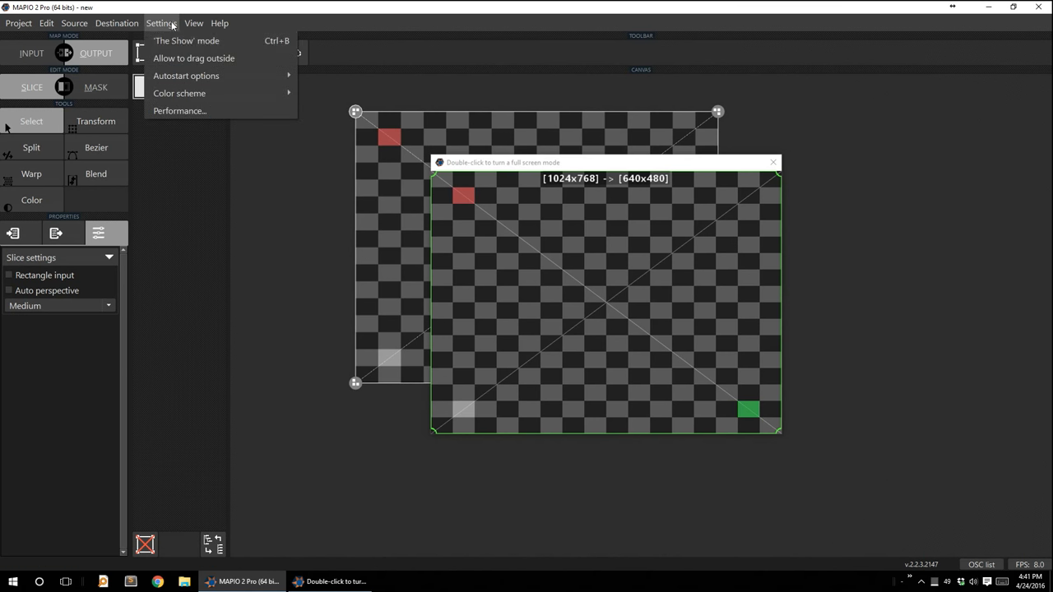
{"action": "left_click", "coordinate": [115, 23]}
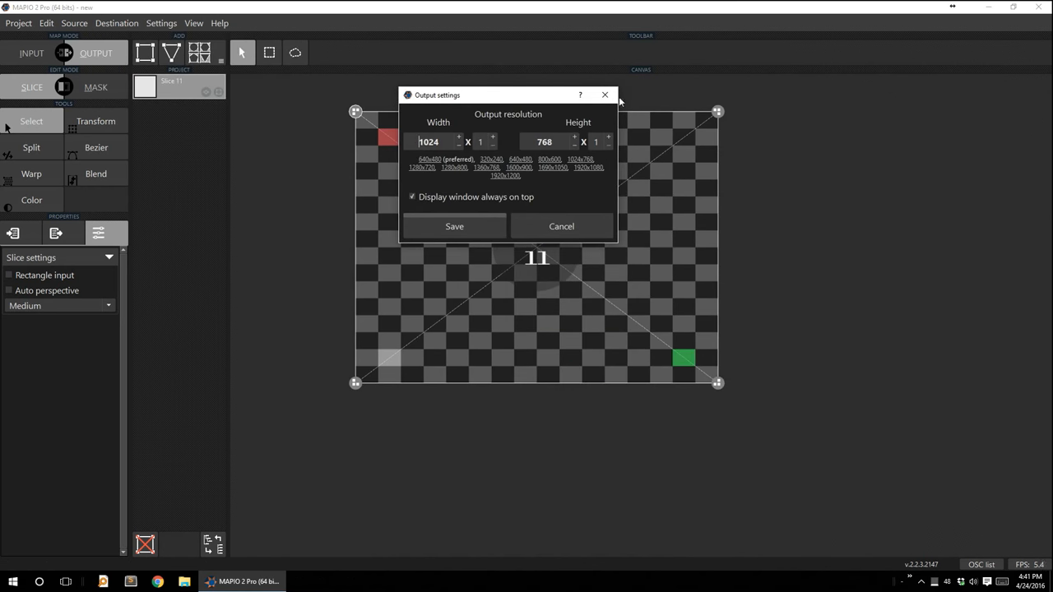
{"action": "mouse_move", "coordinate": [587, 194]}
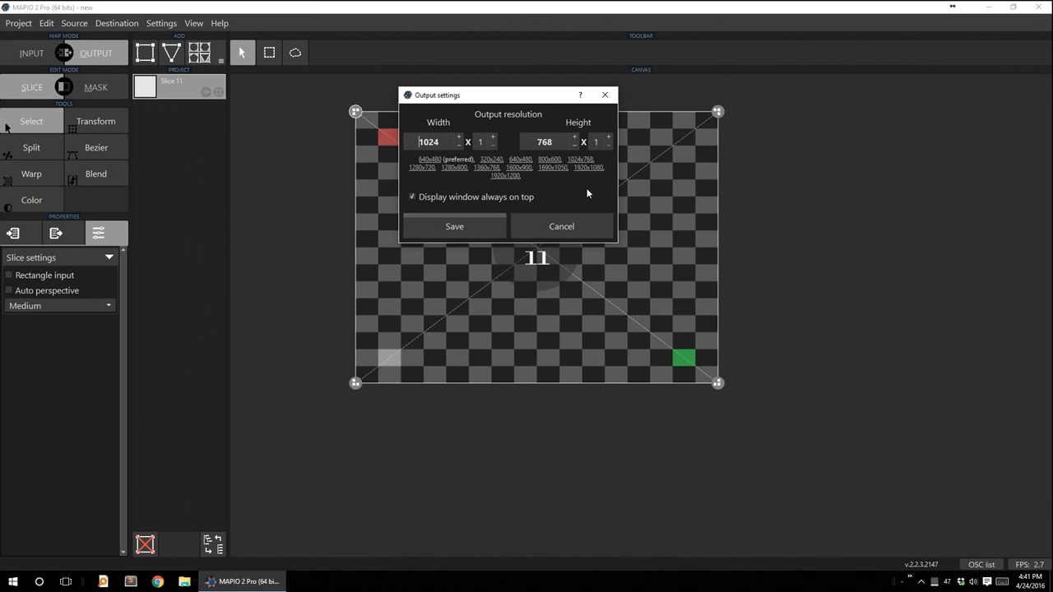
{"action": "mouse_move", "coordinate": [520, 175]}
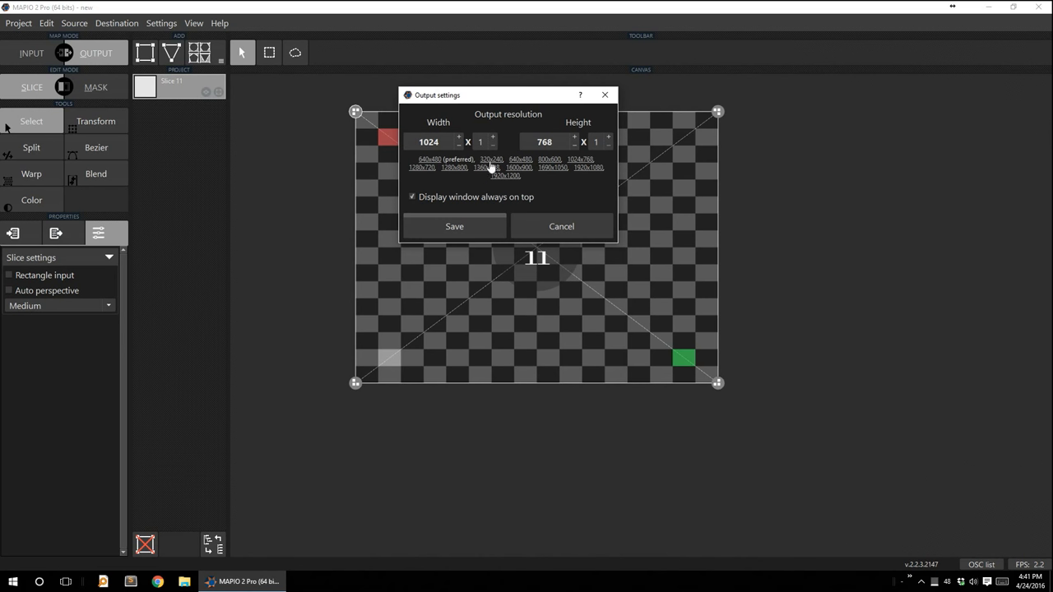
{"action": "mouse_move", "coordinate": [534, 172]}
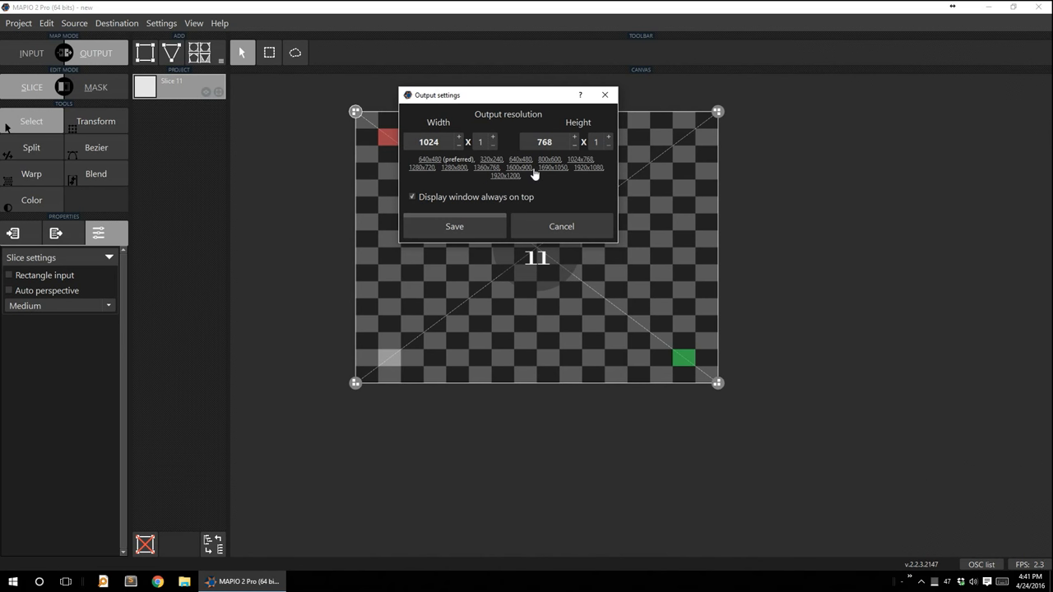
{"action": "mouse_move", "coordinate": [543, 190]}
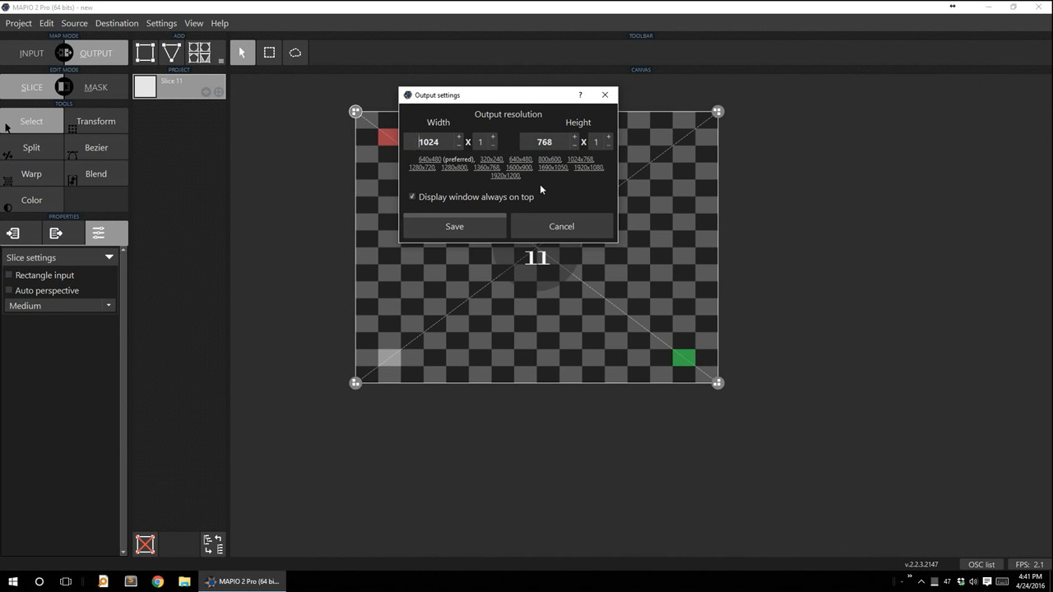
{"action": "mouse_move", "coordinate": [589, 169]}
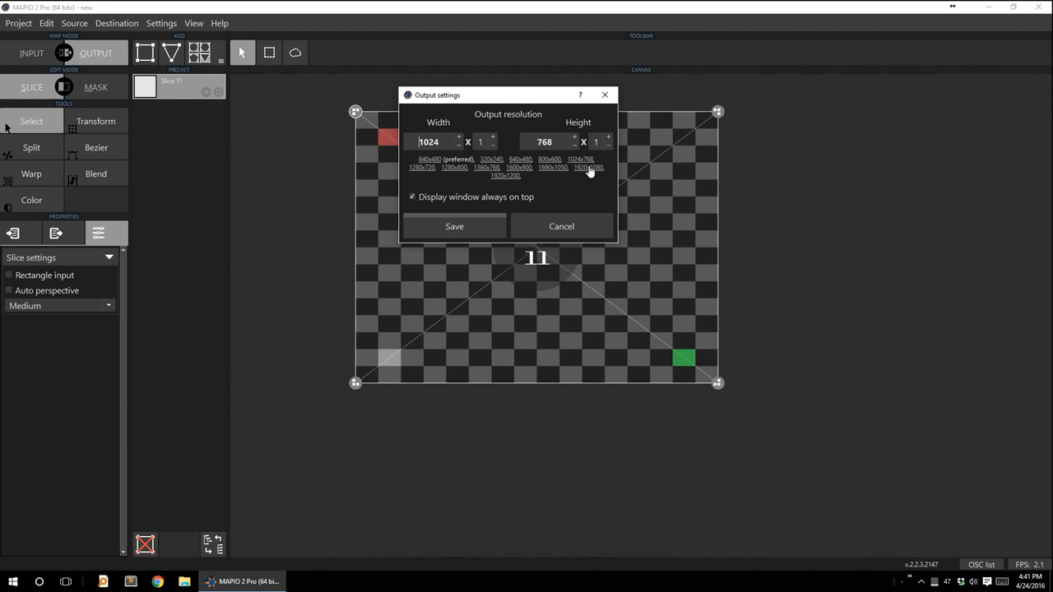
{"action": "left_click", "coordinate": [589, 168]}
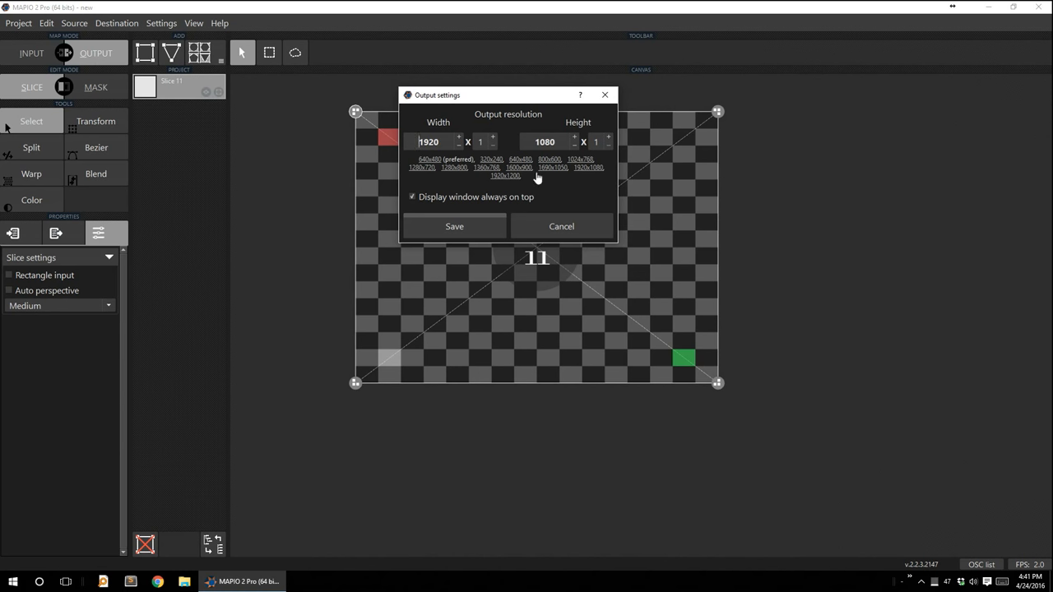
{"action": "mouse_move", "coordinate": [536, 175]}
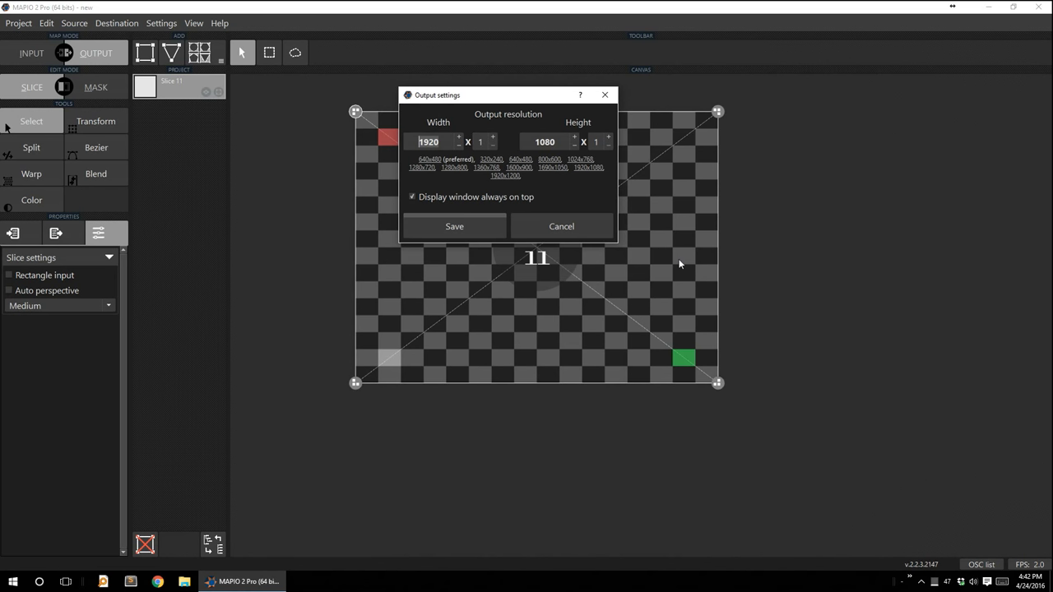
{"action": "mouse_move", "coordinate": [536, 247]}
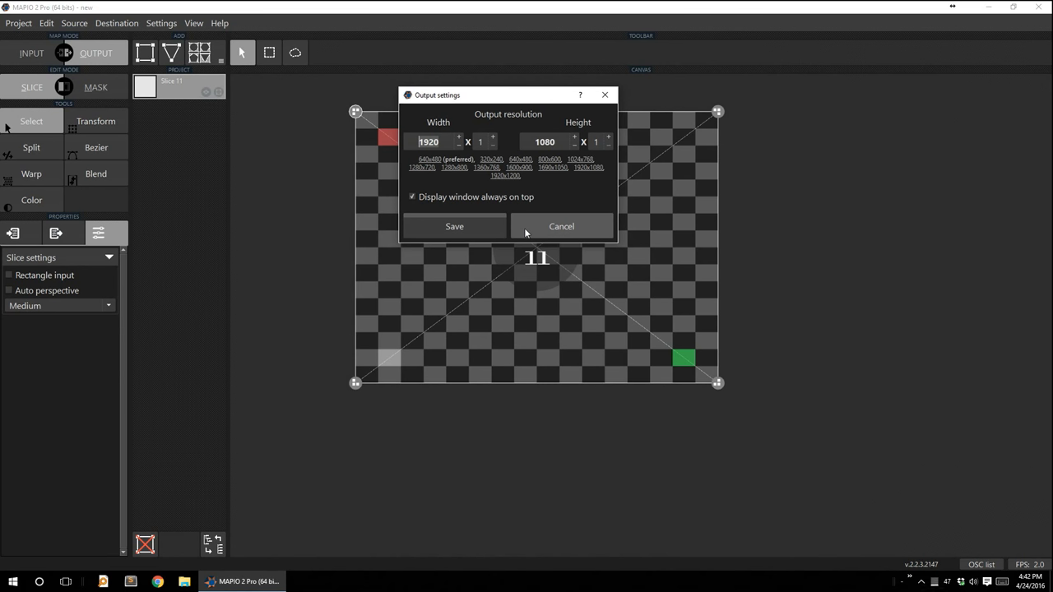
{"action": "mouse_move", "coordinate": [496, 141]}
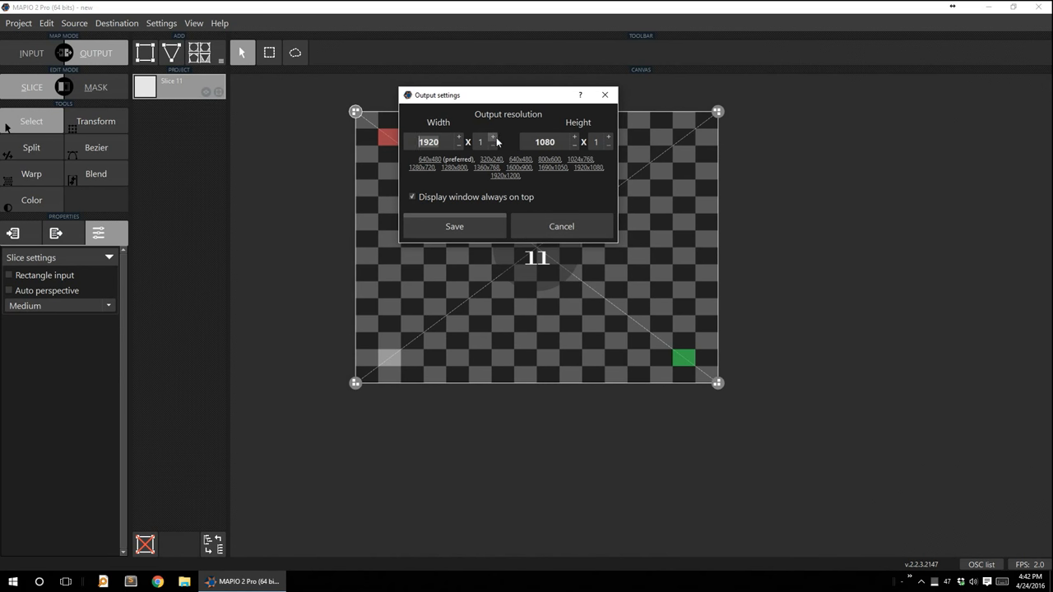
Reselect the 1920x1080 output resolution and save it so the slice canvas turns widescreen.
{"action": "left_click", "coordinate": [480, 141]}
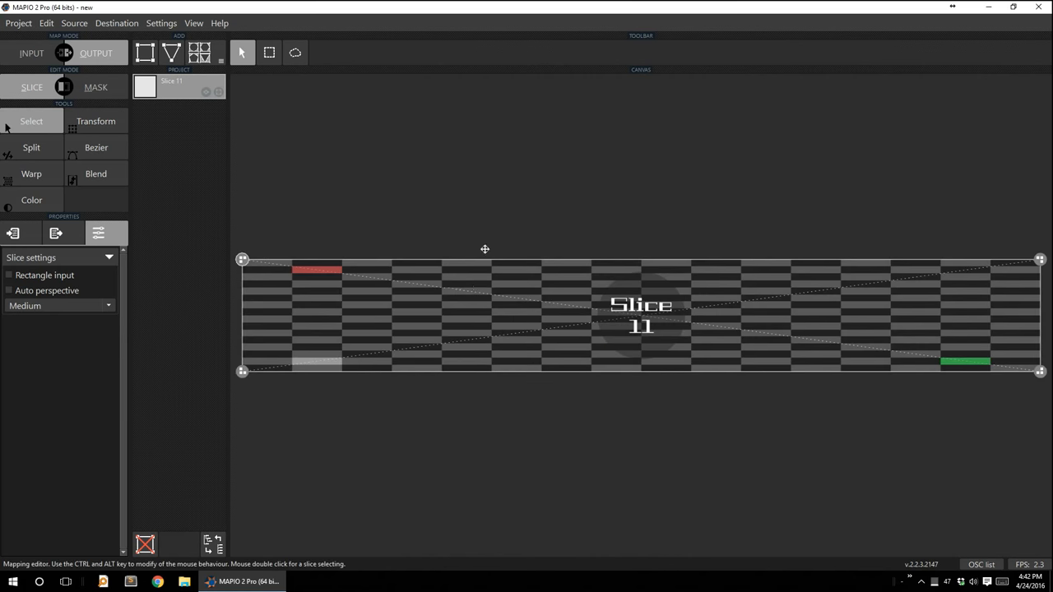
{"action": "mouse_move", "coordinate": [635, 286]}
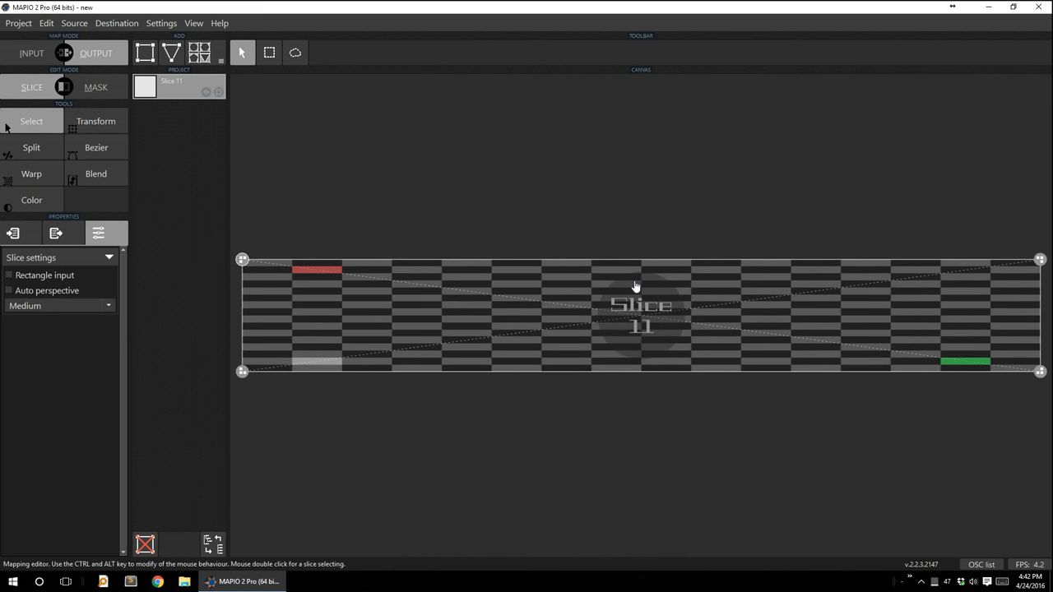
{"action": "mouse_move", "coordinate": [678, 281]}
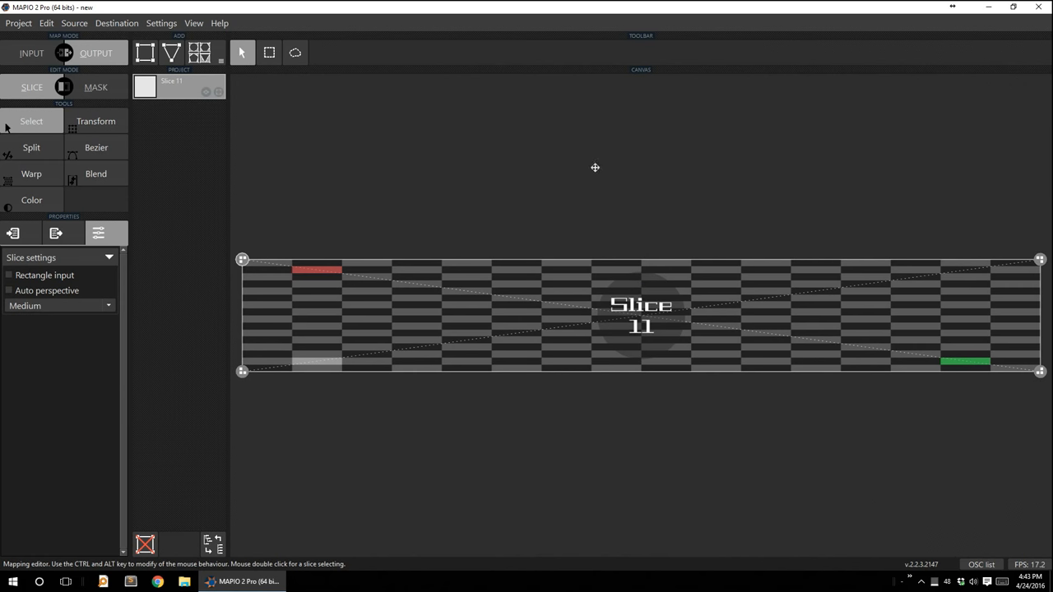
{"action": "left_click", "coordinate": [201, 53]}
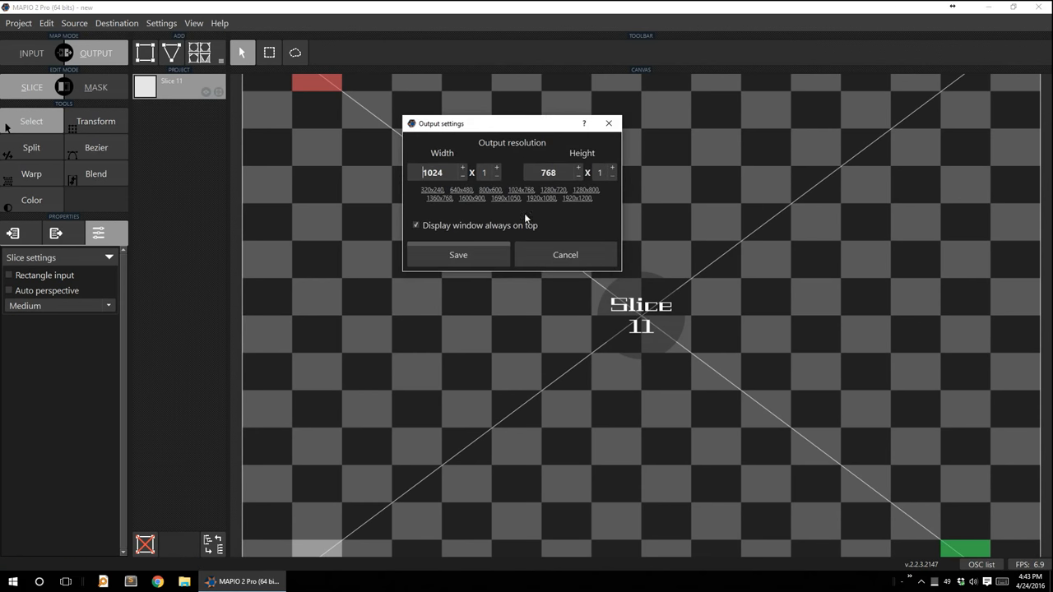
{"action": "left_click", "coordinate": [537, 197]}
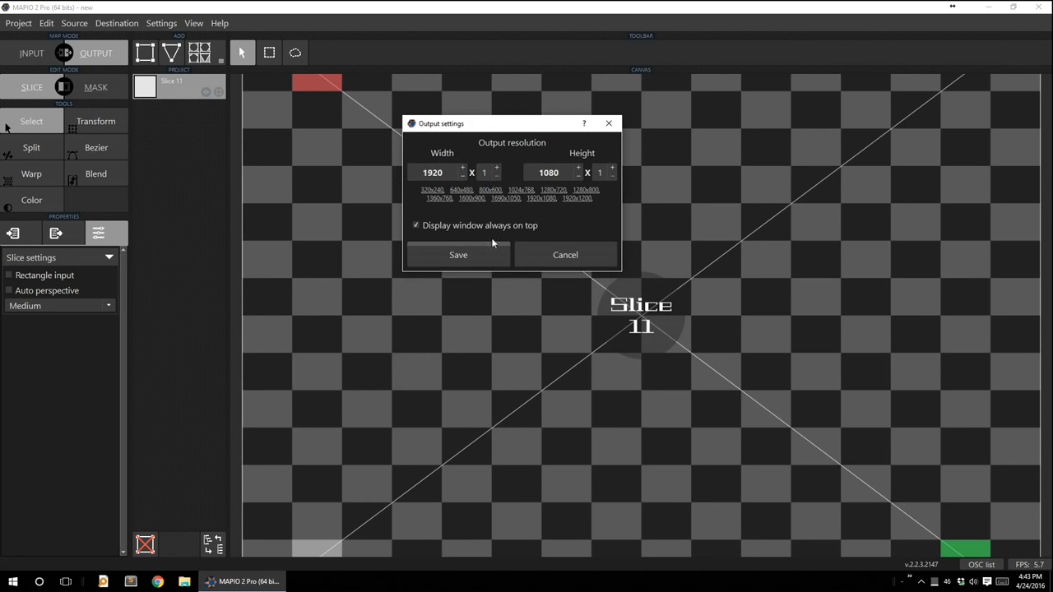
{"action": "left_click", "coordinate": [458, 253]}
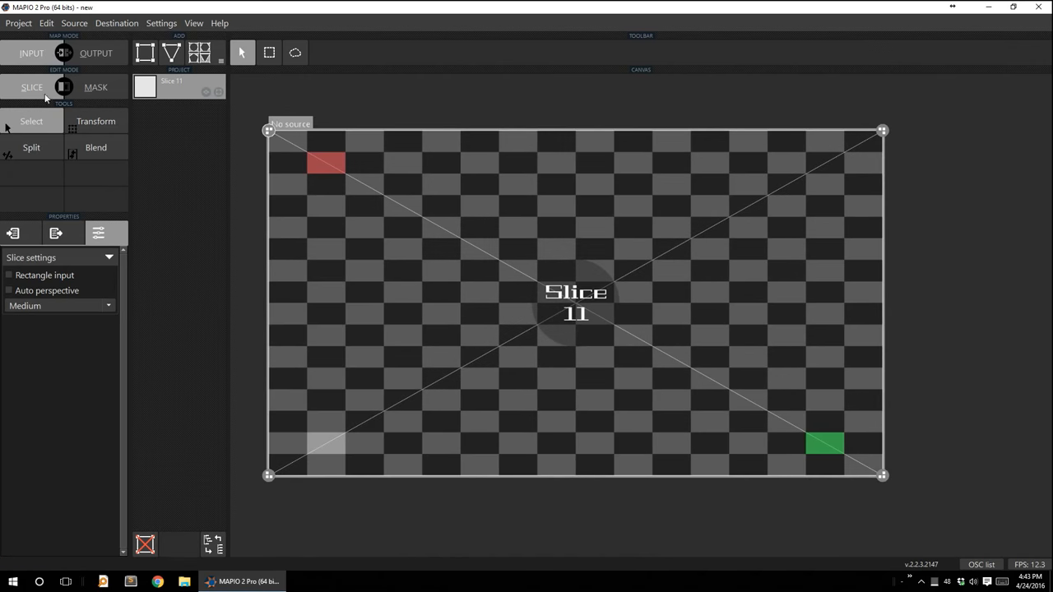
{"action": "mouse_move", "coordinate": [336, 260]}
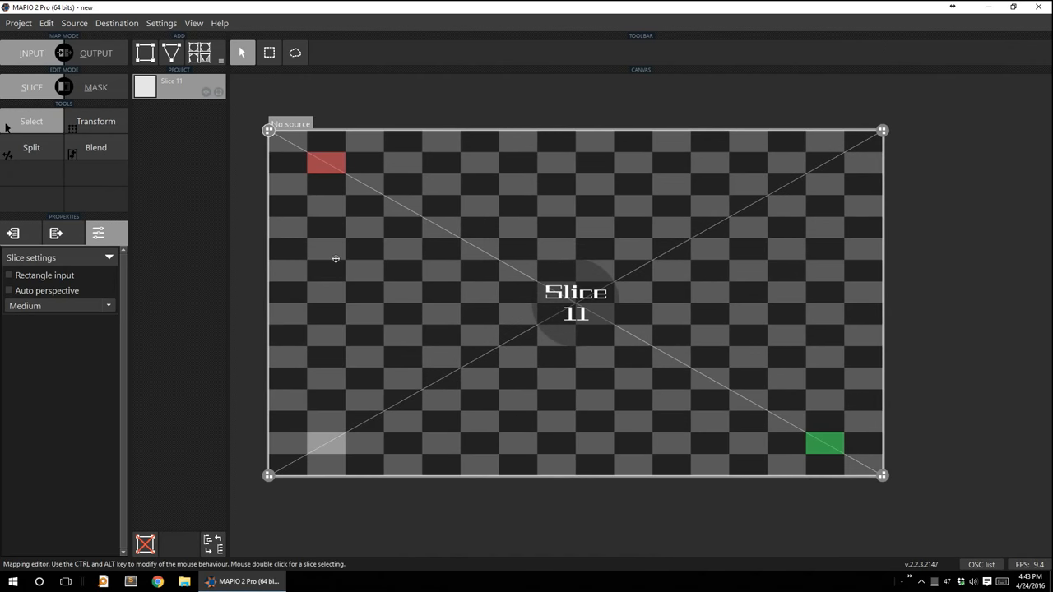
Load the 11.mp4 video file as the media source for Slice 11.
{"action": "left_click", "coordinate": [74, 23]}
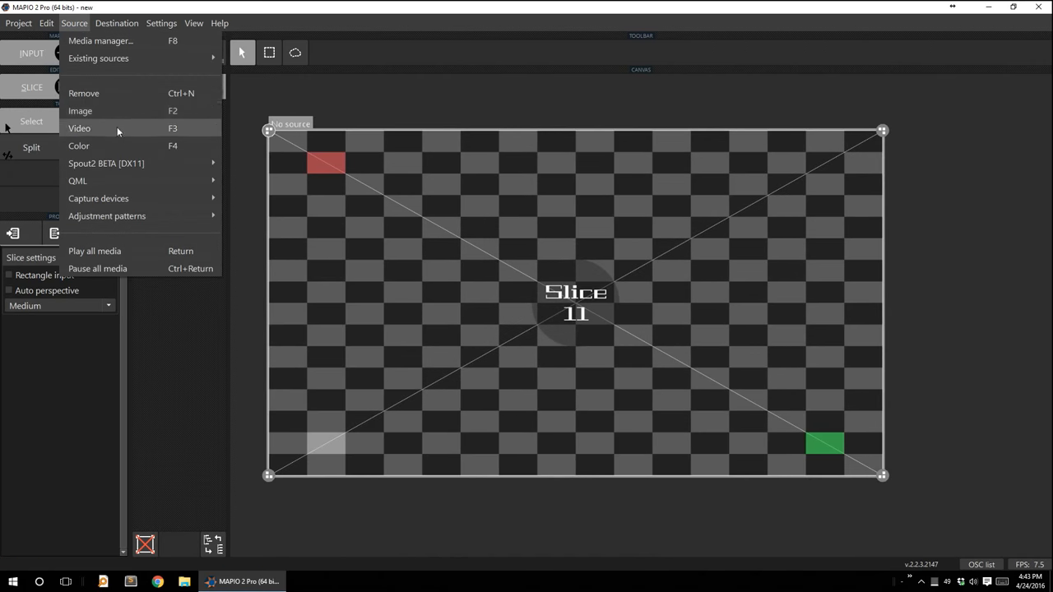
{"action": "left_click", "coordinate": [79, 129]}
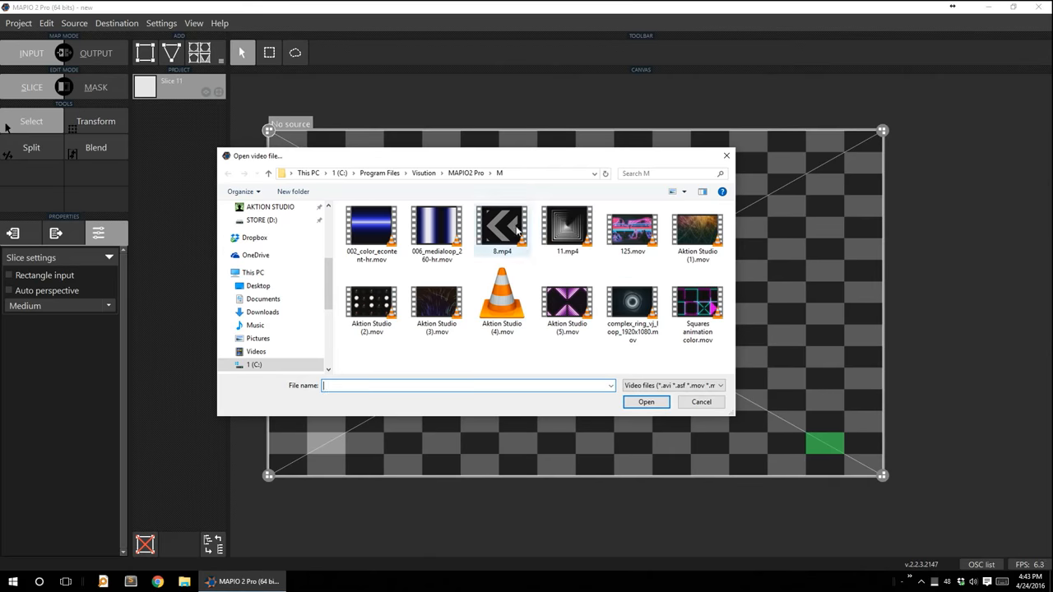
{"action": "double_click", "coordinate": [566, 231]}
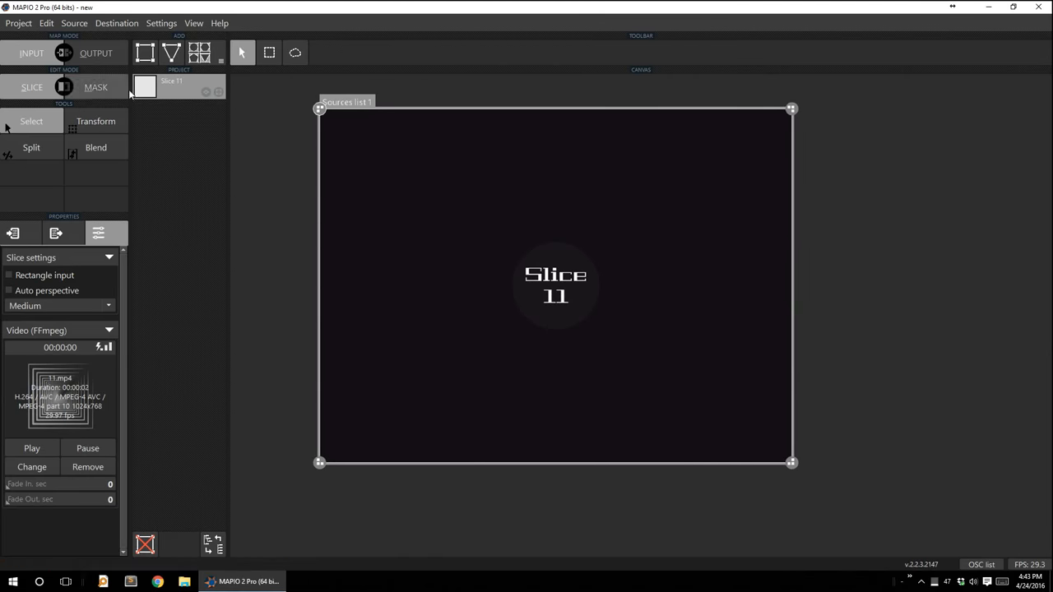
{"action": "mouse_move", "coordinate": [611, 204]}
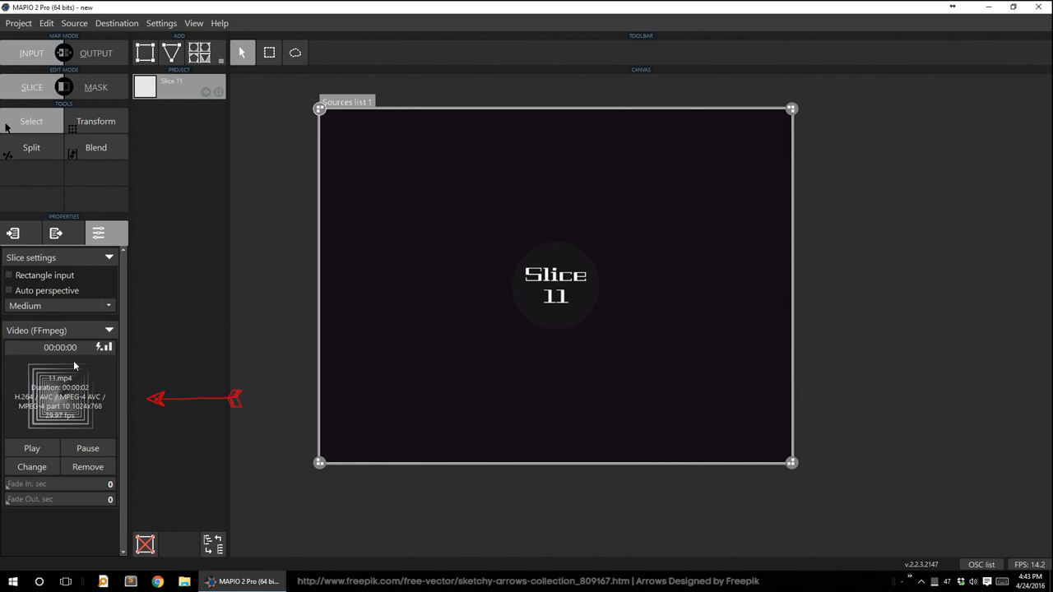
{"action": "mouse_move", "coordinate": [80, 420]}
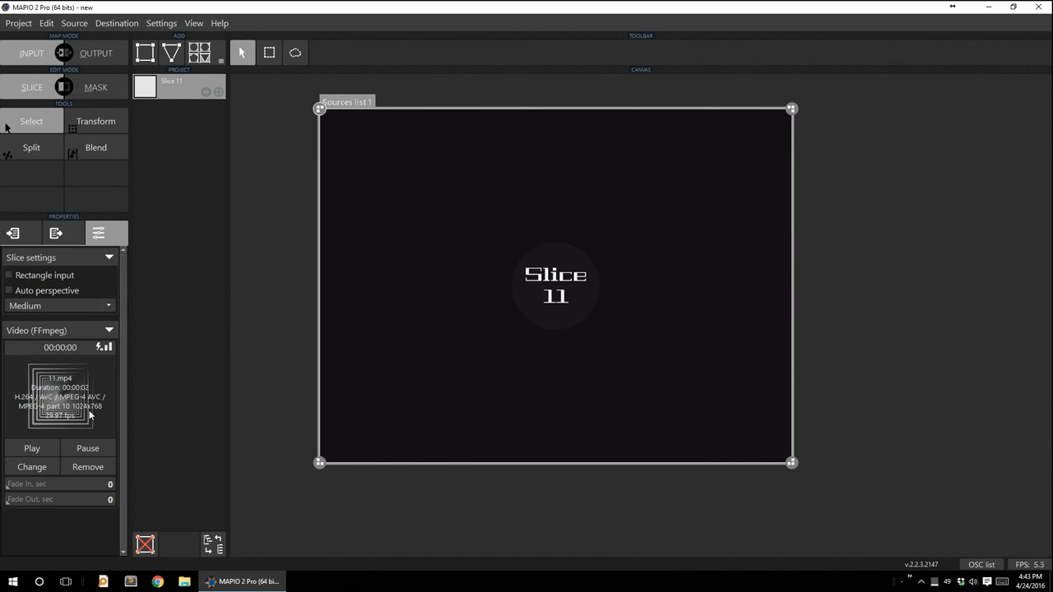
{"action": "mouse_move", "coordinate": [59, 425]}
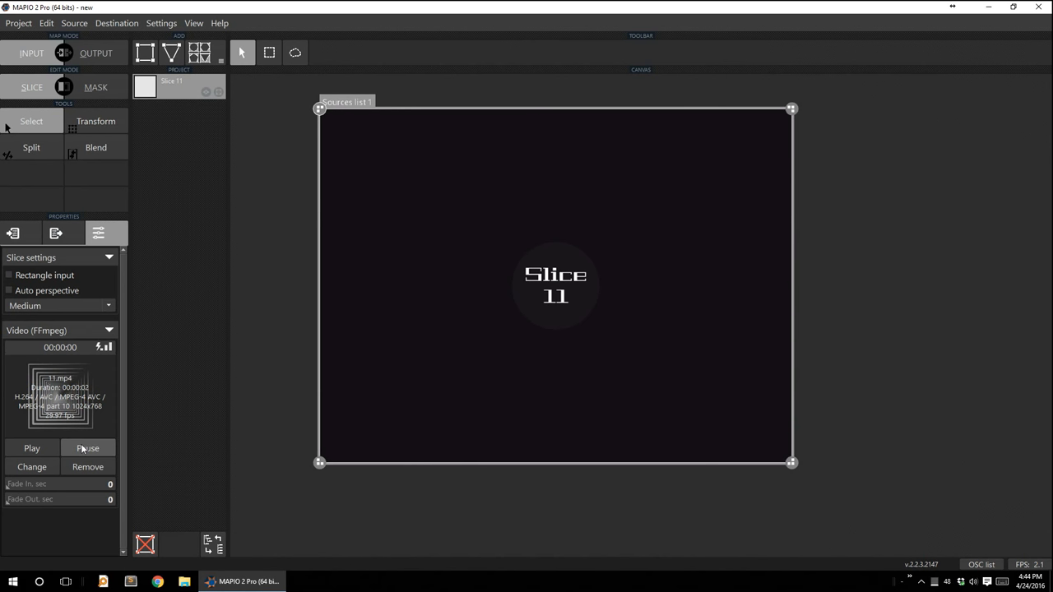
Play the loaded 11.mp4 video from the Video (FFmpeg) parameters panel.
{"action": "left_click", "coordinate": [32, 447]}
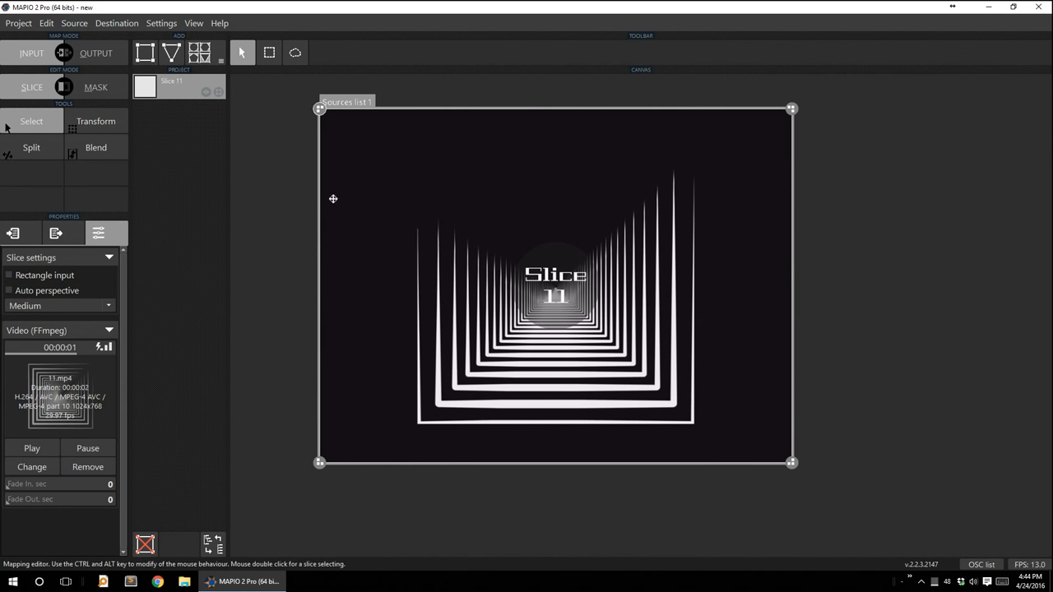
{"action": "mouse_move", "coordinate": [329, 240]}
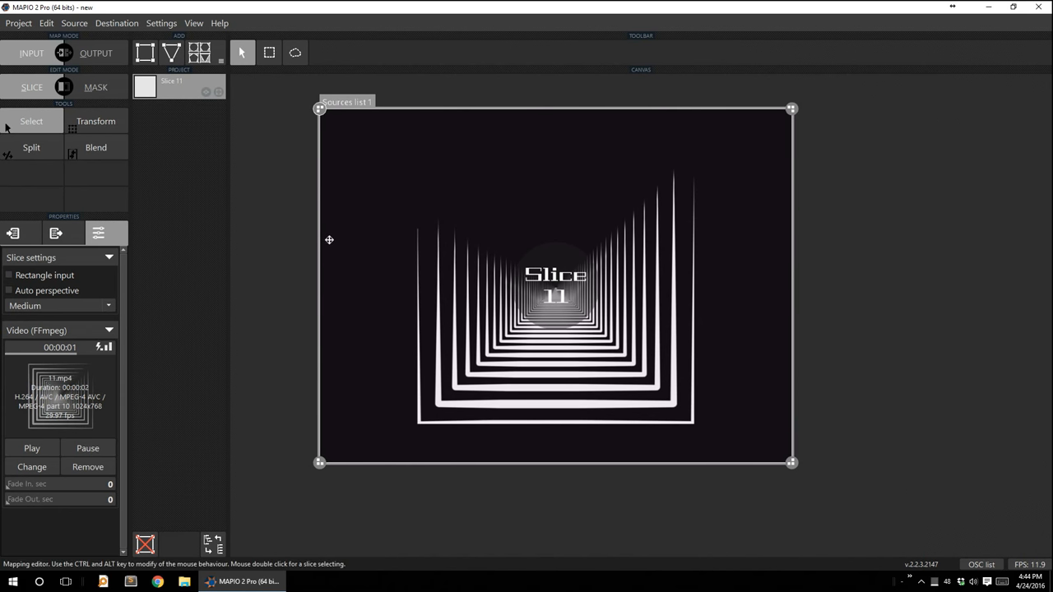
{"action": "mouse_move", "coordinate": [338, 250]}
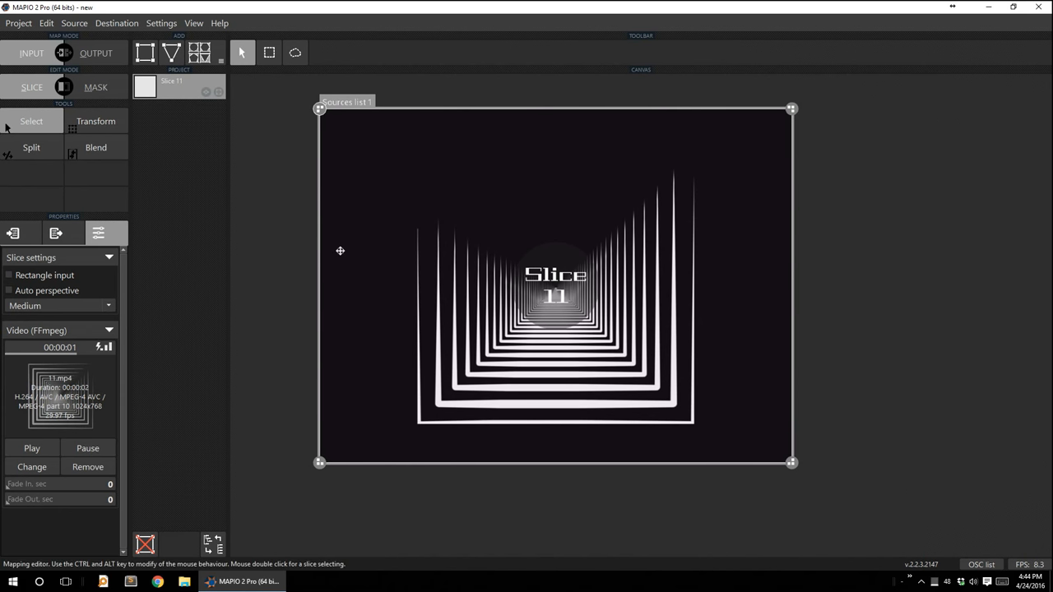
{"action": "mouse_move", "coordinate": [333, 257]}
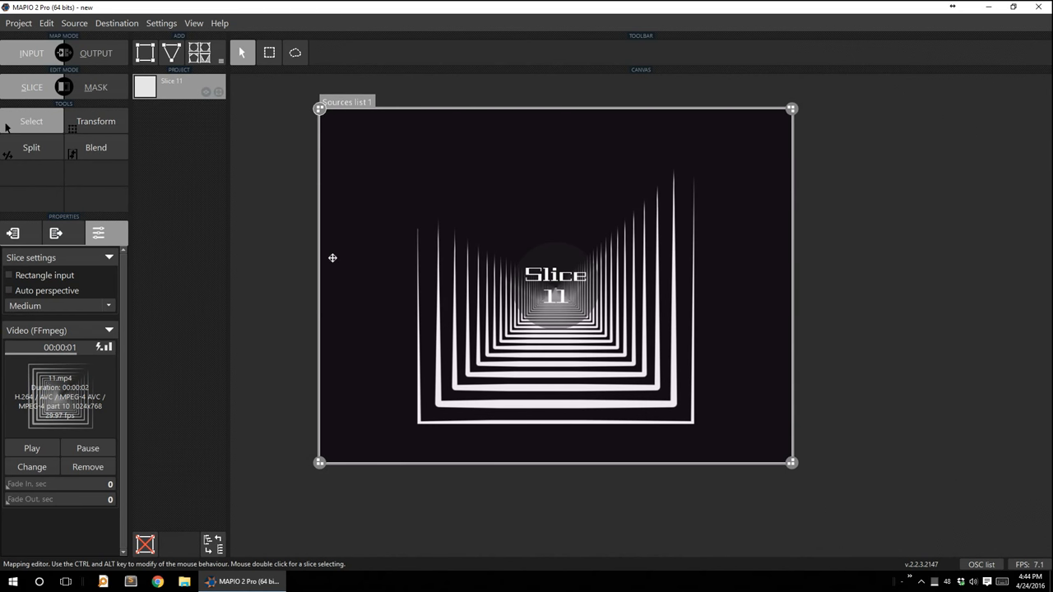